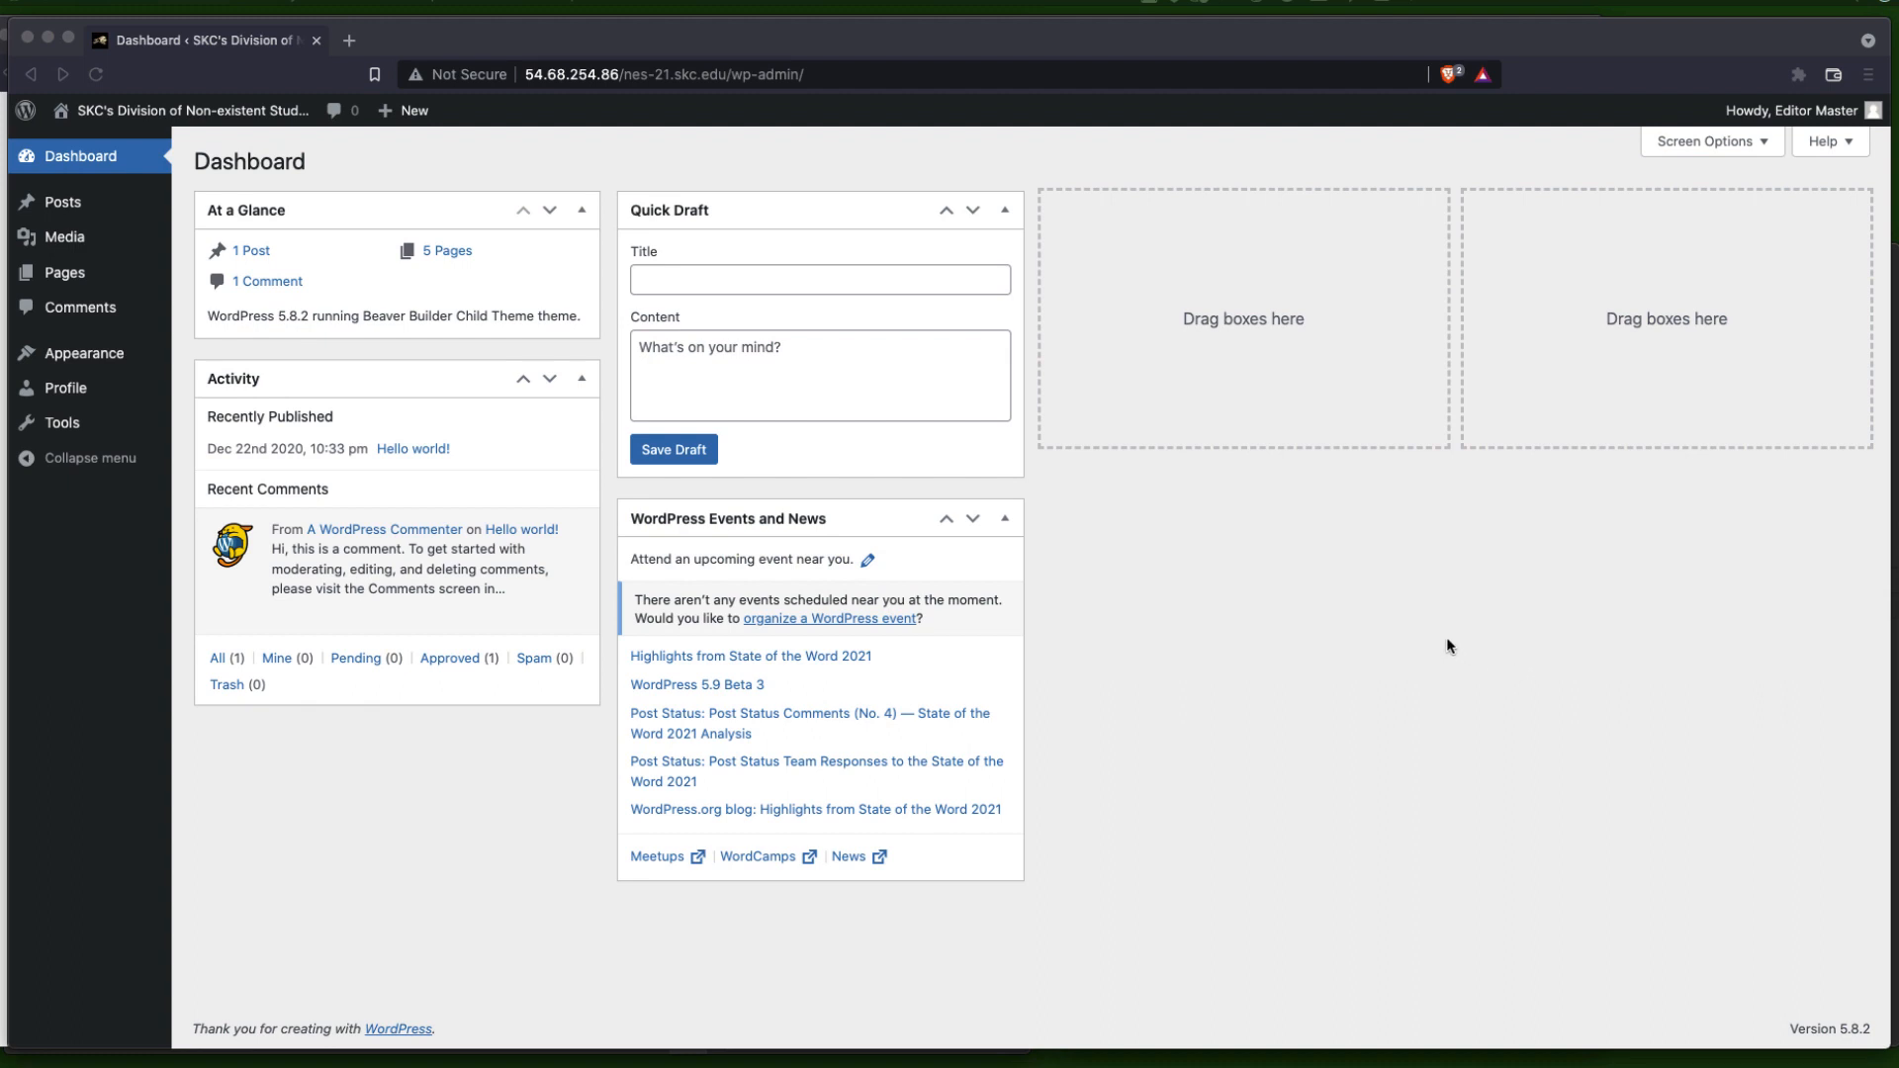
pyautogui.moveTo(1193, 617)
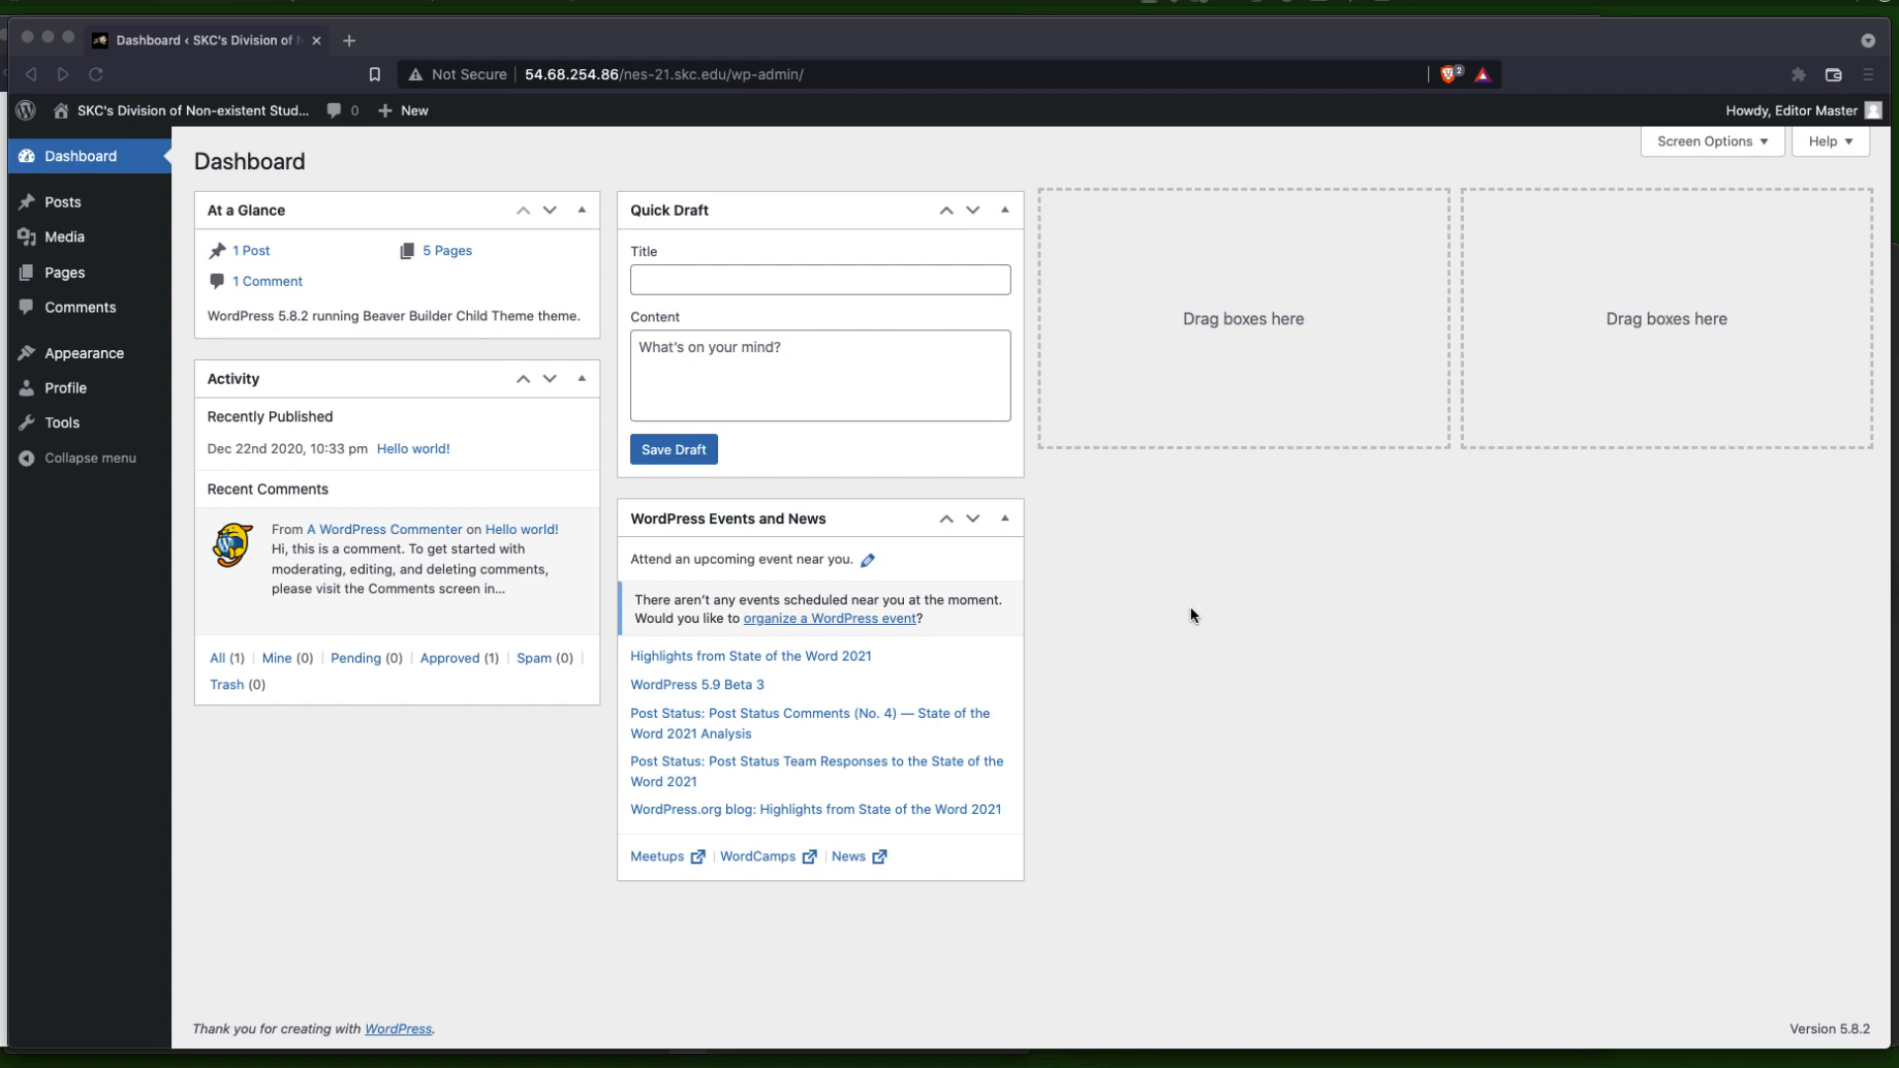
pyautogui.moveTo(1197, 594)
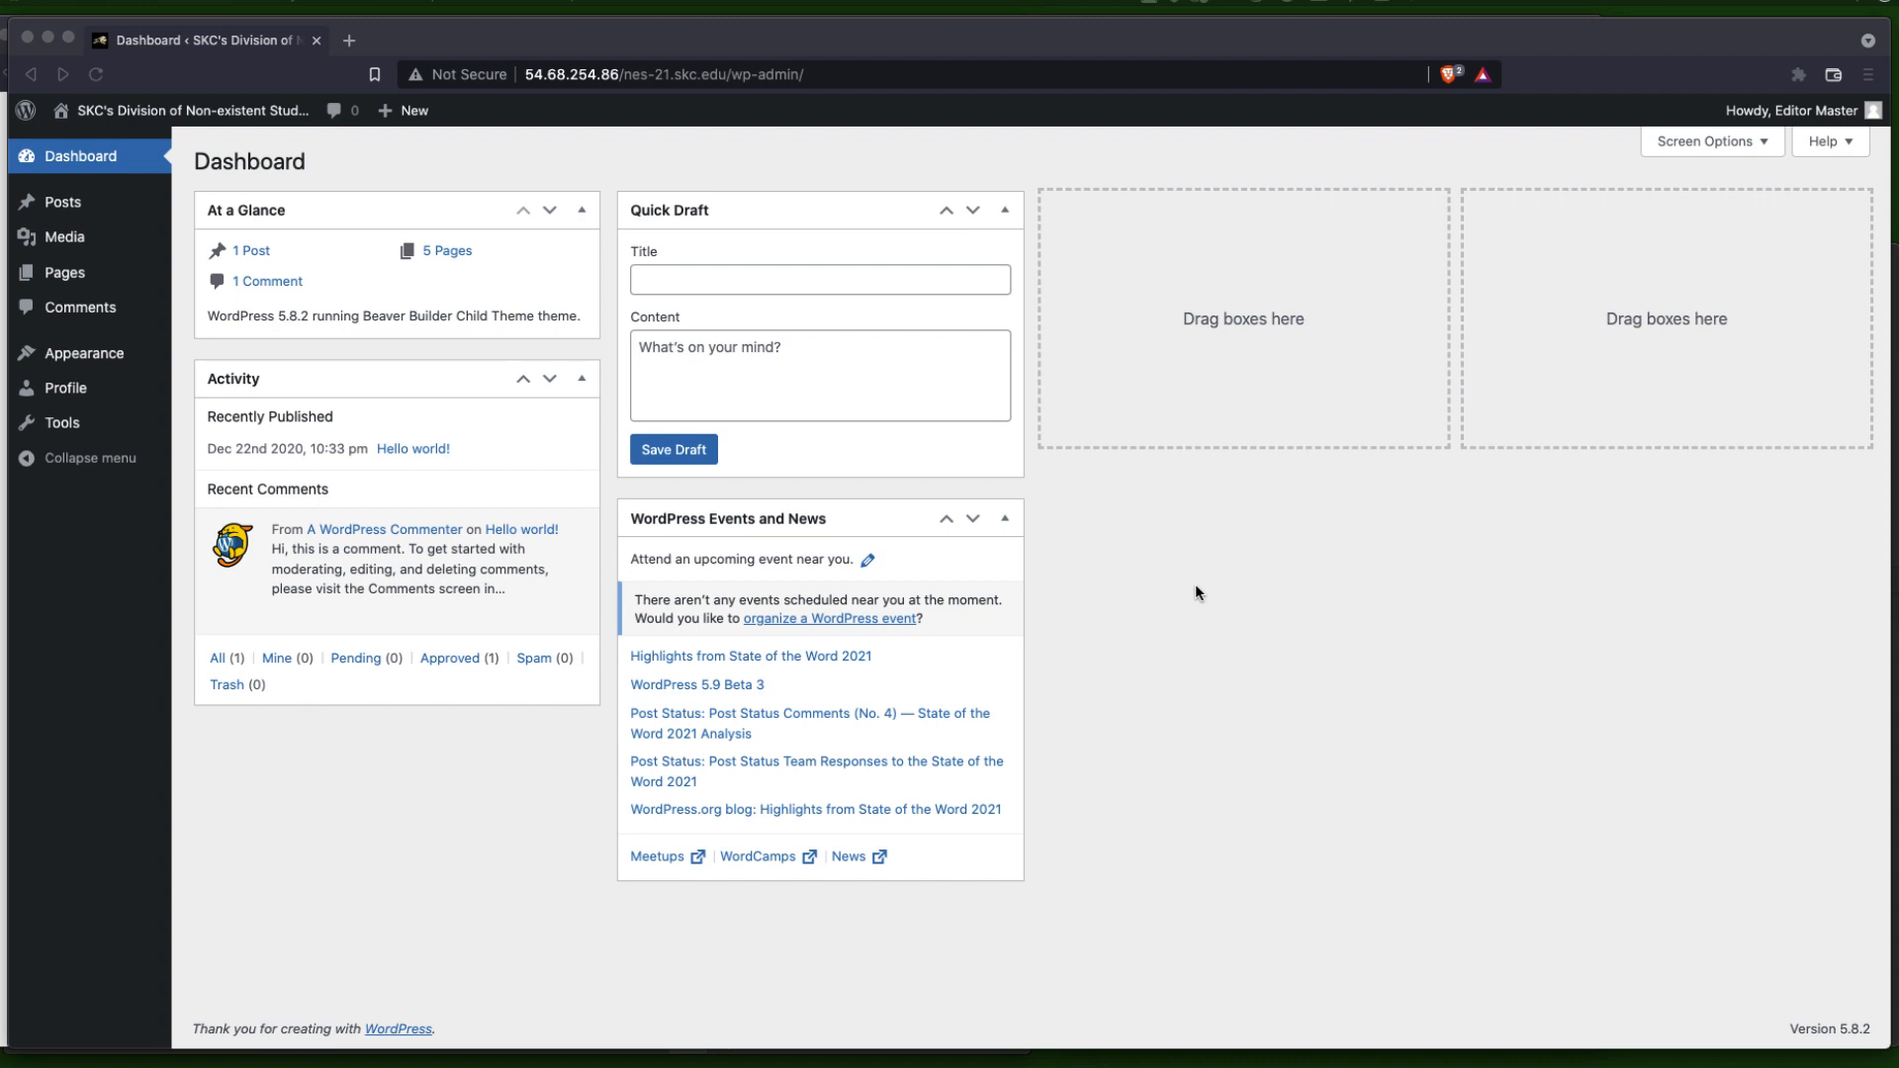
pyautogui.moveTo(491, 892)
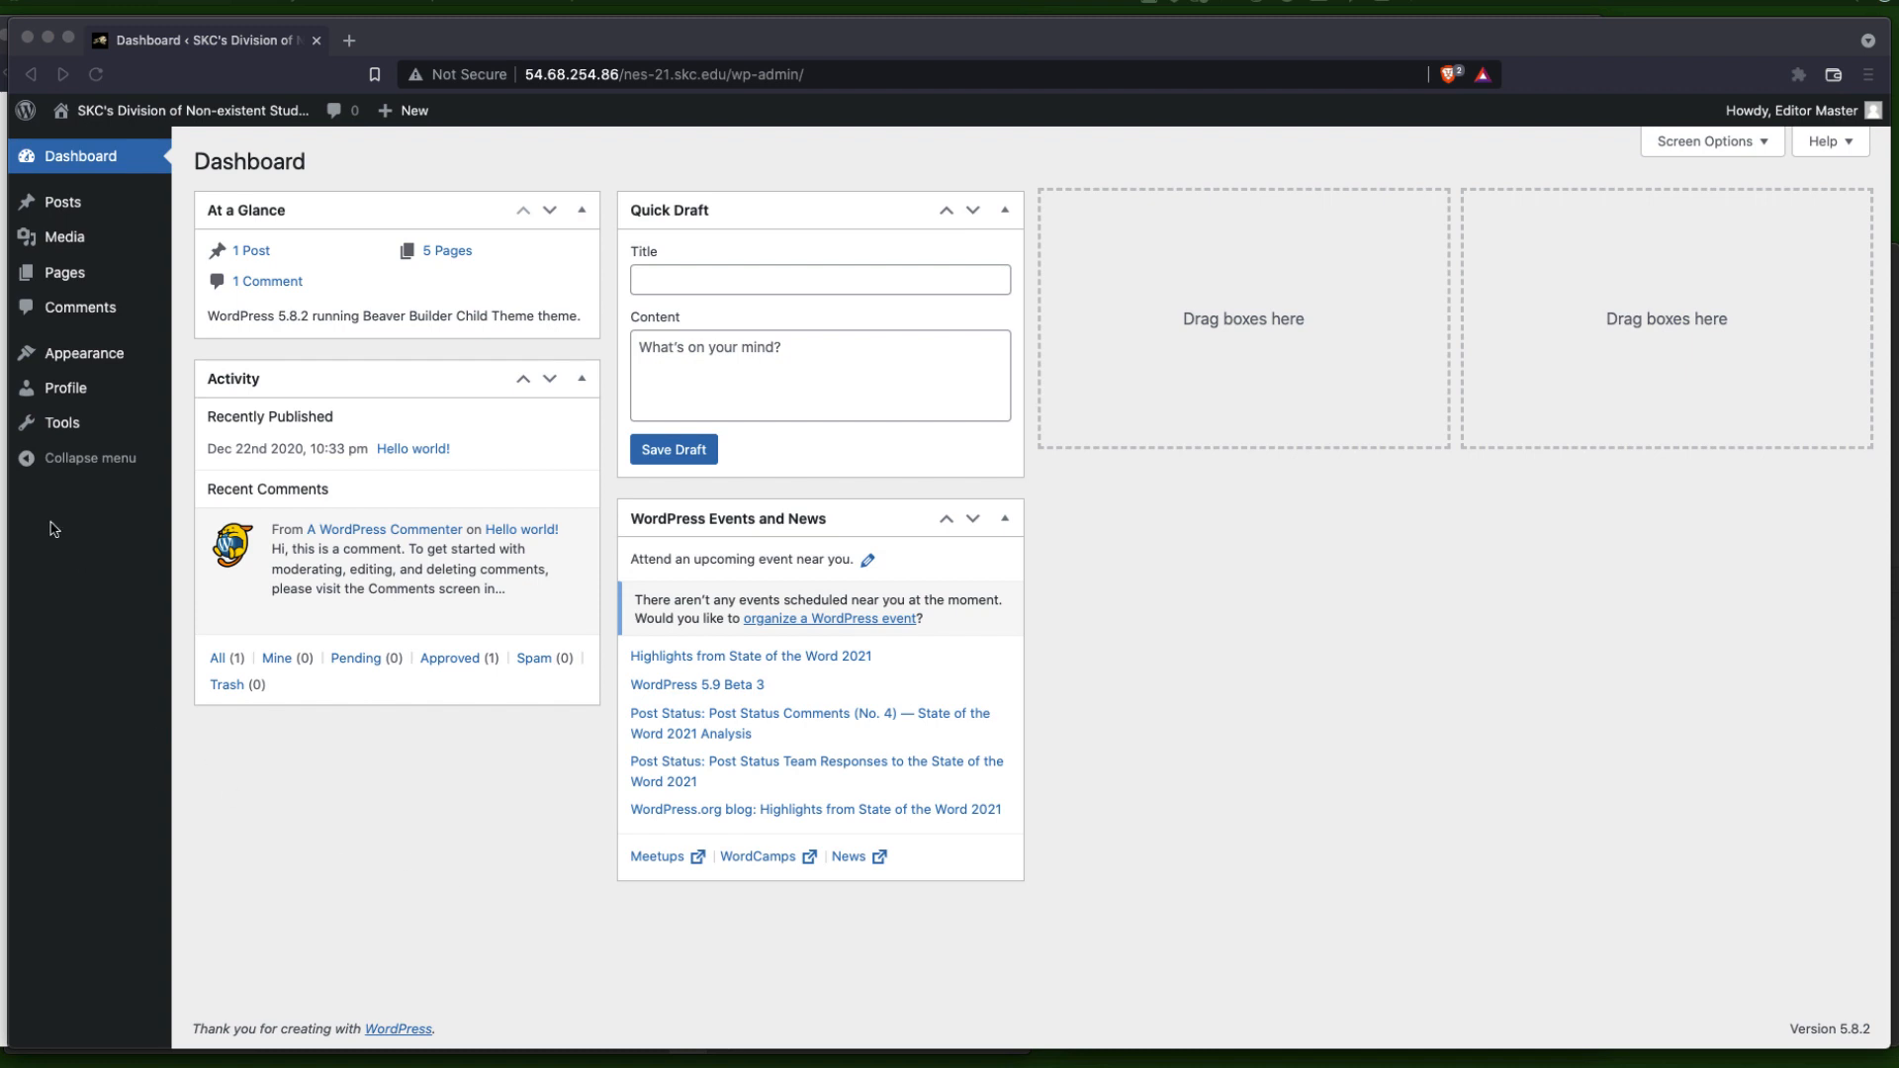
pyautogui.moveTo(64, 273)
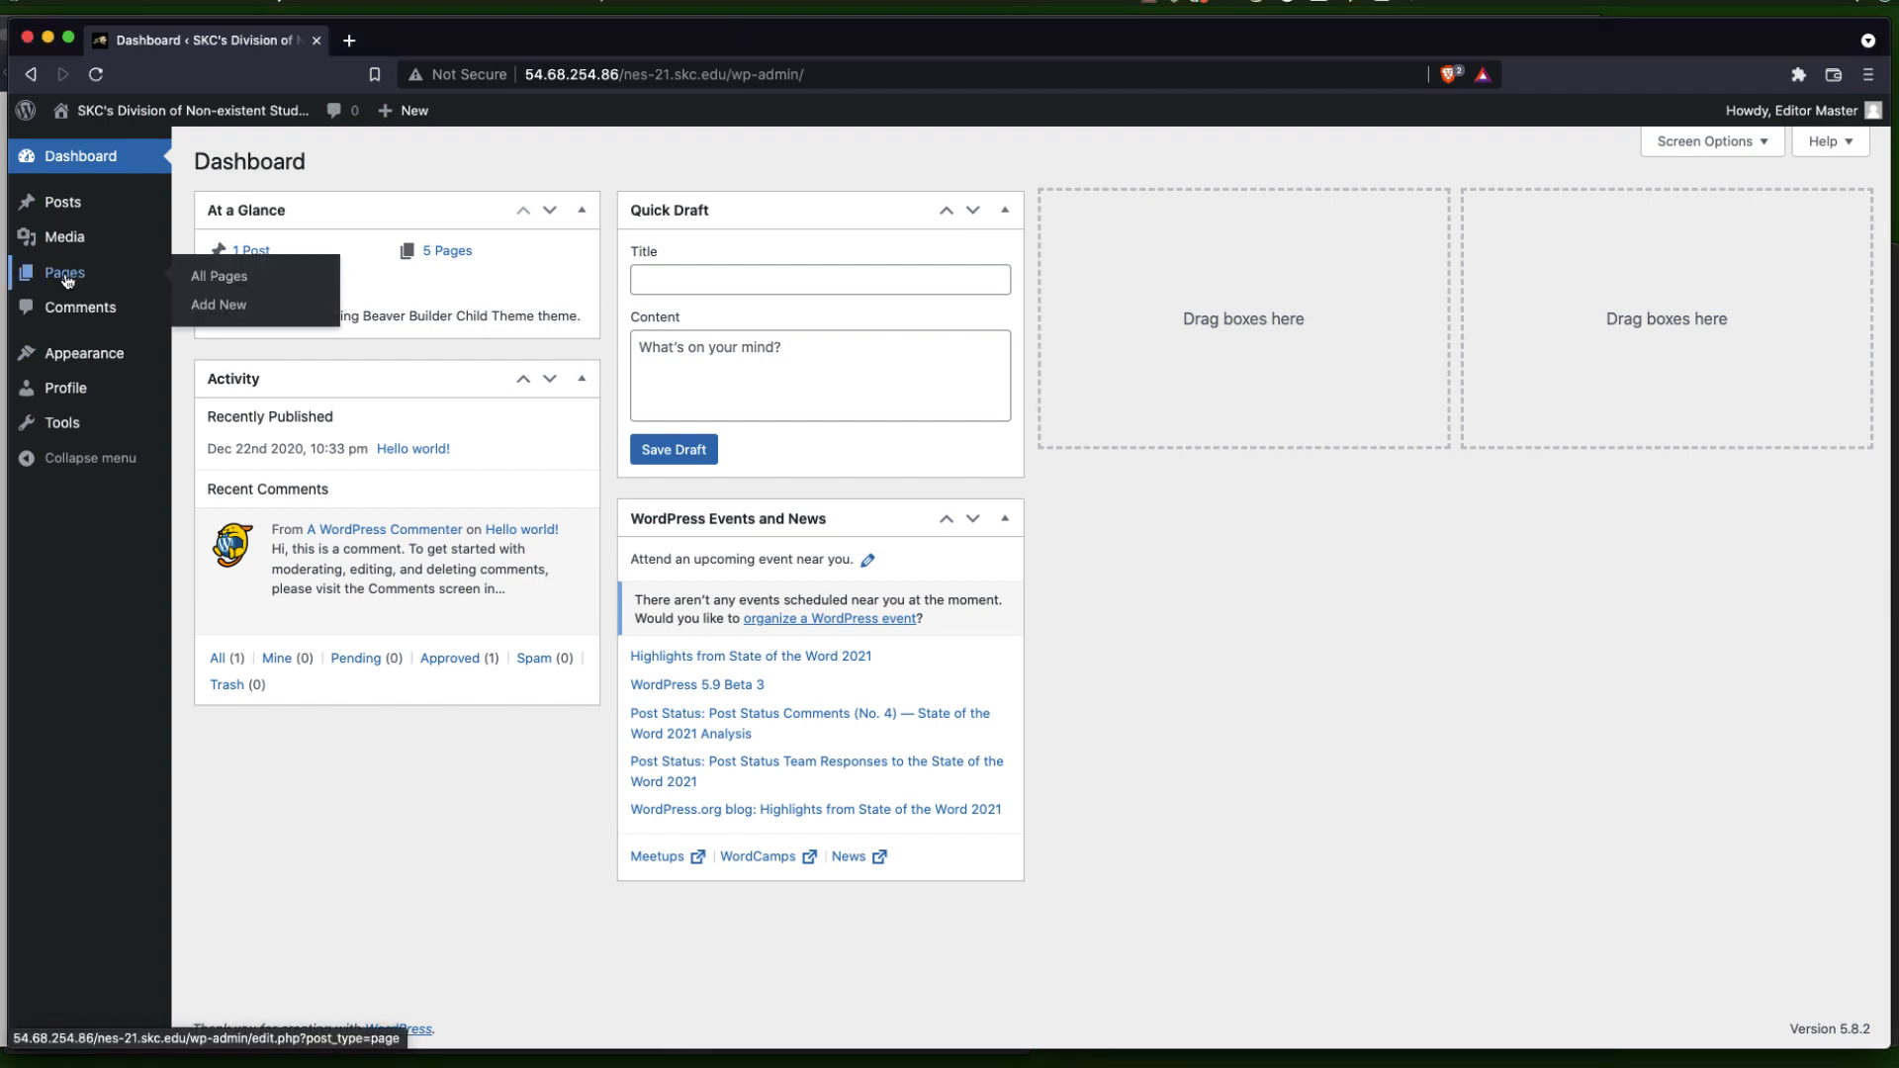
pyautogui.moveTo(222, 280)
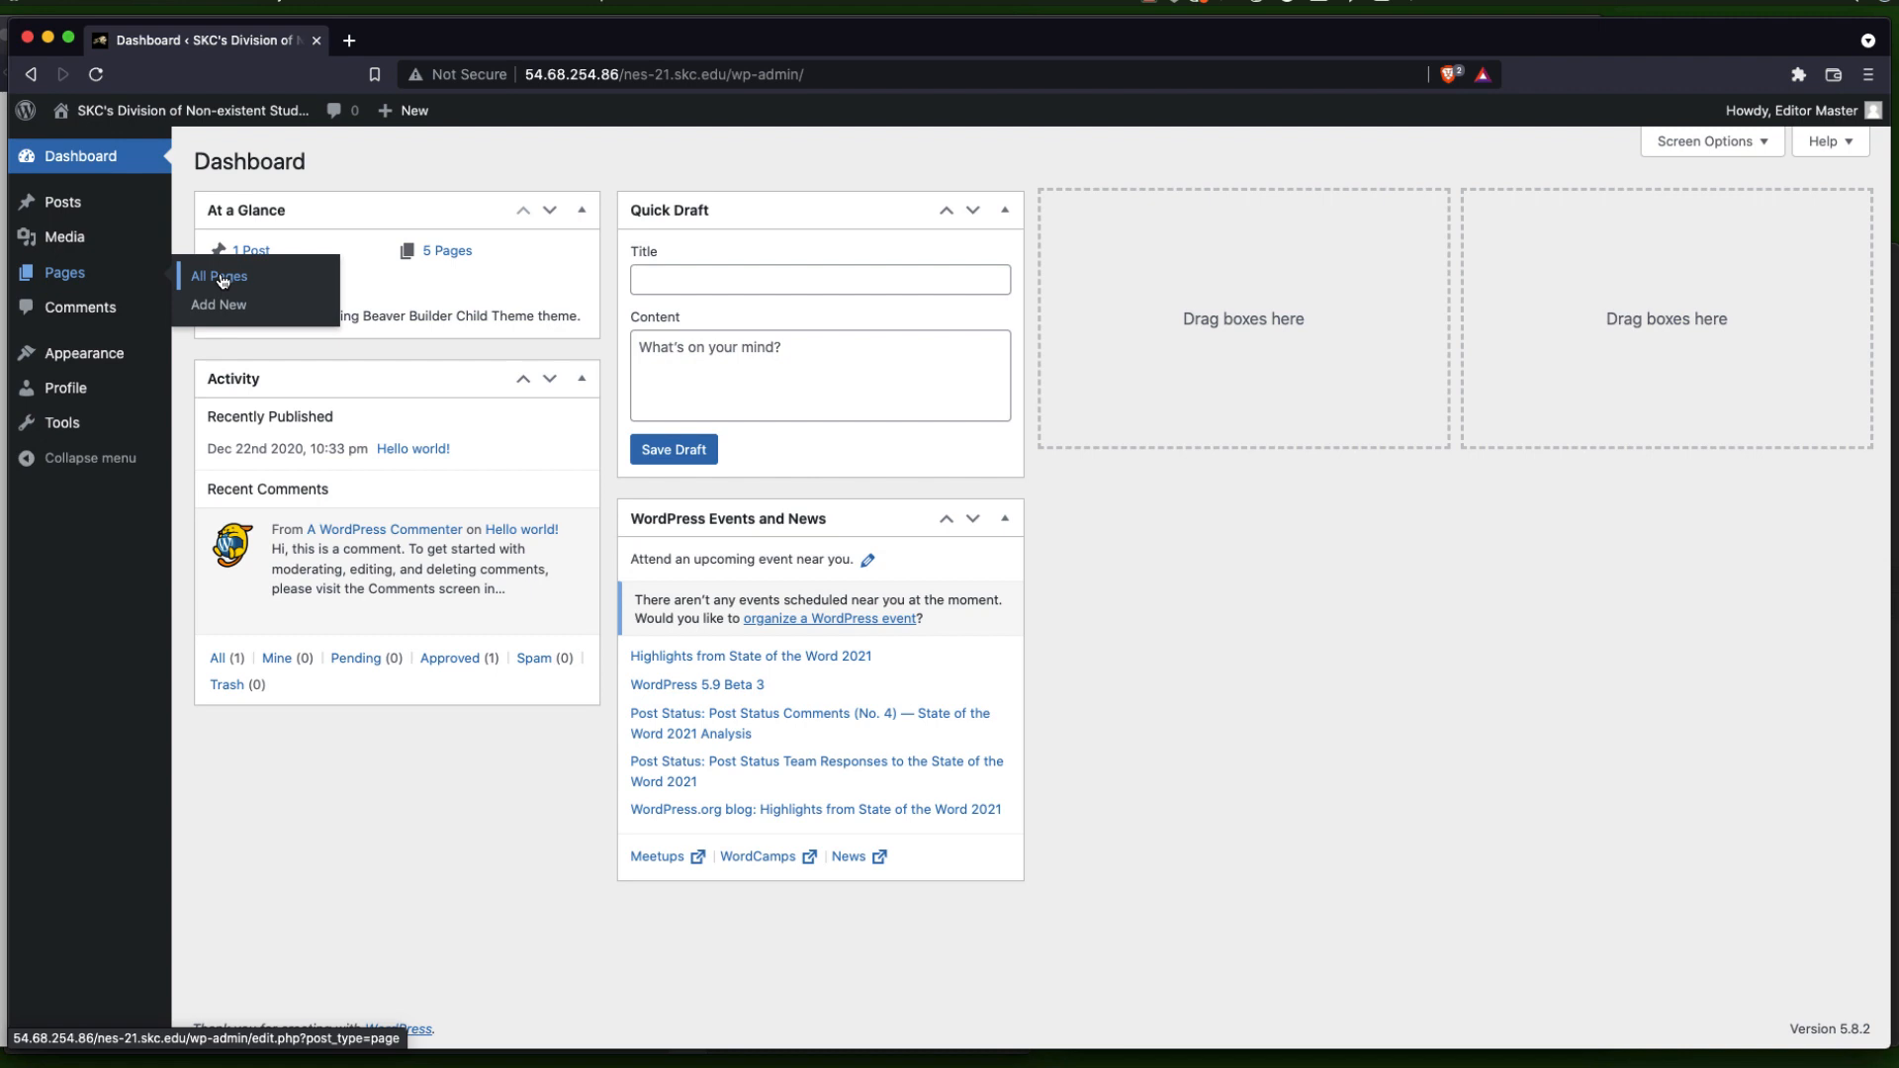
# Open Department of Esoterics from All Pages in Beaver Builder, then exit without changes
pyautogui.click(220, 276)
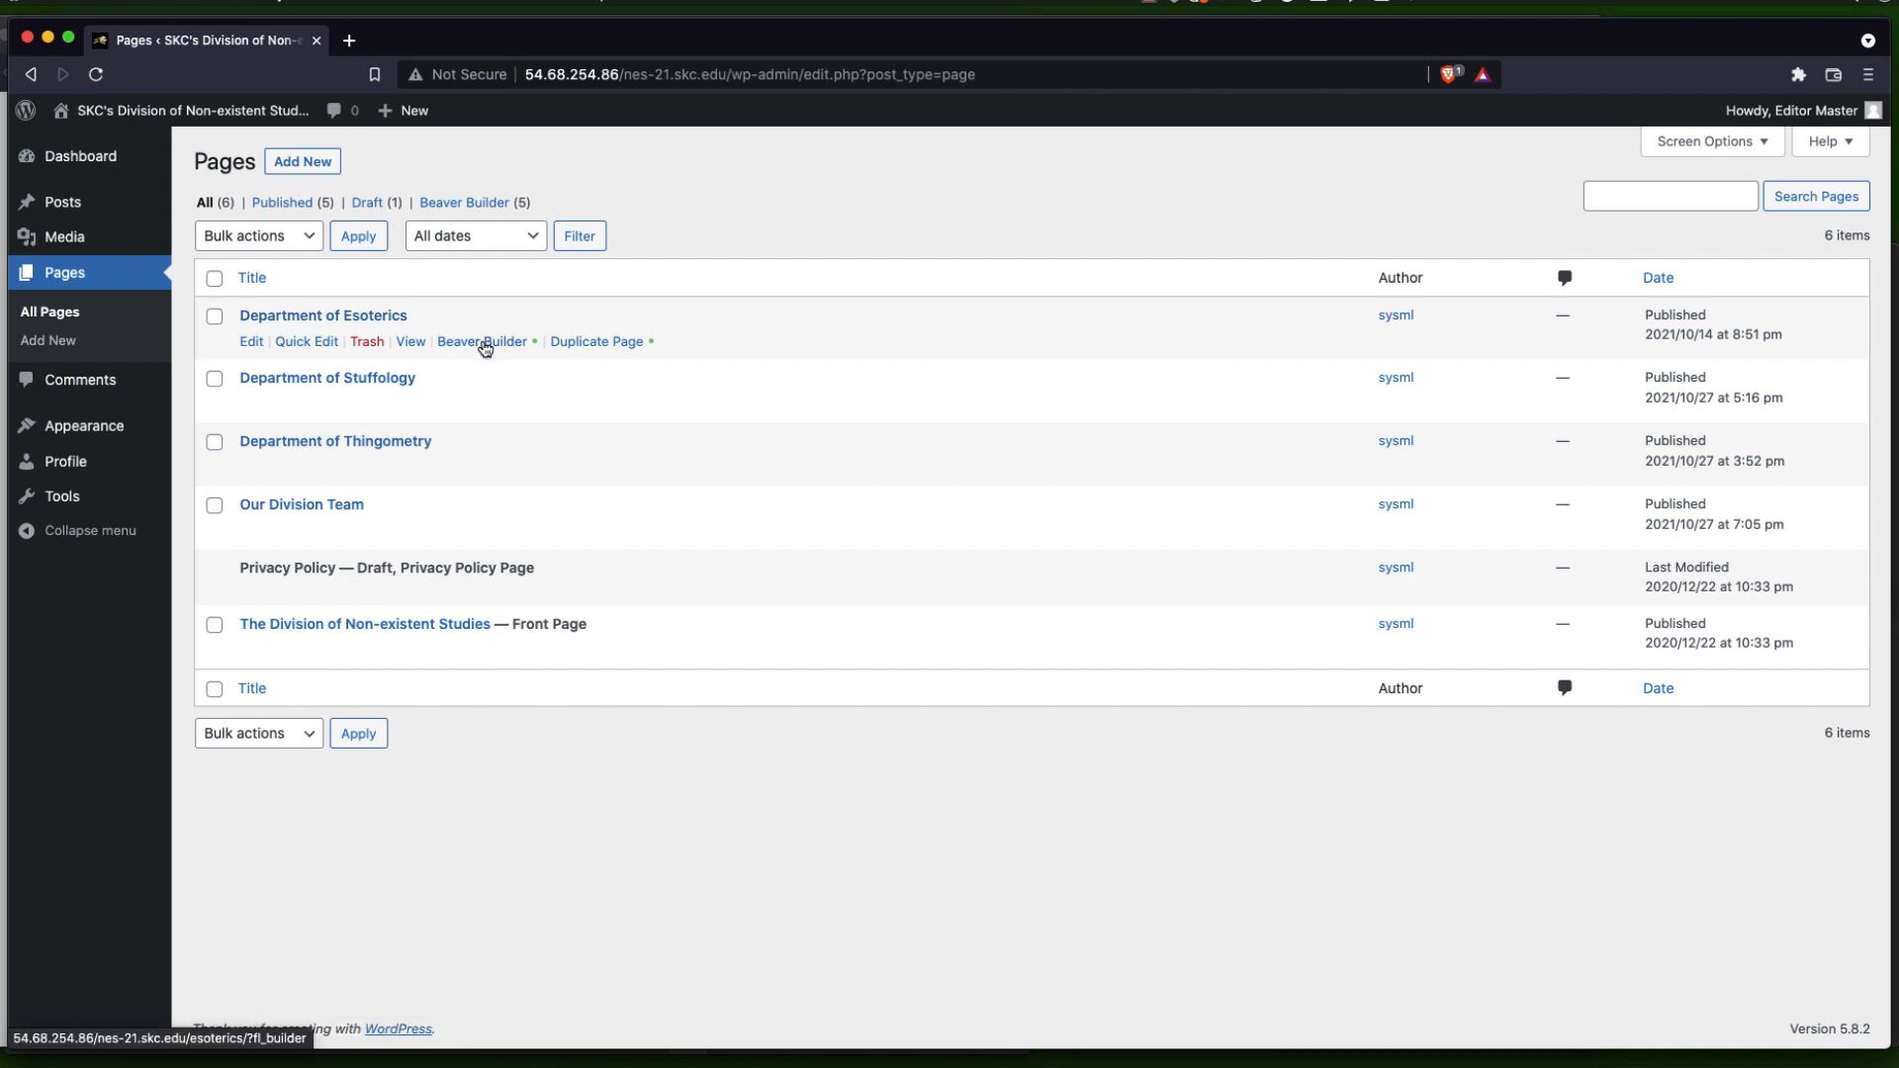
pyautogui.click(481, 342)
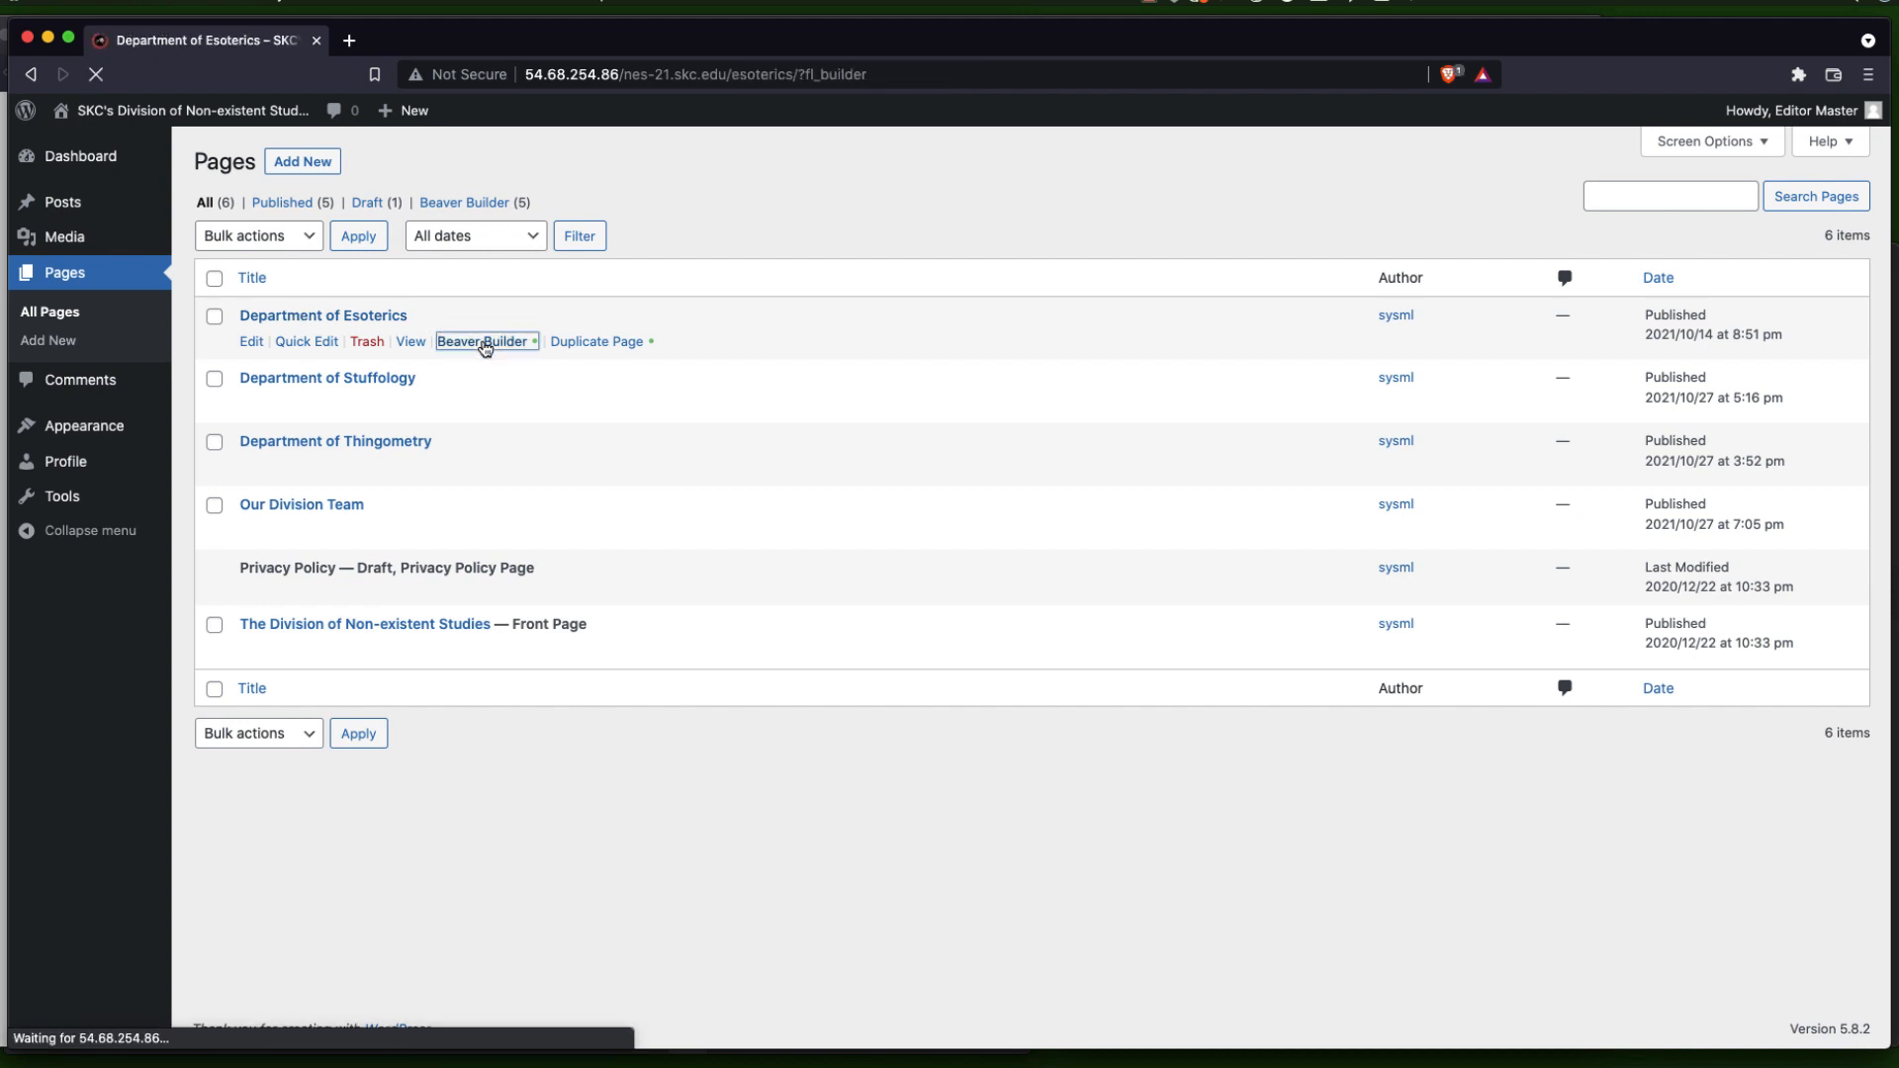
pyautogui.click(481, 341)
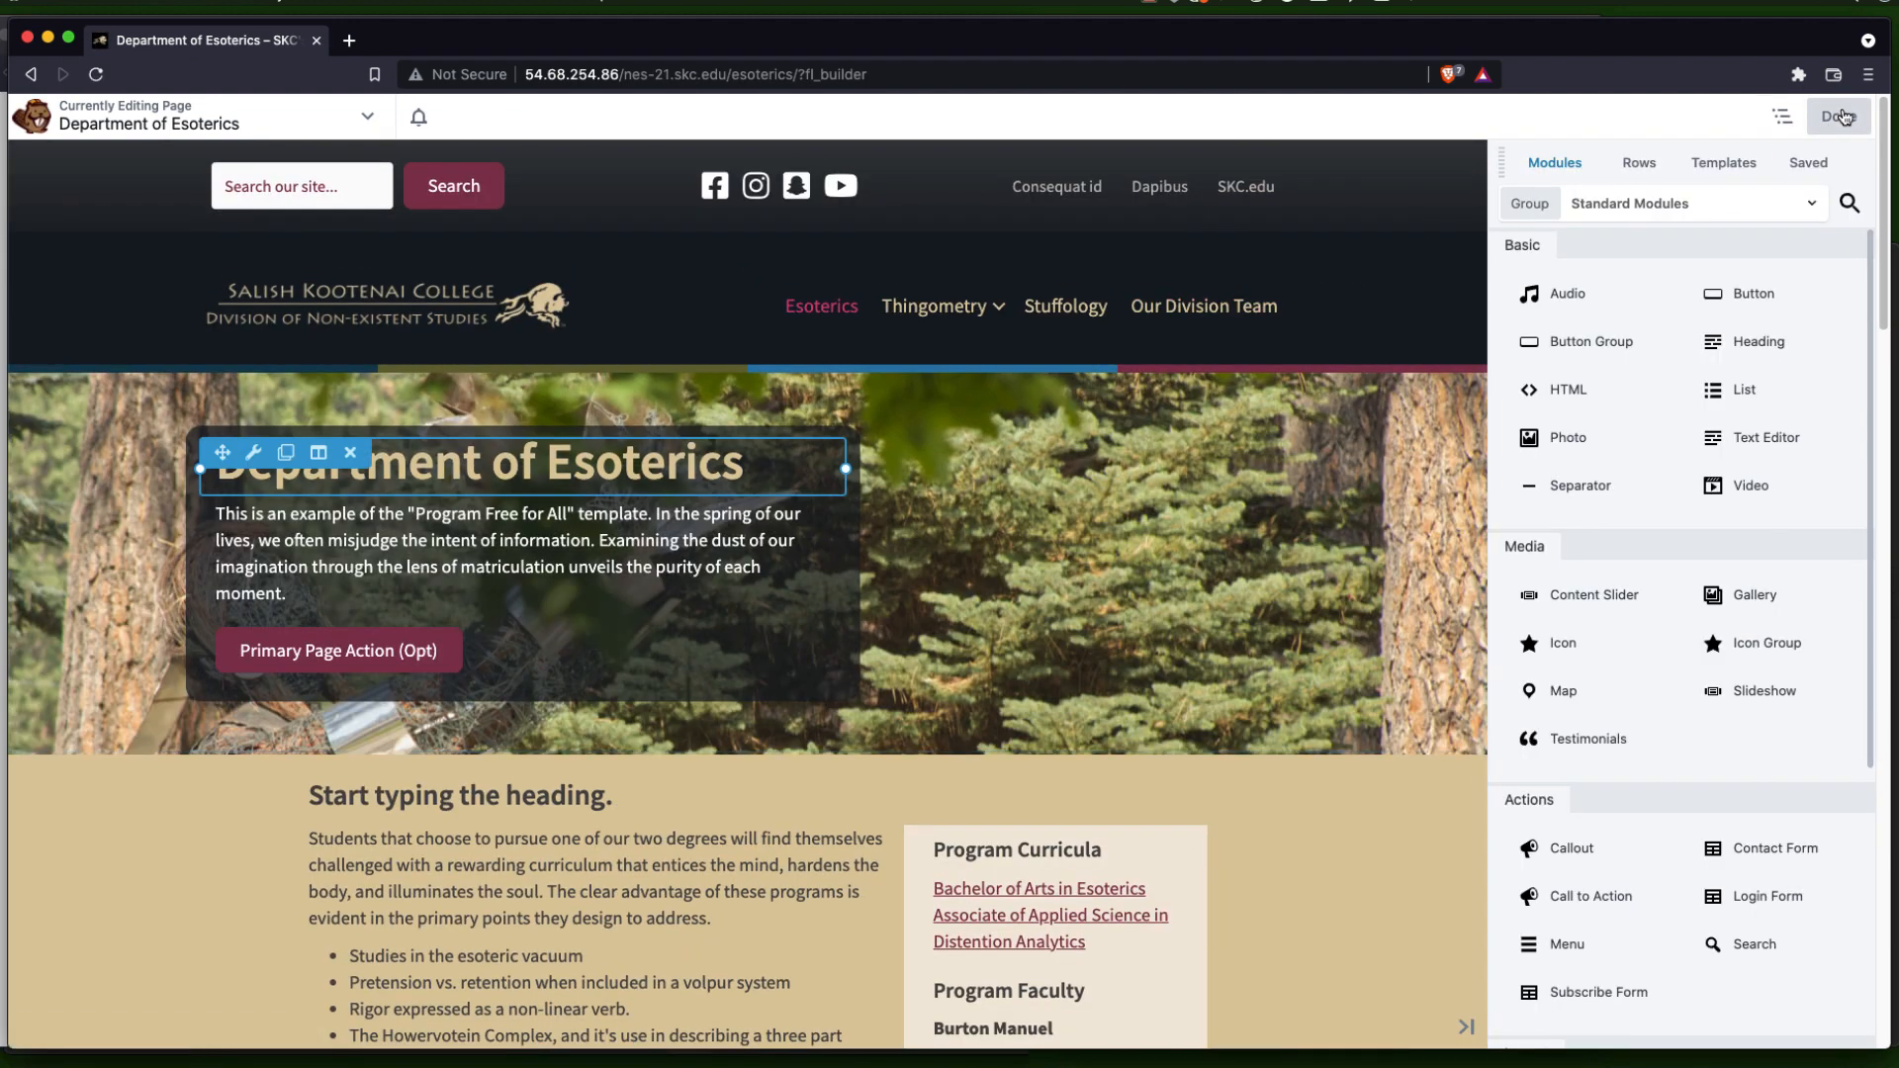
pyautogui.click(1838, 117)
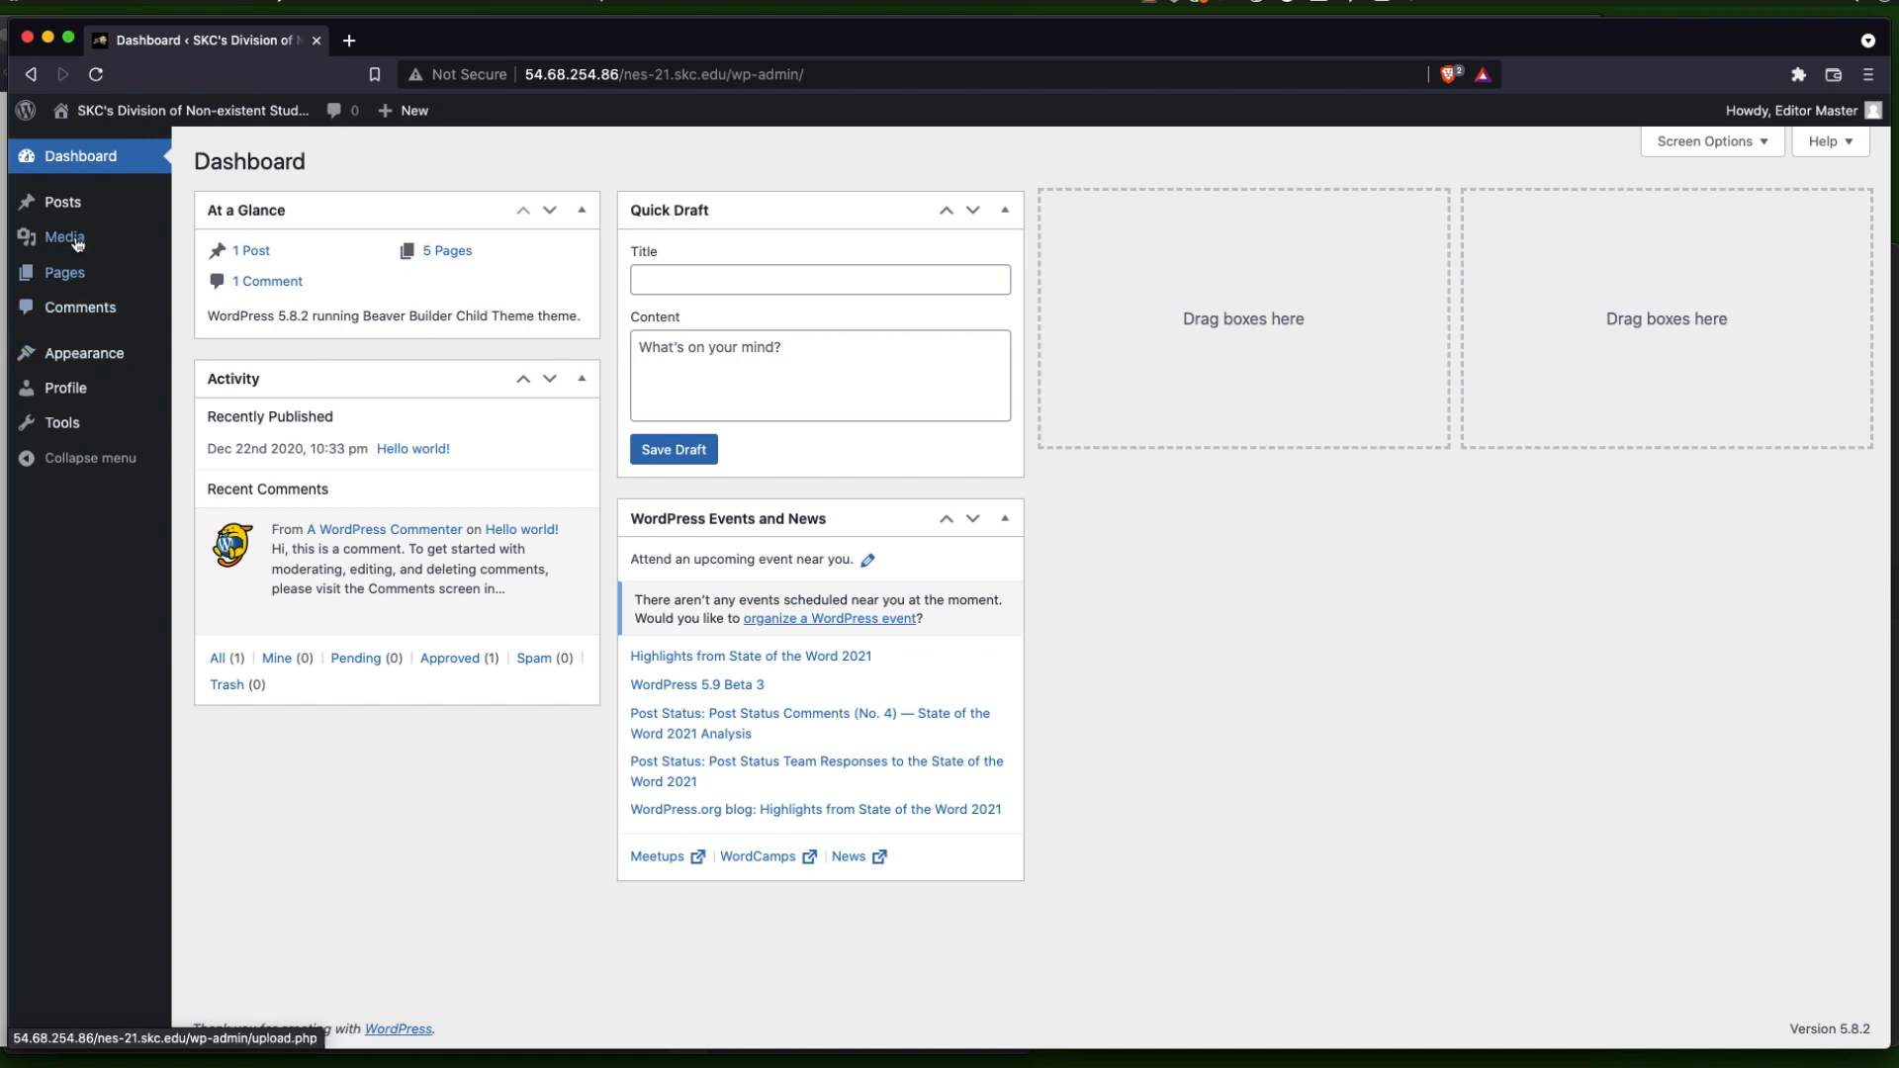
pyautogui.moveTo(189, 109)
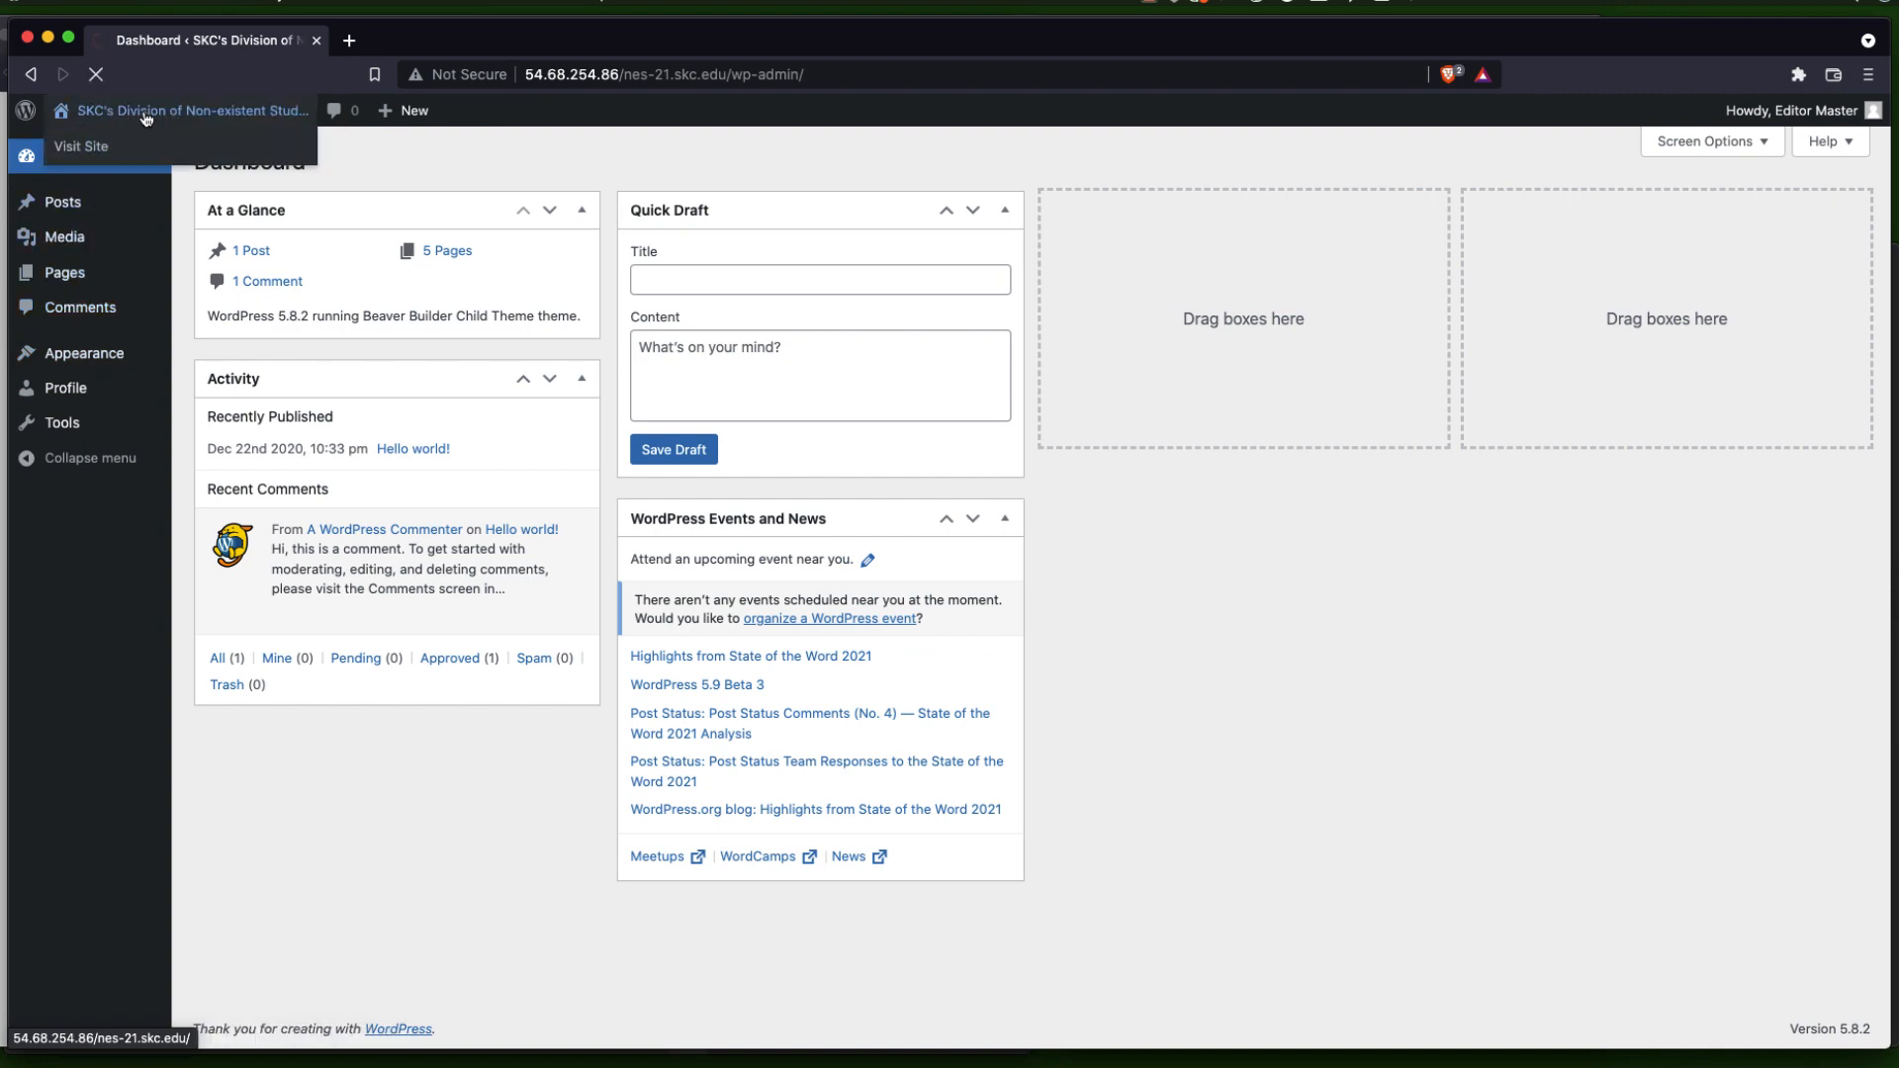
# Visit the live site, go to the Esoterics page and launch Beaver Builder there
pyautogui.click(81, 146)
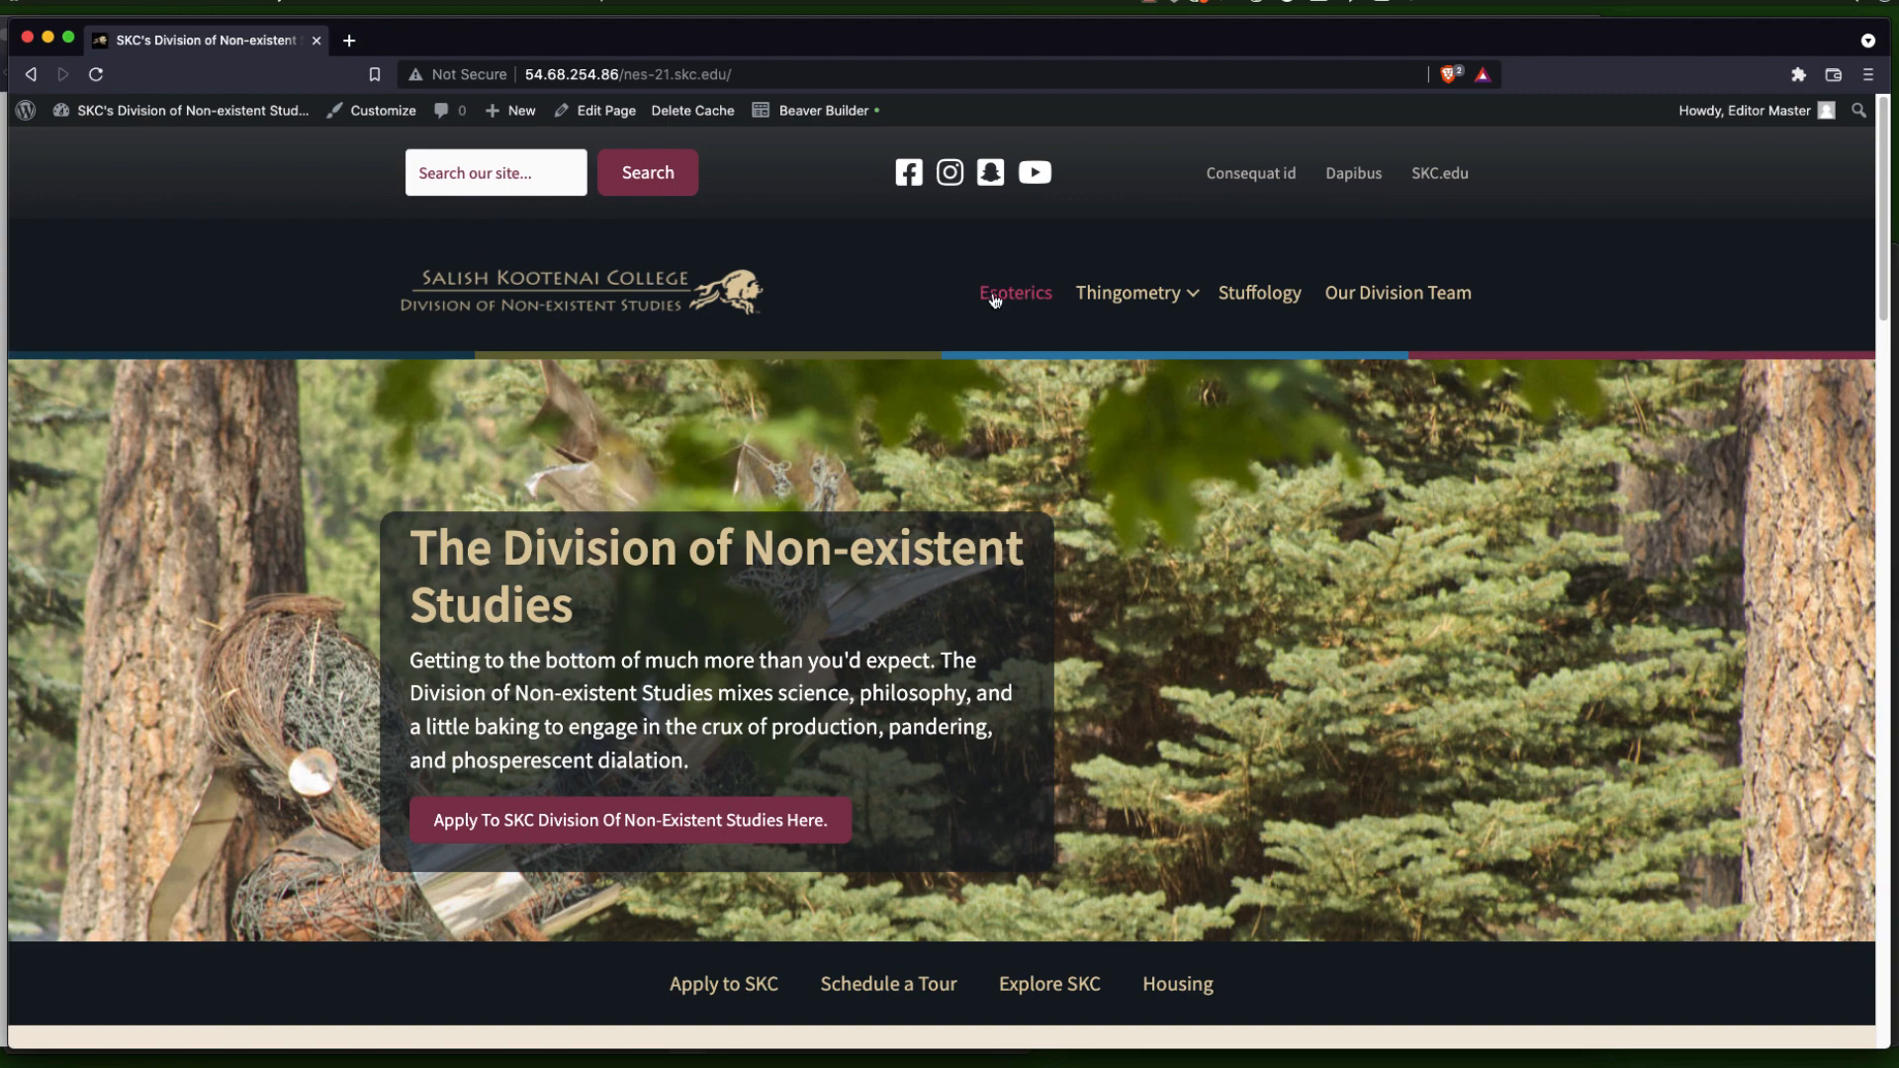
pyautogui.click(1015, 292)
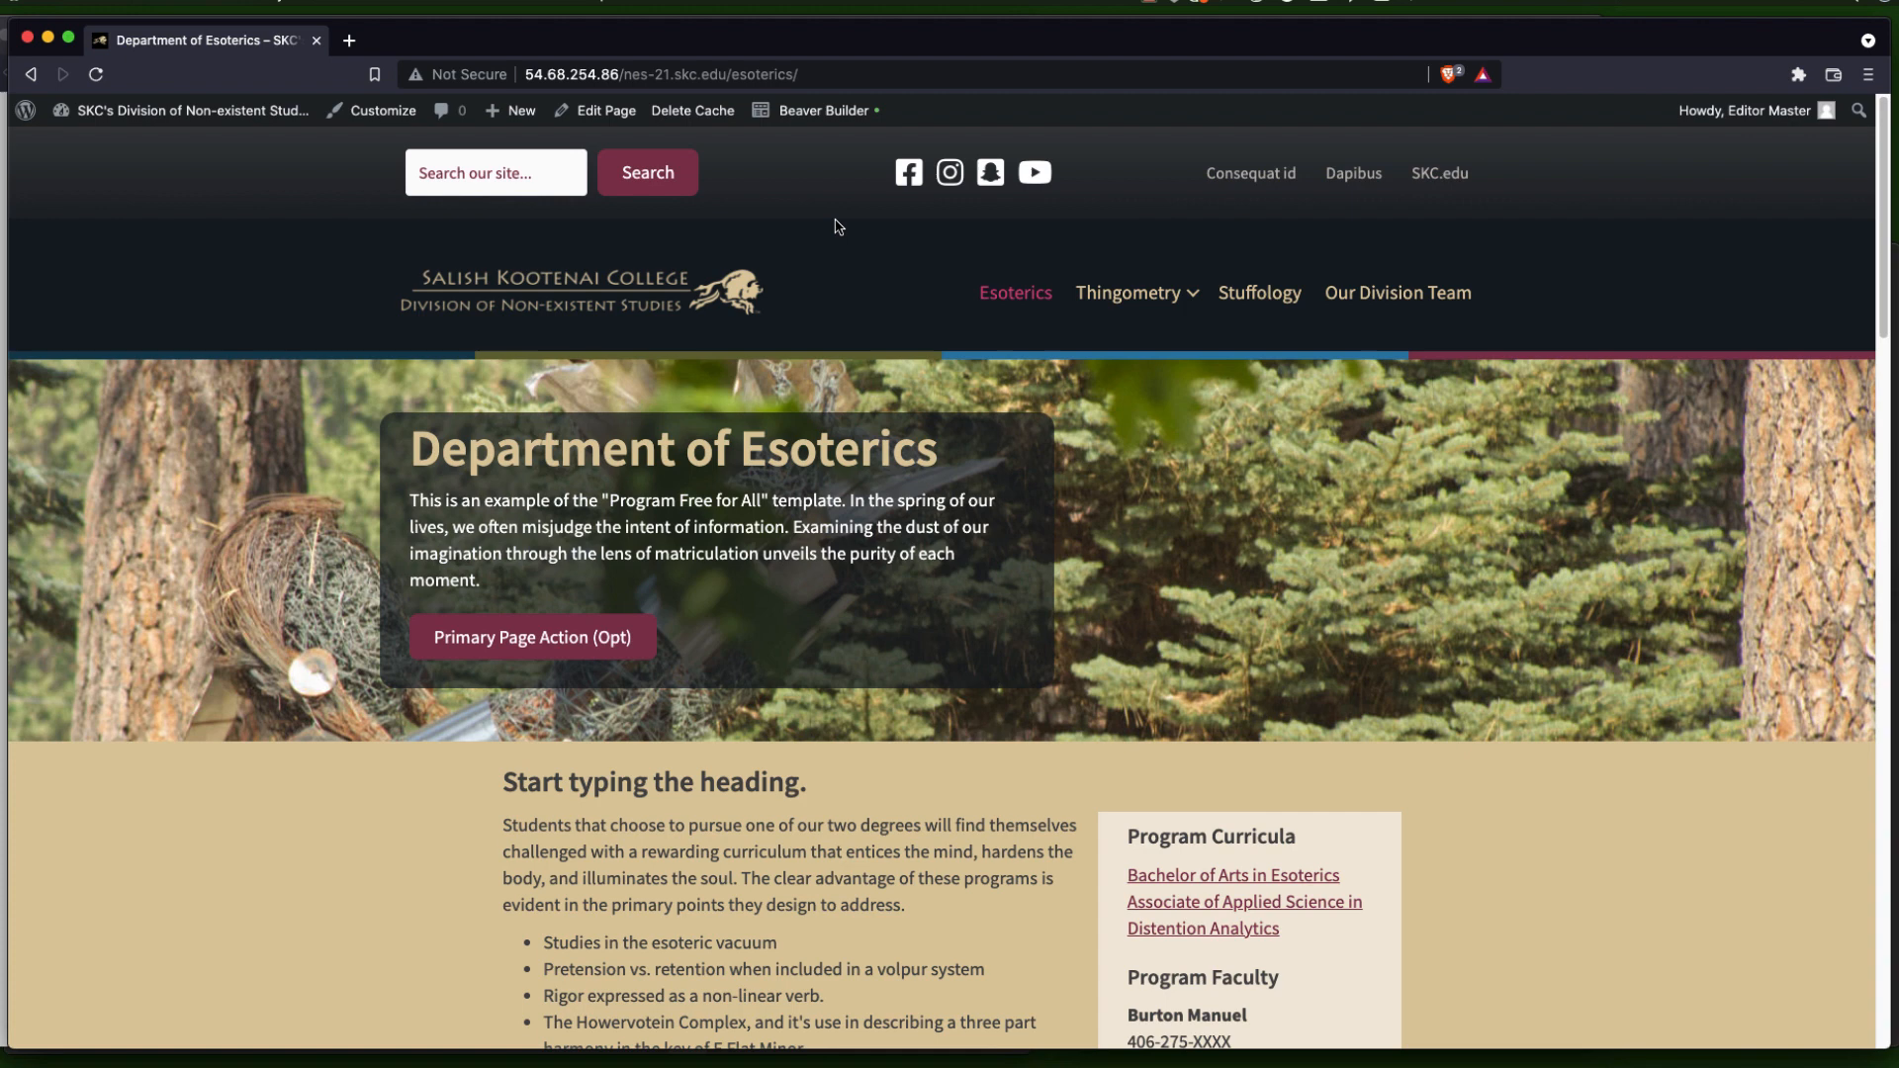
pyautogui.moveTo(822, 109)
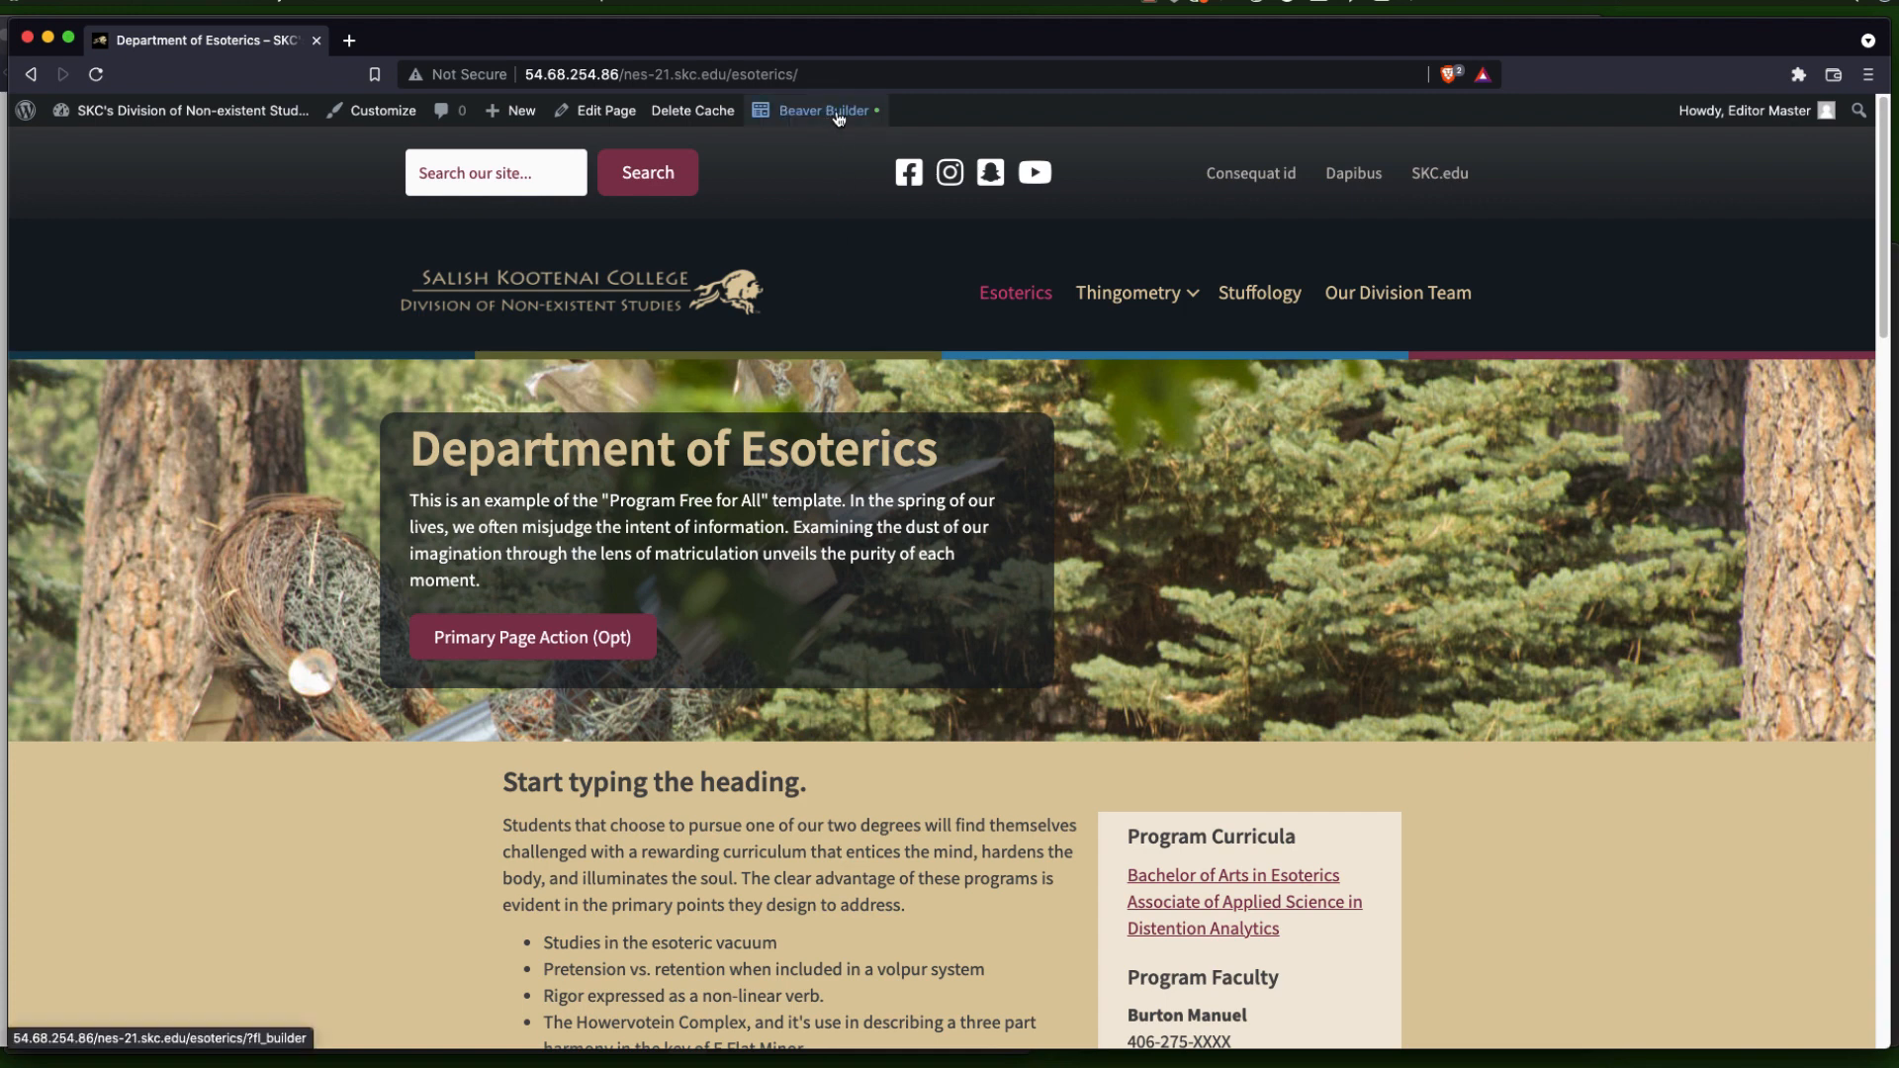
pyautogui.moveTo(833, 120)
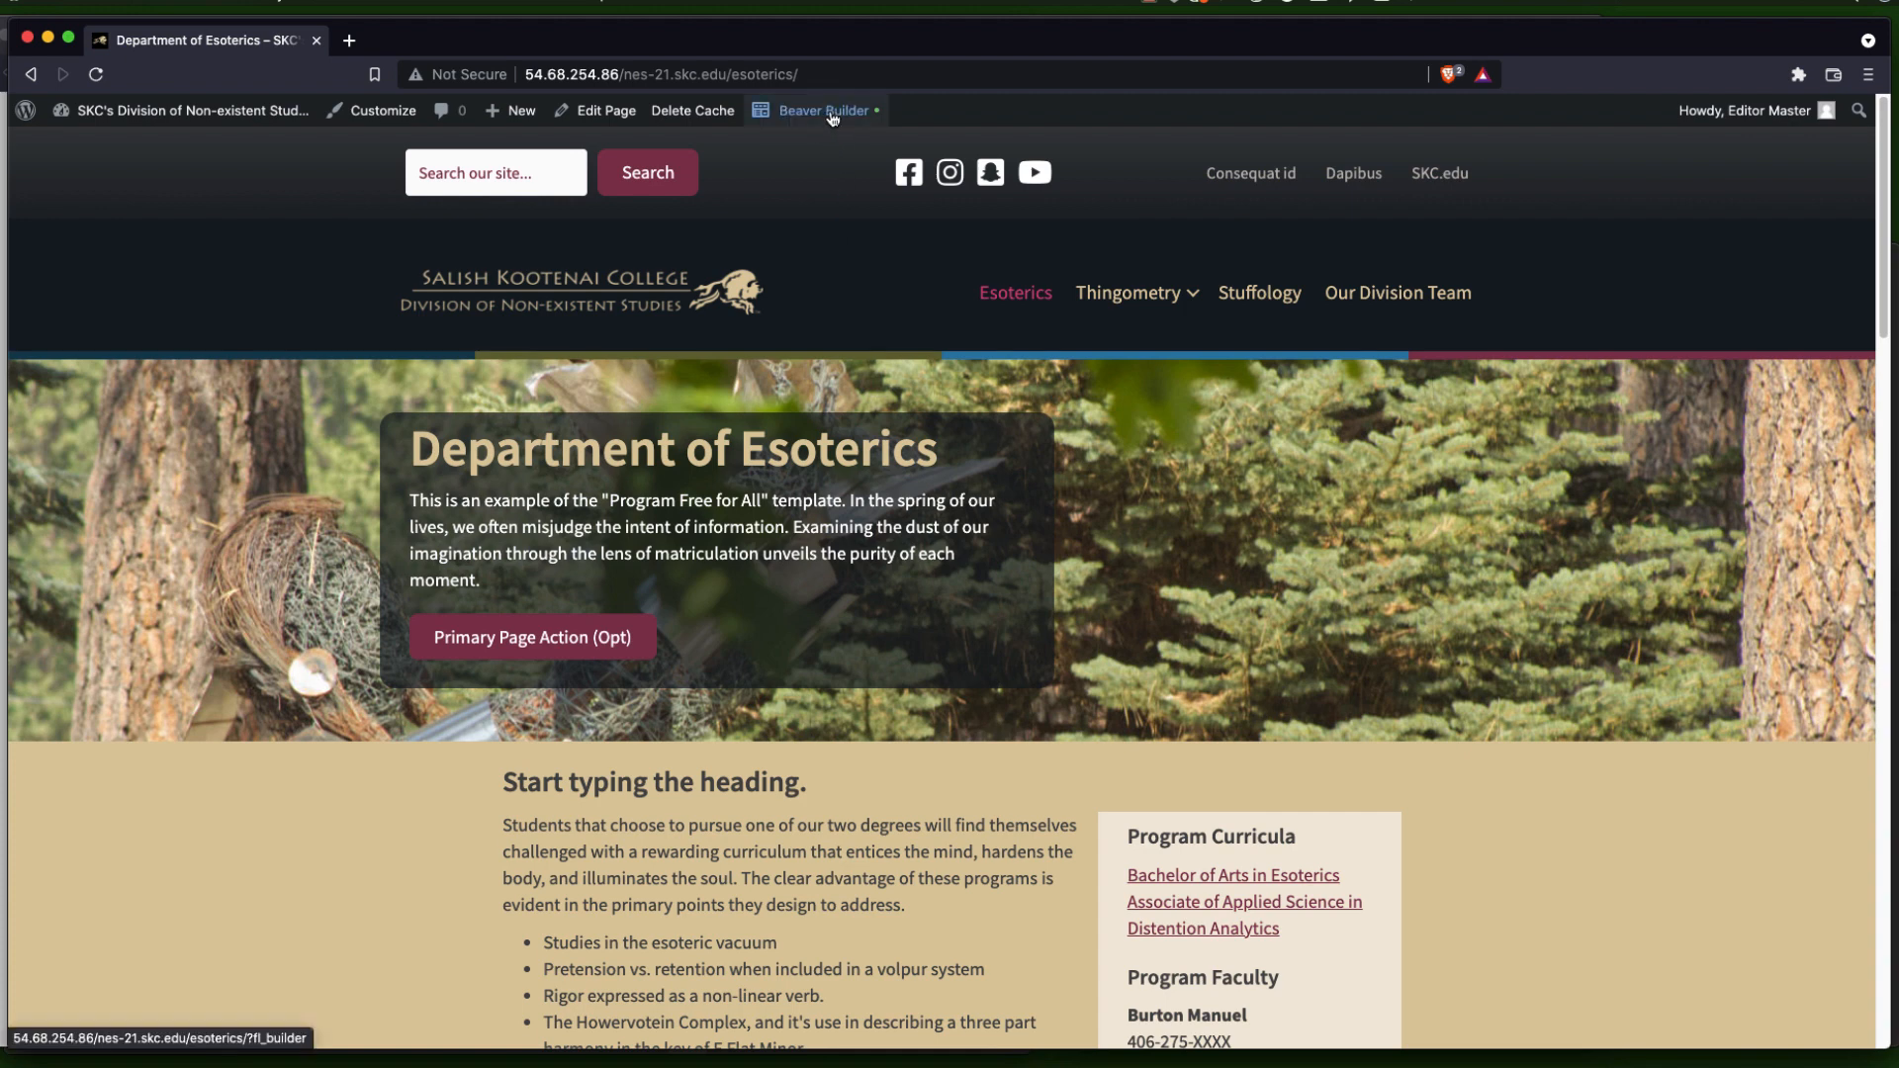
pyautogui.click(821, 110)
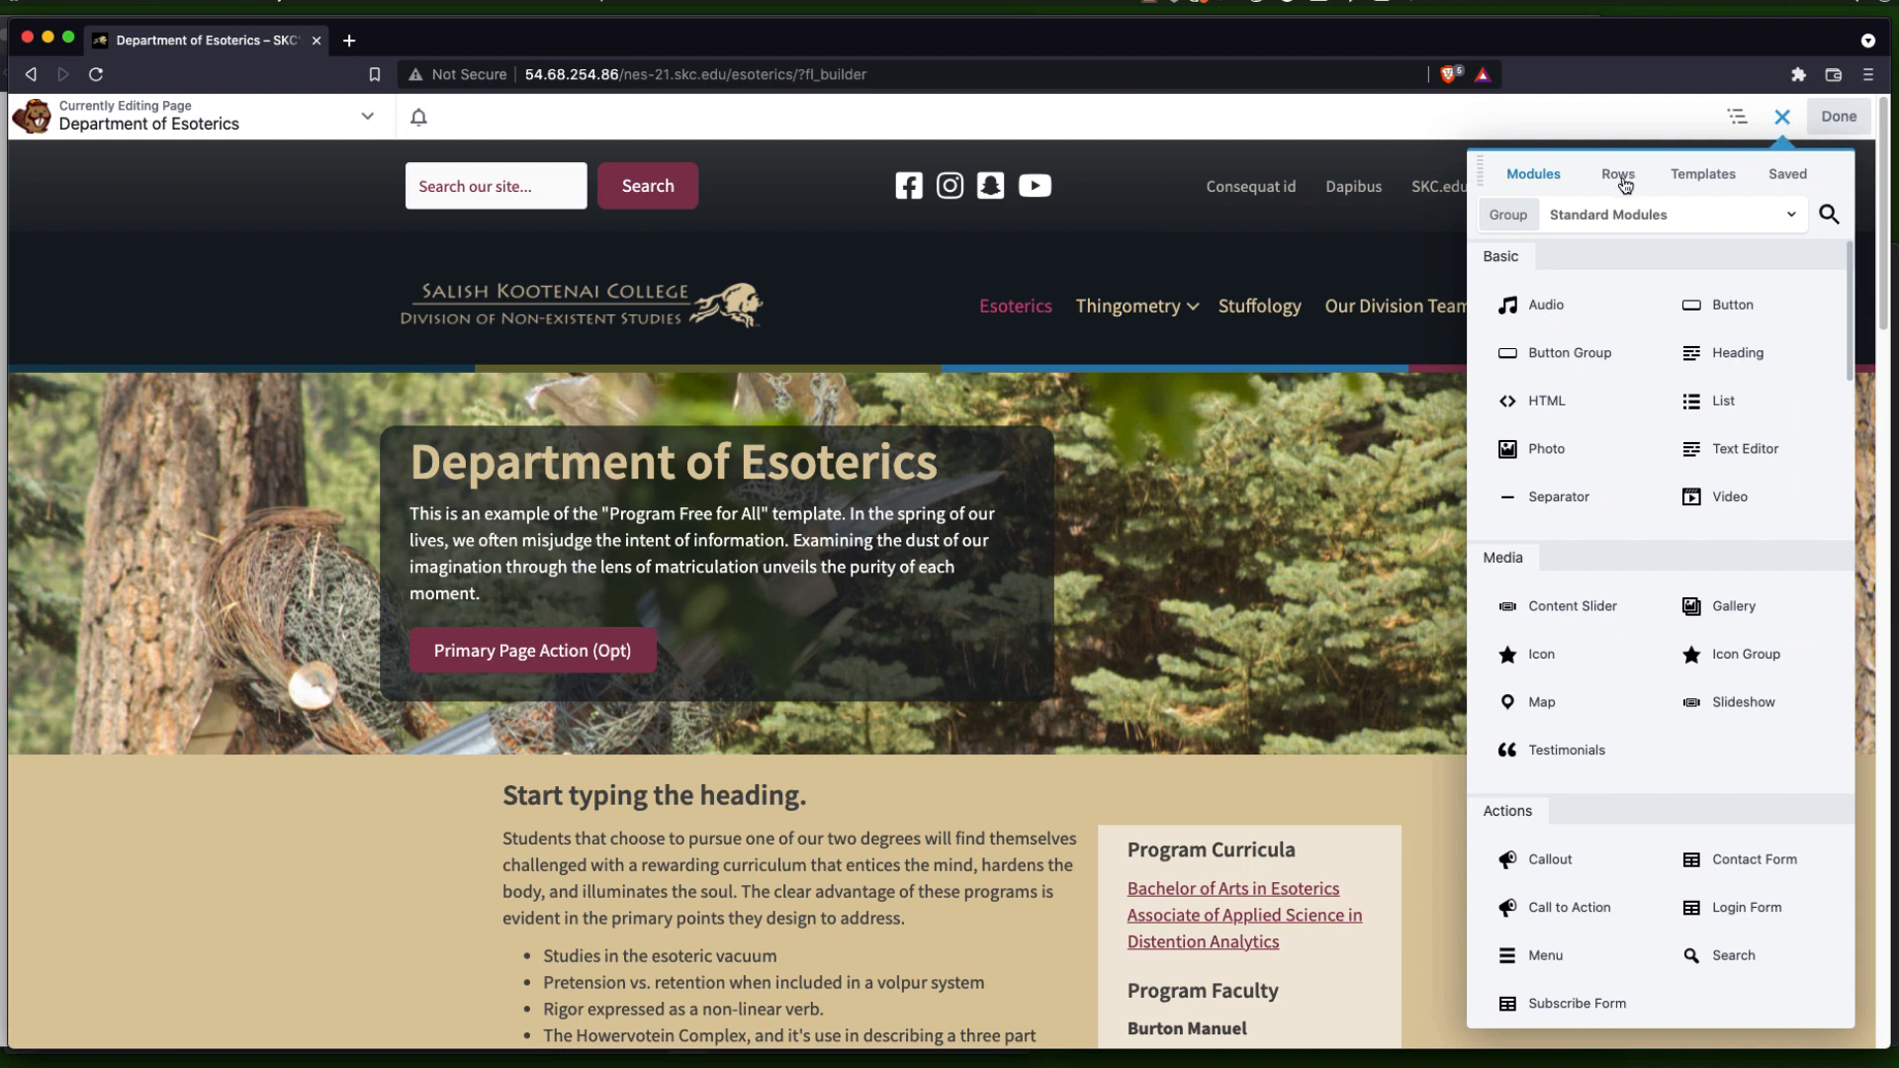
pyautogui.moveTo(1502, 193)
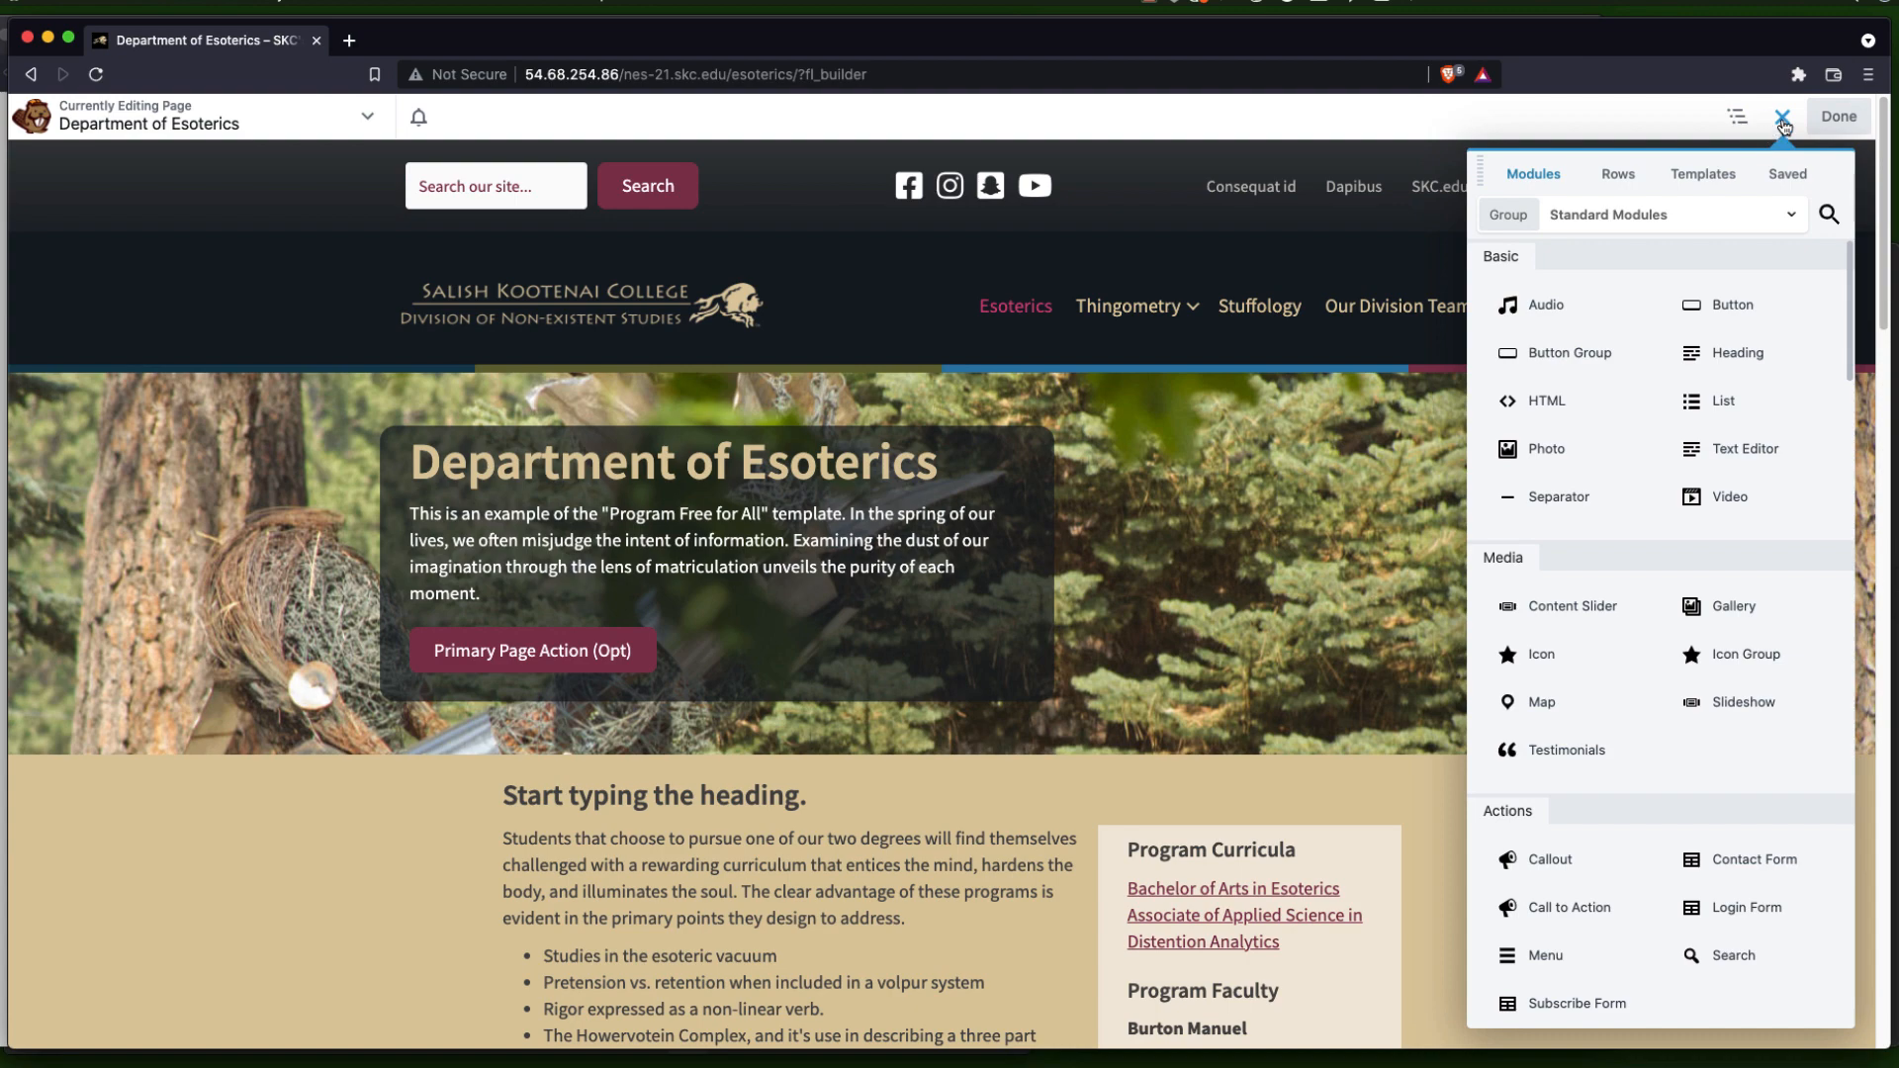
# Open the hero Text Editor module and reposition its settings window, leaving text unchanged
pyautogui.click(1781, 117)
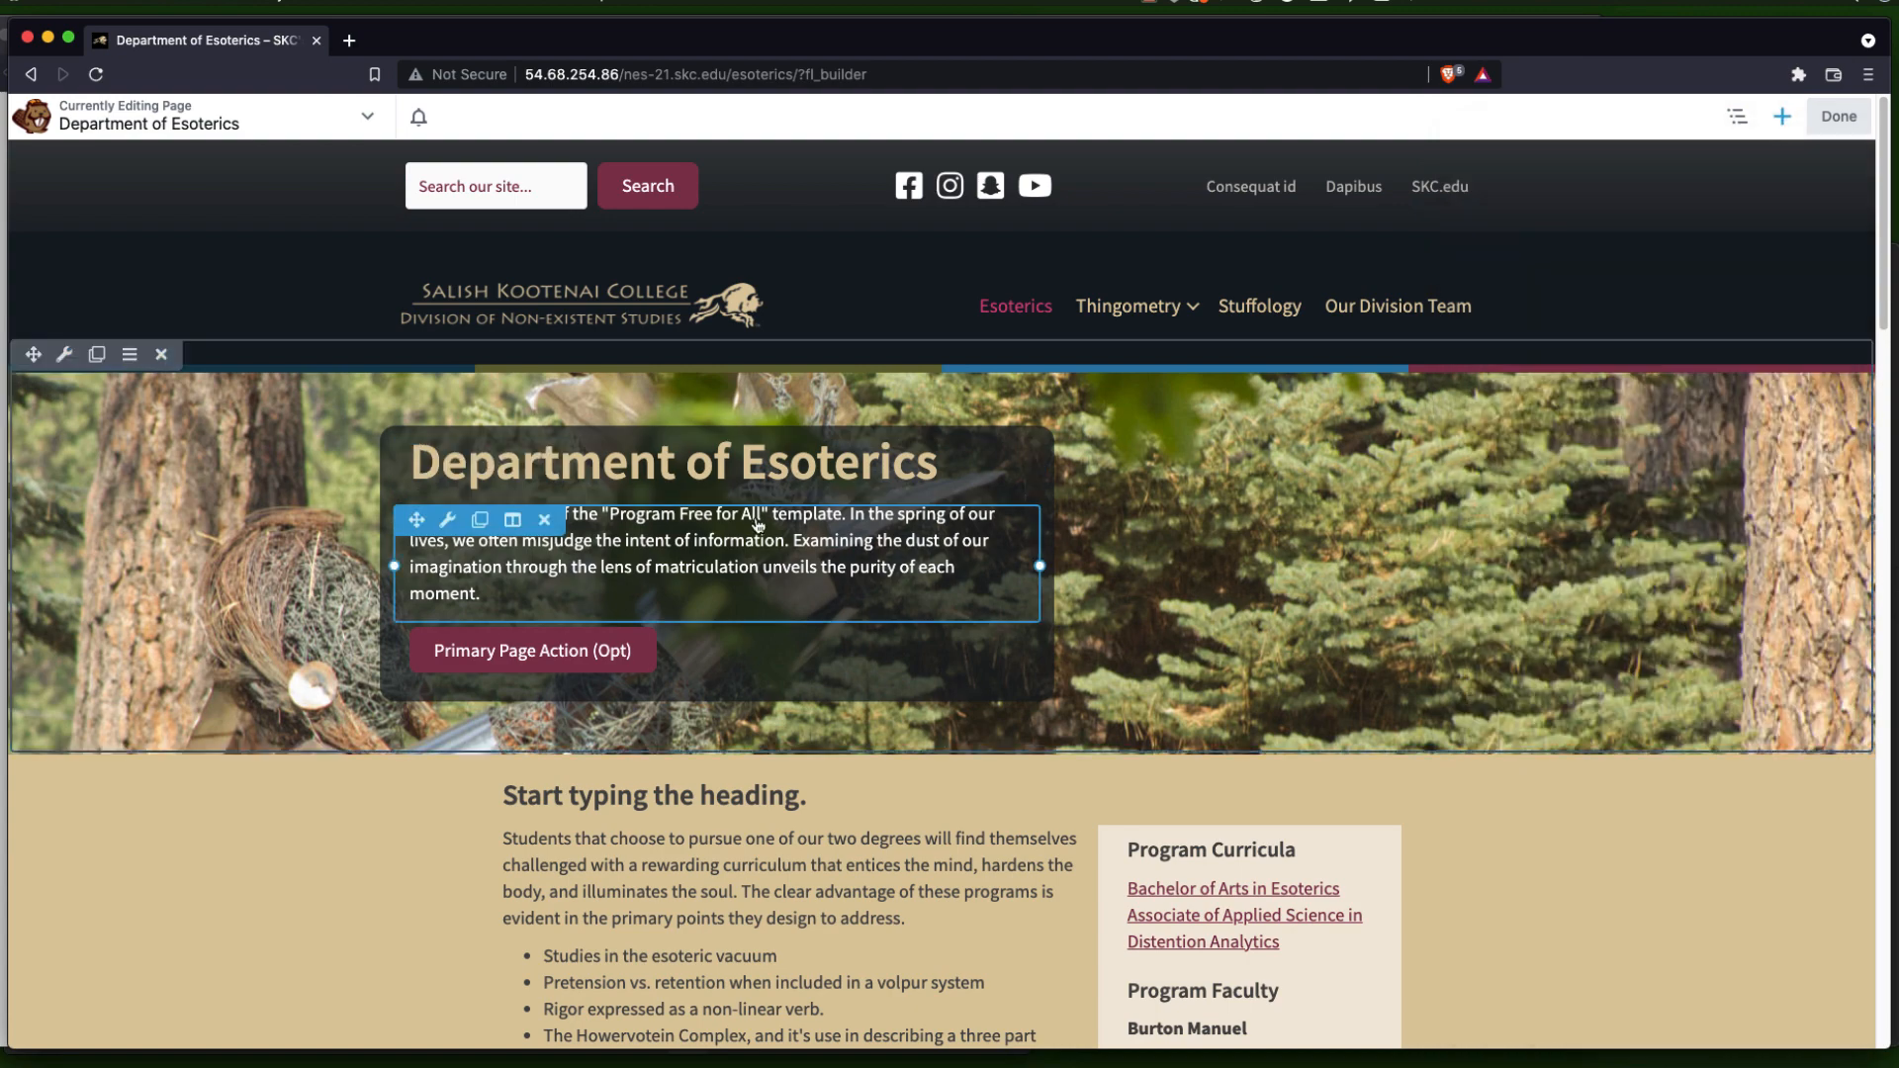
pyautogui.click(446, 520)
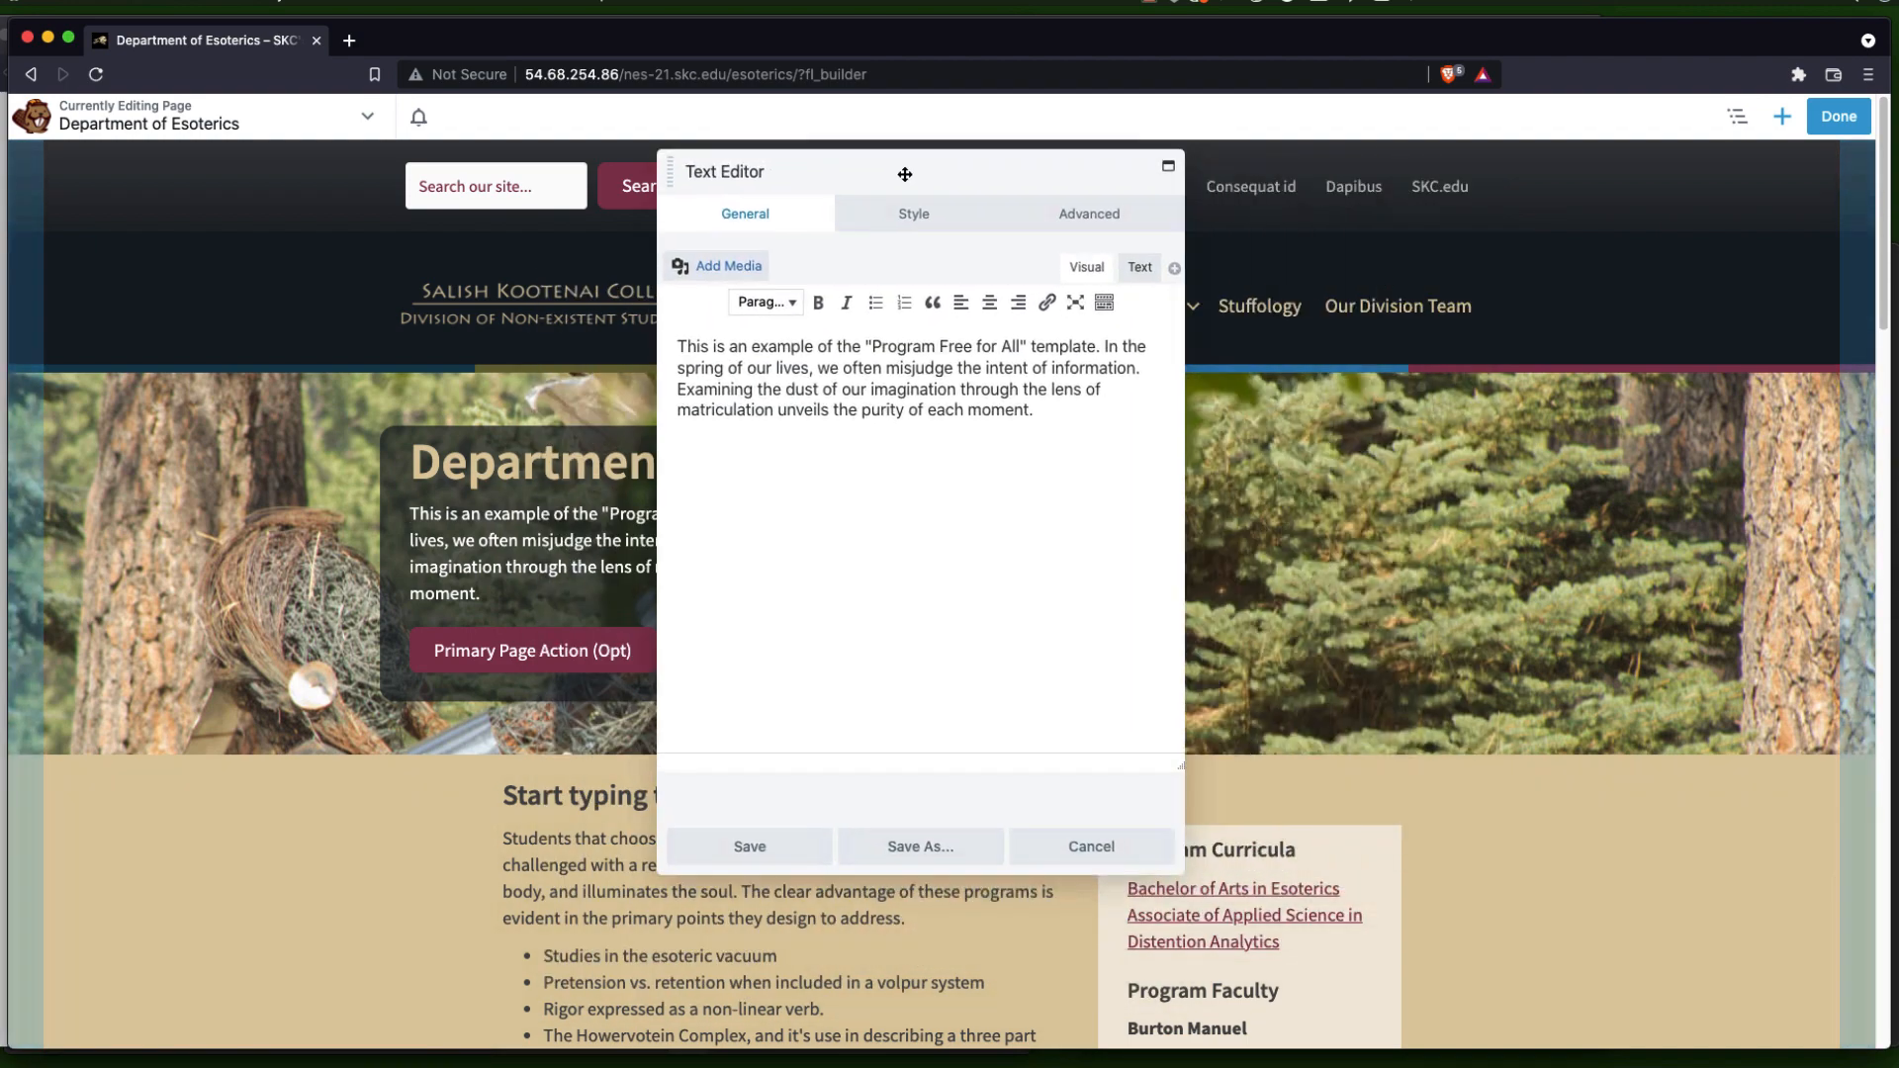
pyautogui.moveTo(903, 171); pyautogui.dragTo(1009, 288)
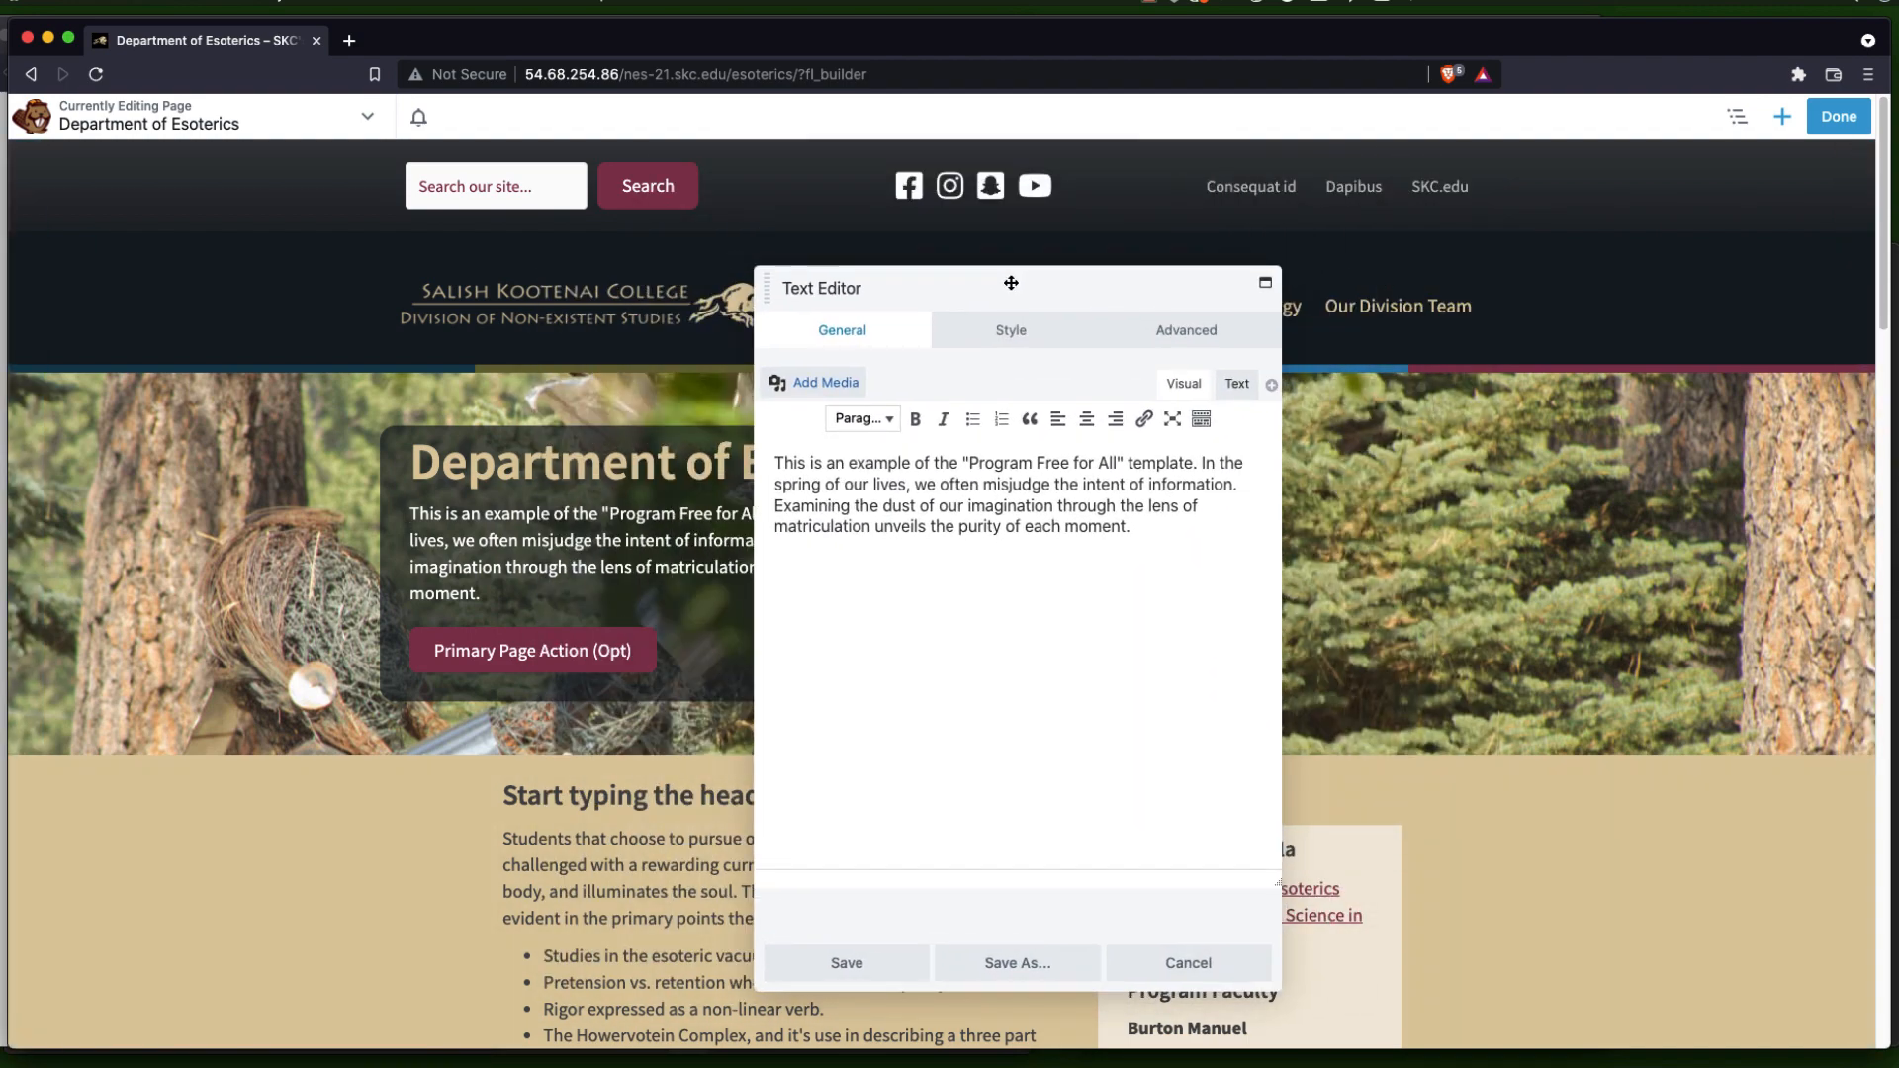
pyautogui.moveTo(1009, 283); pyautogui.dragTo(418, 288)
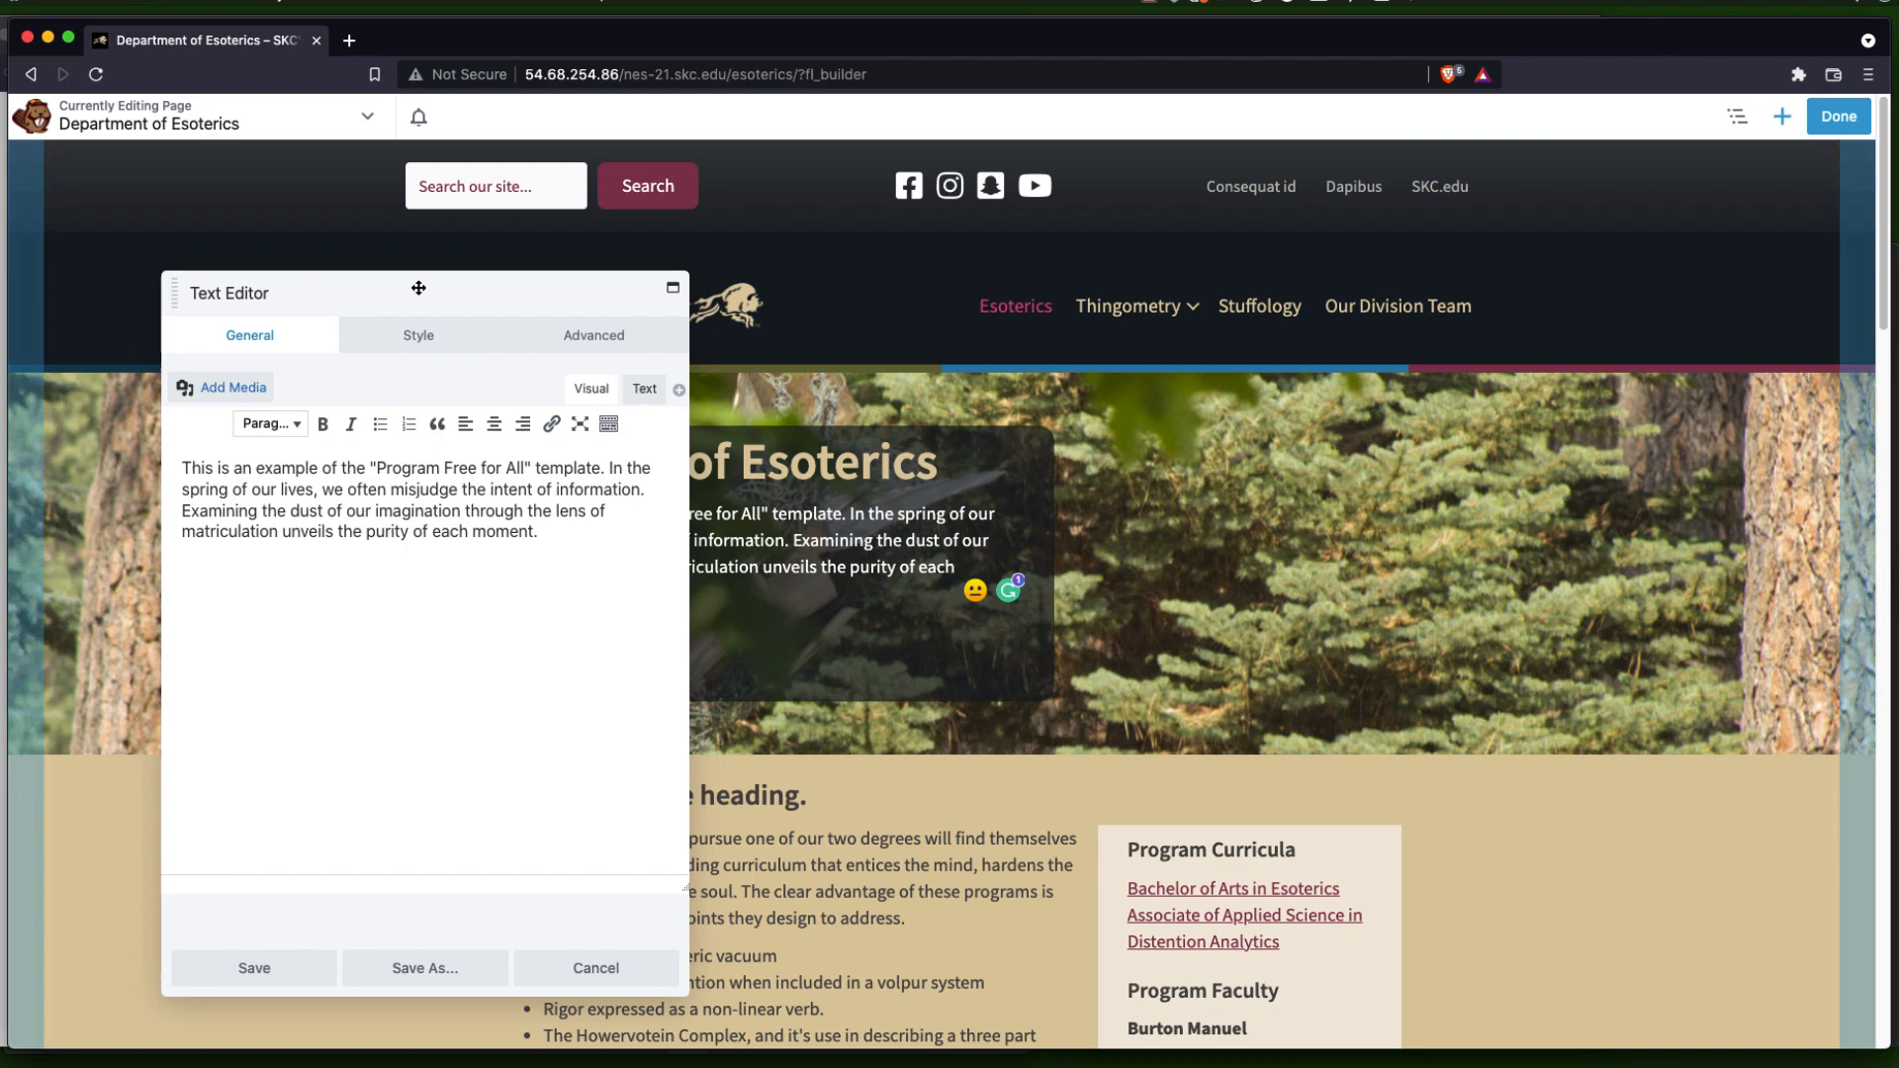
pyautogui.moveTo(418, 288); pyautogui.dragTo(34, 278)
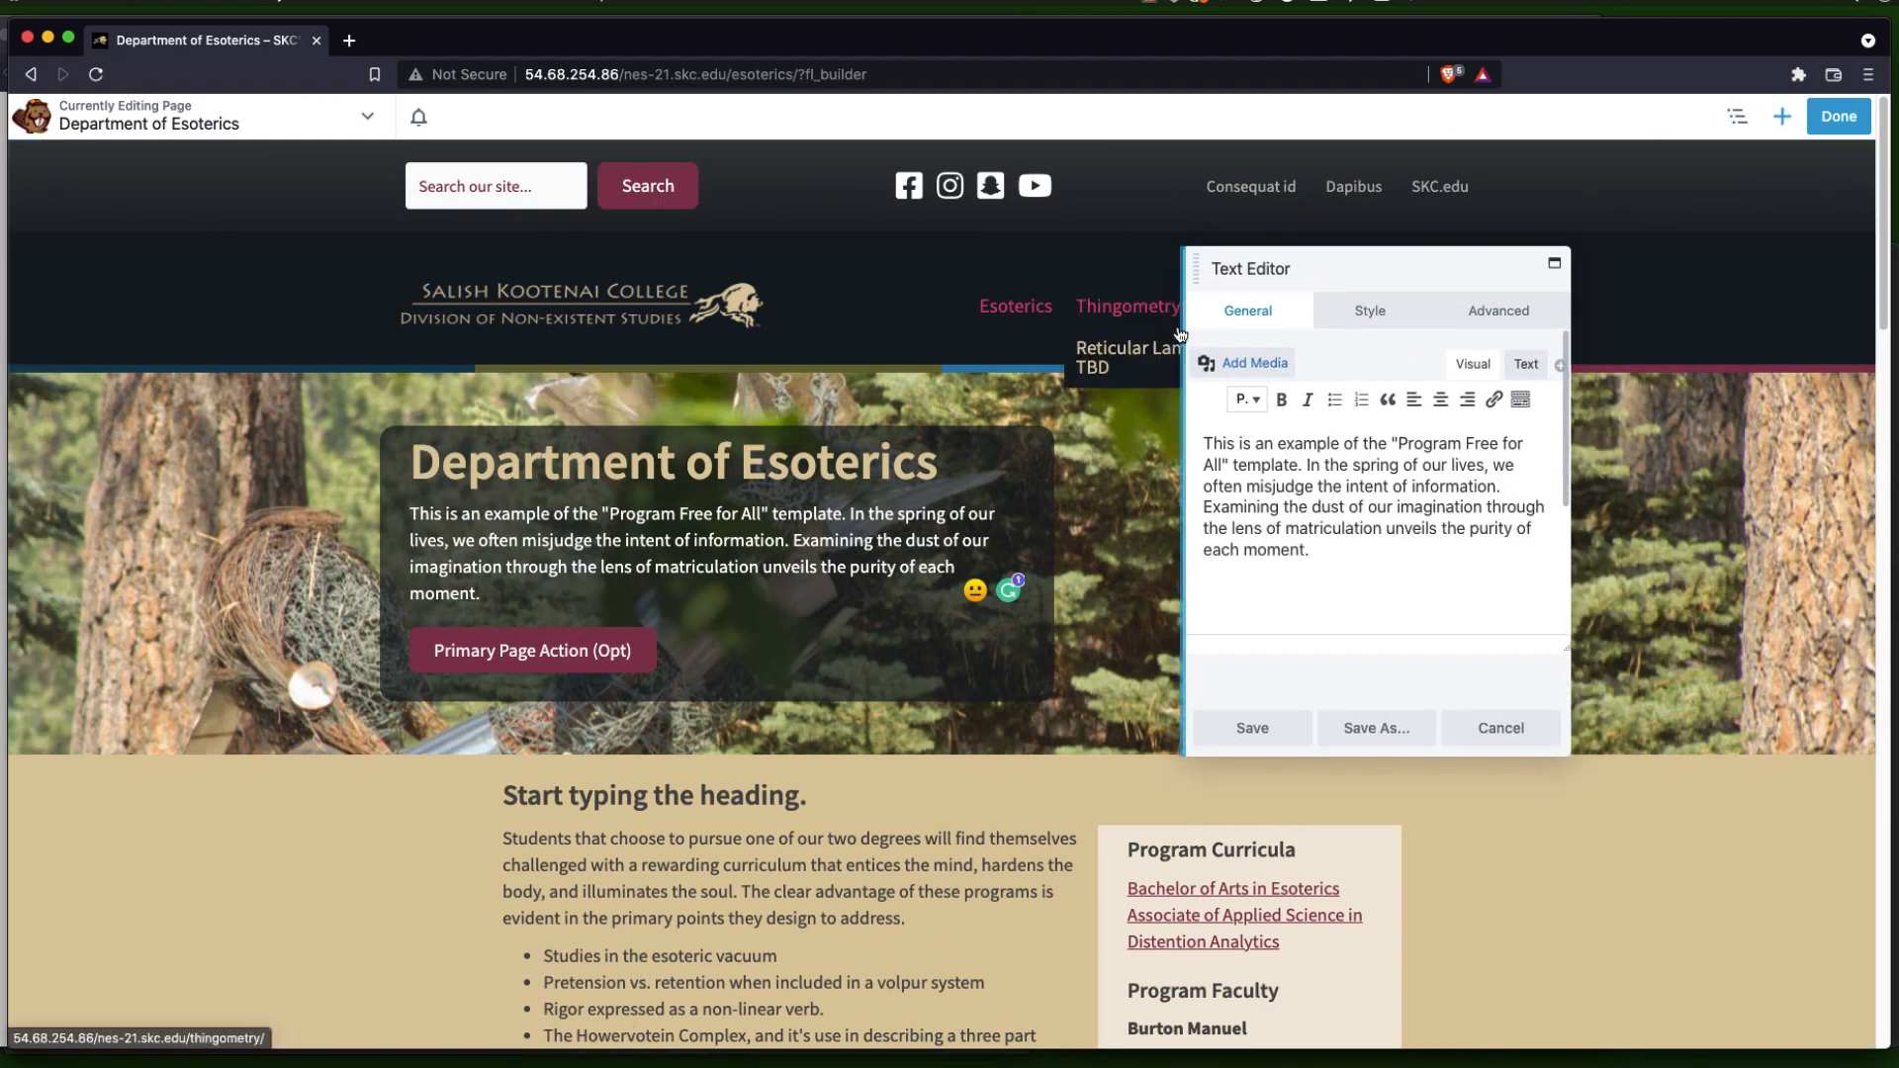
pyautogui.moveTo(1251, 269); pyautogui.dragTo(1323, 267)
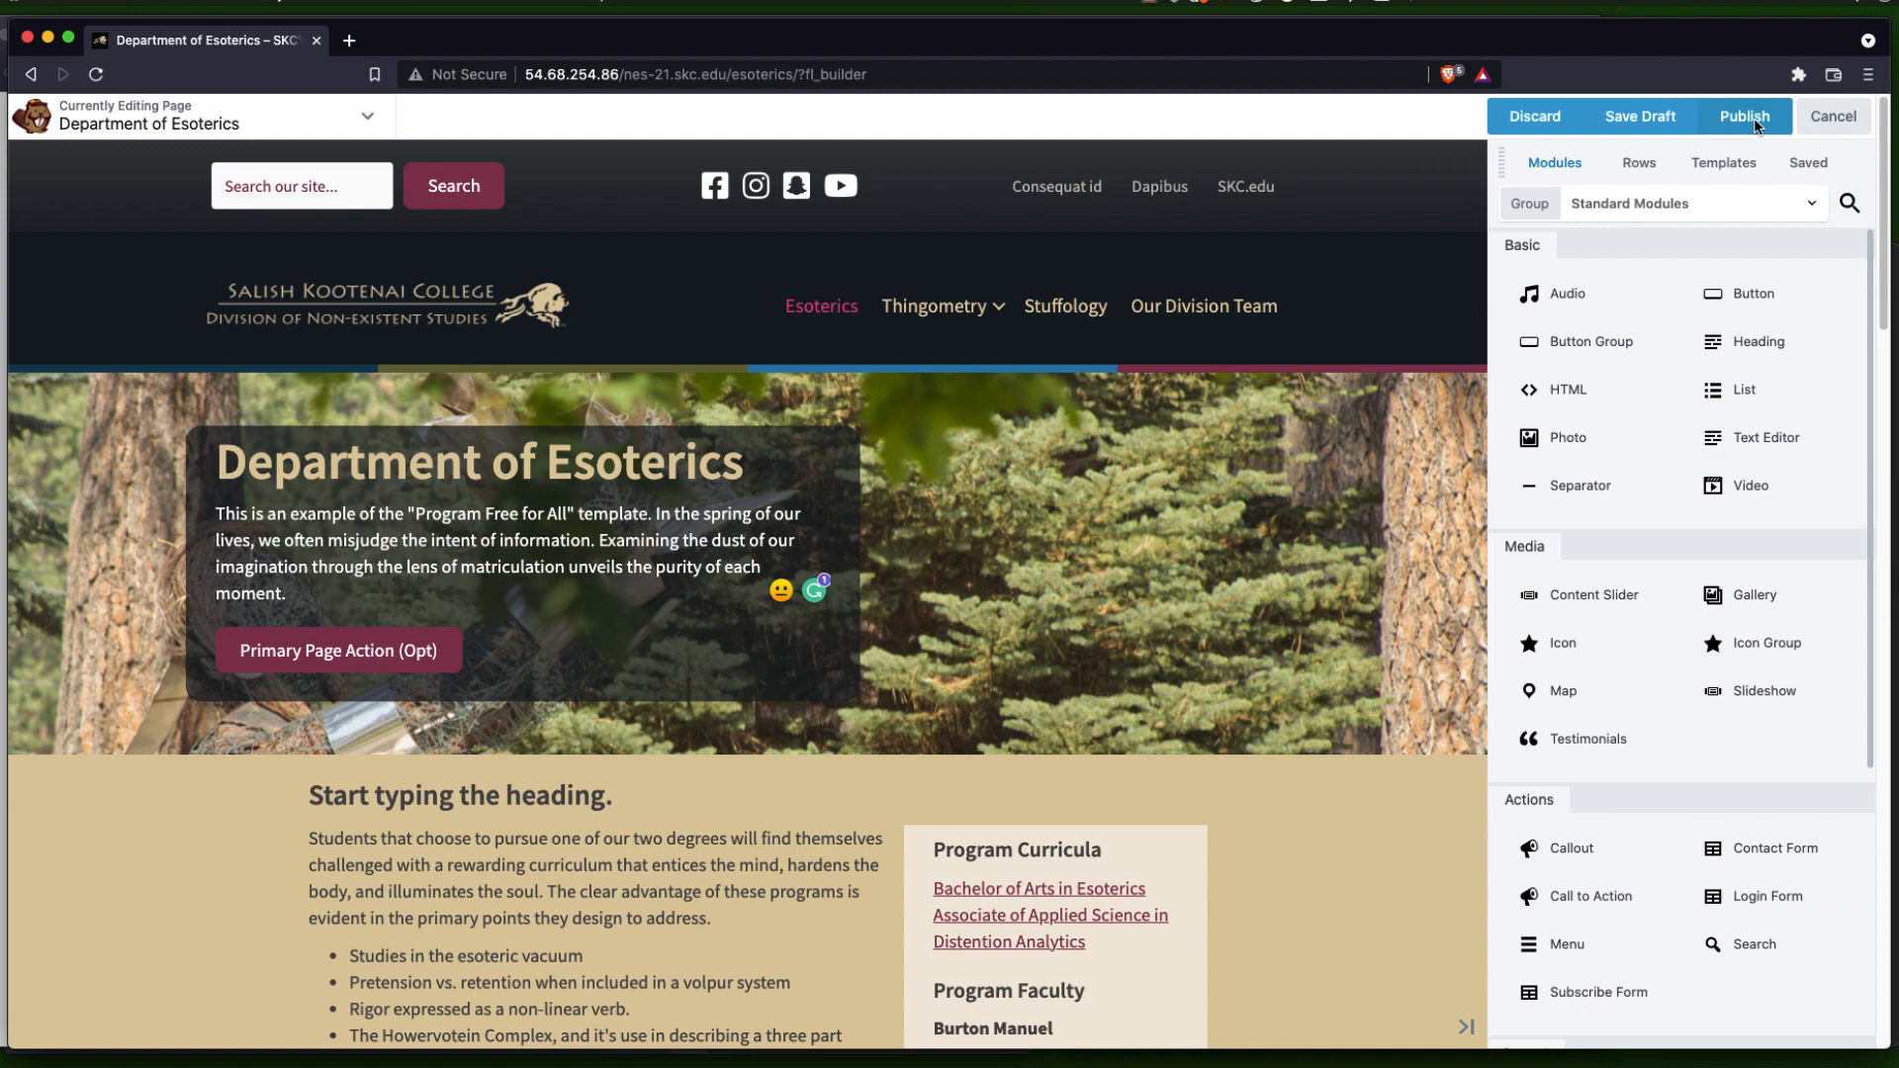
# Bring up the publish options, then return to editing and review the hero and body text modules
pyautogui.click(1743, 117)
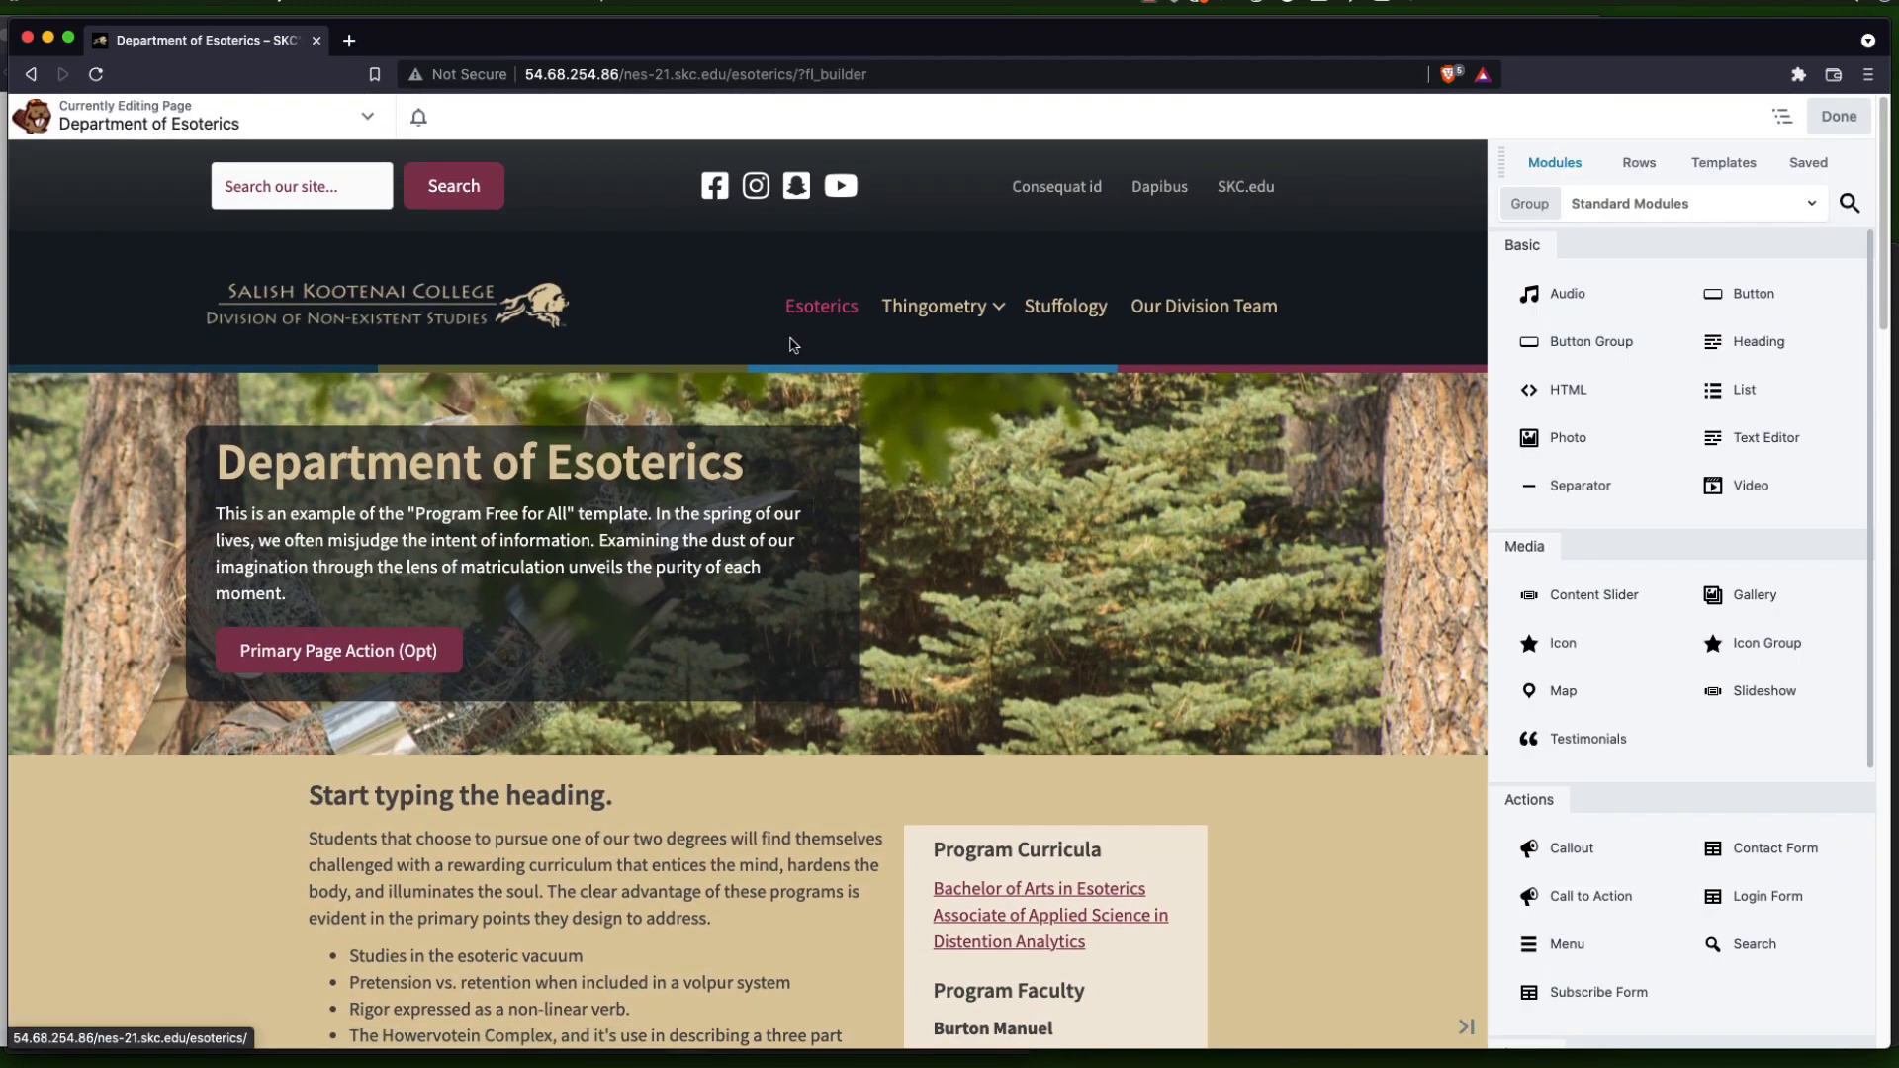
pyautogui.click(480, 462)
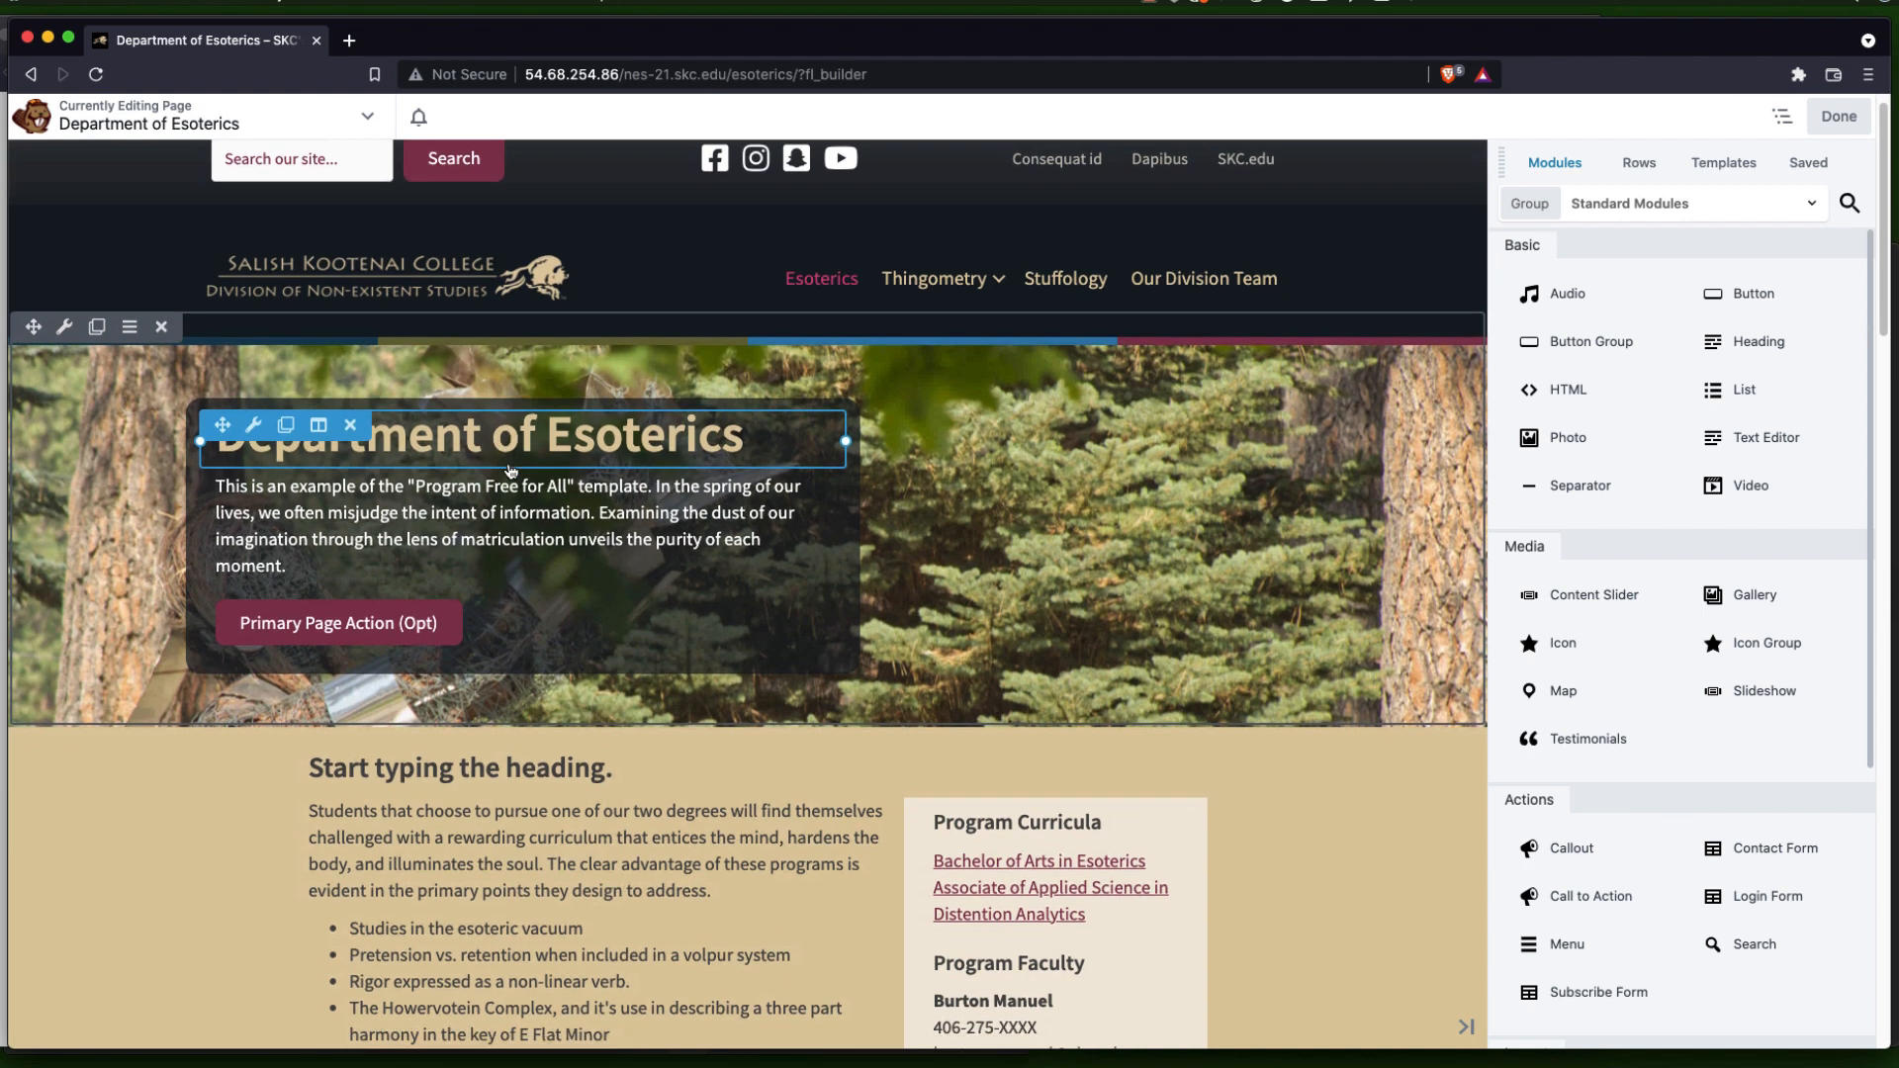
pyautogui.scroll(-3)
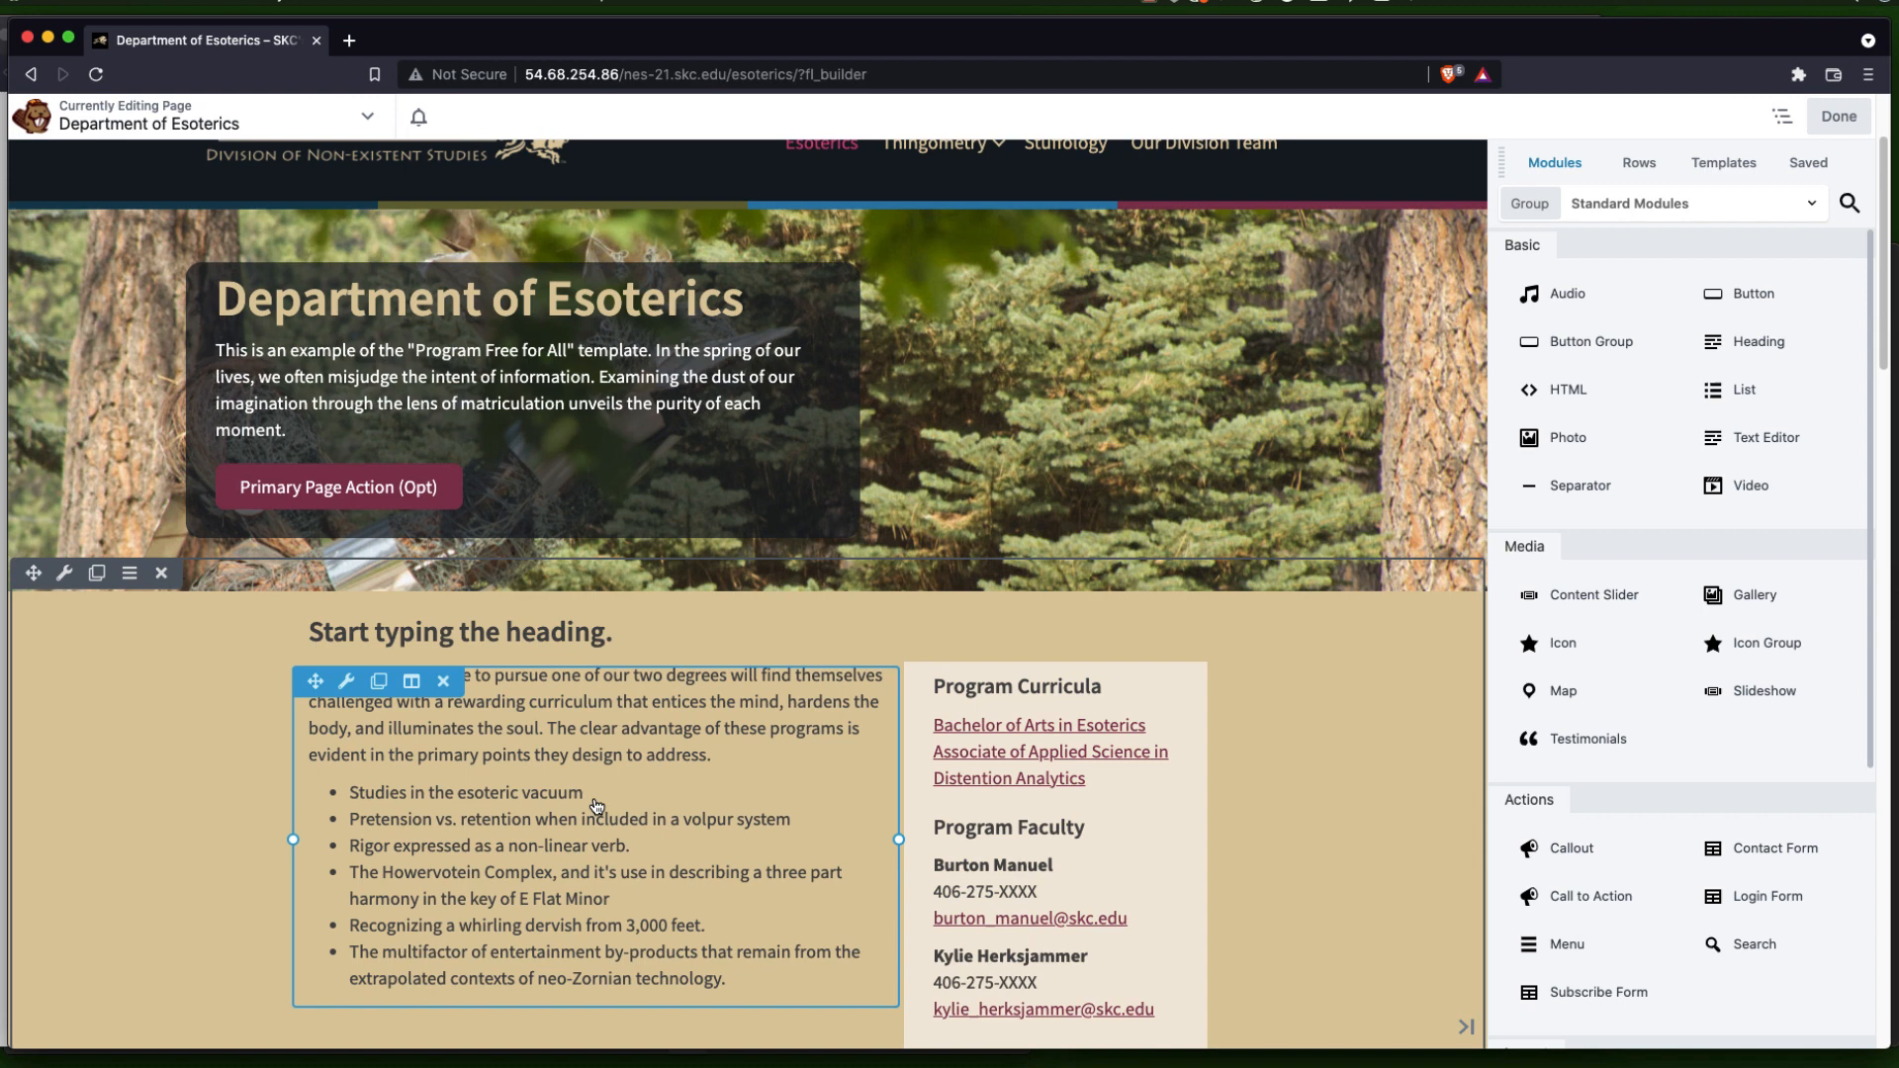
pyautogui.click(603, 299)
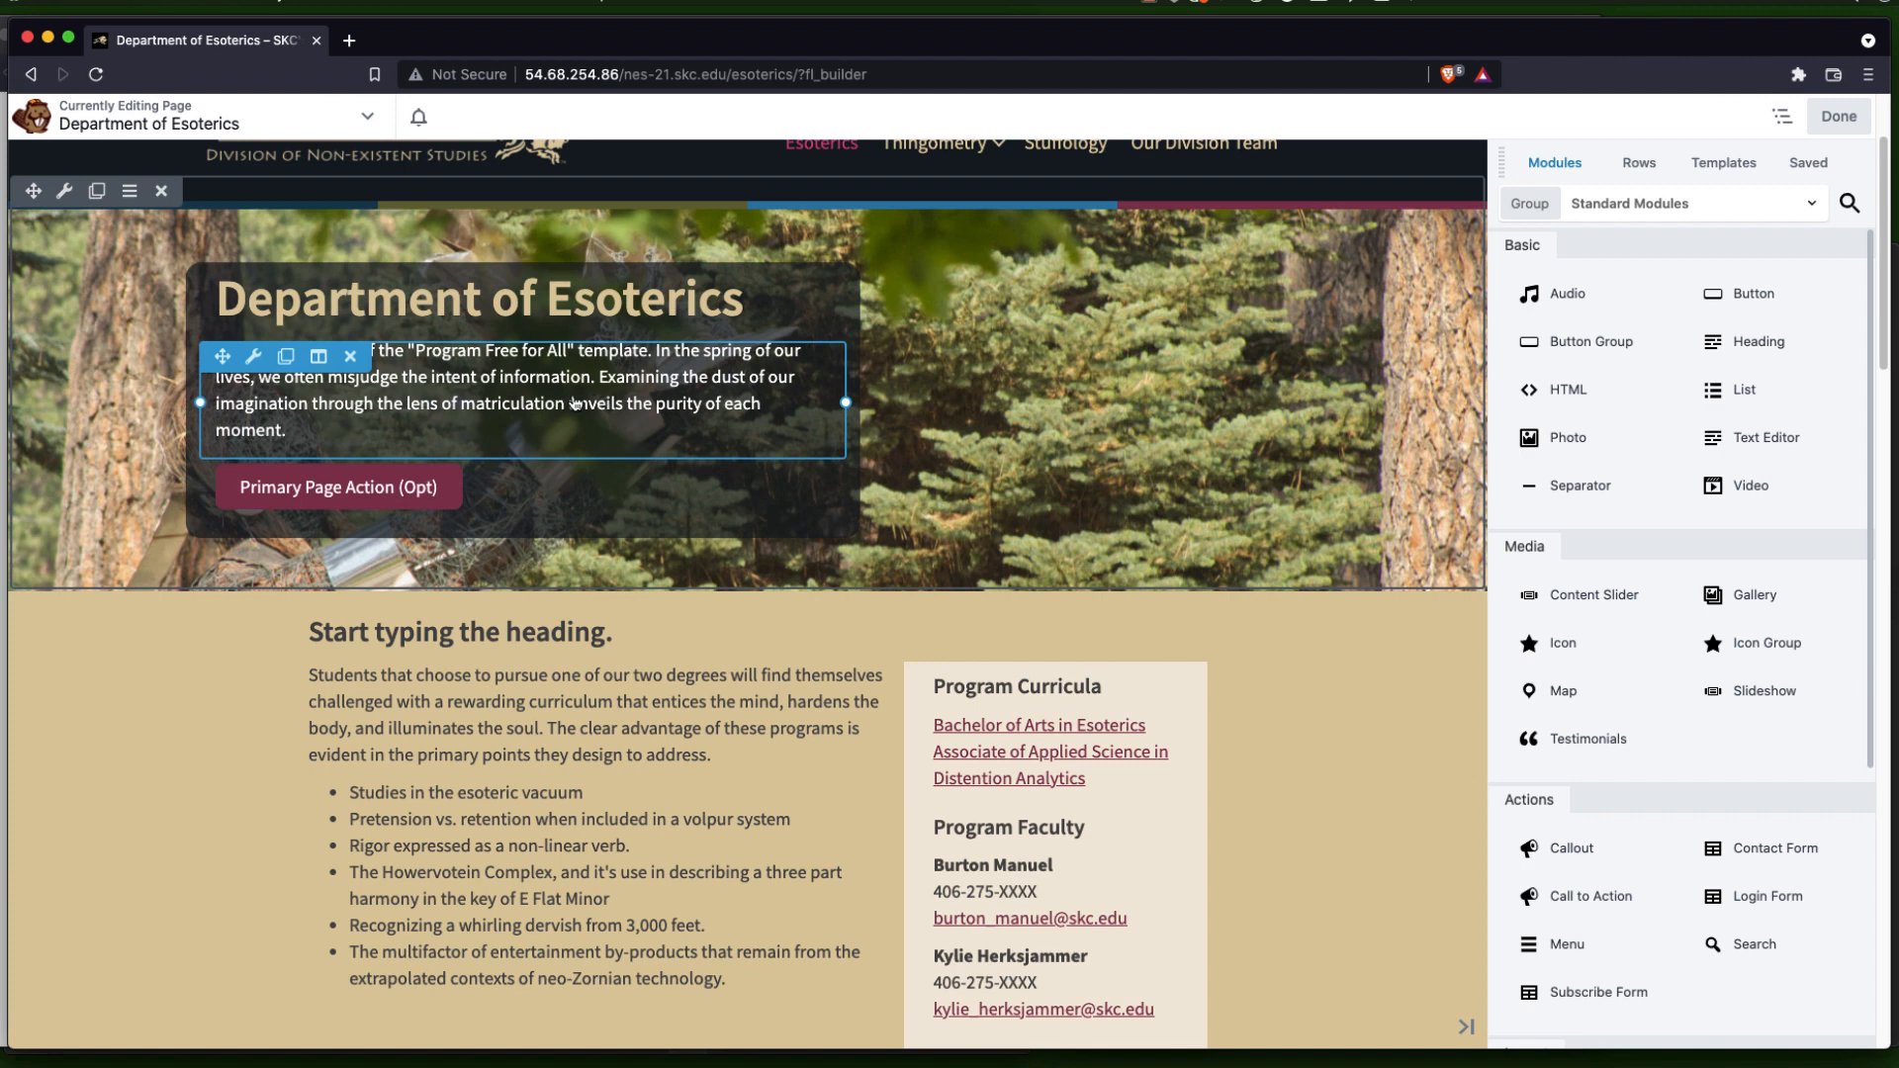
pyautogui.moveTo(566, 398)
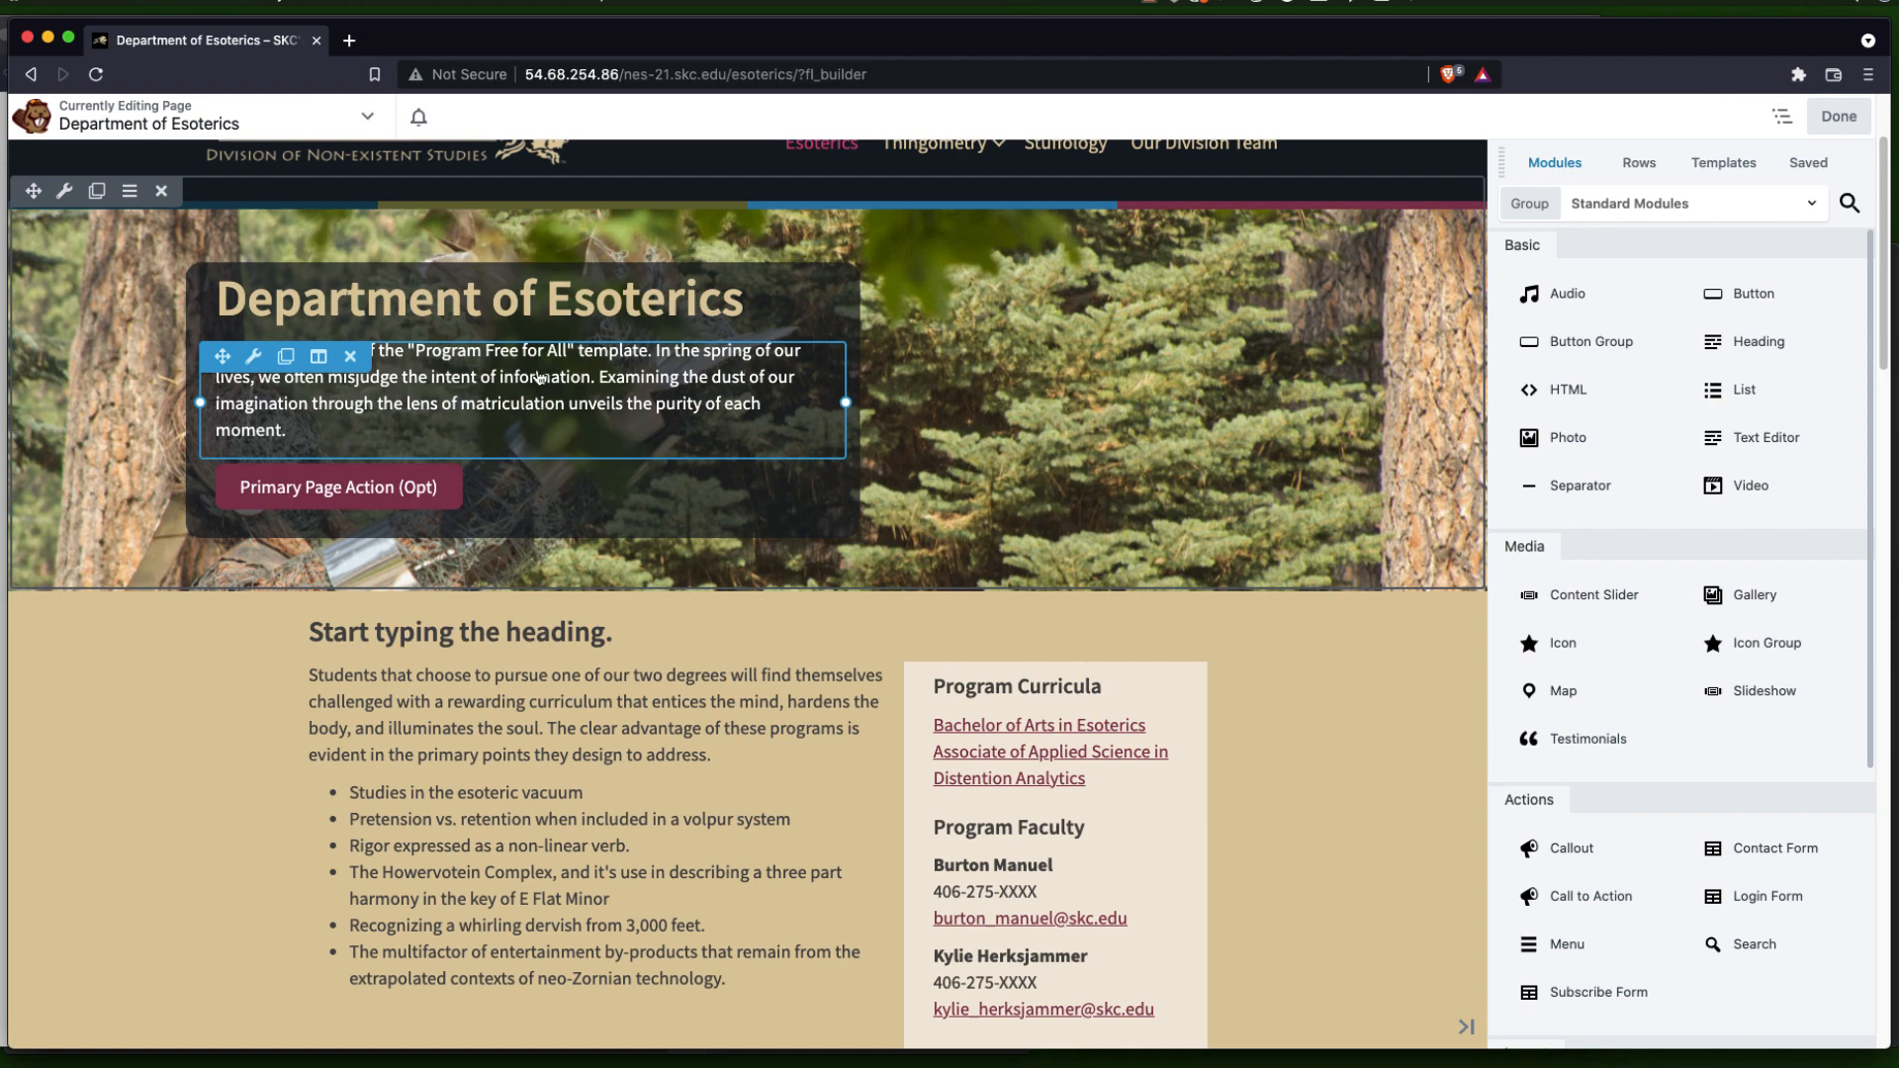
pyautogui.moveTo(540, 380)
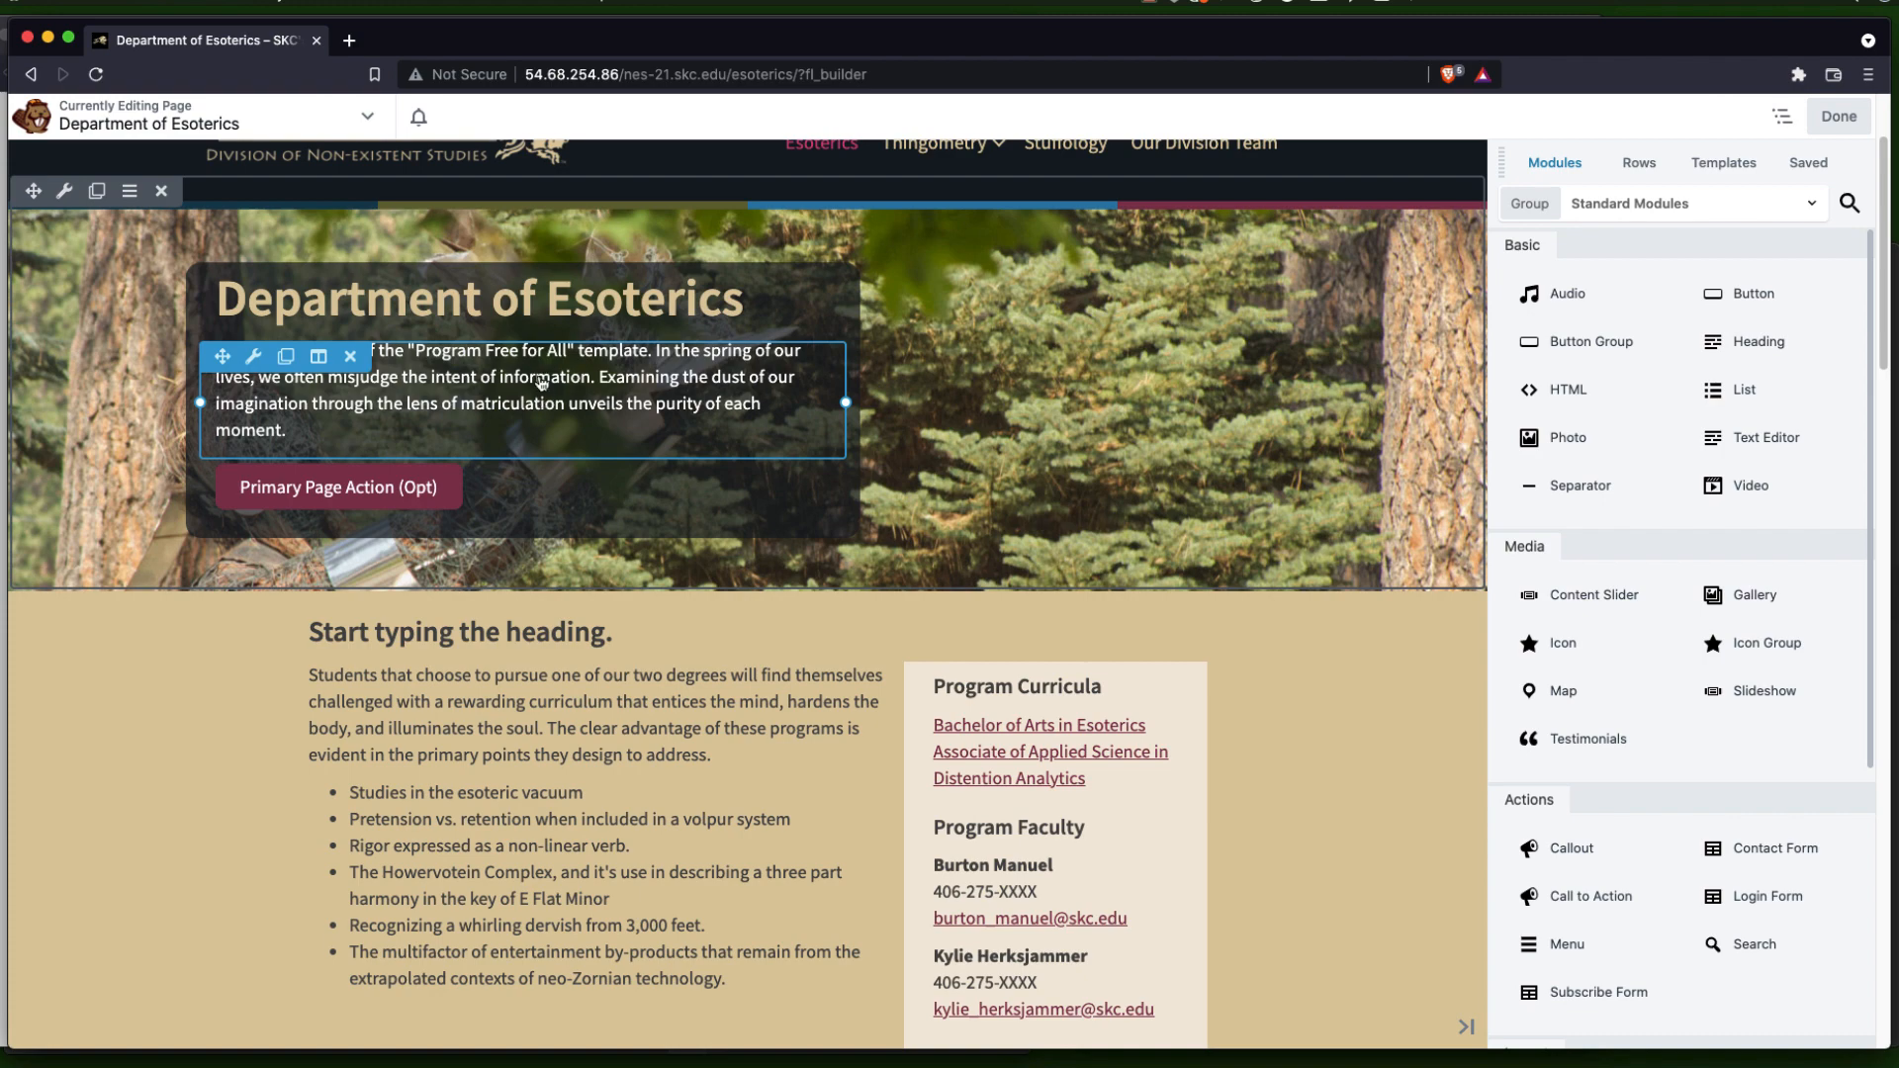
# Append a 'You simply start typing' line and a lorem ipsum paragraph to the hero text
pyautogui.click(521, 388)
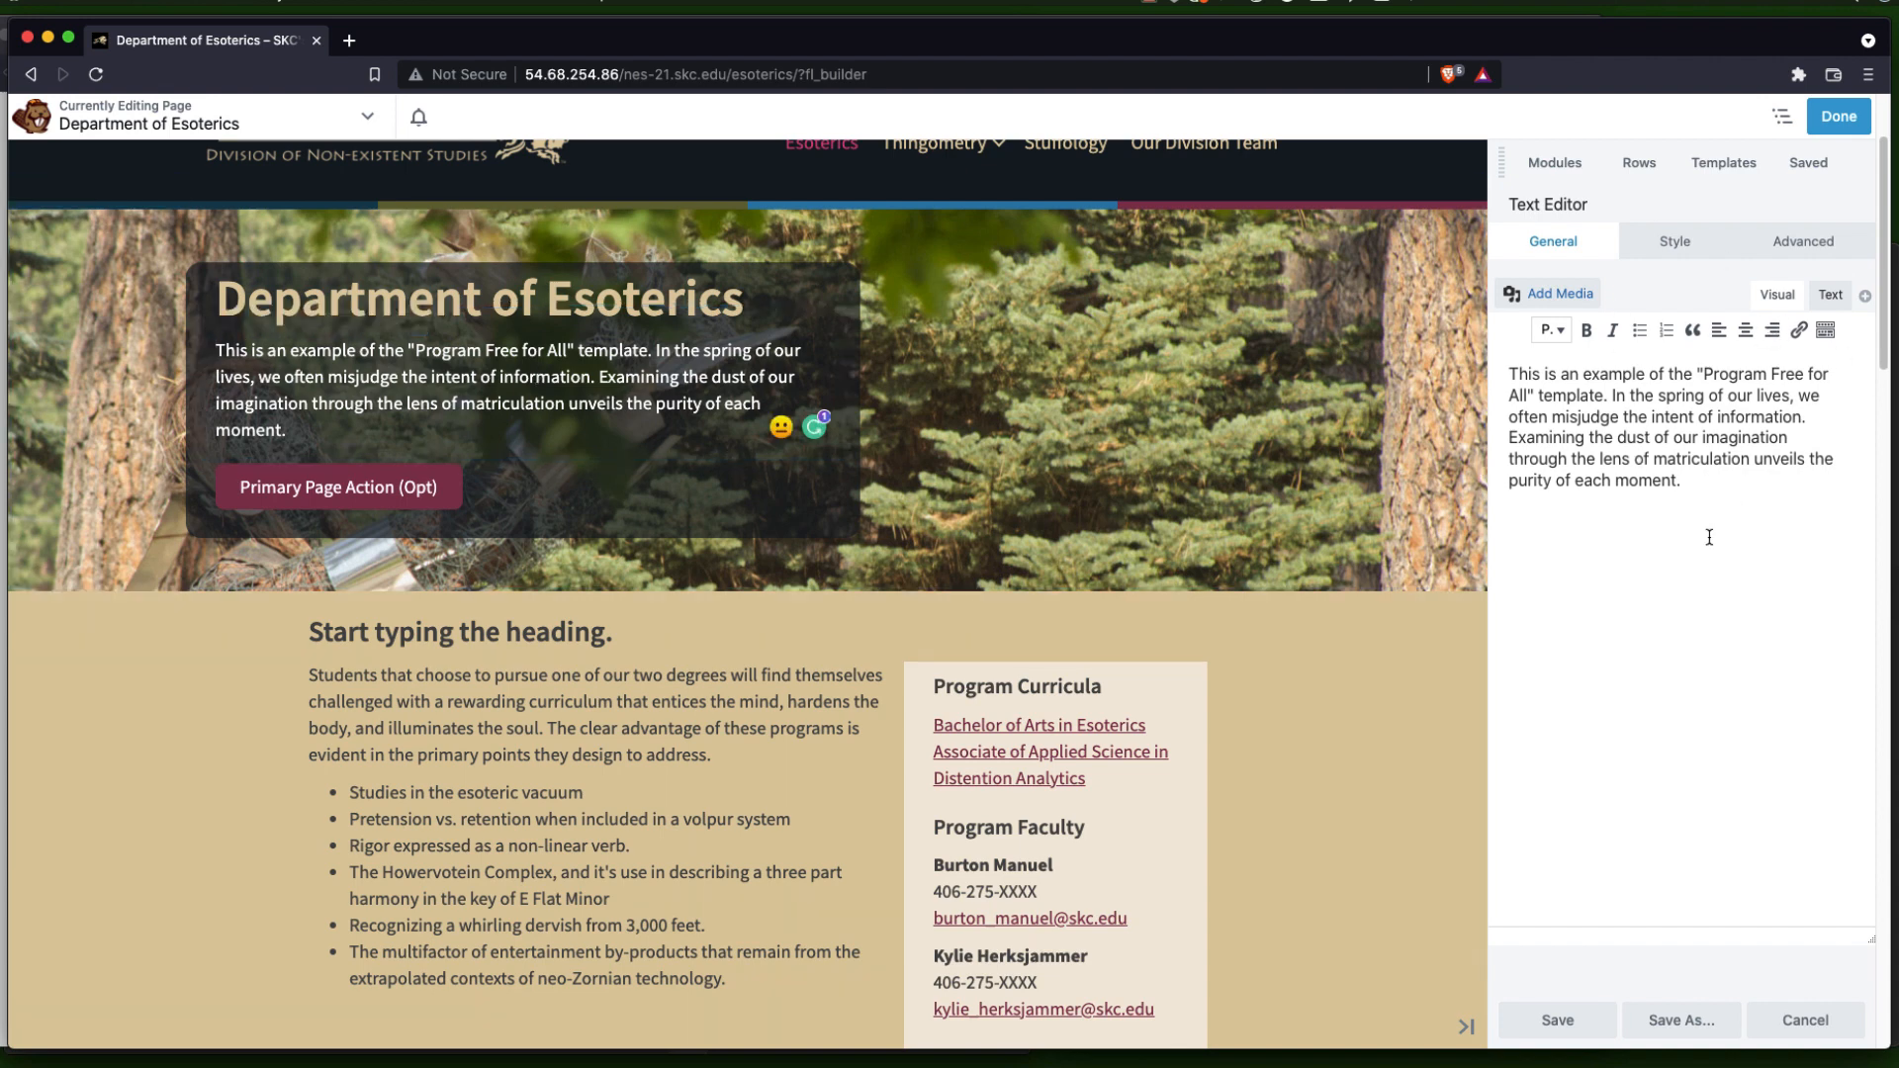
pyautogui.moveTo(1708, 533)
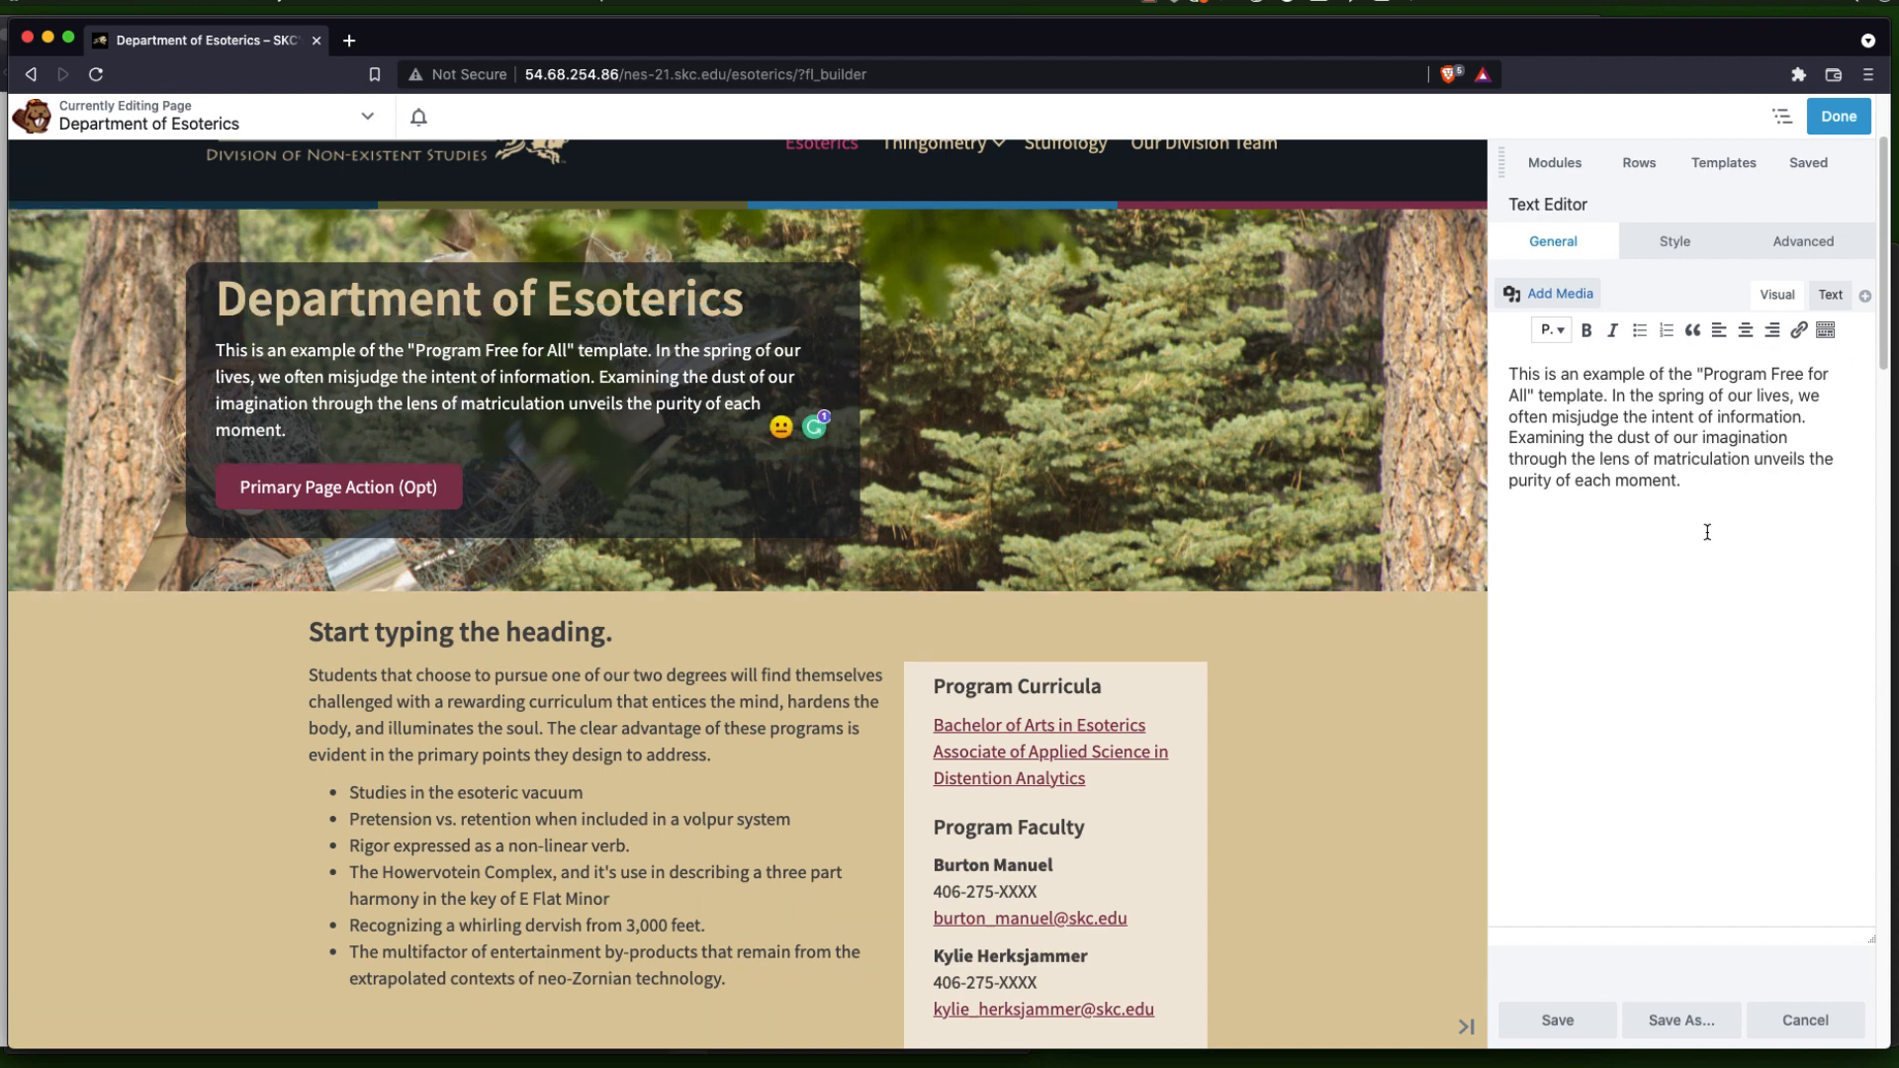
pyautogui.moveTo(1668, 356)
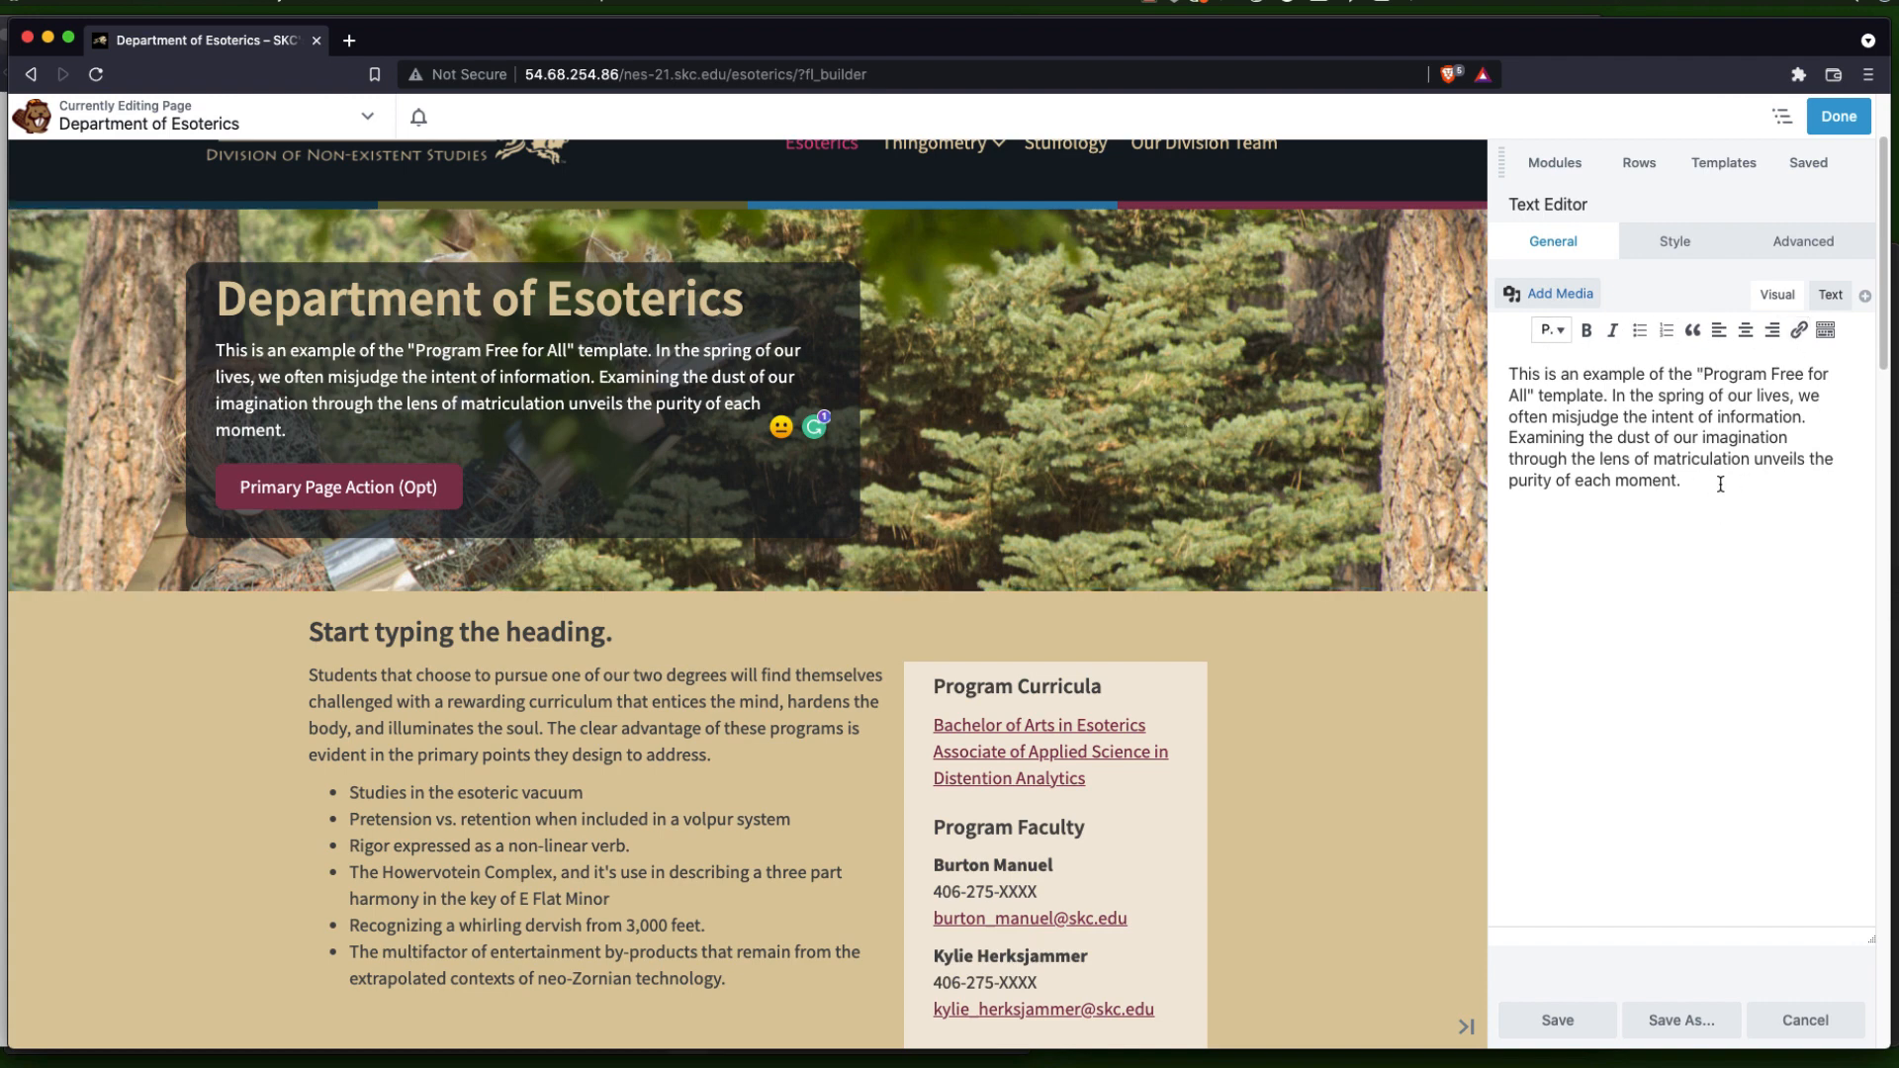
pyautogui.click(1717, 329)
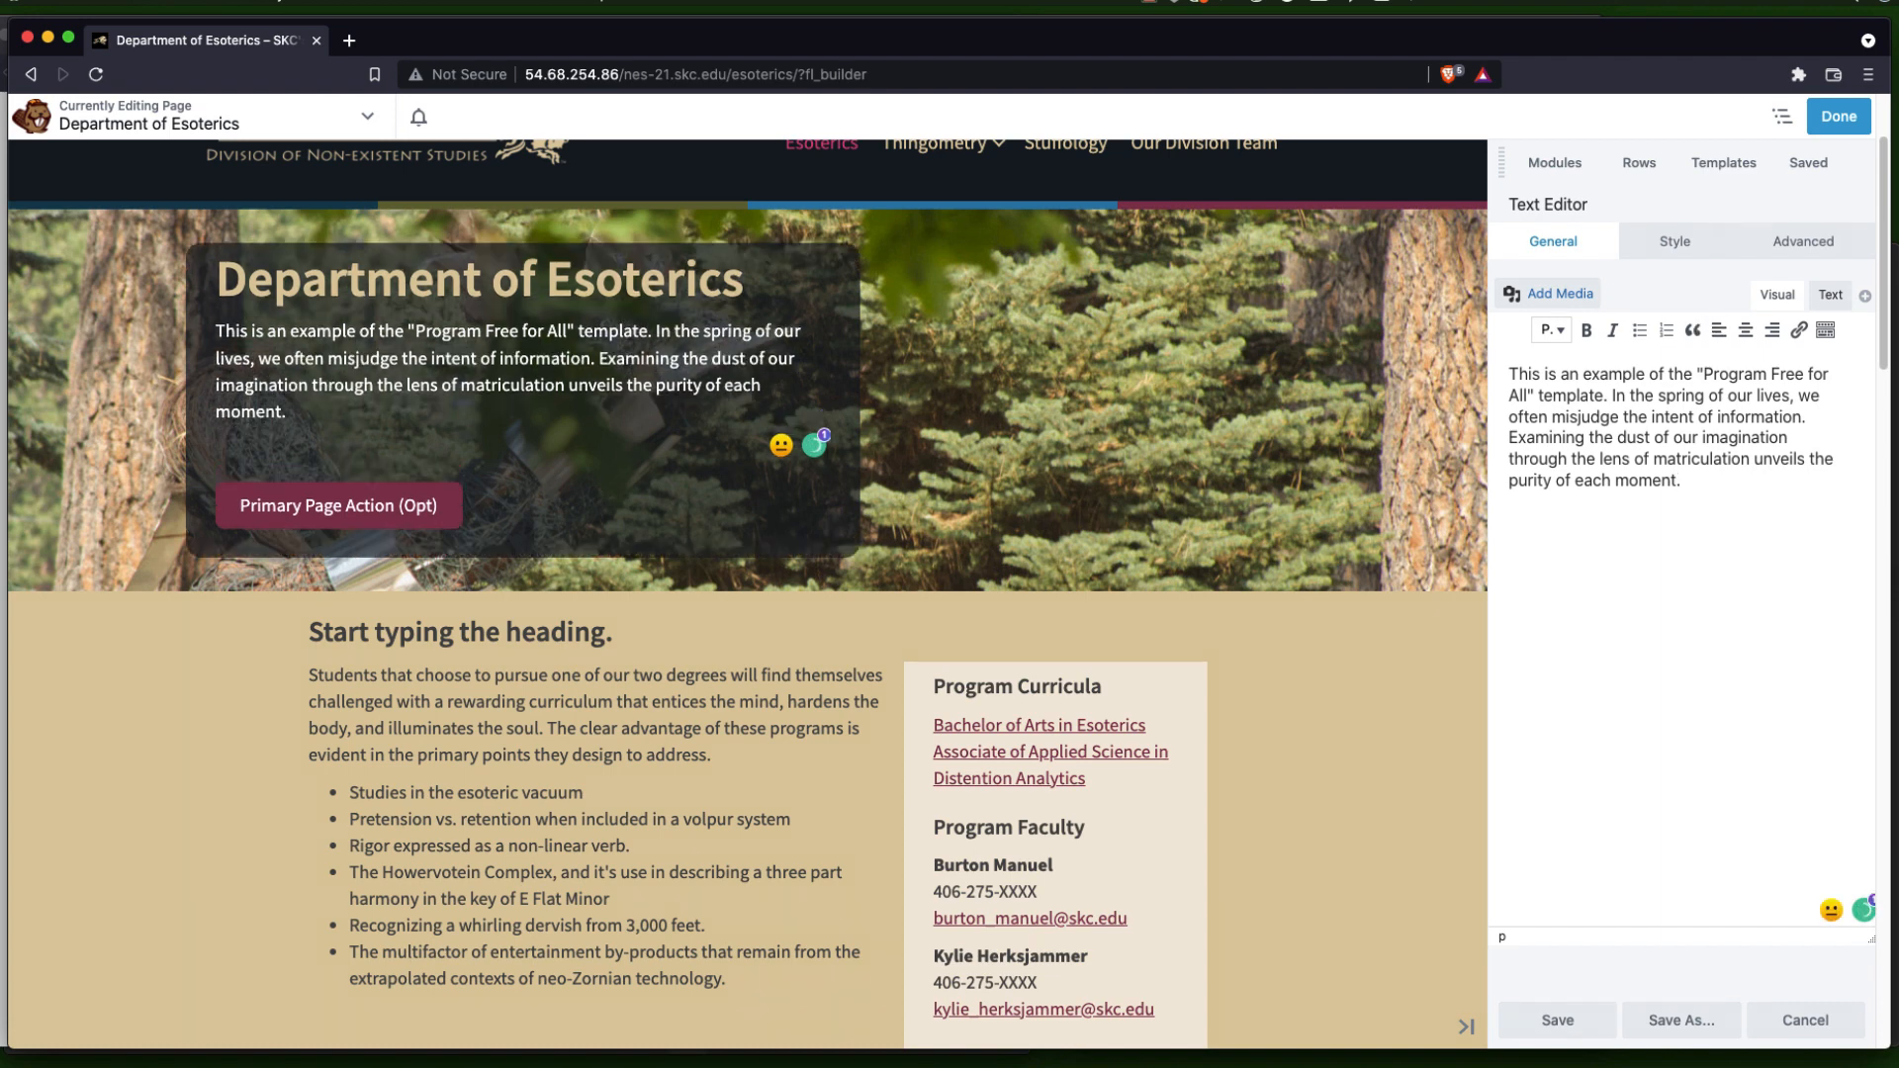
pyautogui.write('You simply st')
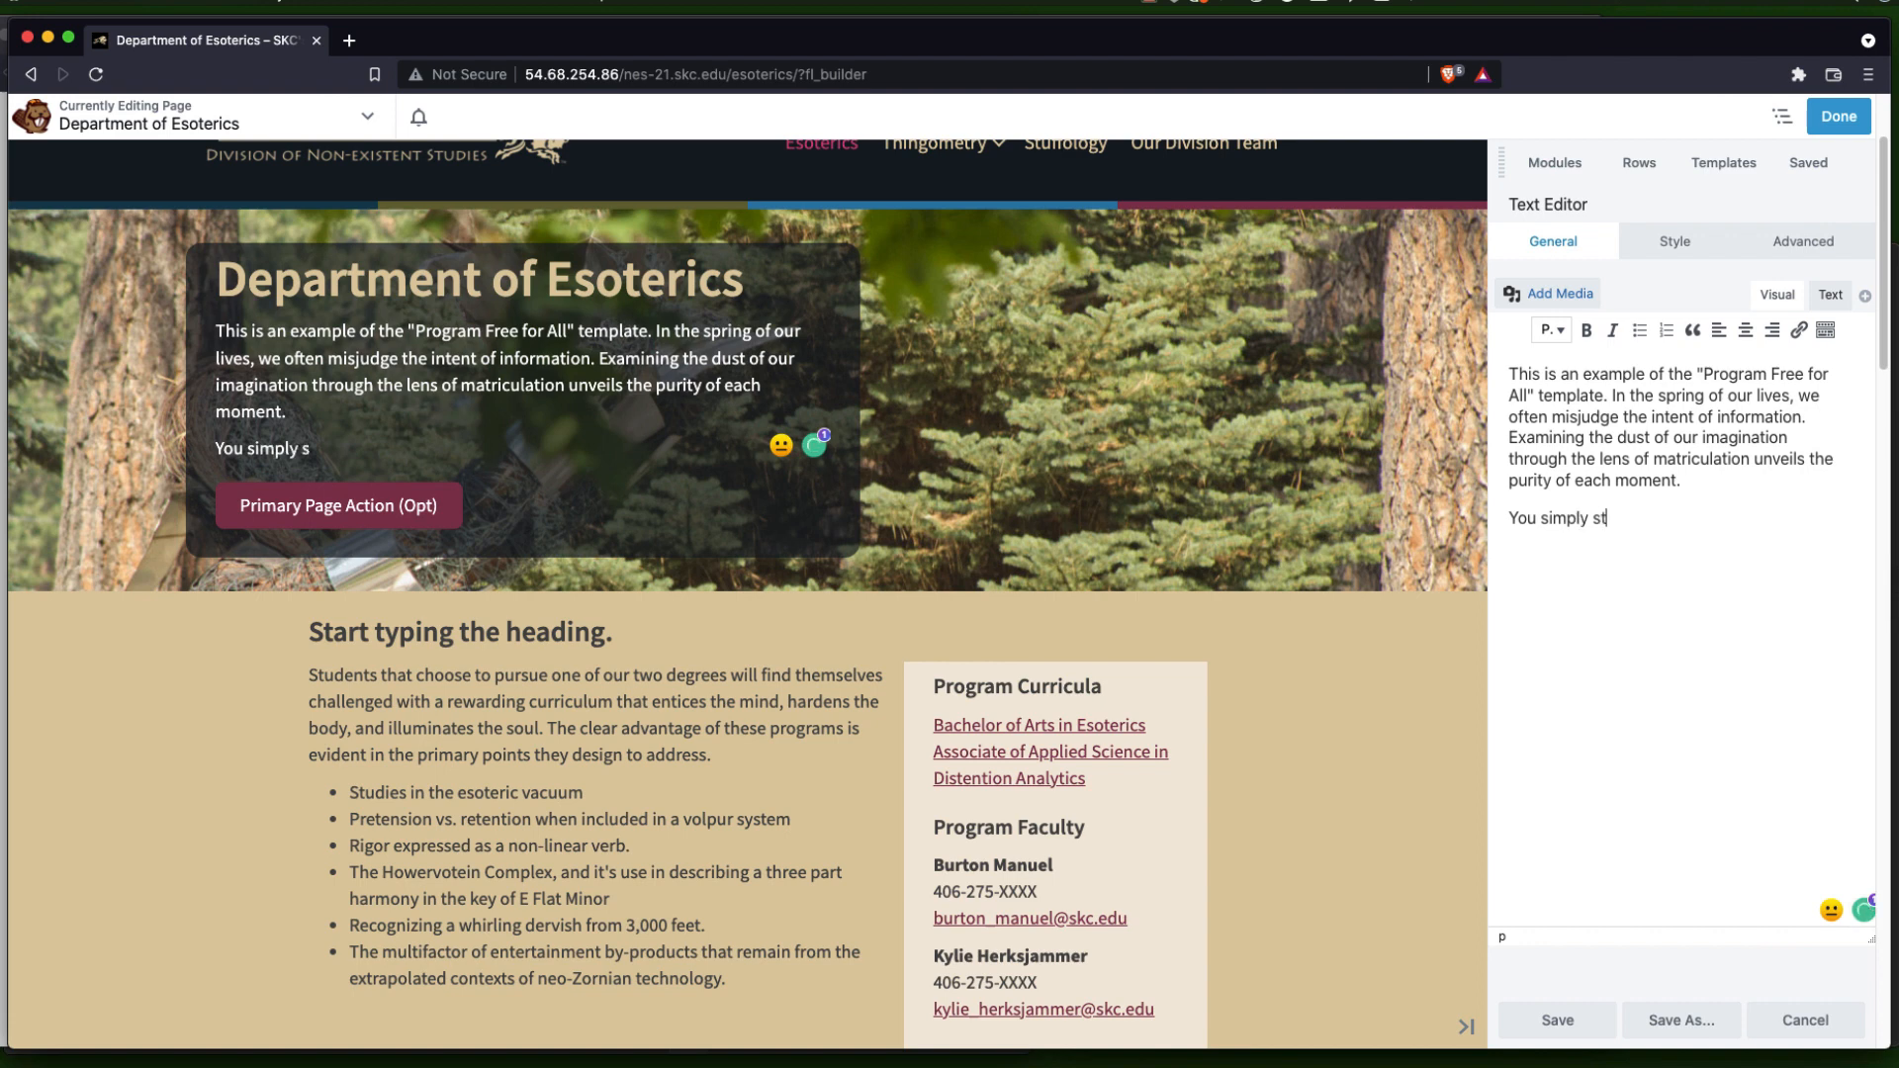
pyautogui.write('art typing....')
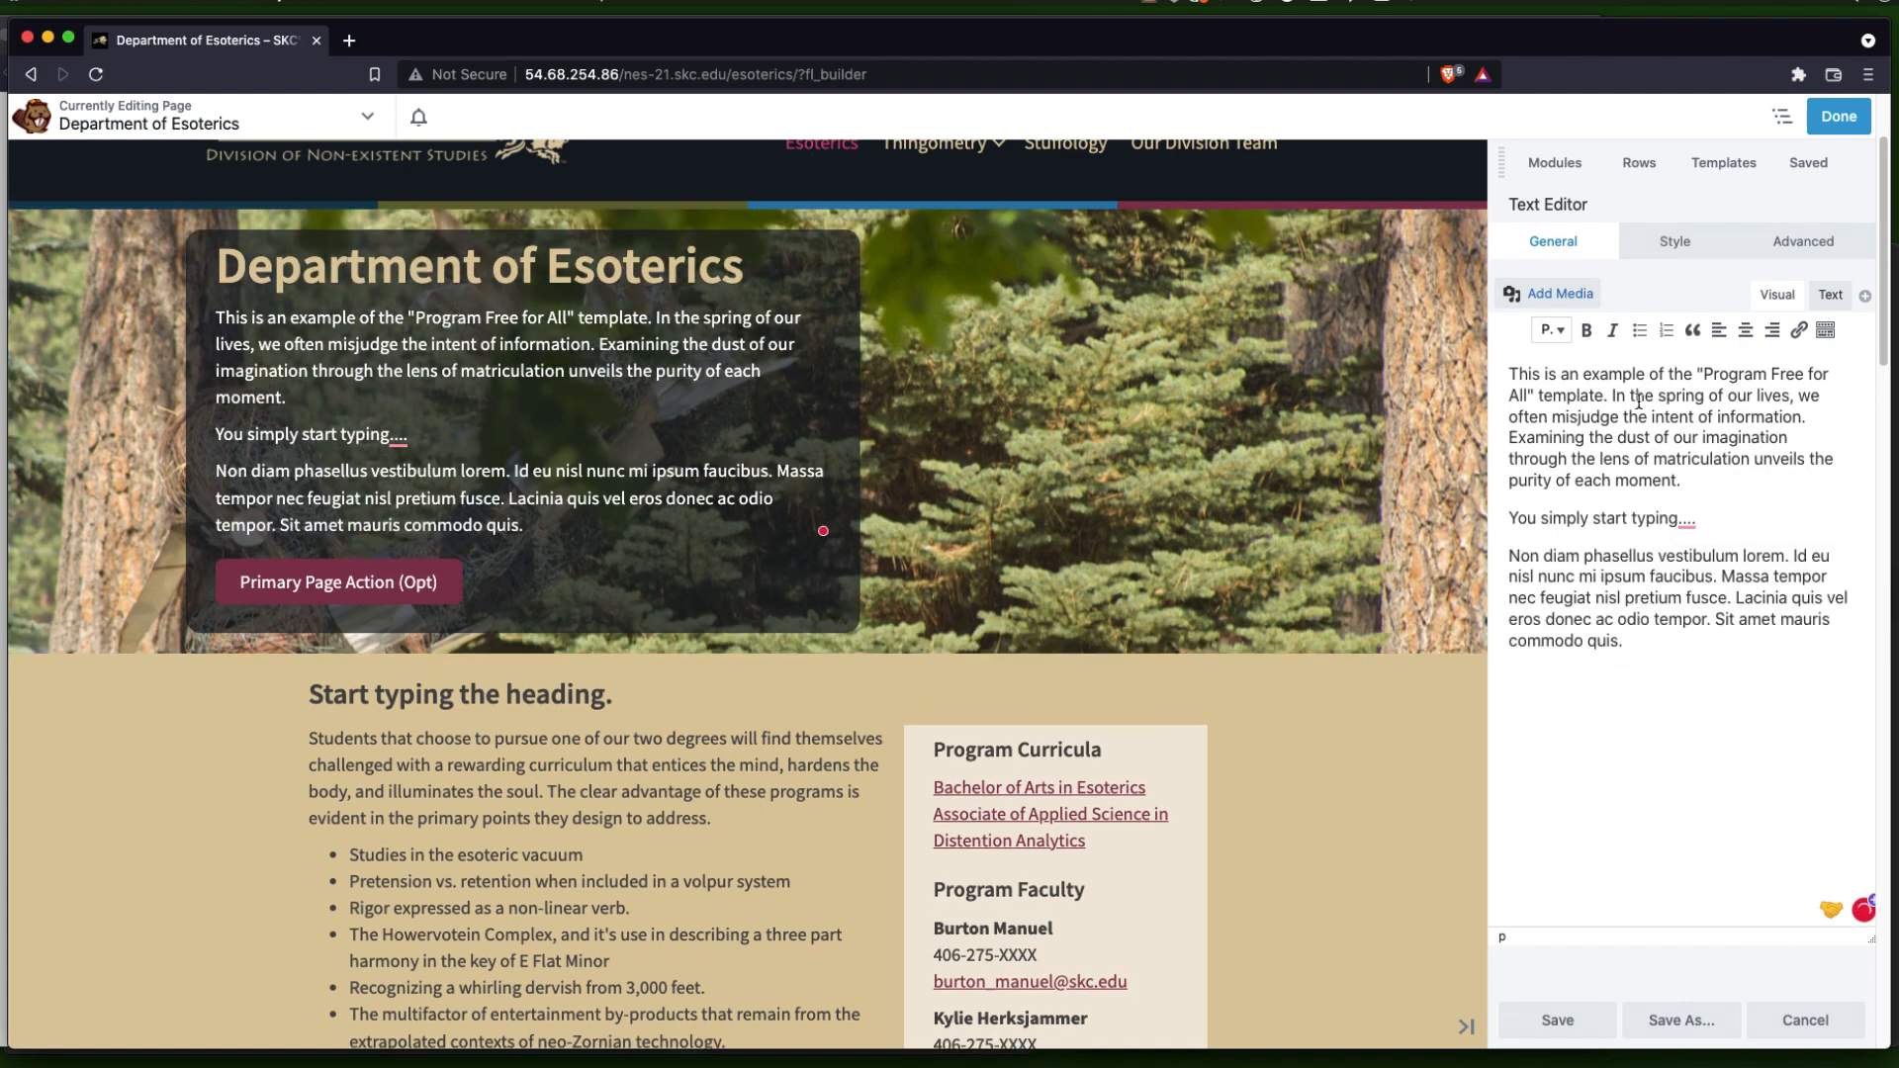
# Bold 'This is an example' and italicize 'the "Program Free'
pyautogui.moveTo(1508, 373); pyautogui.dragTo(1646, 374)
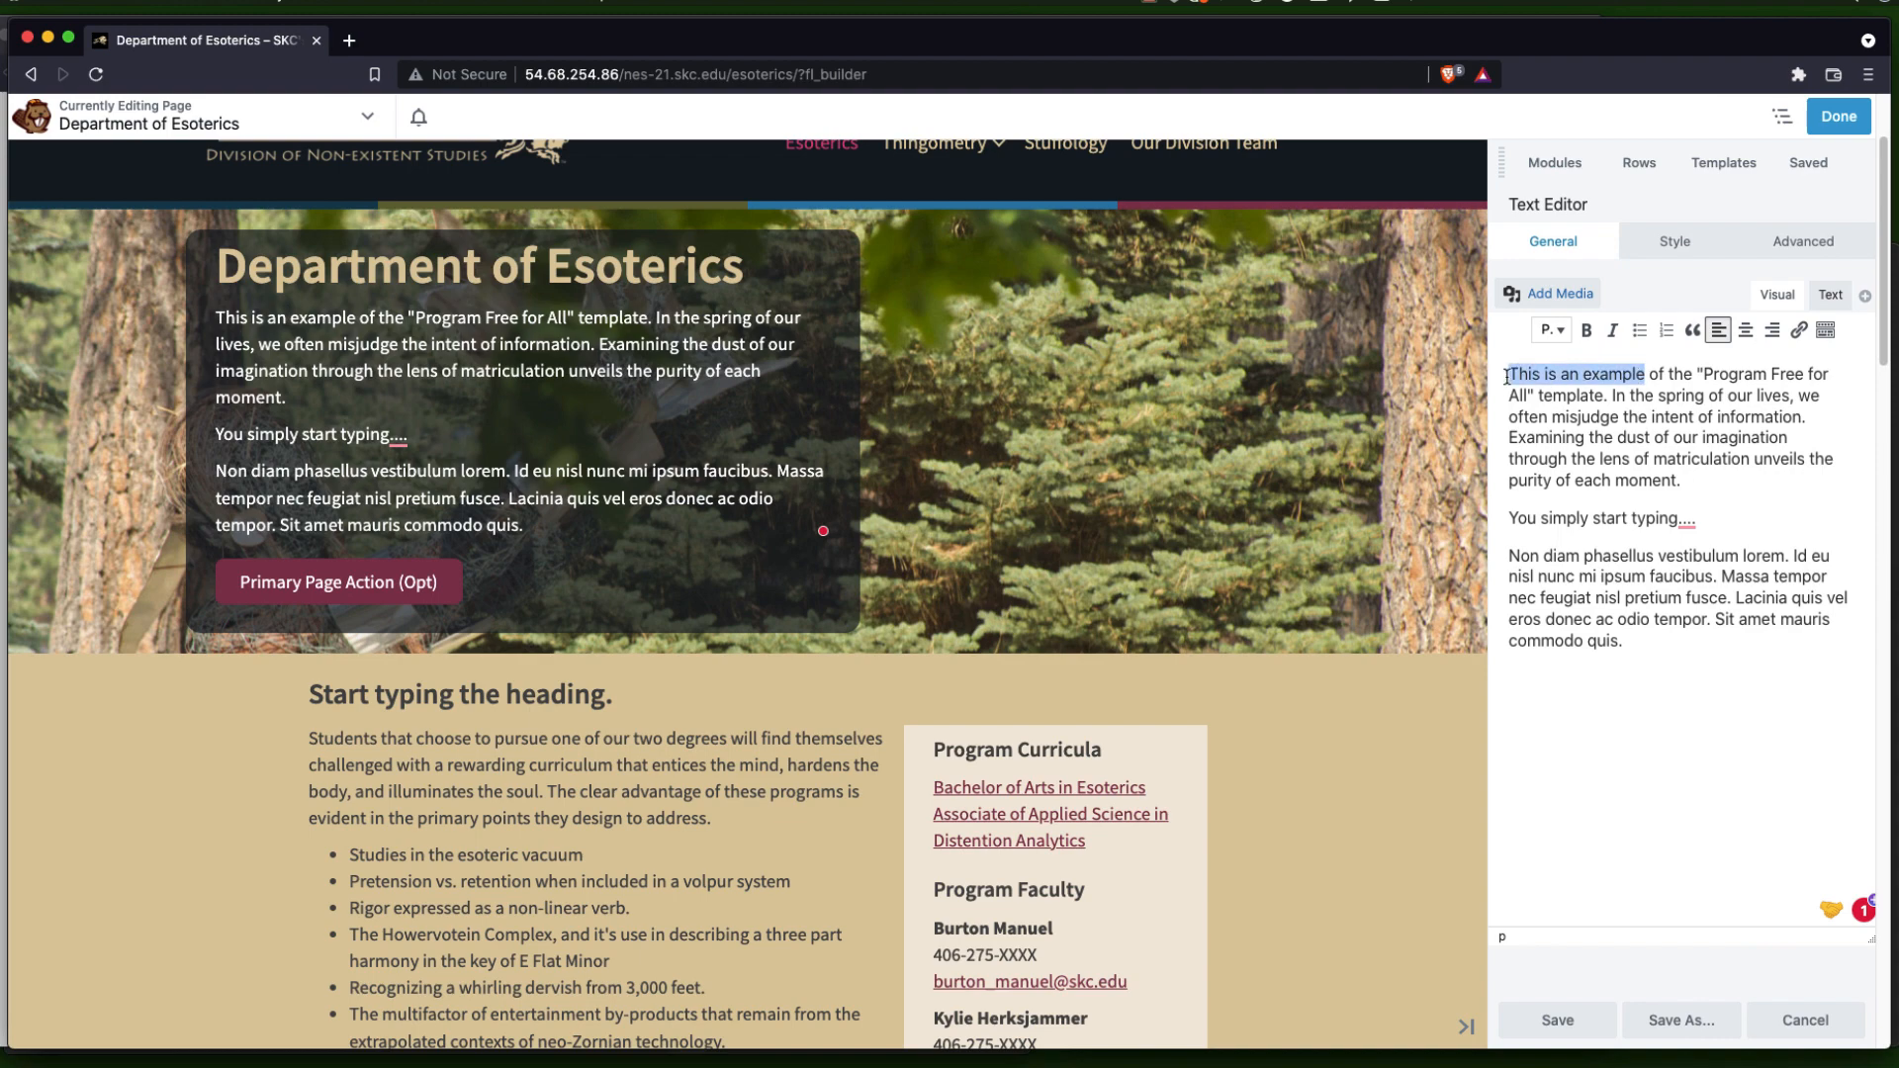
pyautogui.click(1585, 329)
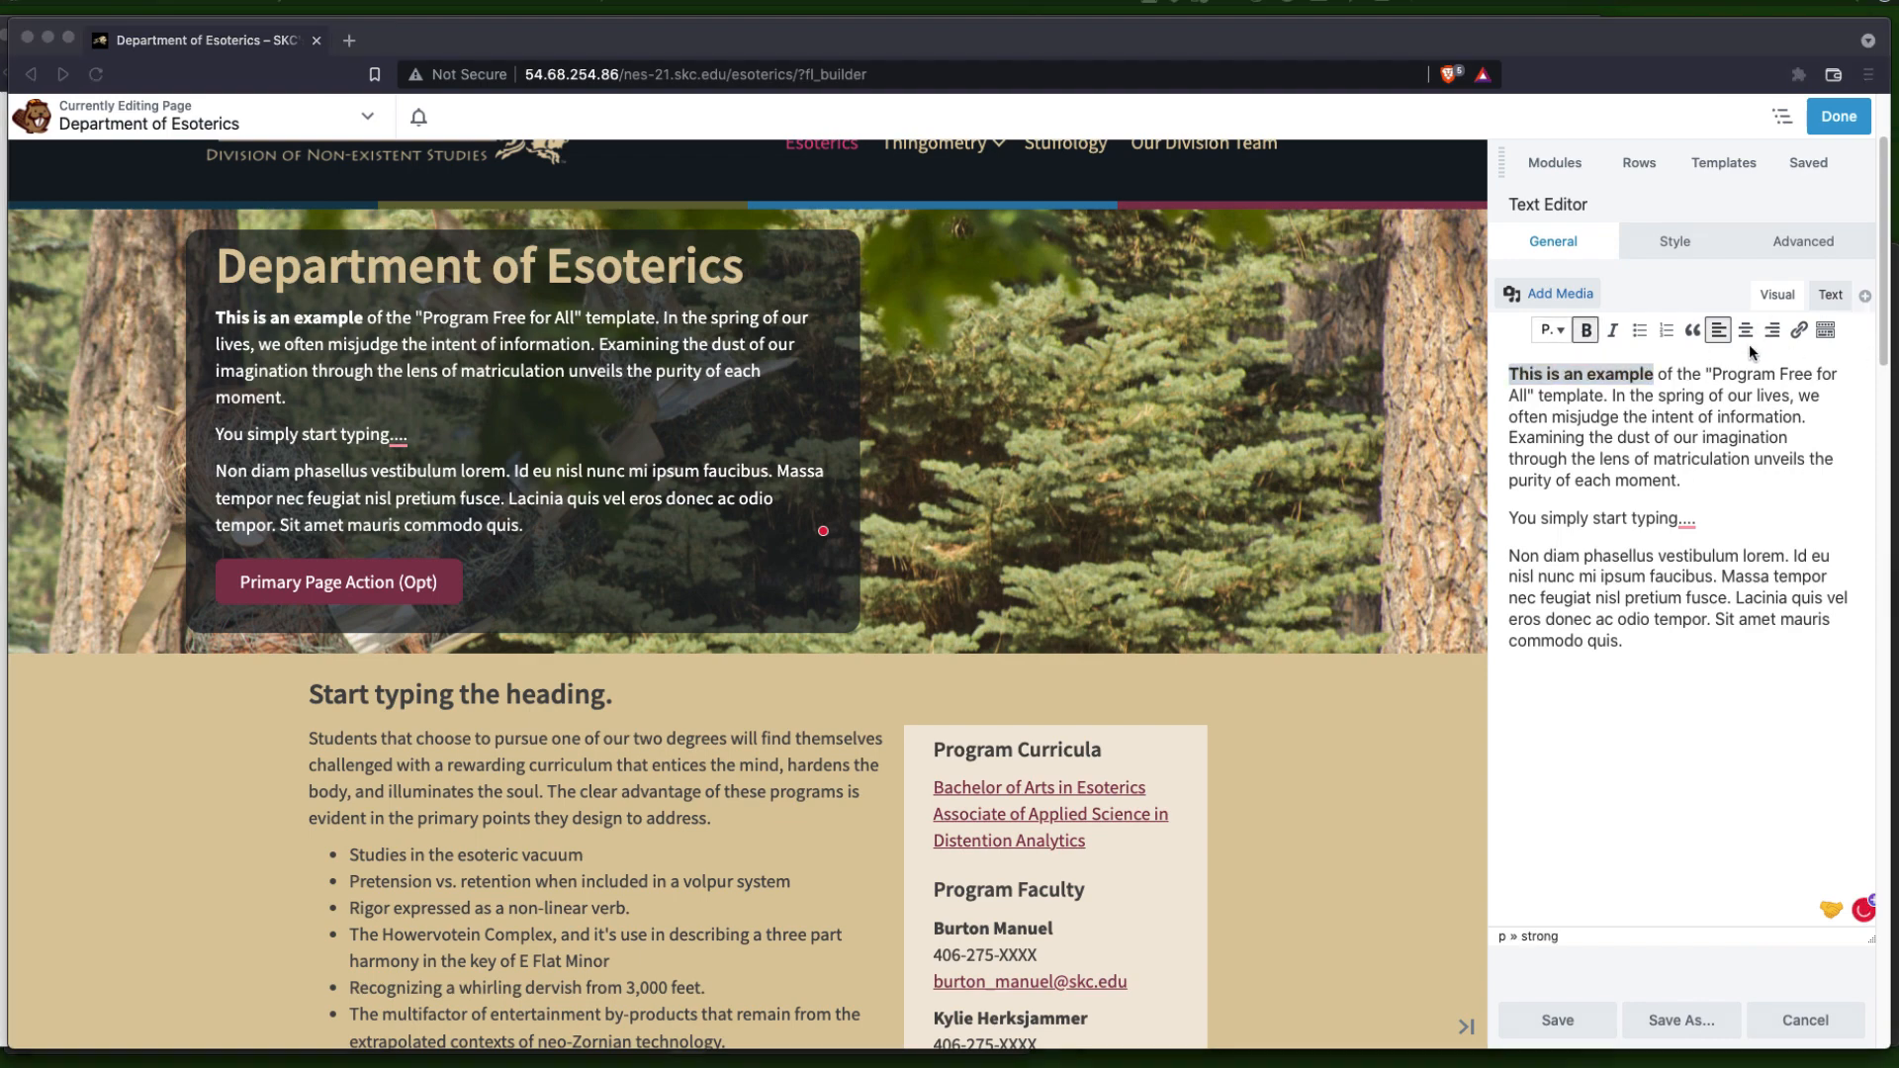
pyautogui.doubleClick(1579, 373)
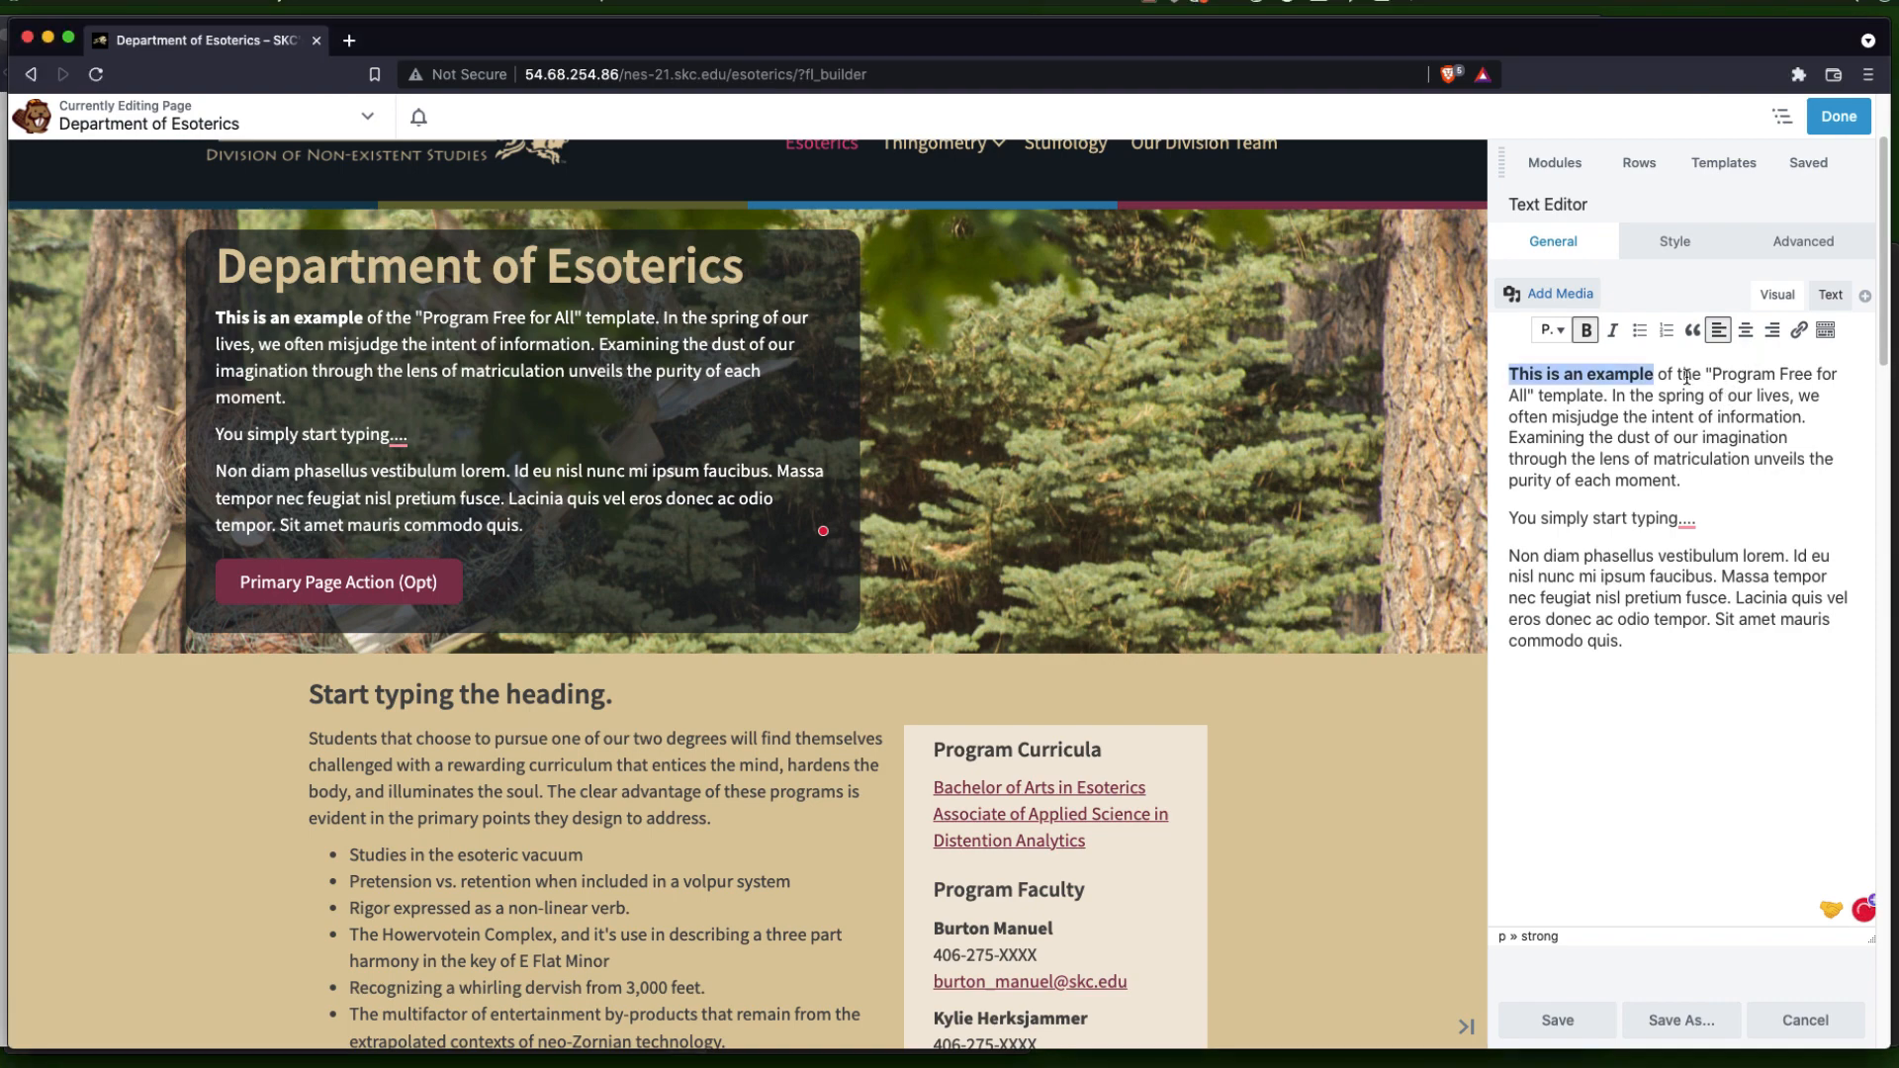
pyautogui.click(1584, 329)
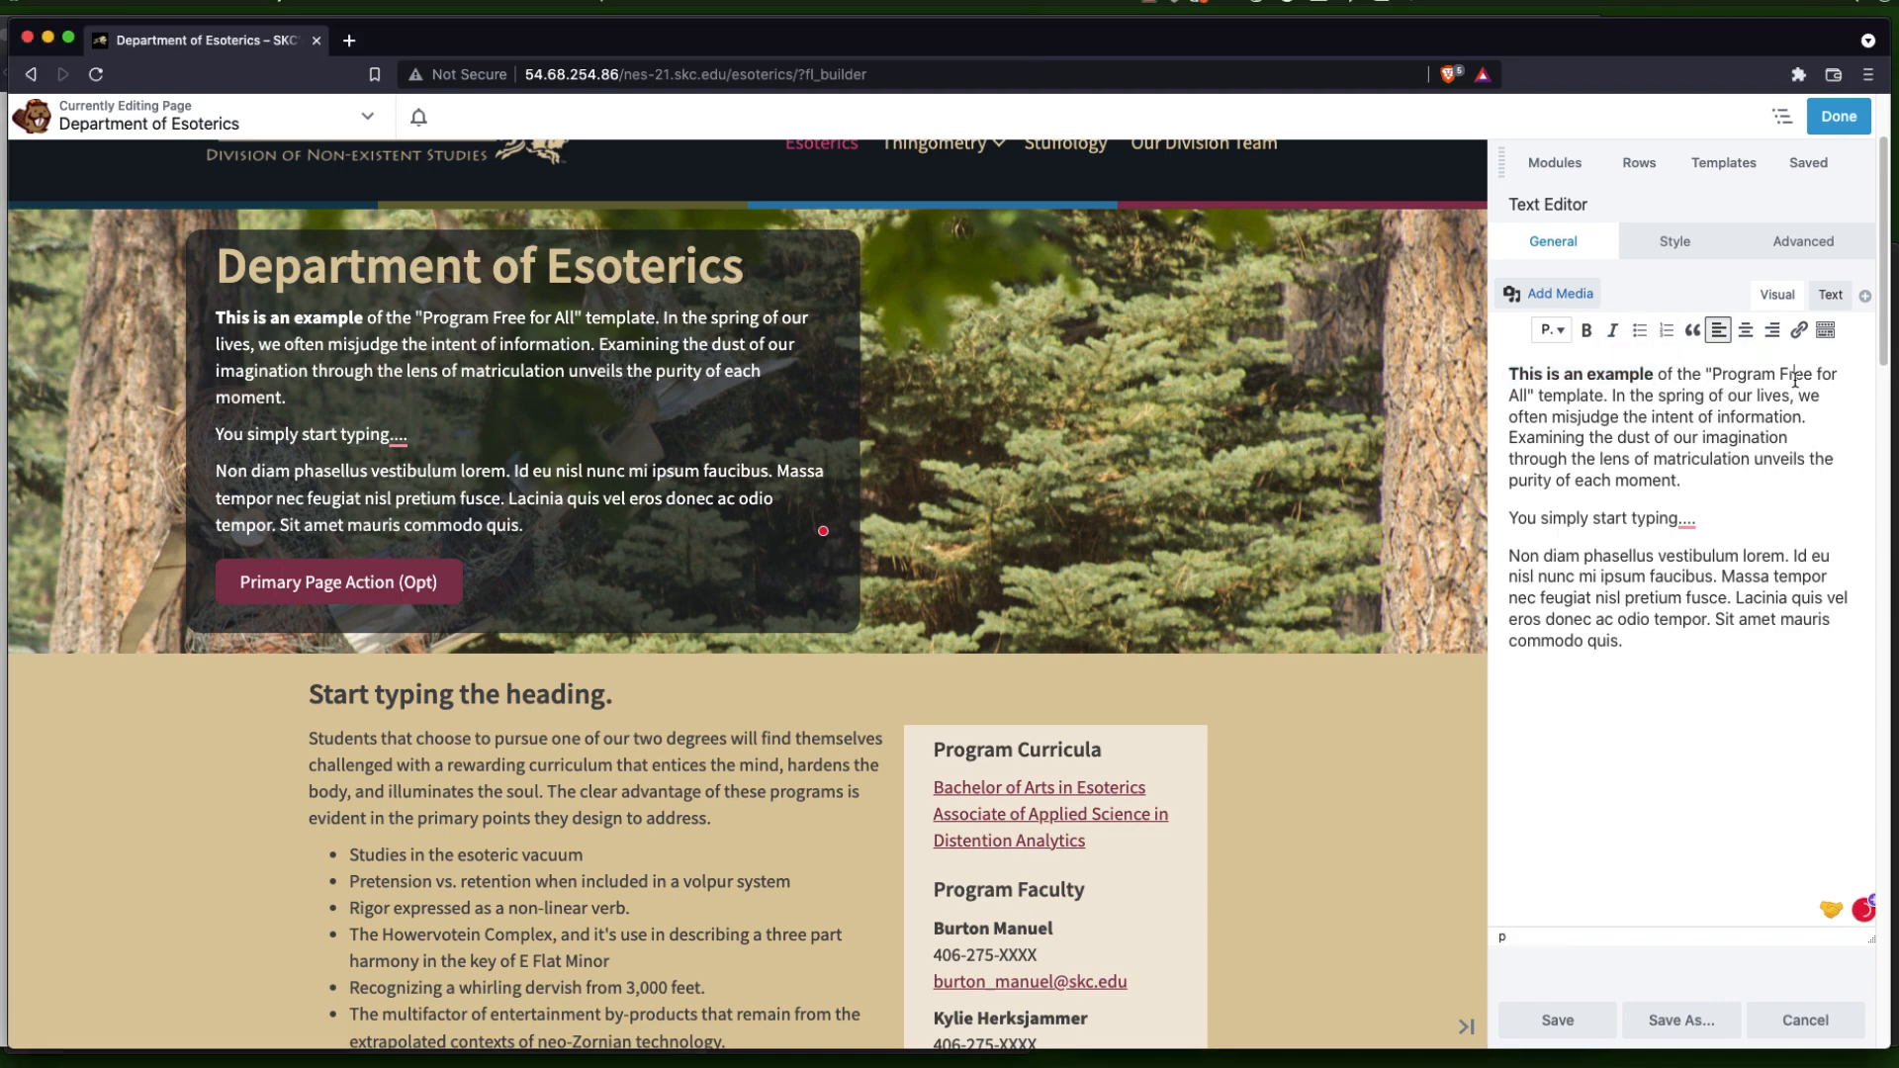
pyautogui.moveTo(1651, 374); pyautogui.dragTo(1811, 374)
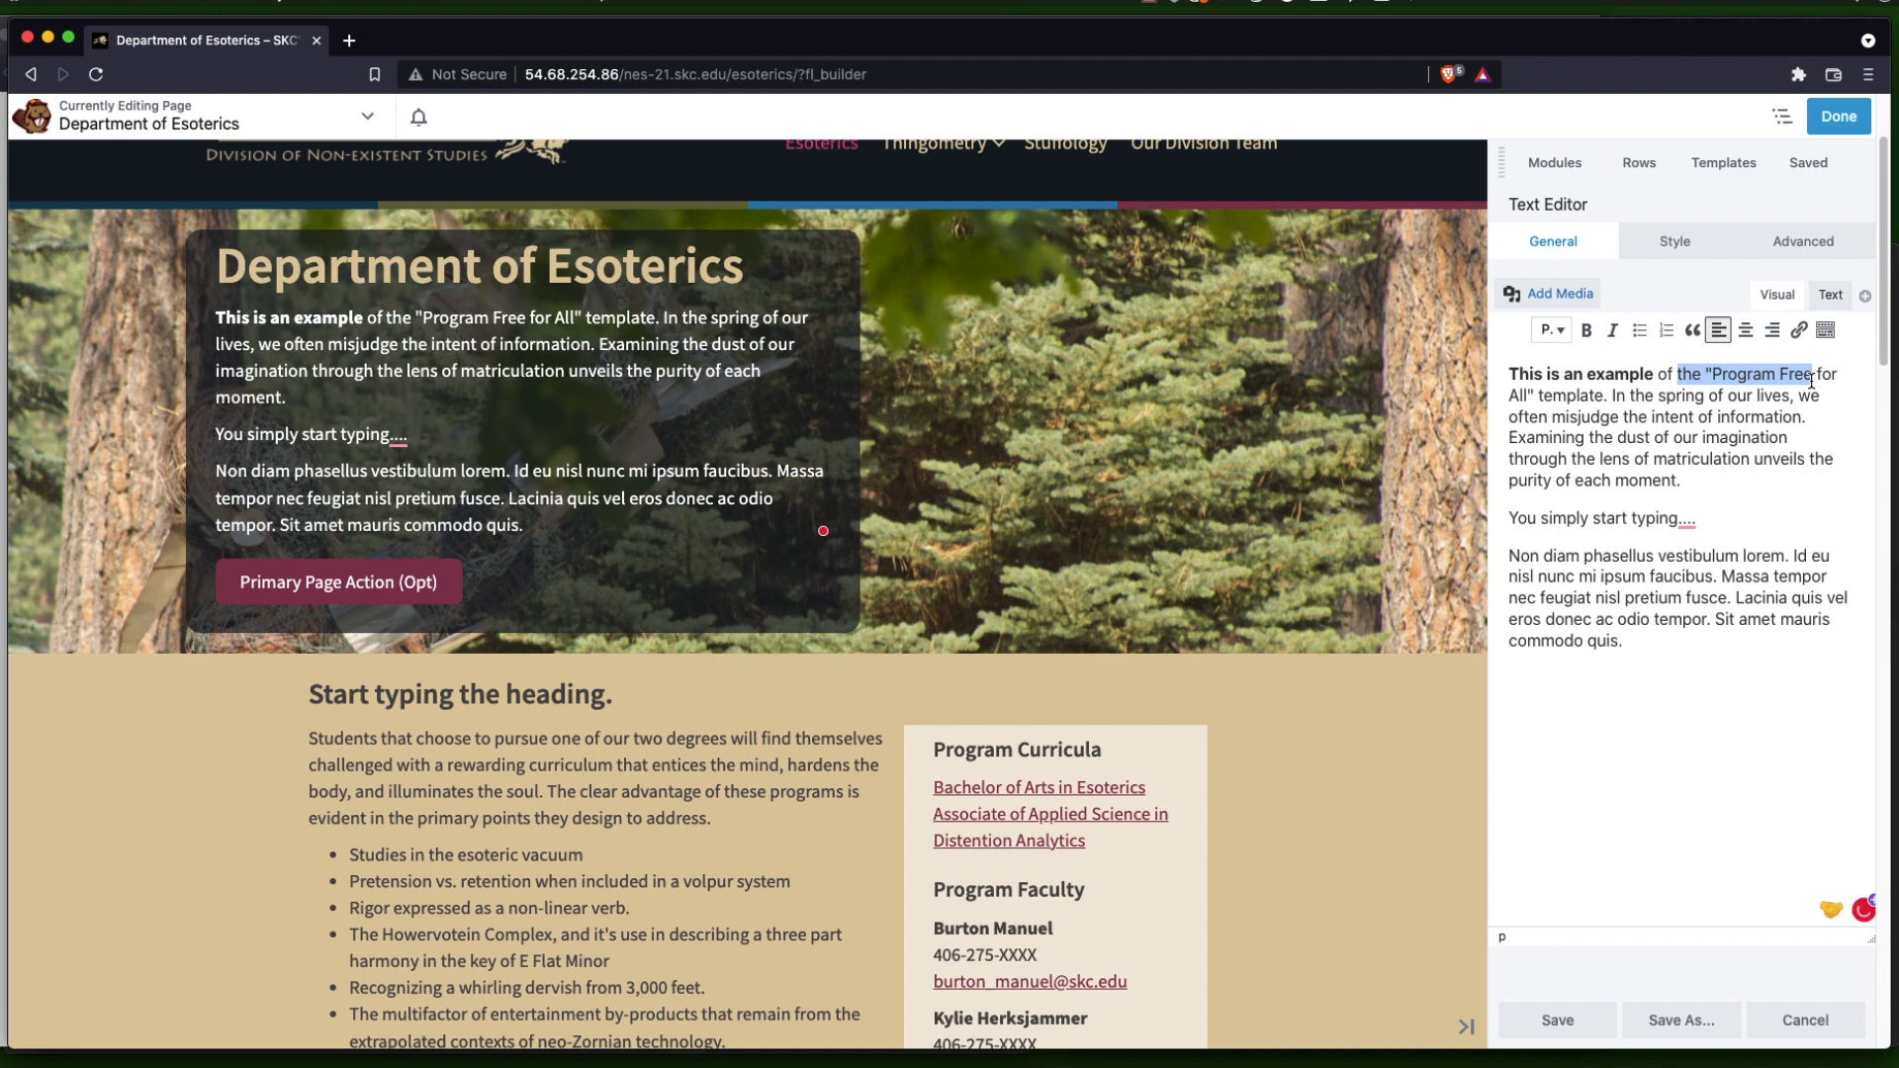
pyautogui.click(1612, 329)
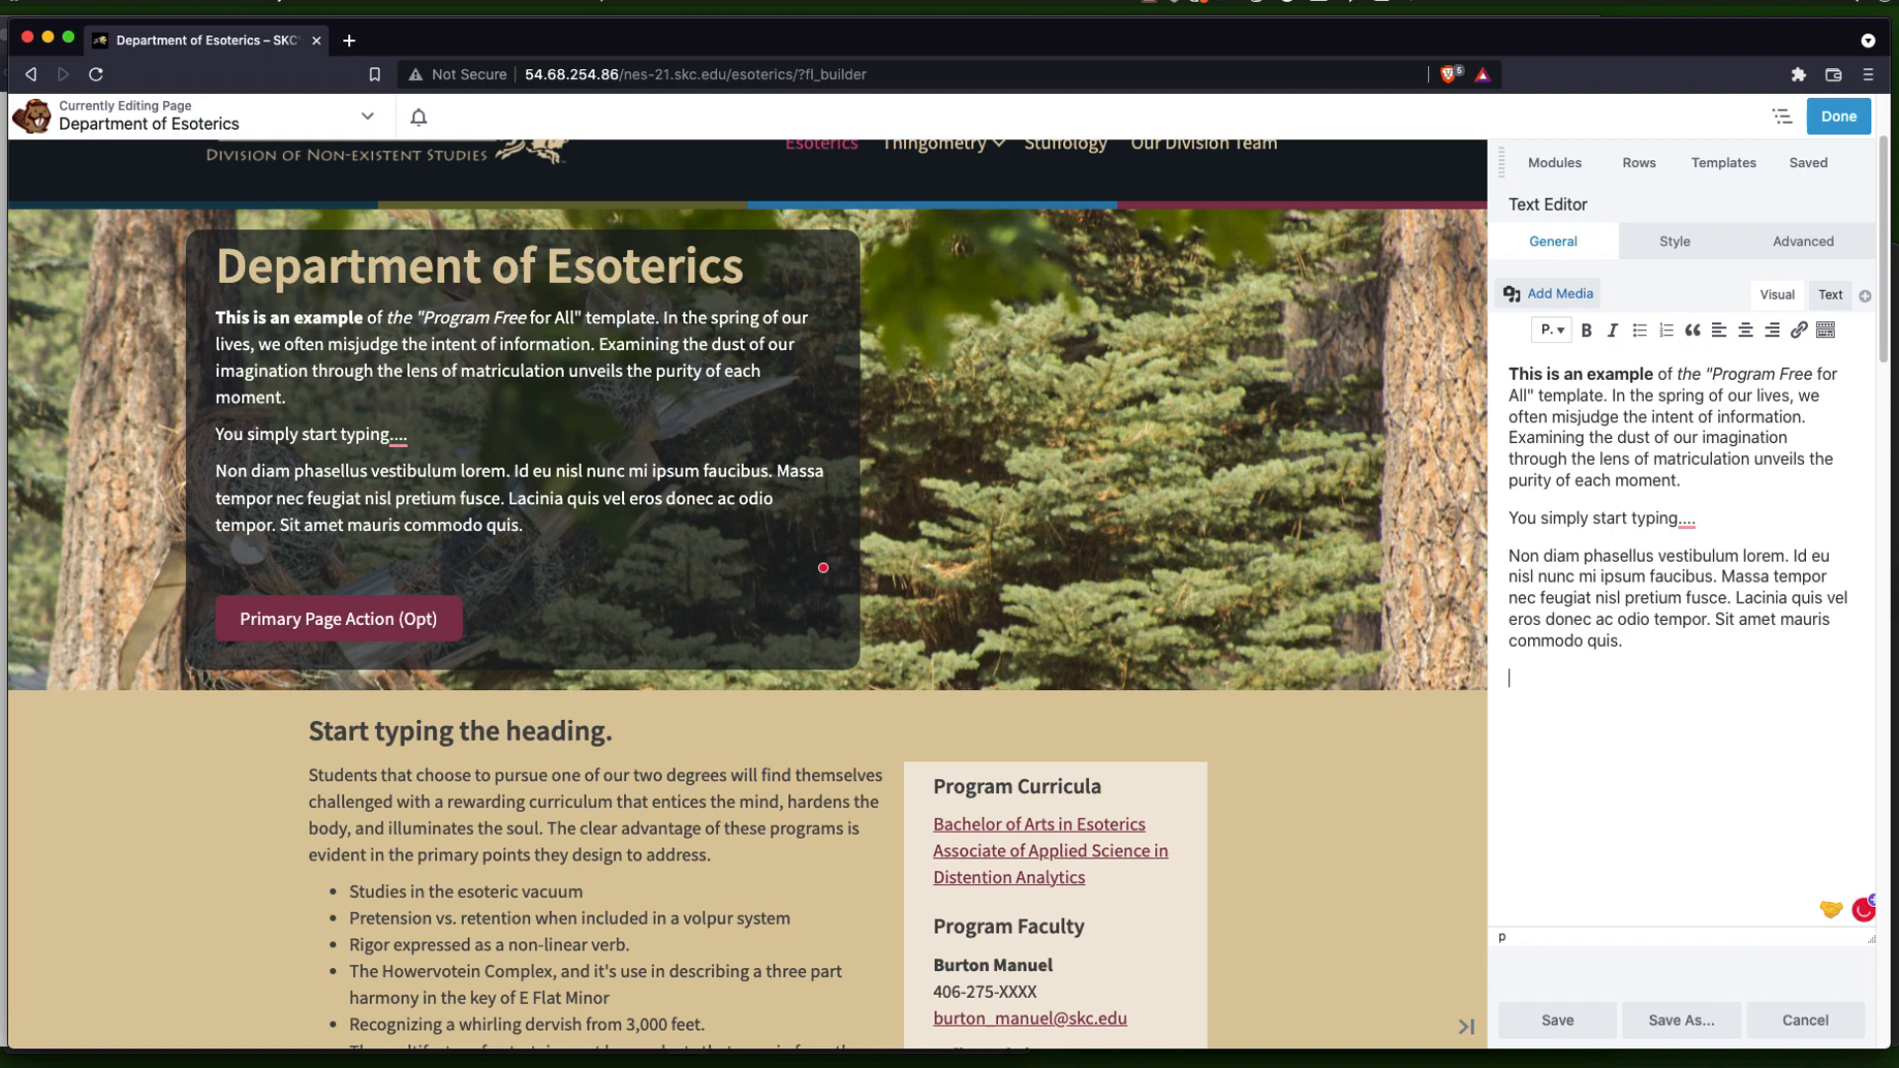
# Add Item One, Item Two and Item Three as a numbered list
pyautogui.write('Item One')
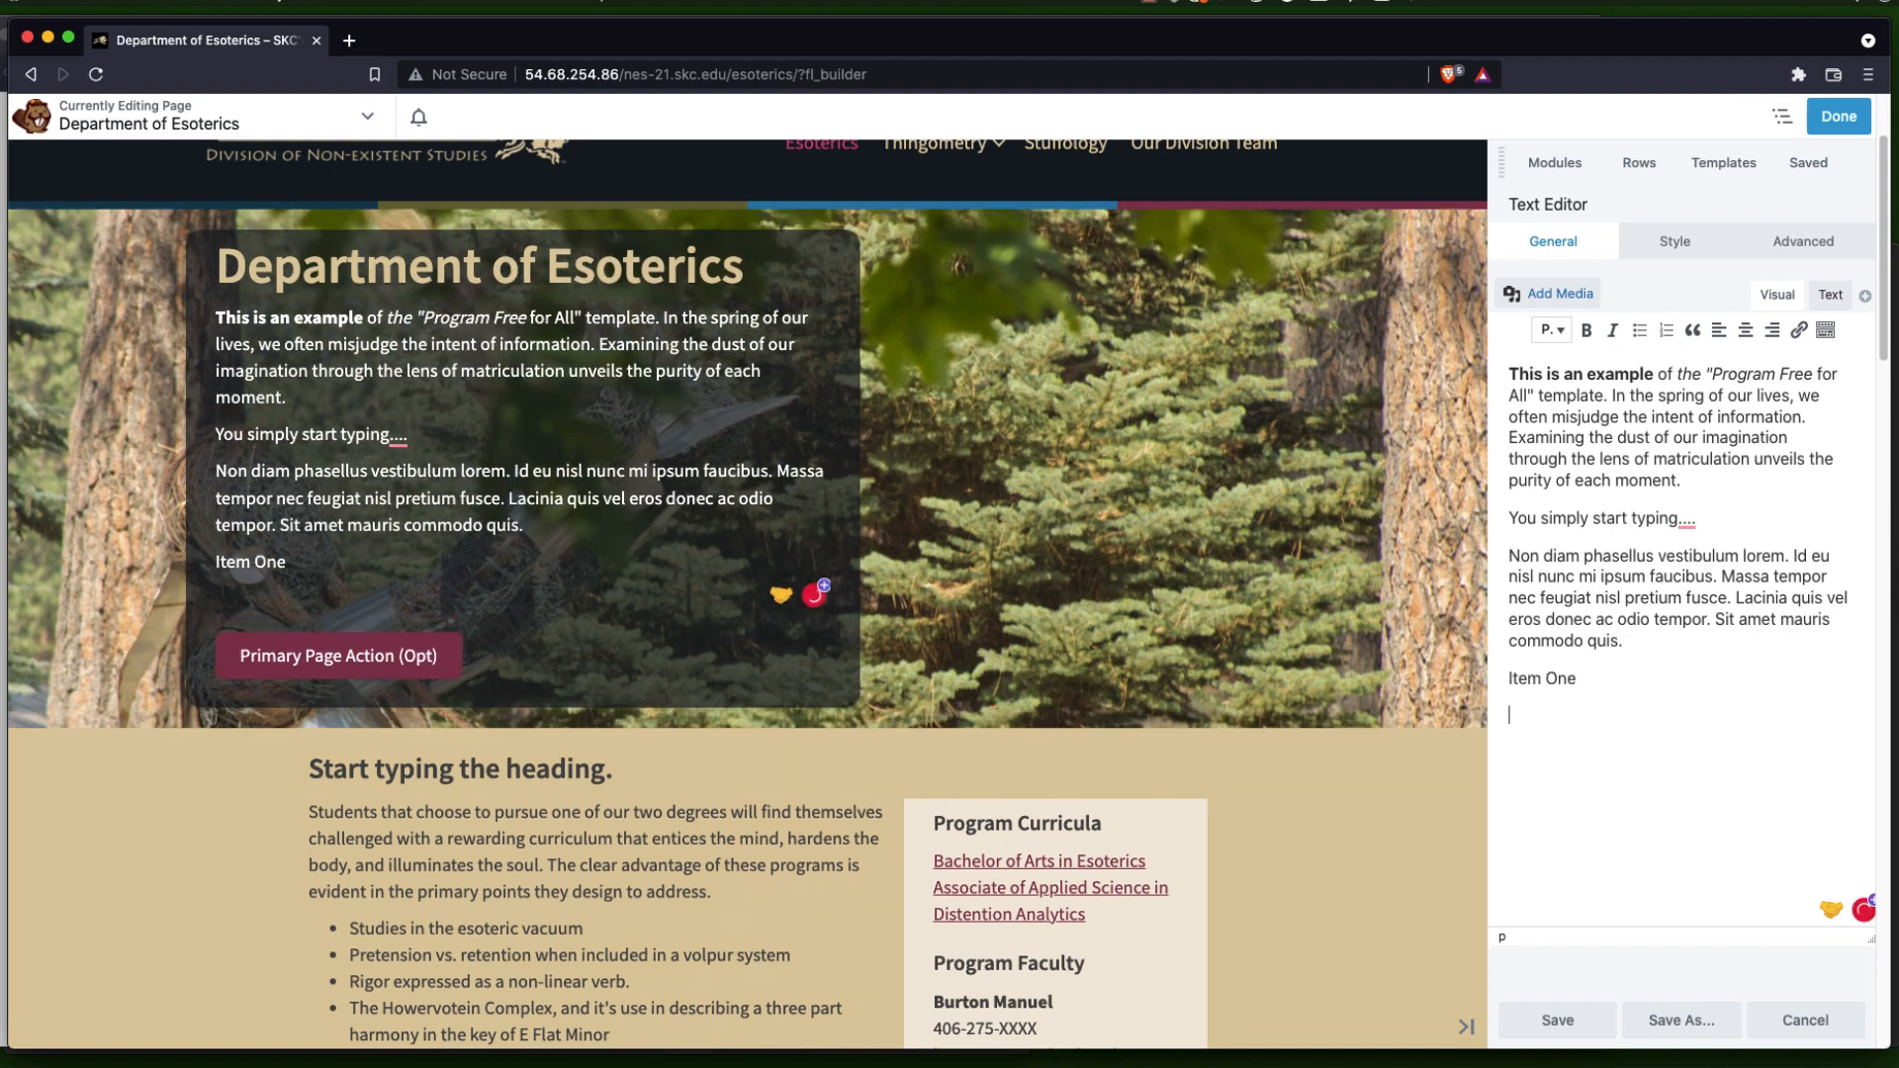
pyautogui.write('Item Two')
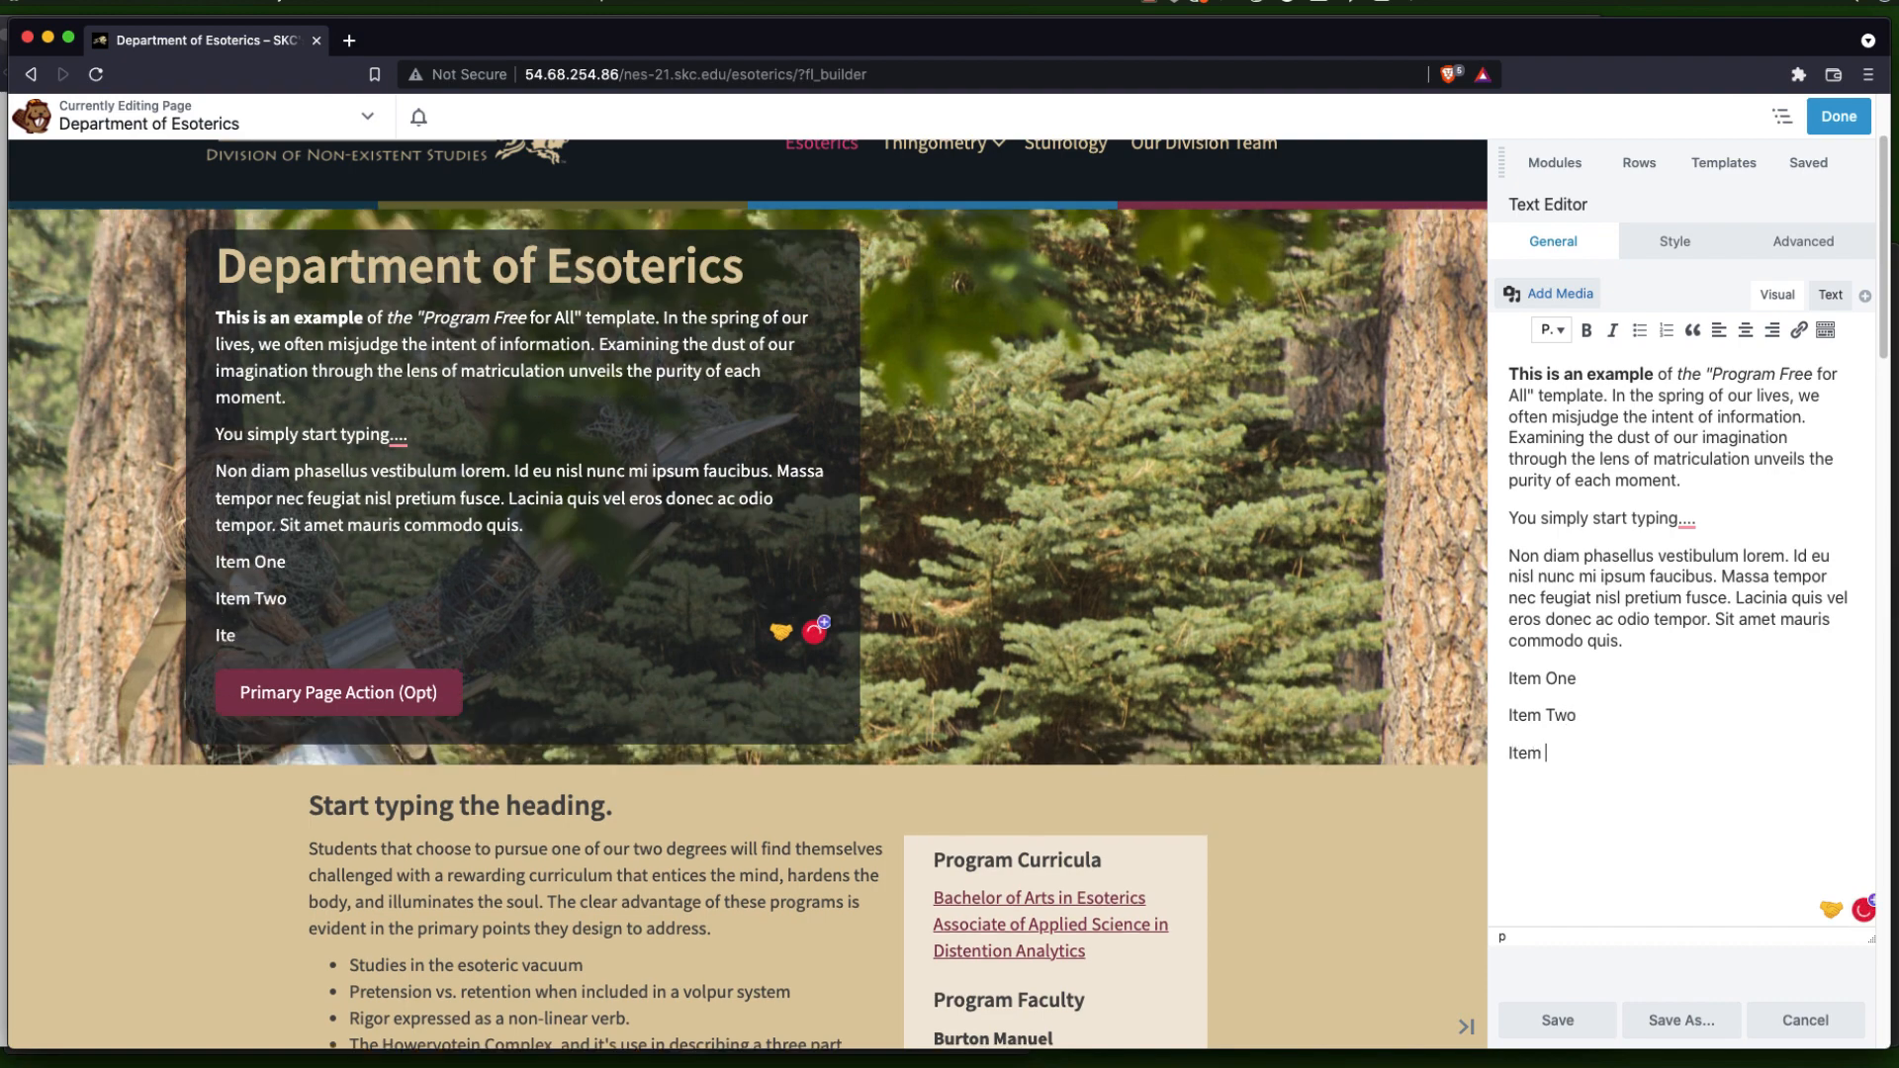
pyautogui.write('Three')
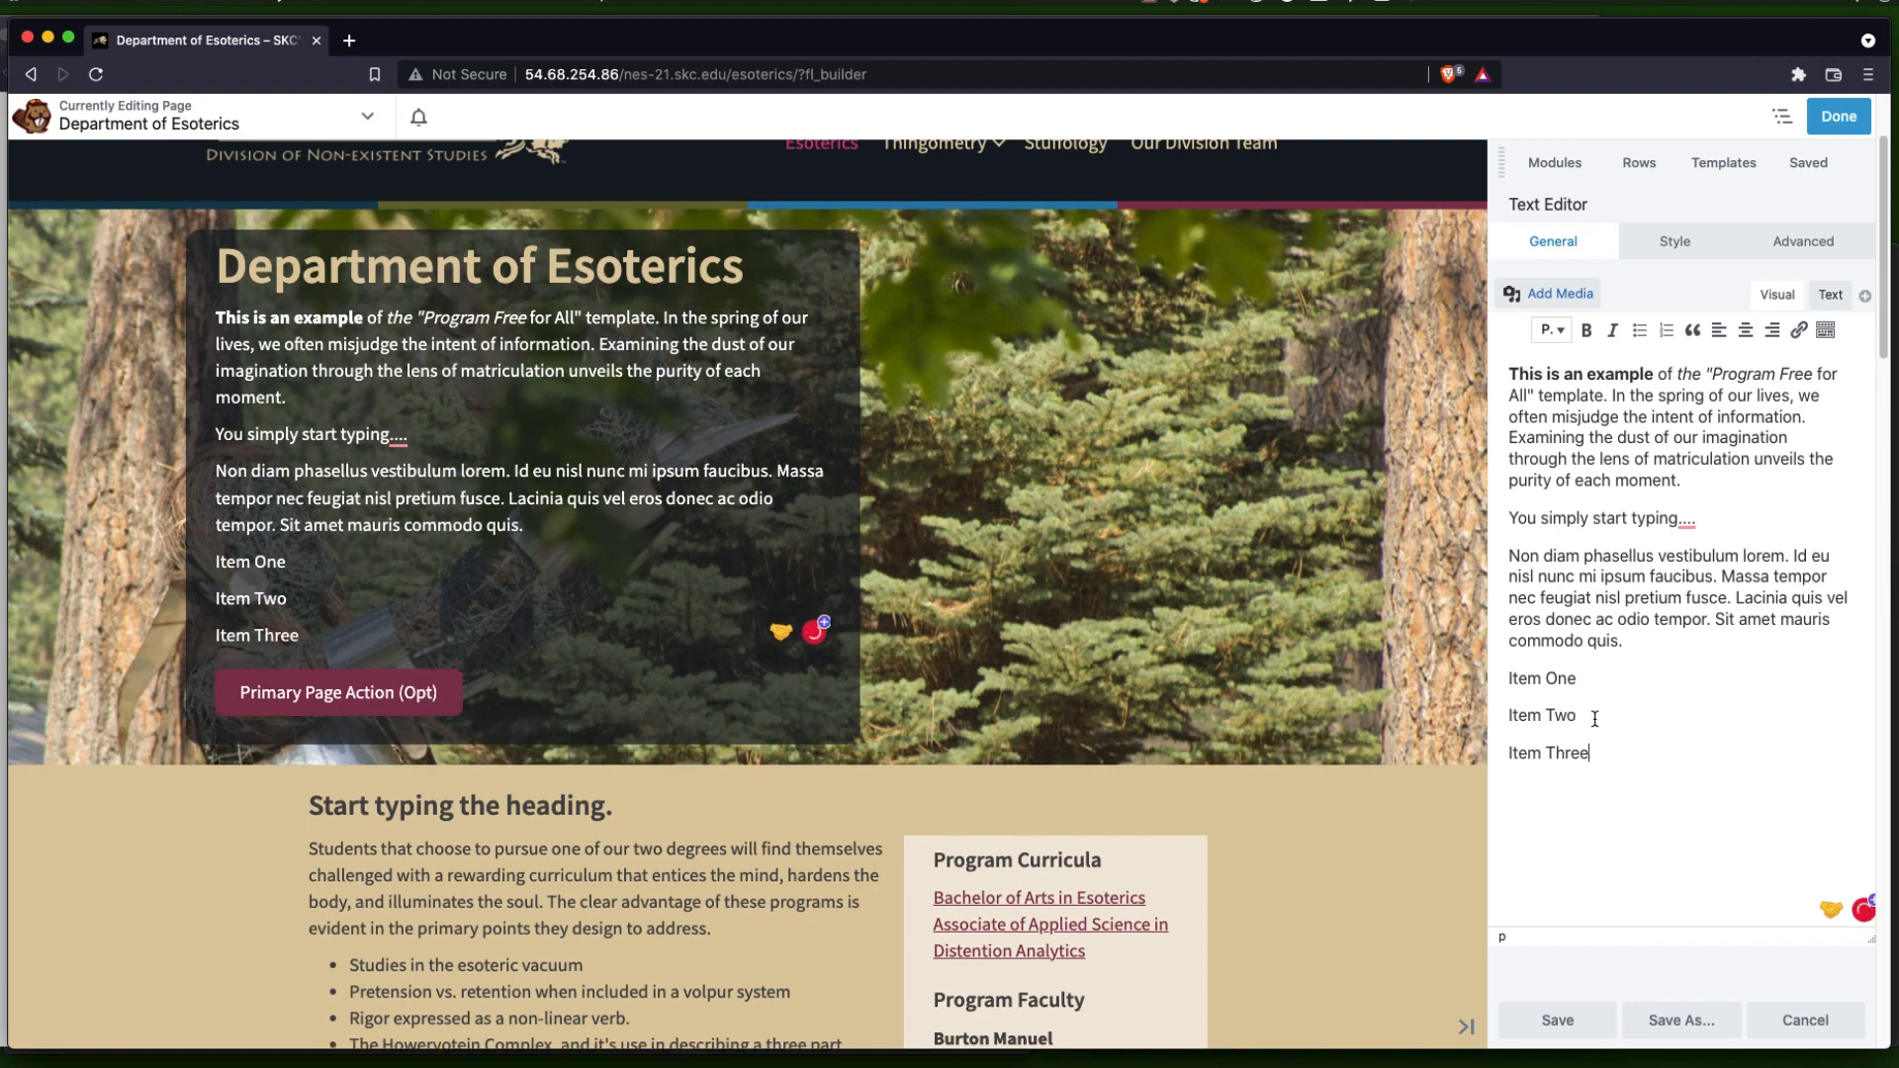
pyautogui.moveTo(1516, 679); pyautogui.dragTo(1588, 752)
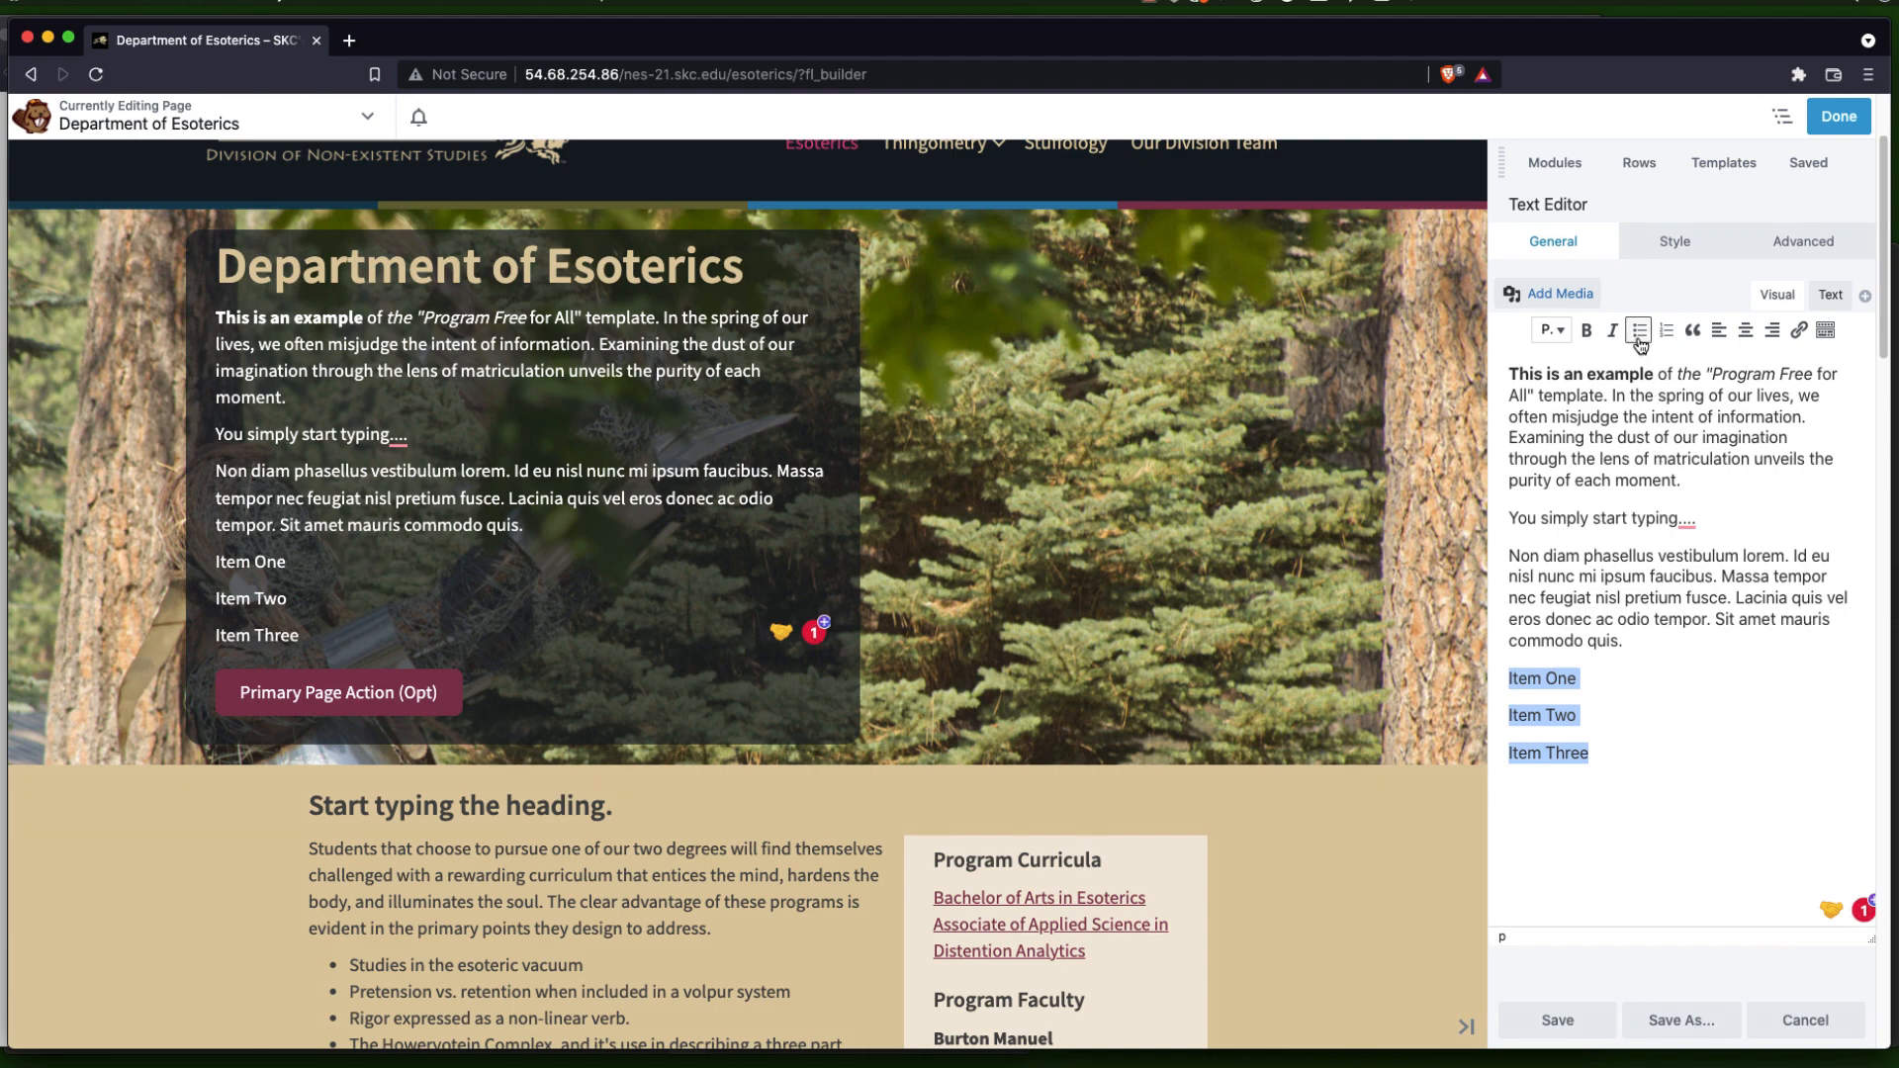
pyautogui.click(1639, 329)
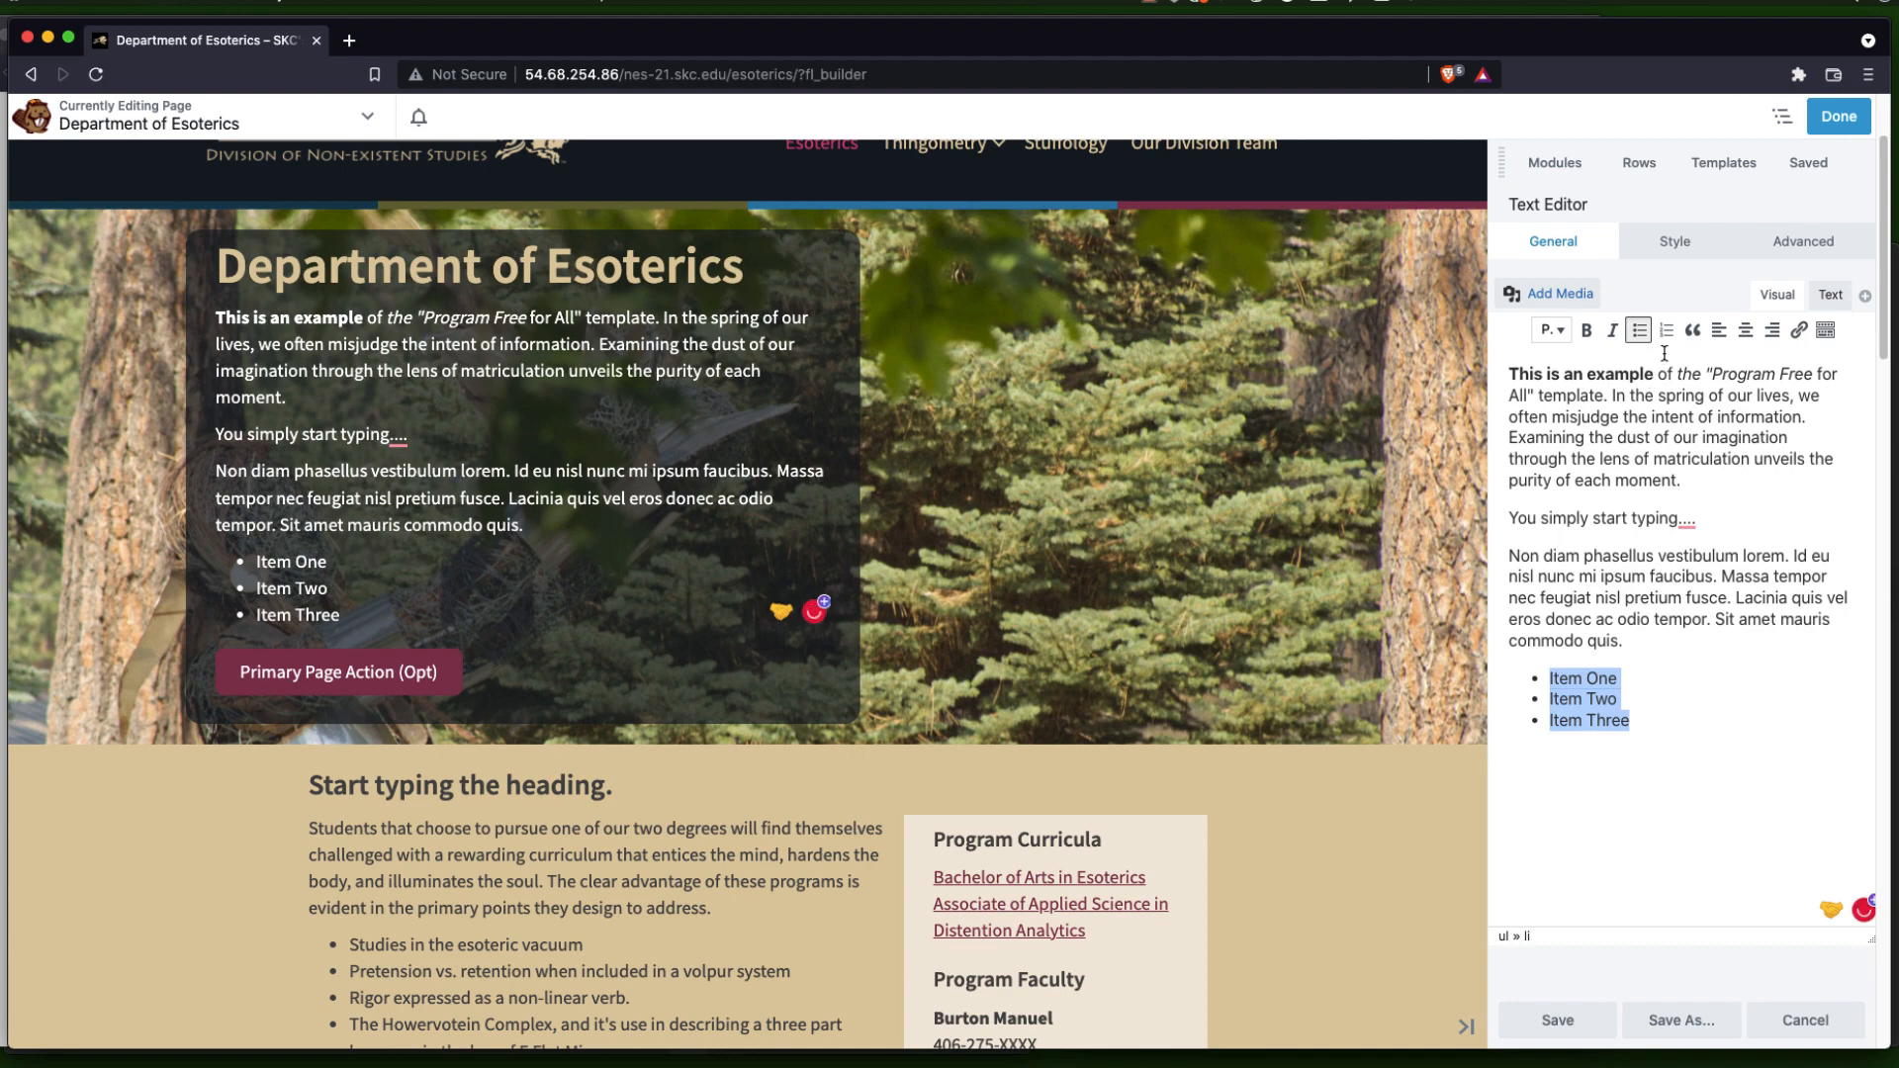
pyautogui.click(1665, 329)
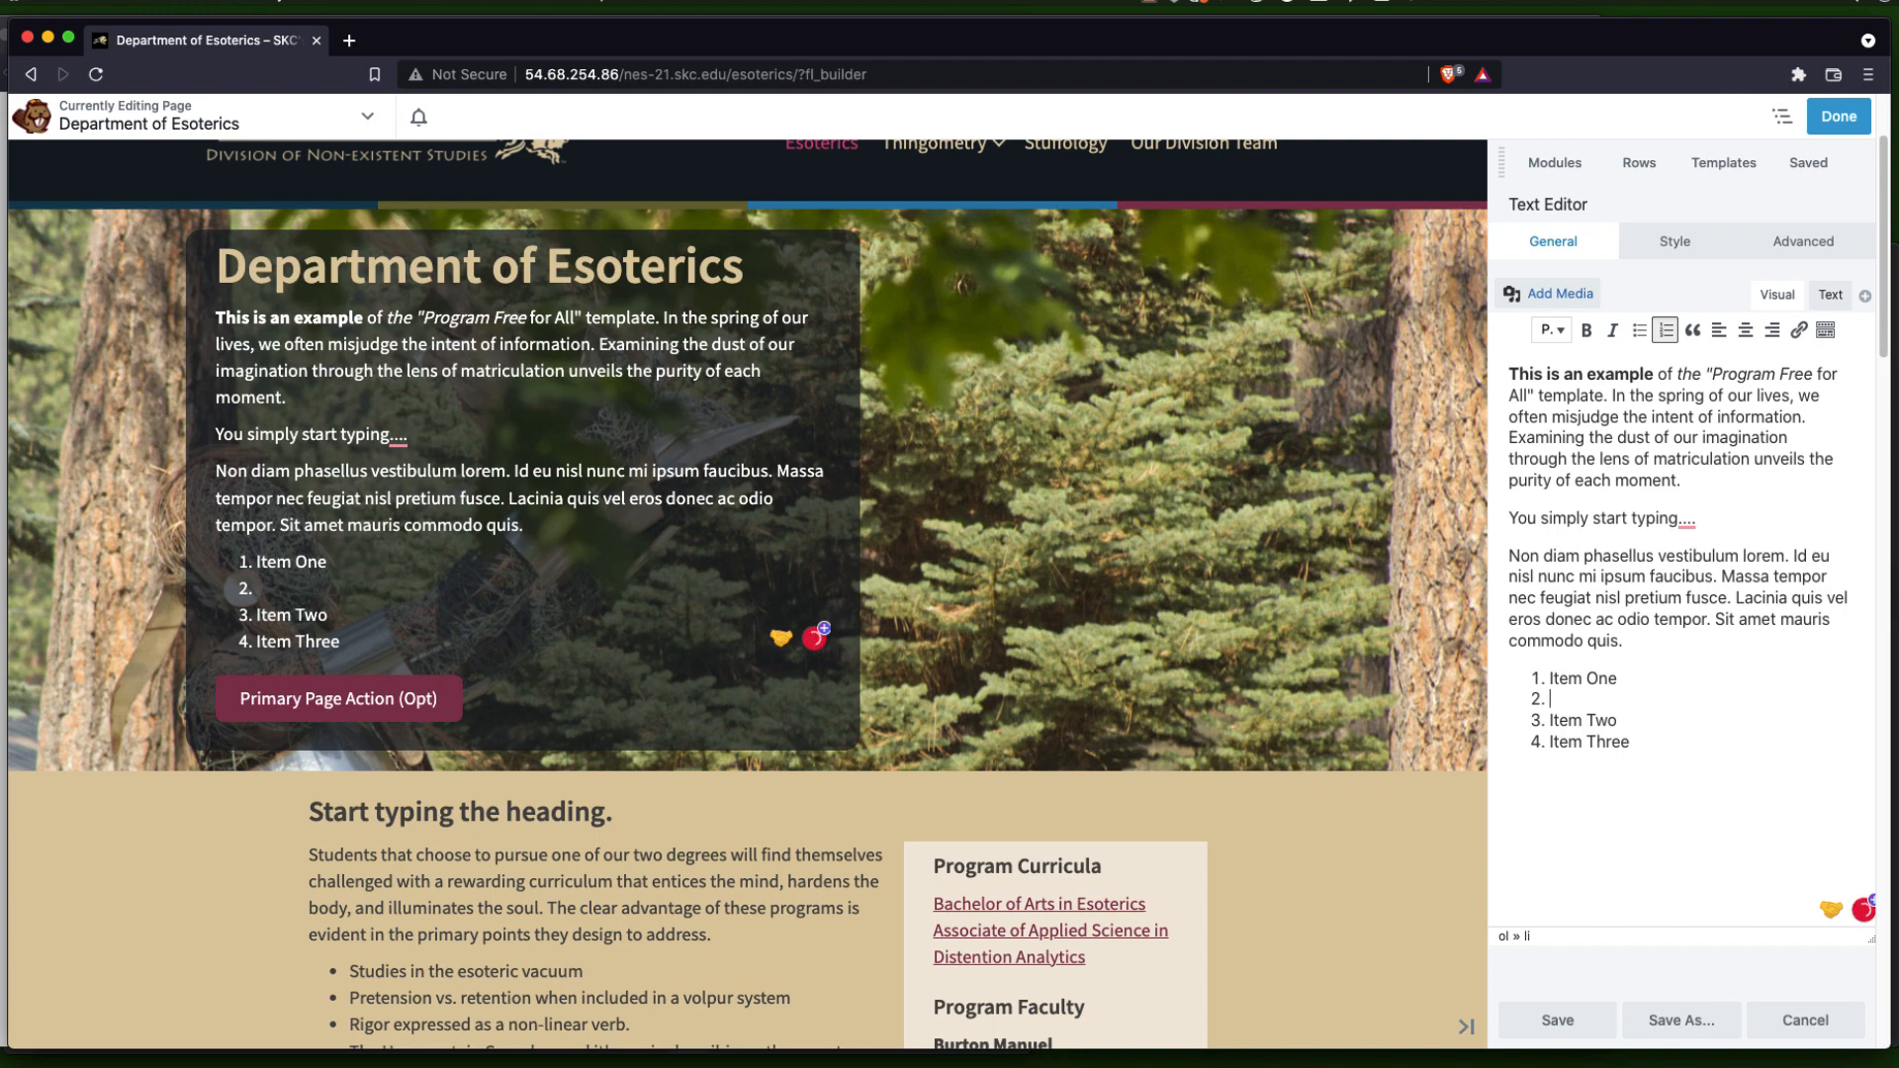
# Nest sub-items Sub One, Sub Two and ETC under Item One
pyautogui.press('Tab')
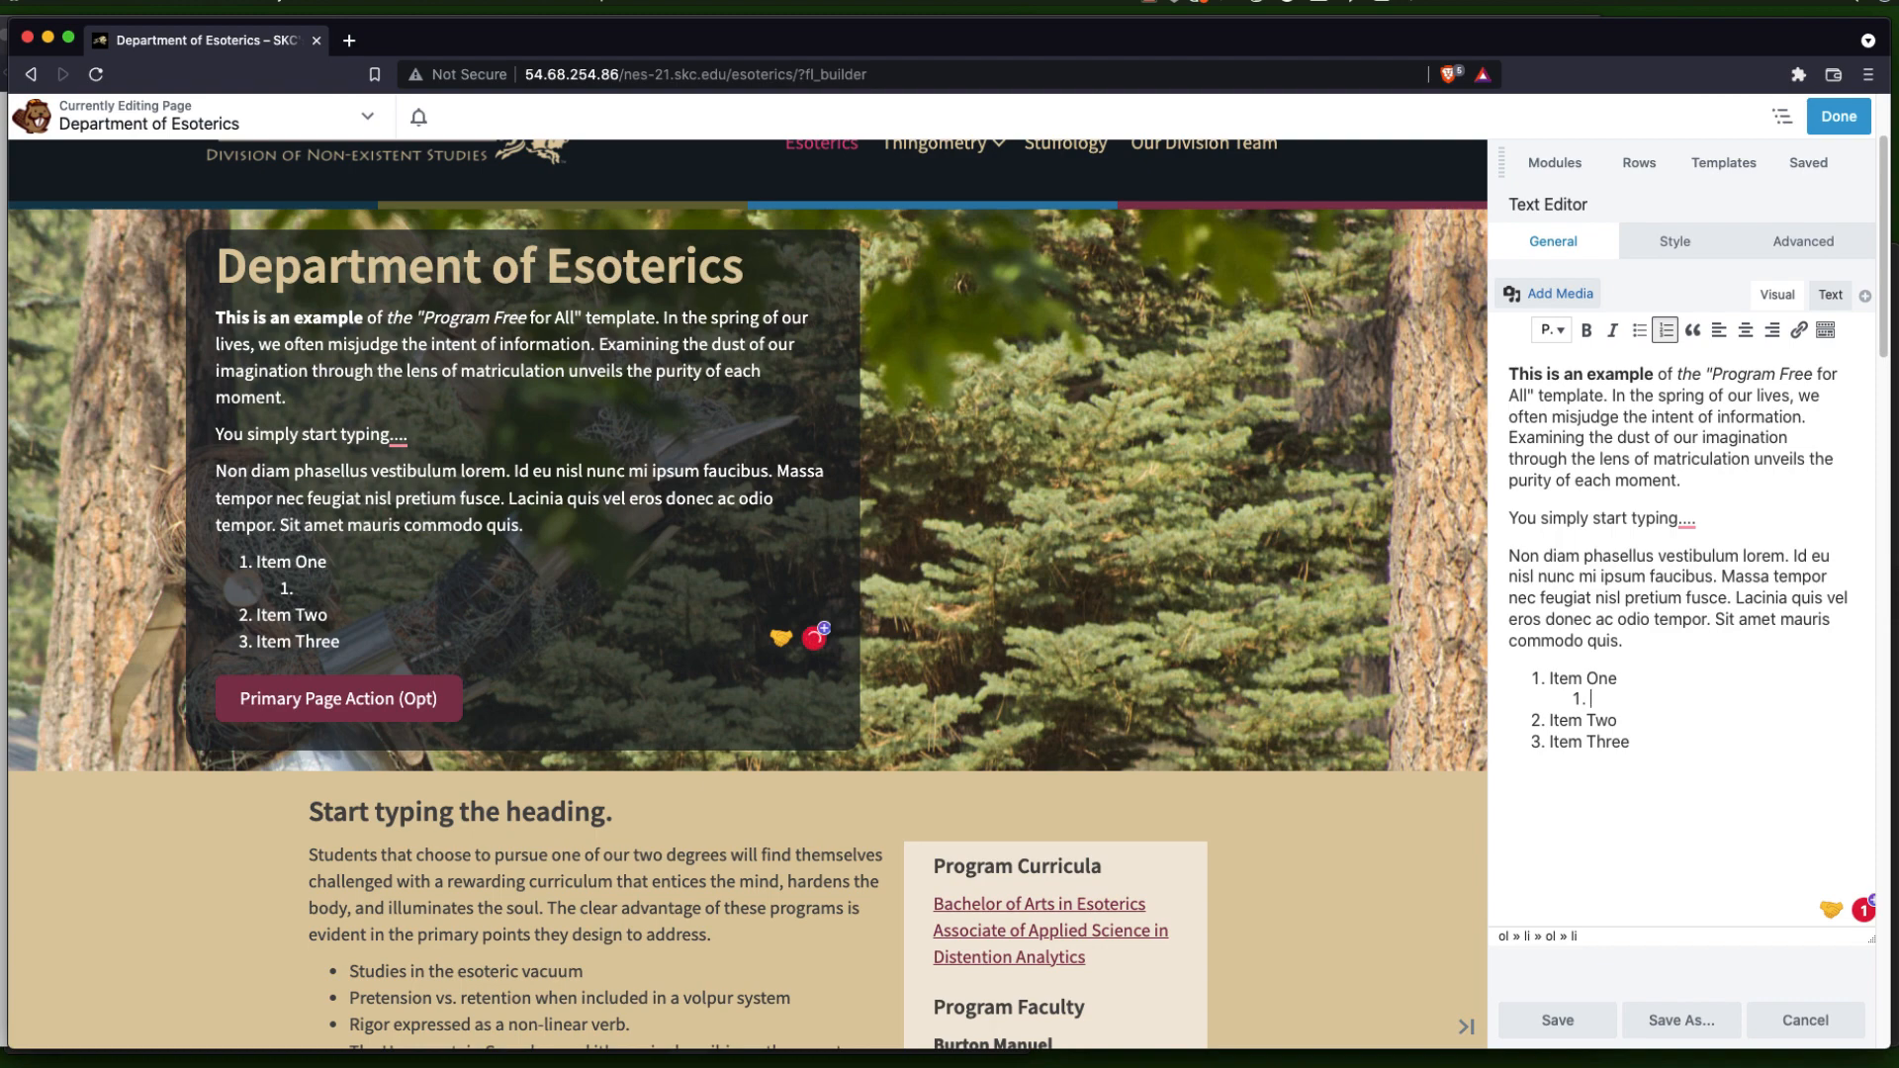
pyautogui.write('Sub One')
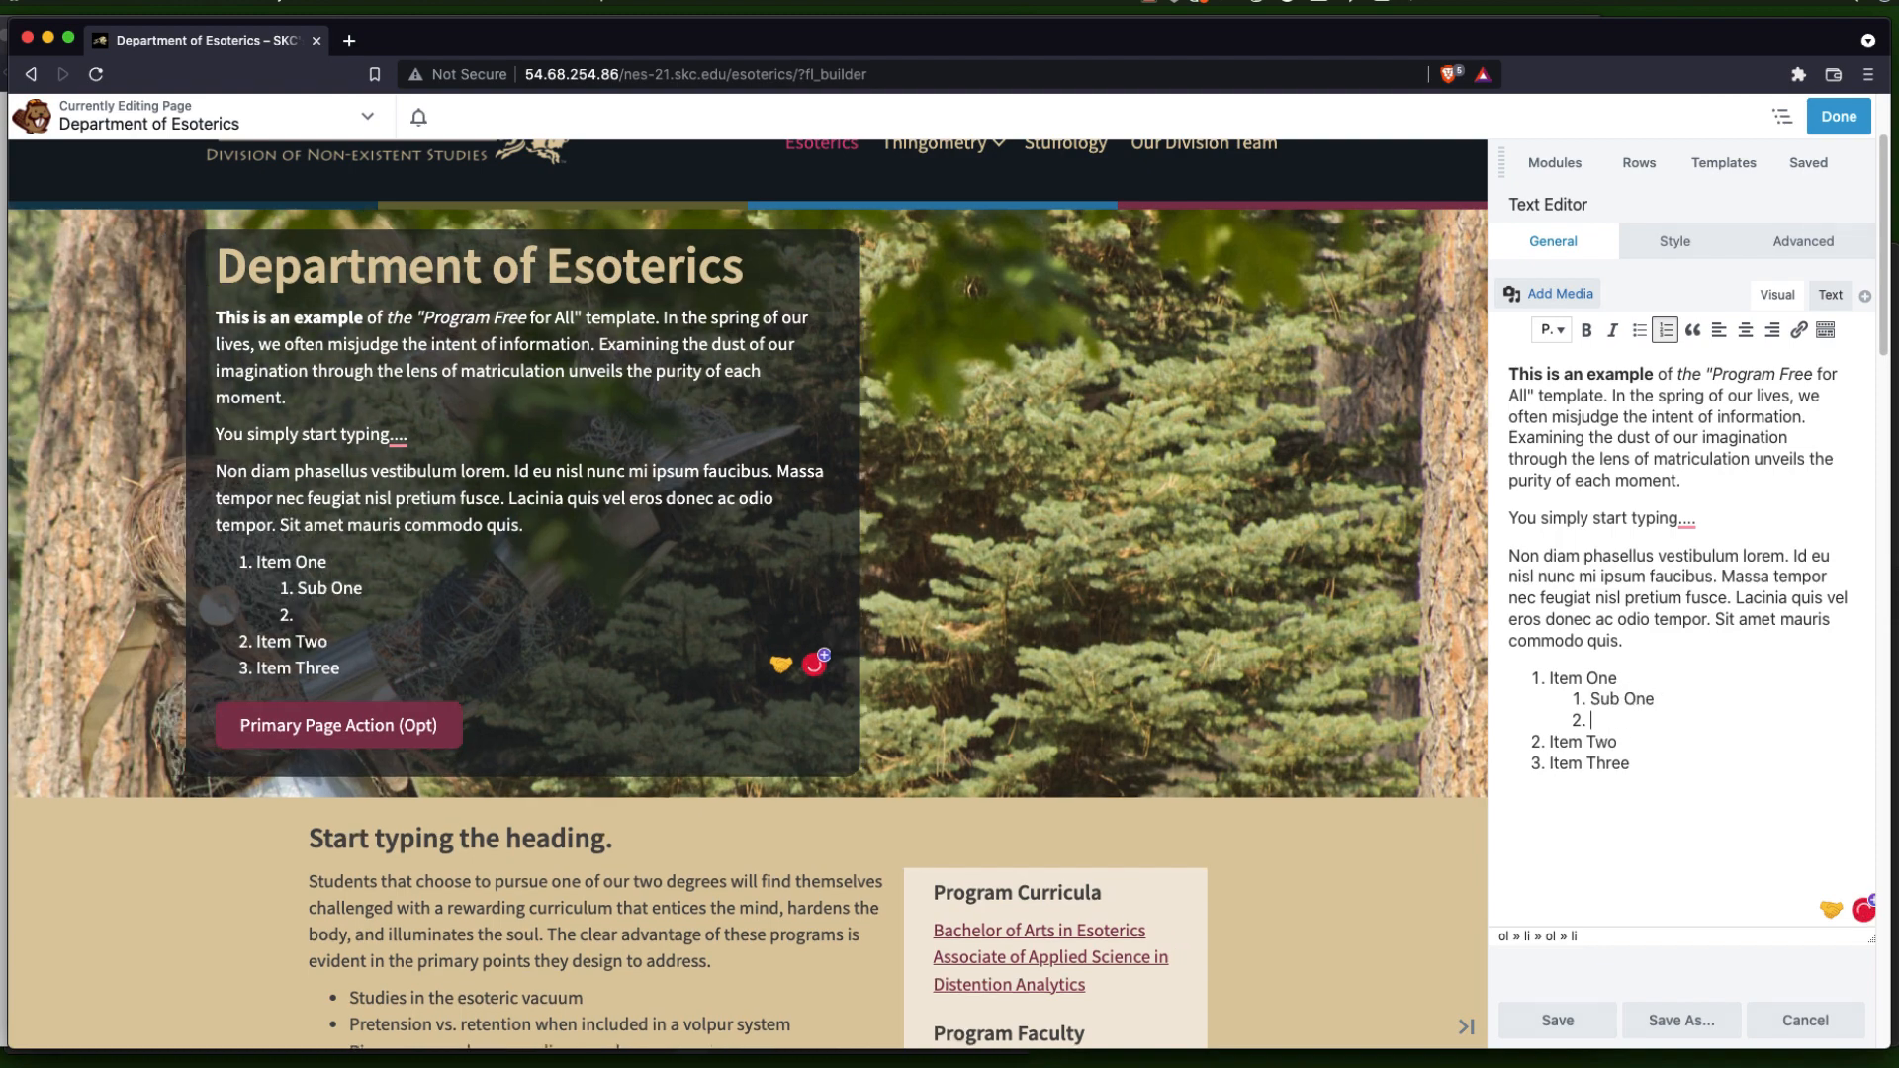
pyautogui.write('Sub Two')
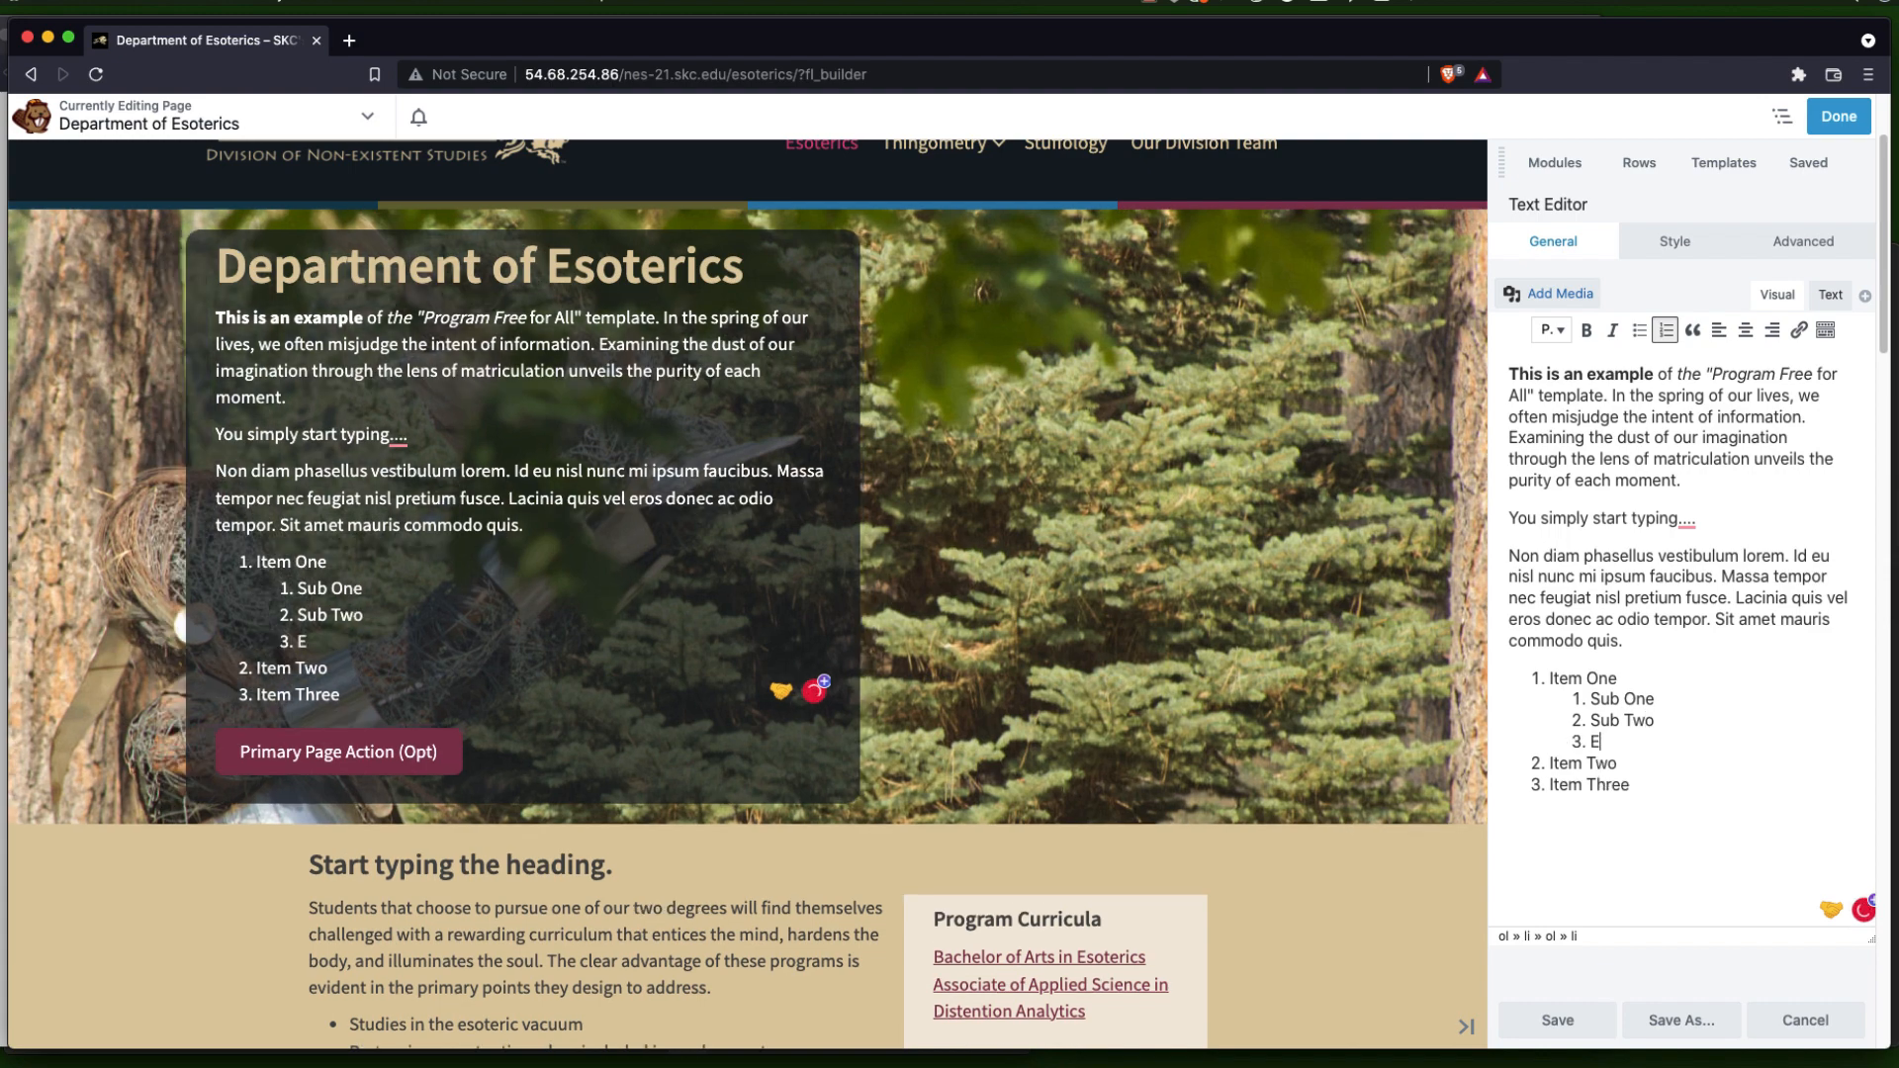
pyautogui.write('TC.')
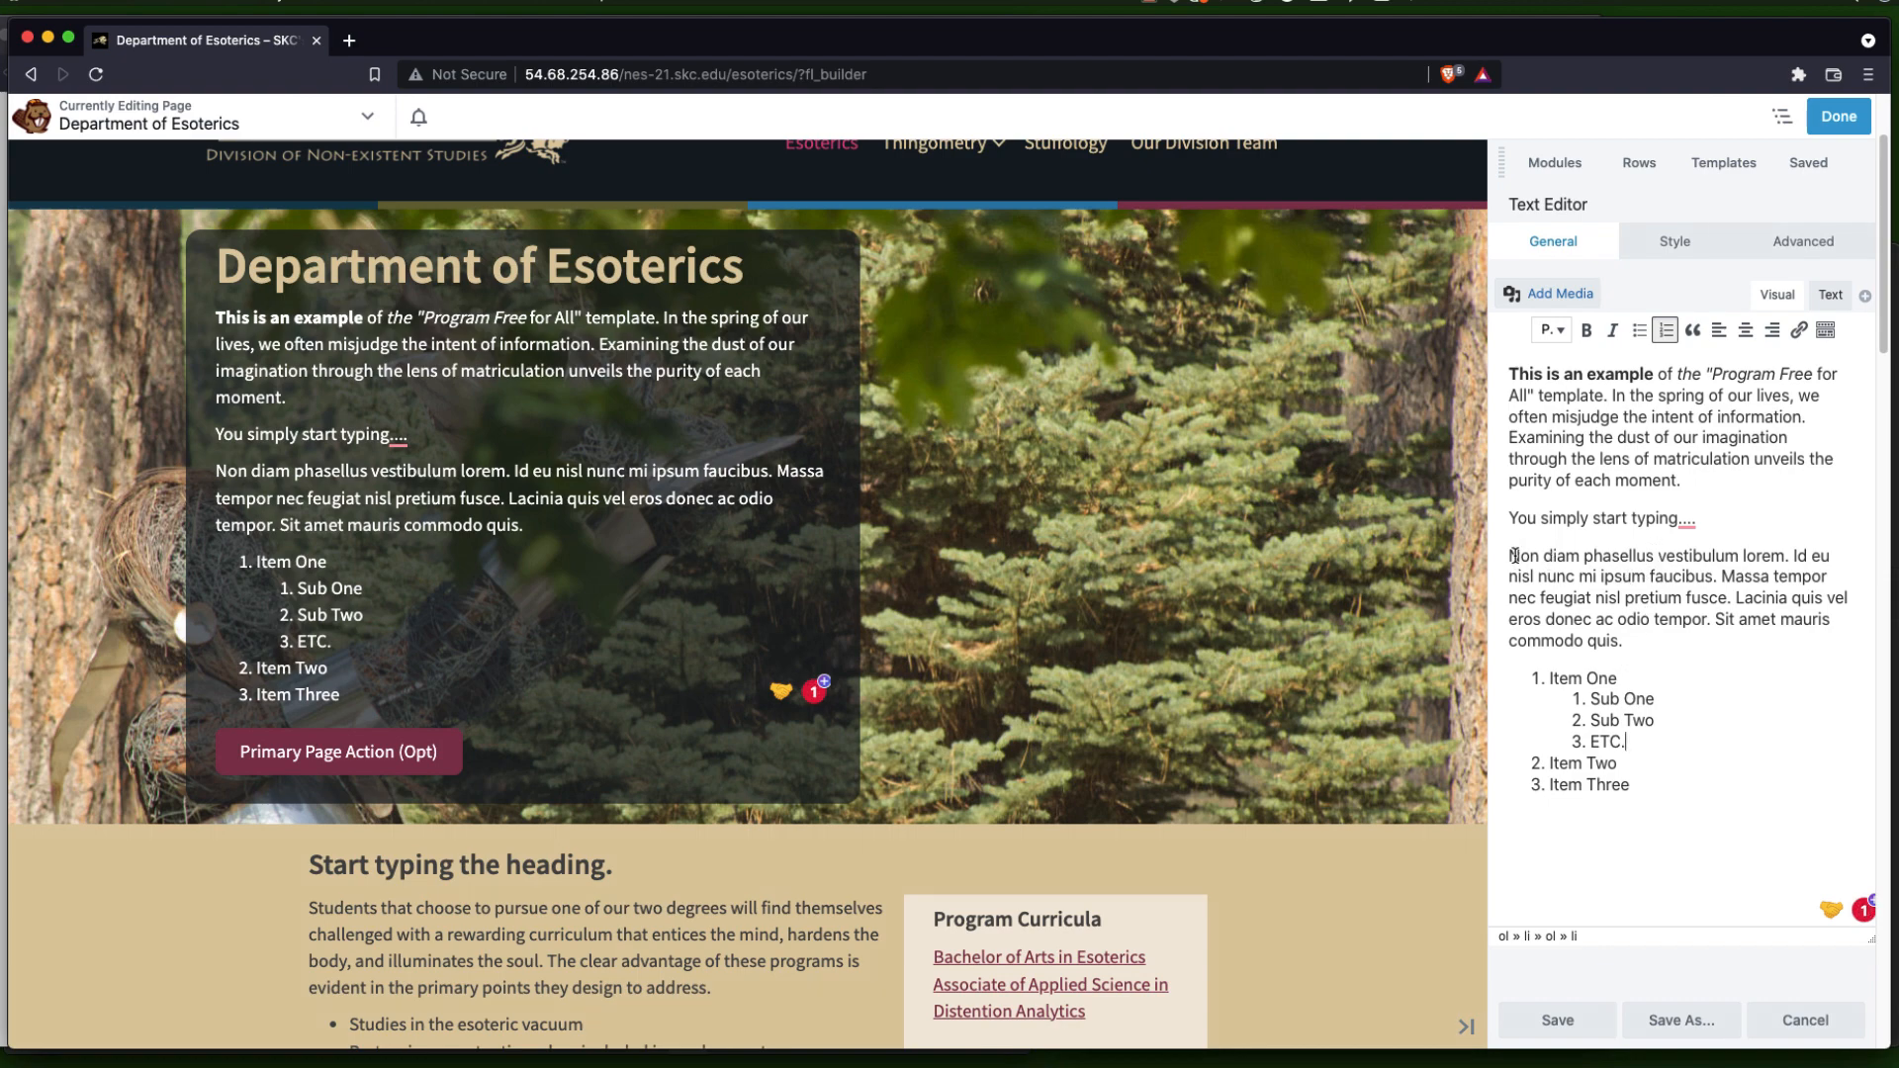
# Try right-aligning the lorem ipsum paragraph, then return it to left alignment
pyautogui.moveTo(1512, 556); pyautogui.dragTo(1622, 641)
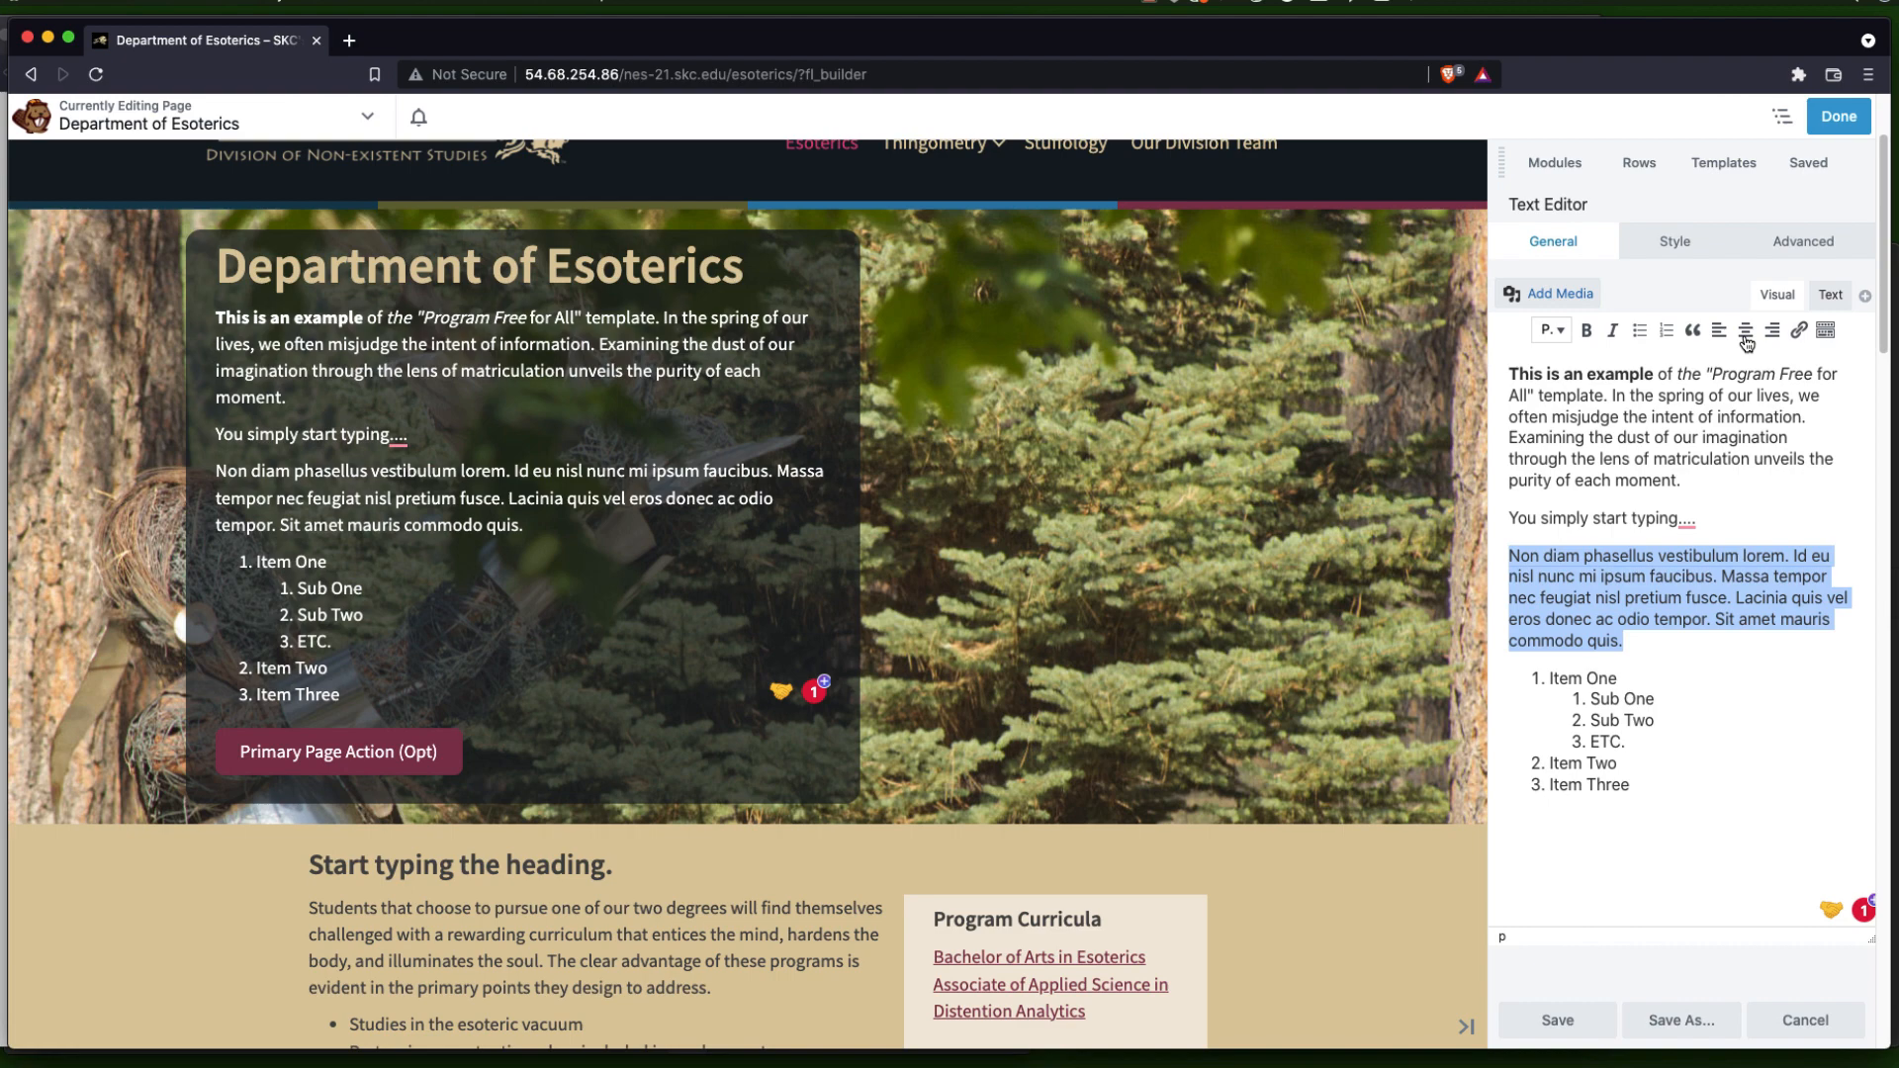
pyautogui.click(1744, 330)
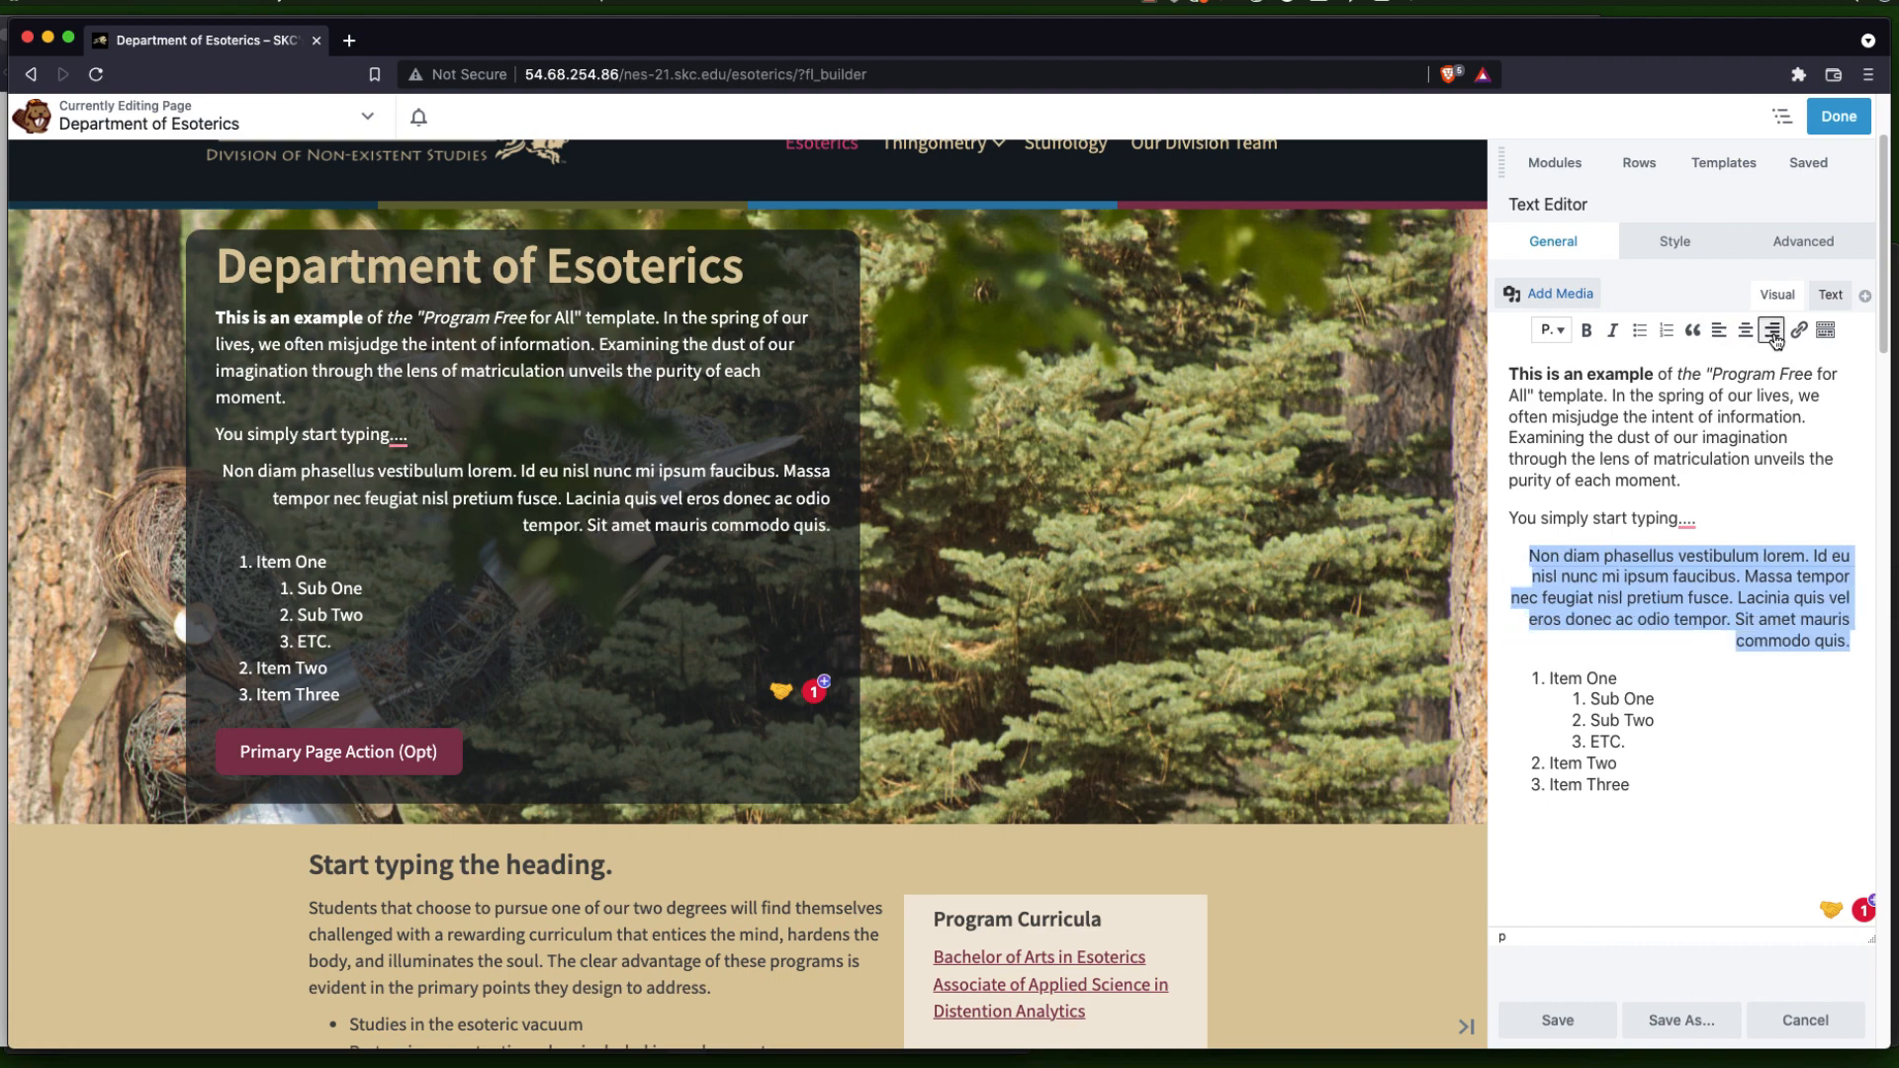
pyautogui.click(1717, 330)
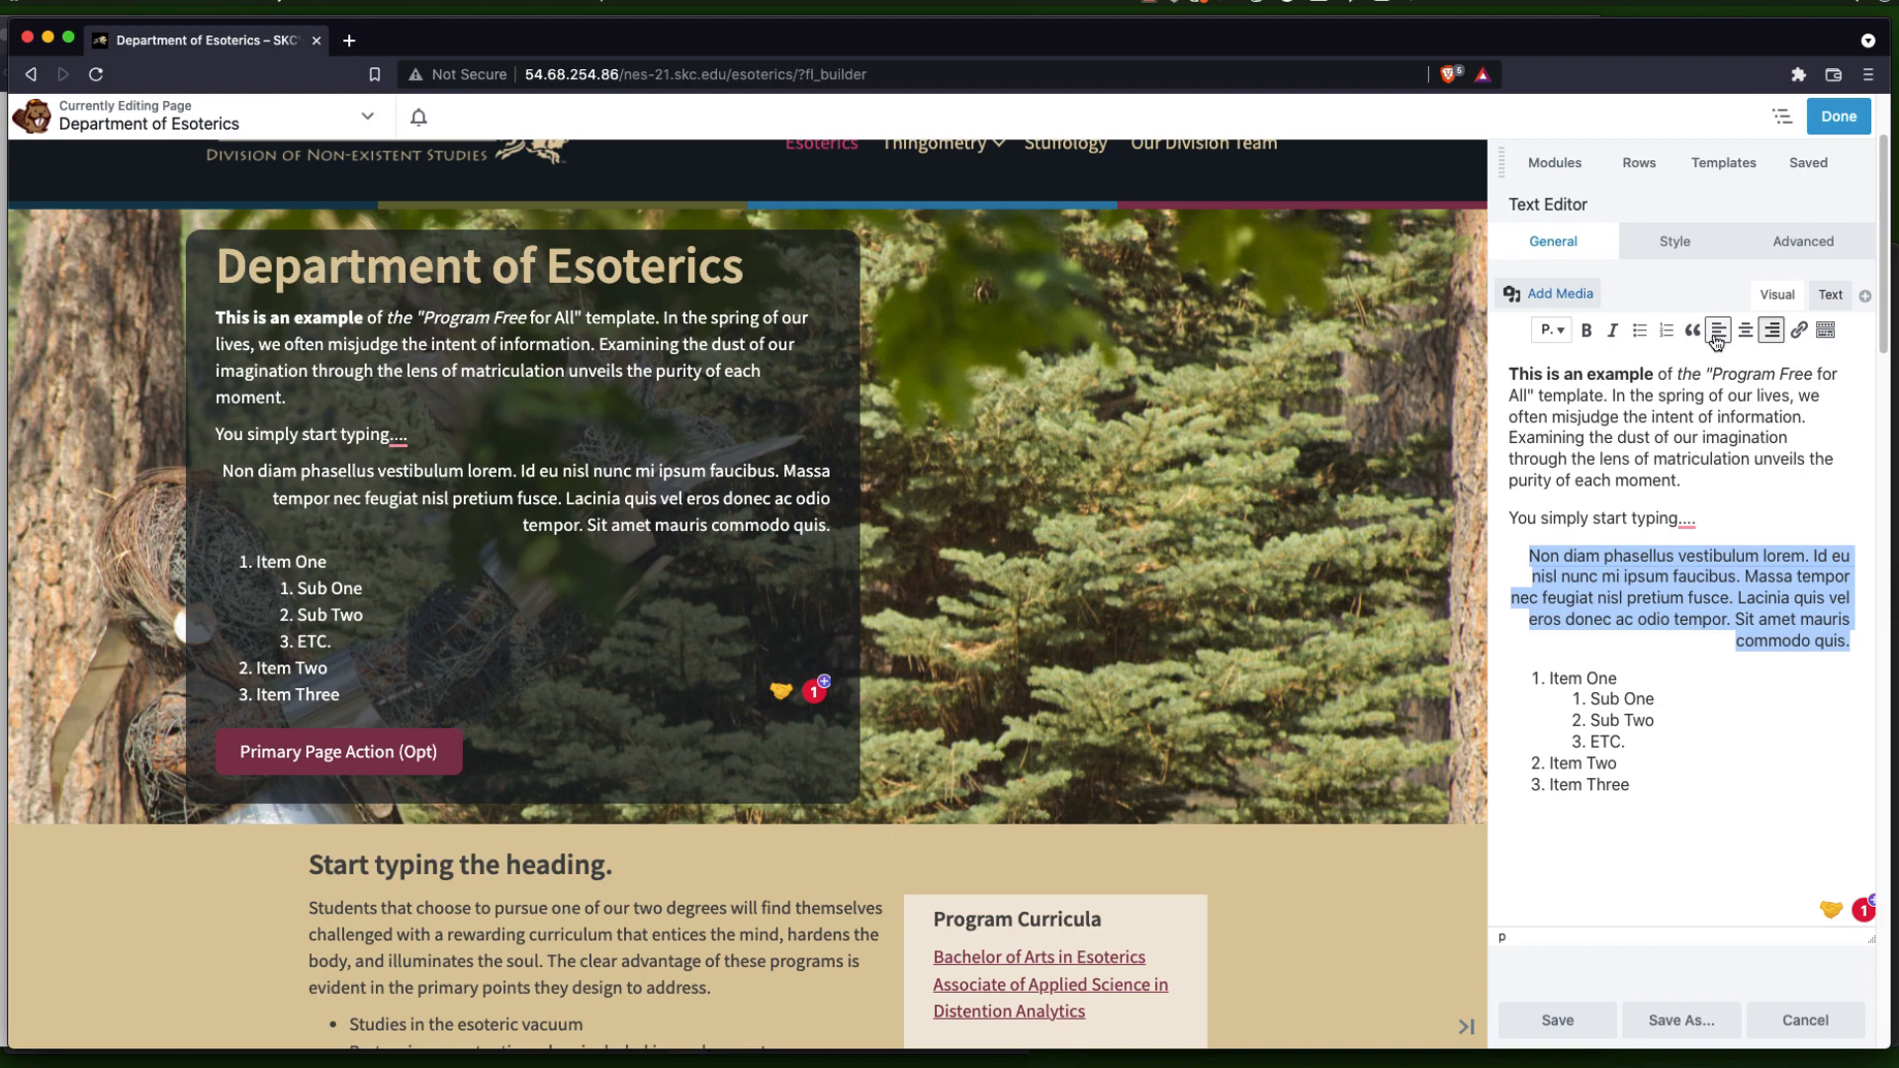
pyautogui.click(1719, 330)
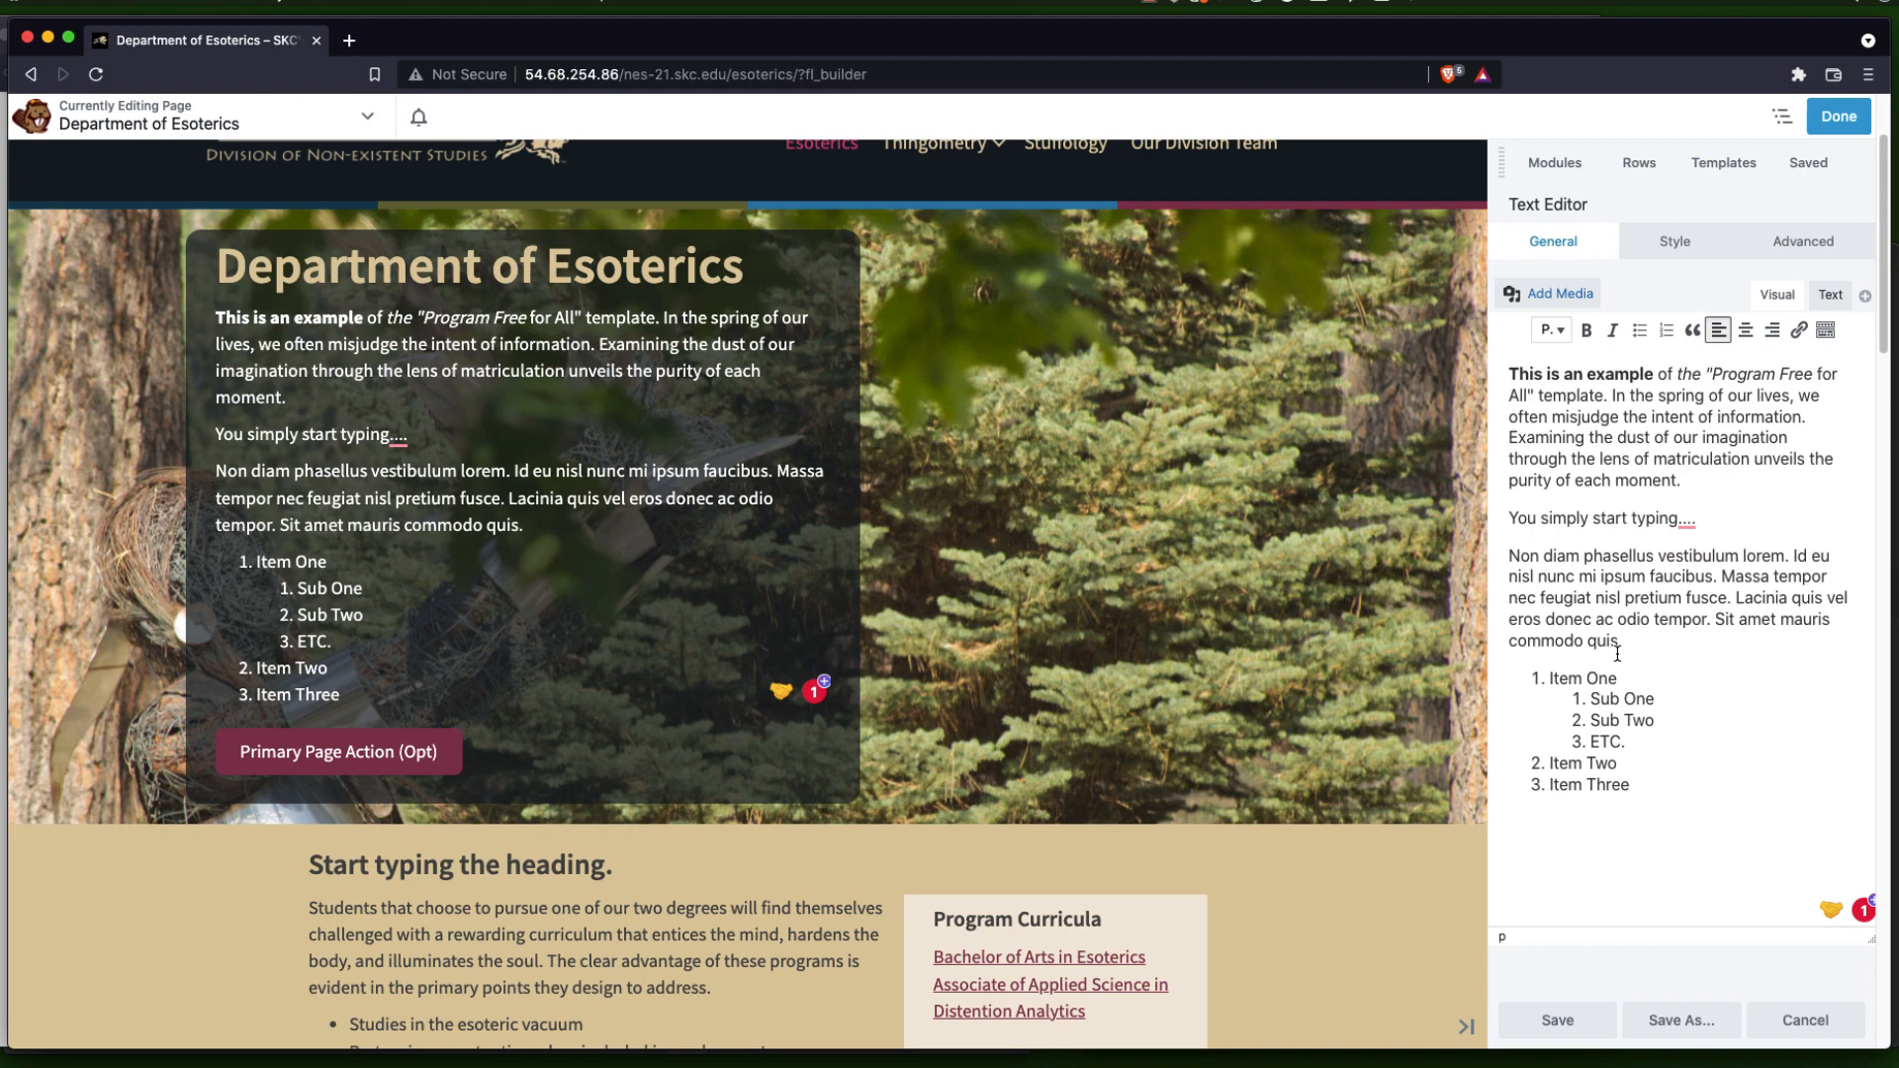
# Center the paragraph, then left-align the Non diam phasellus paragraph again
pyautogui.moveTo(1506, 556); pyautogui.dragTo(1623, 641)
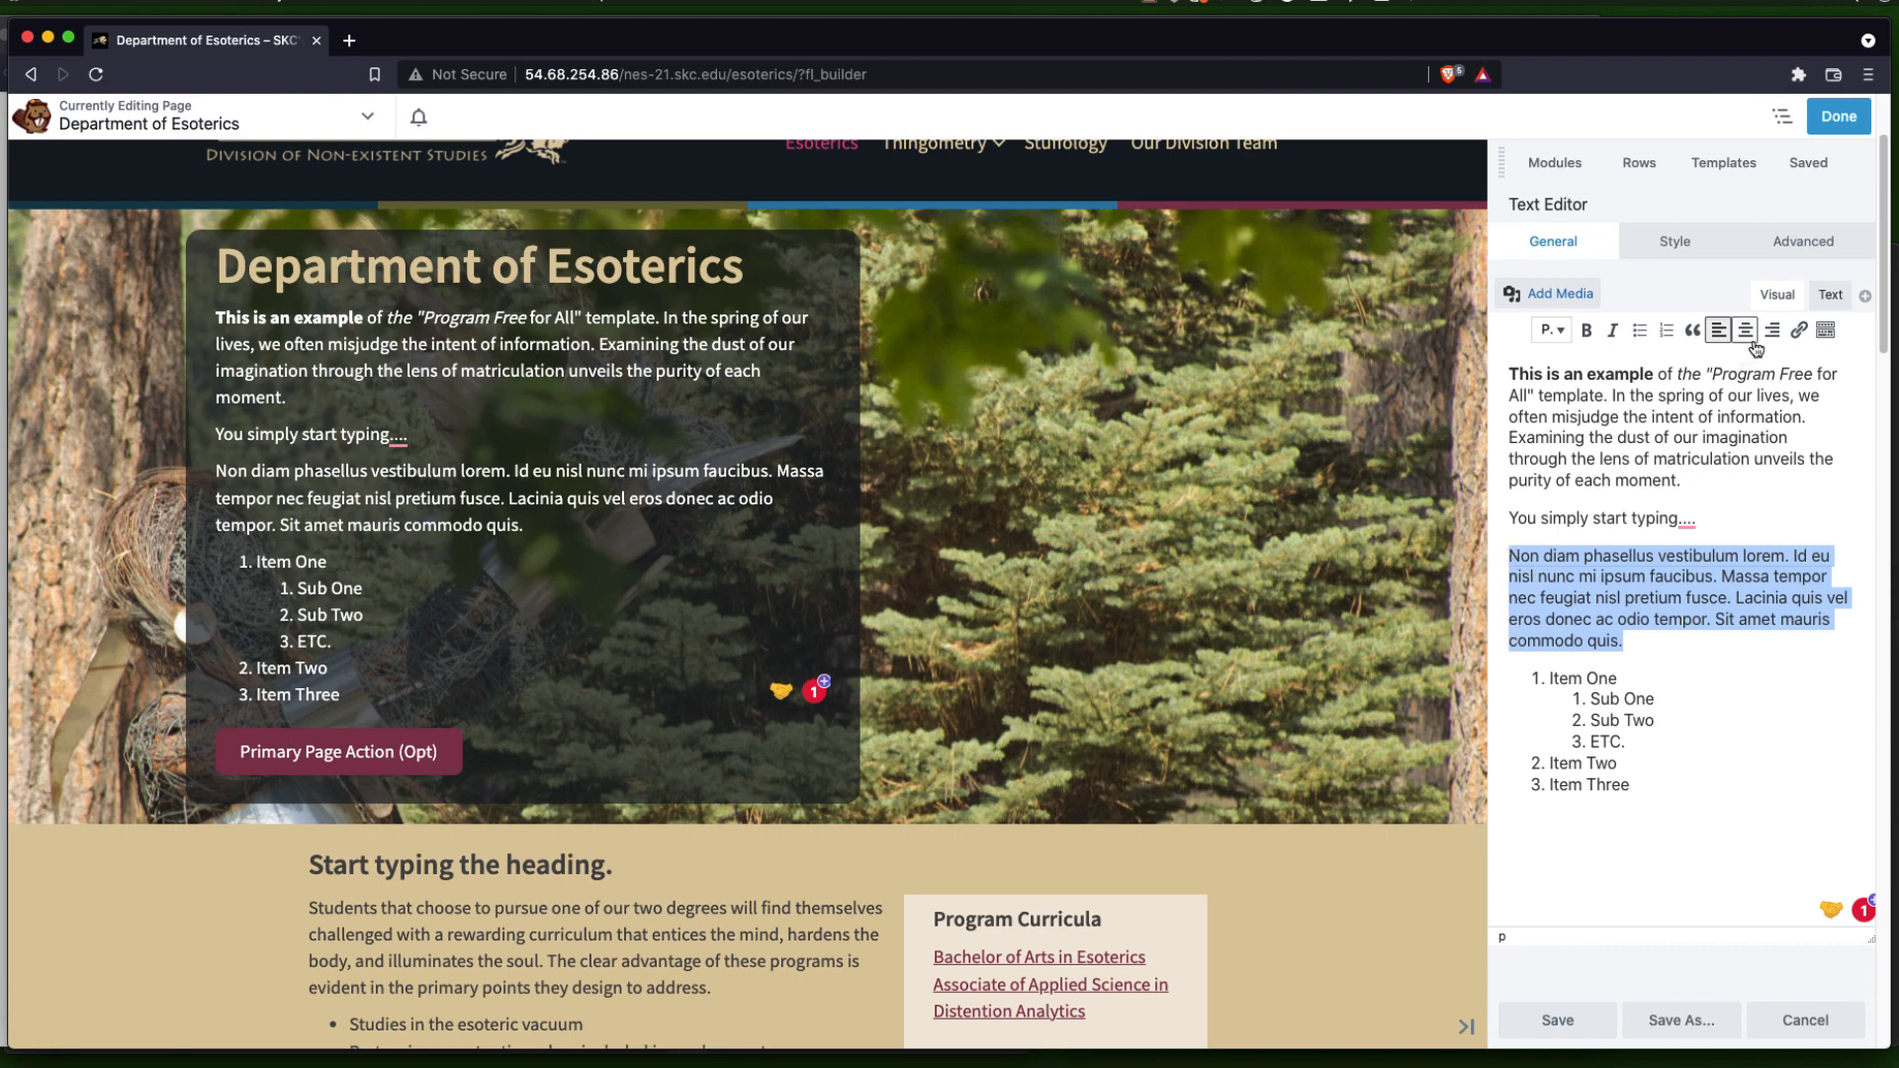
pyautogui.click(1744, 331)
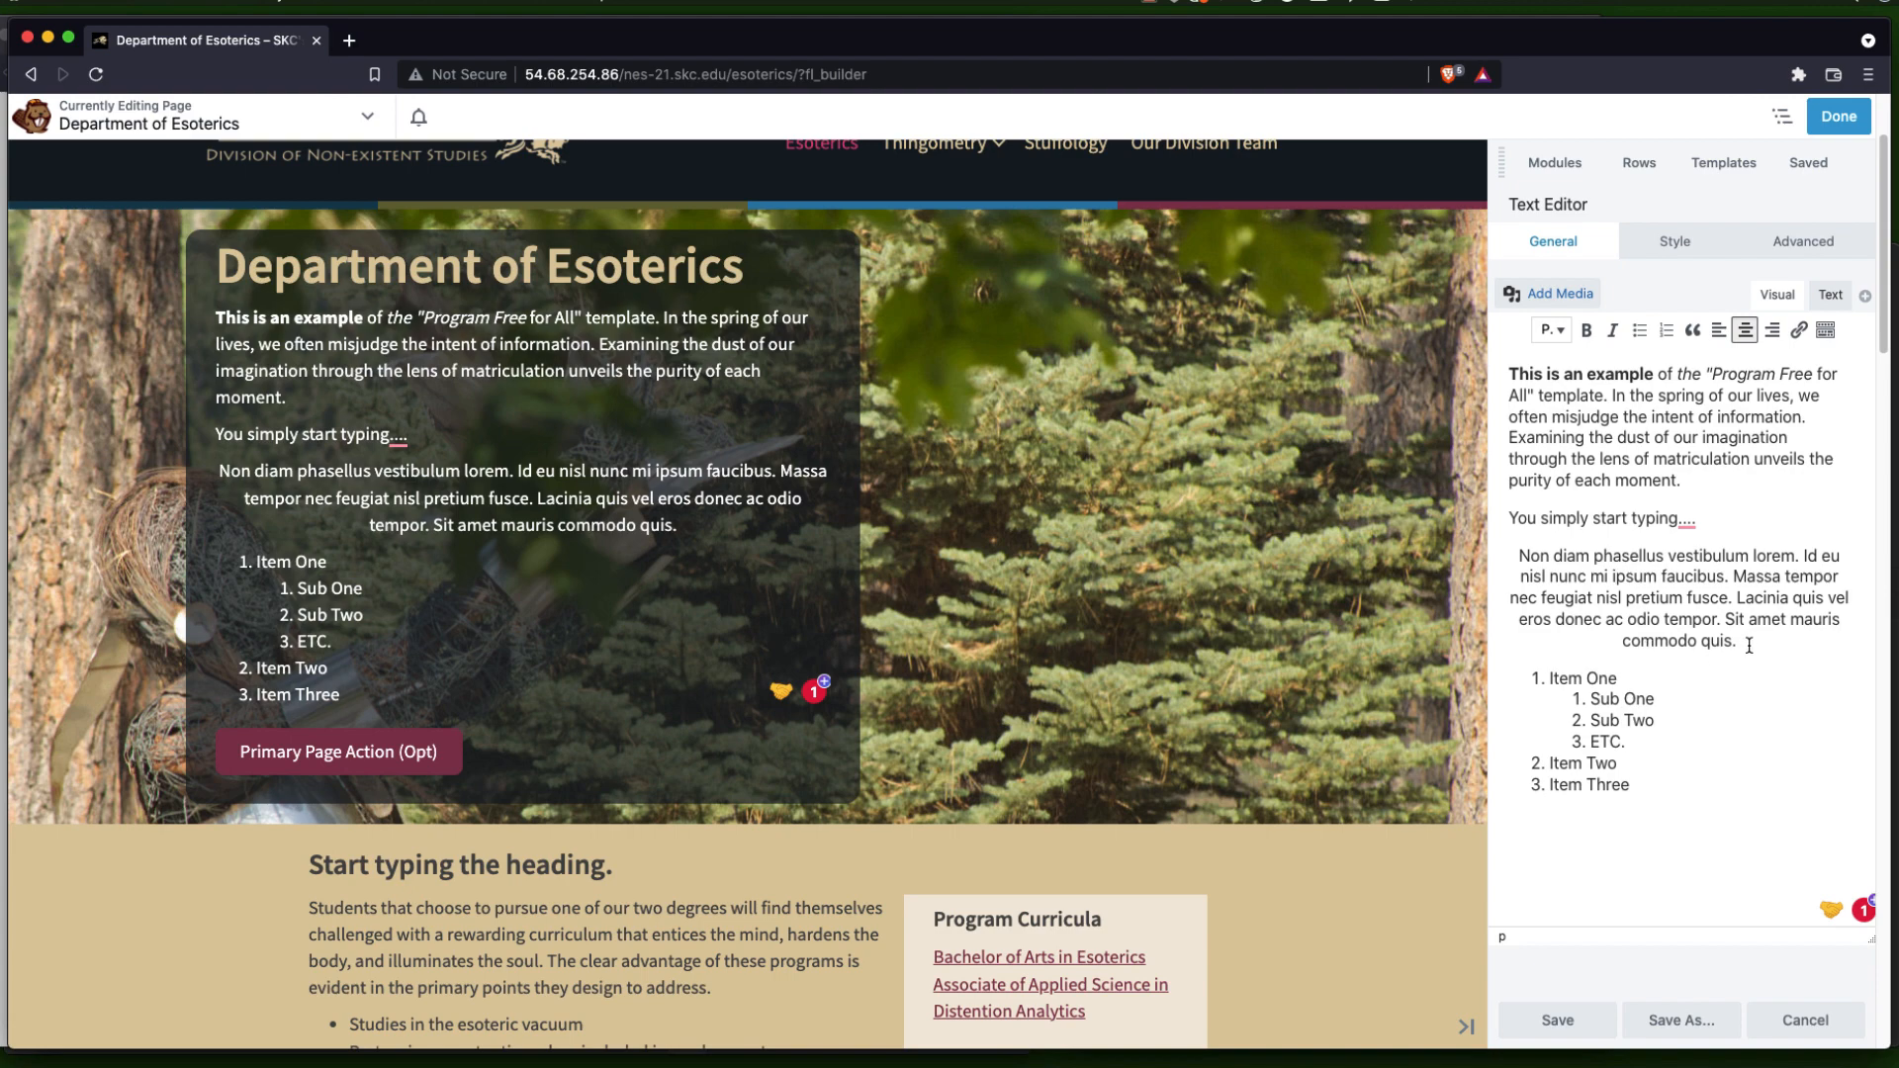
pyautogui.moveTo(1521, 556); pyautogui.dragTo(1736, 640)
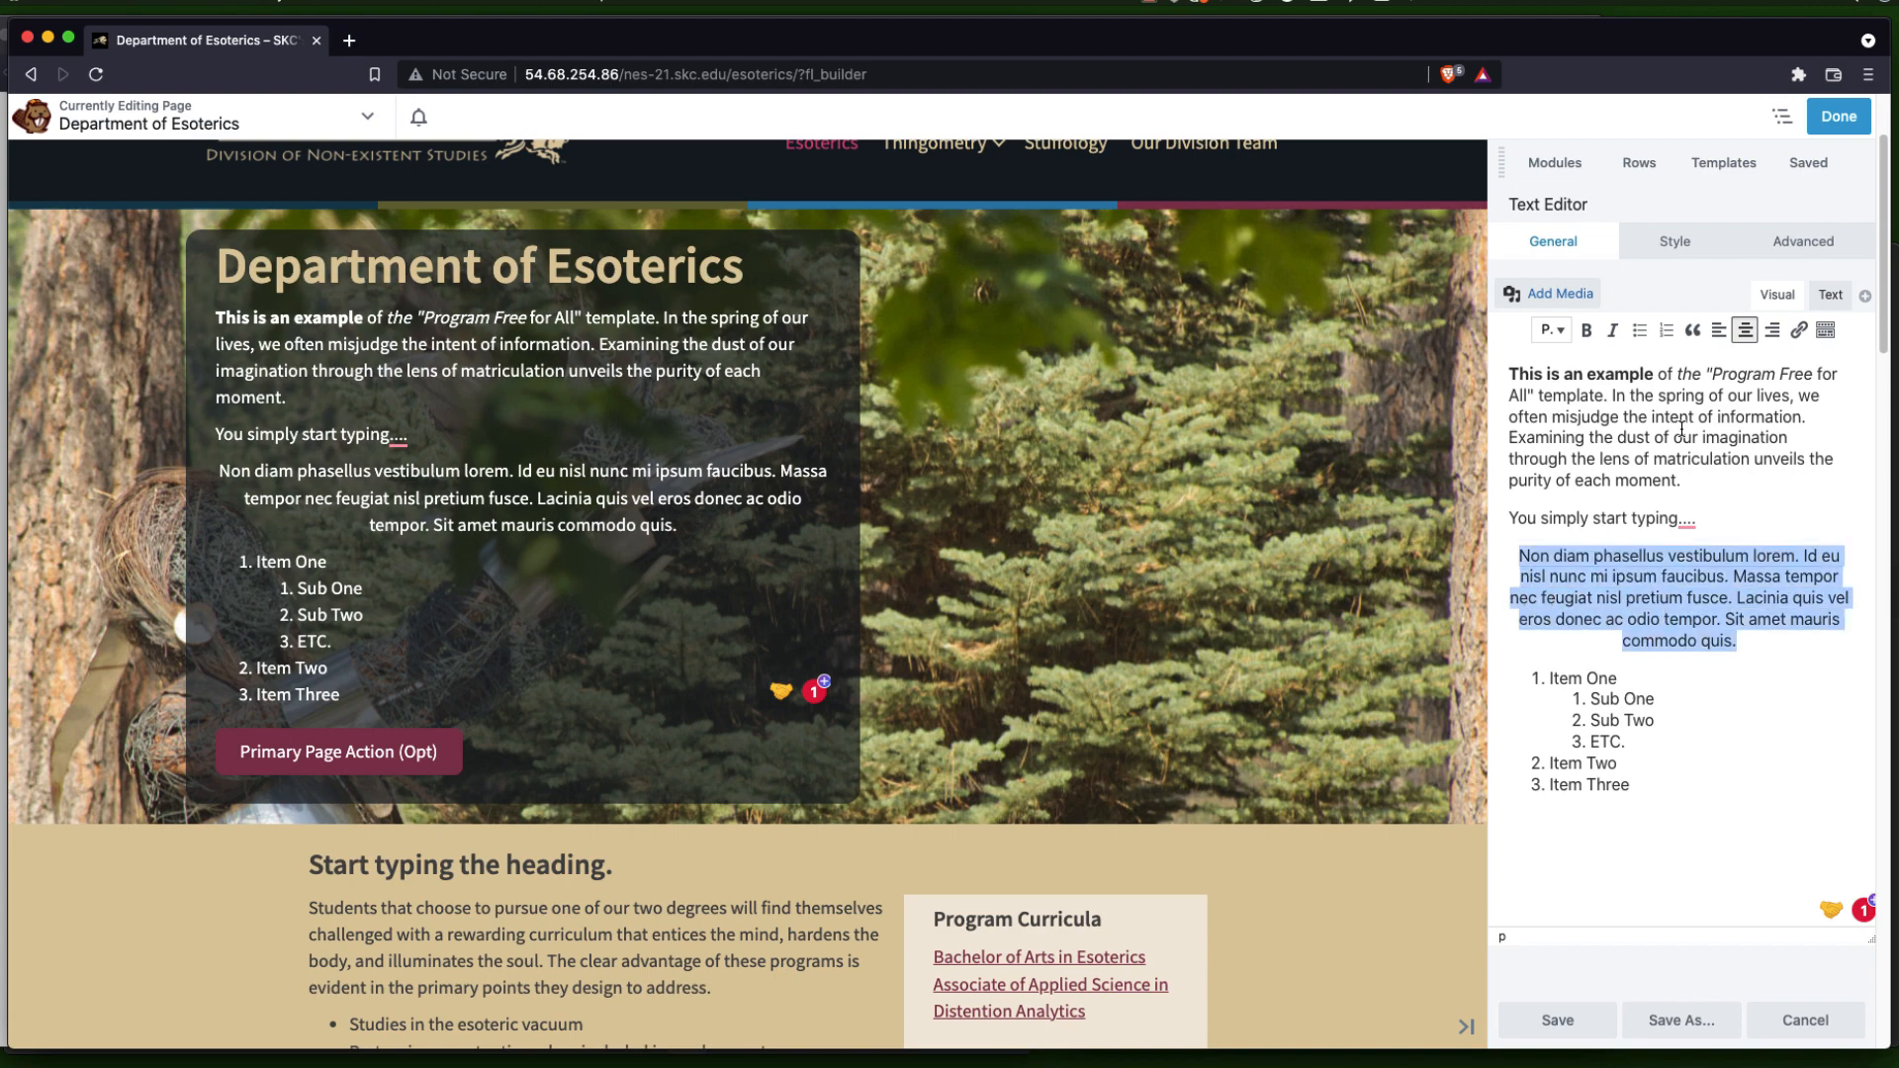
pyautogui.click(1716, 330)
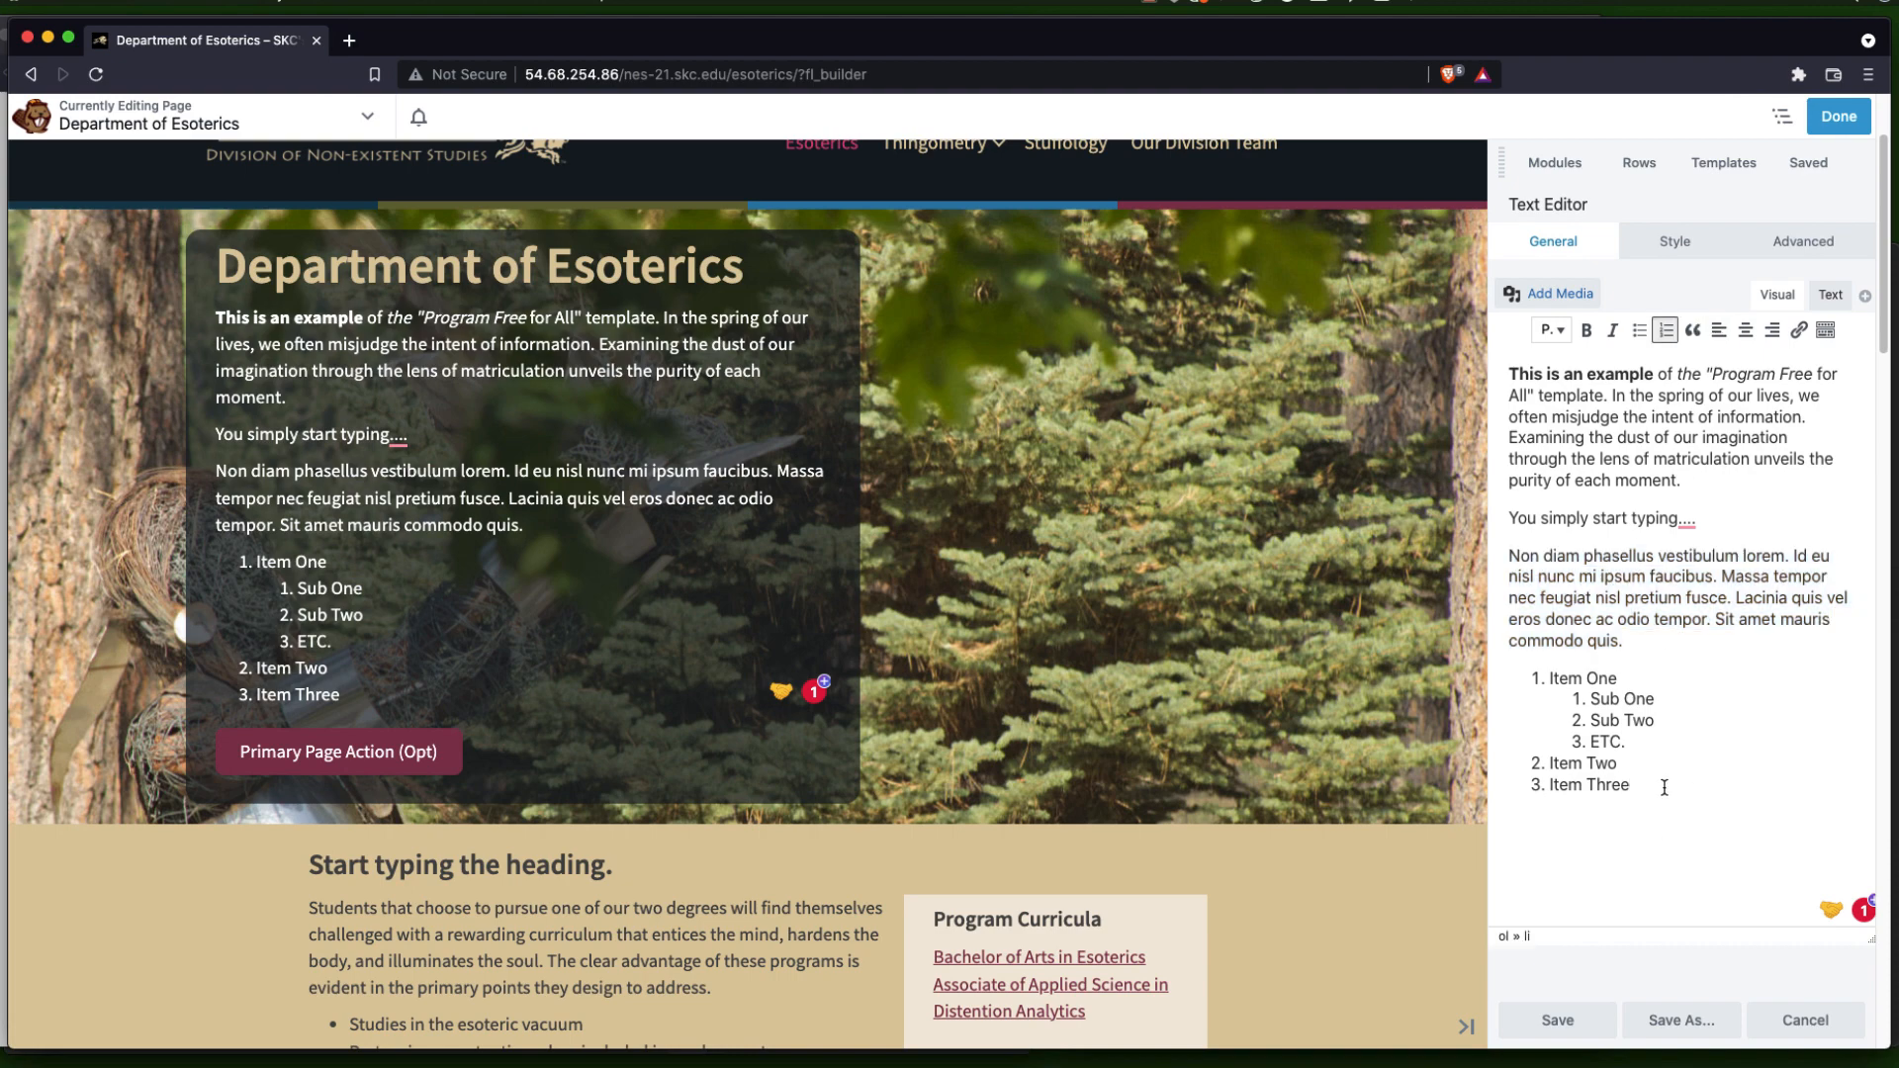
pyautogui.moveTo(1612, 991)
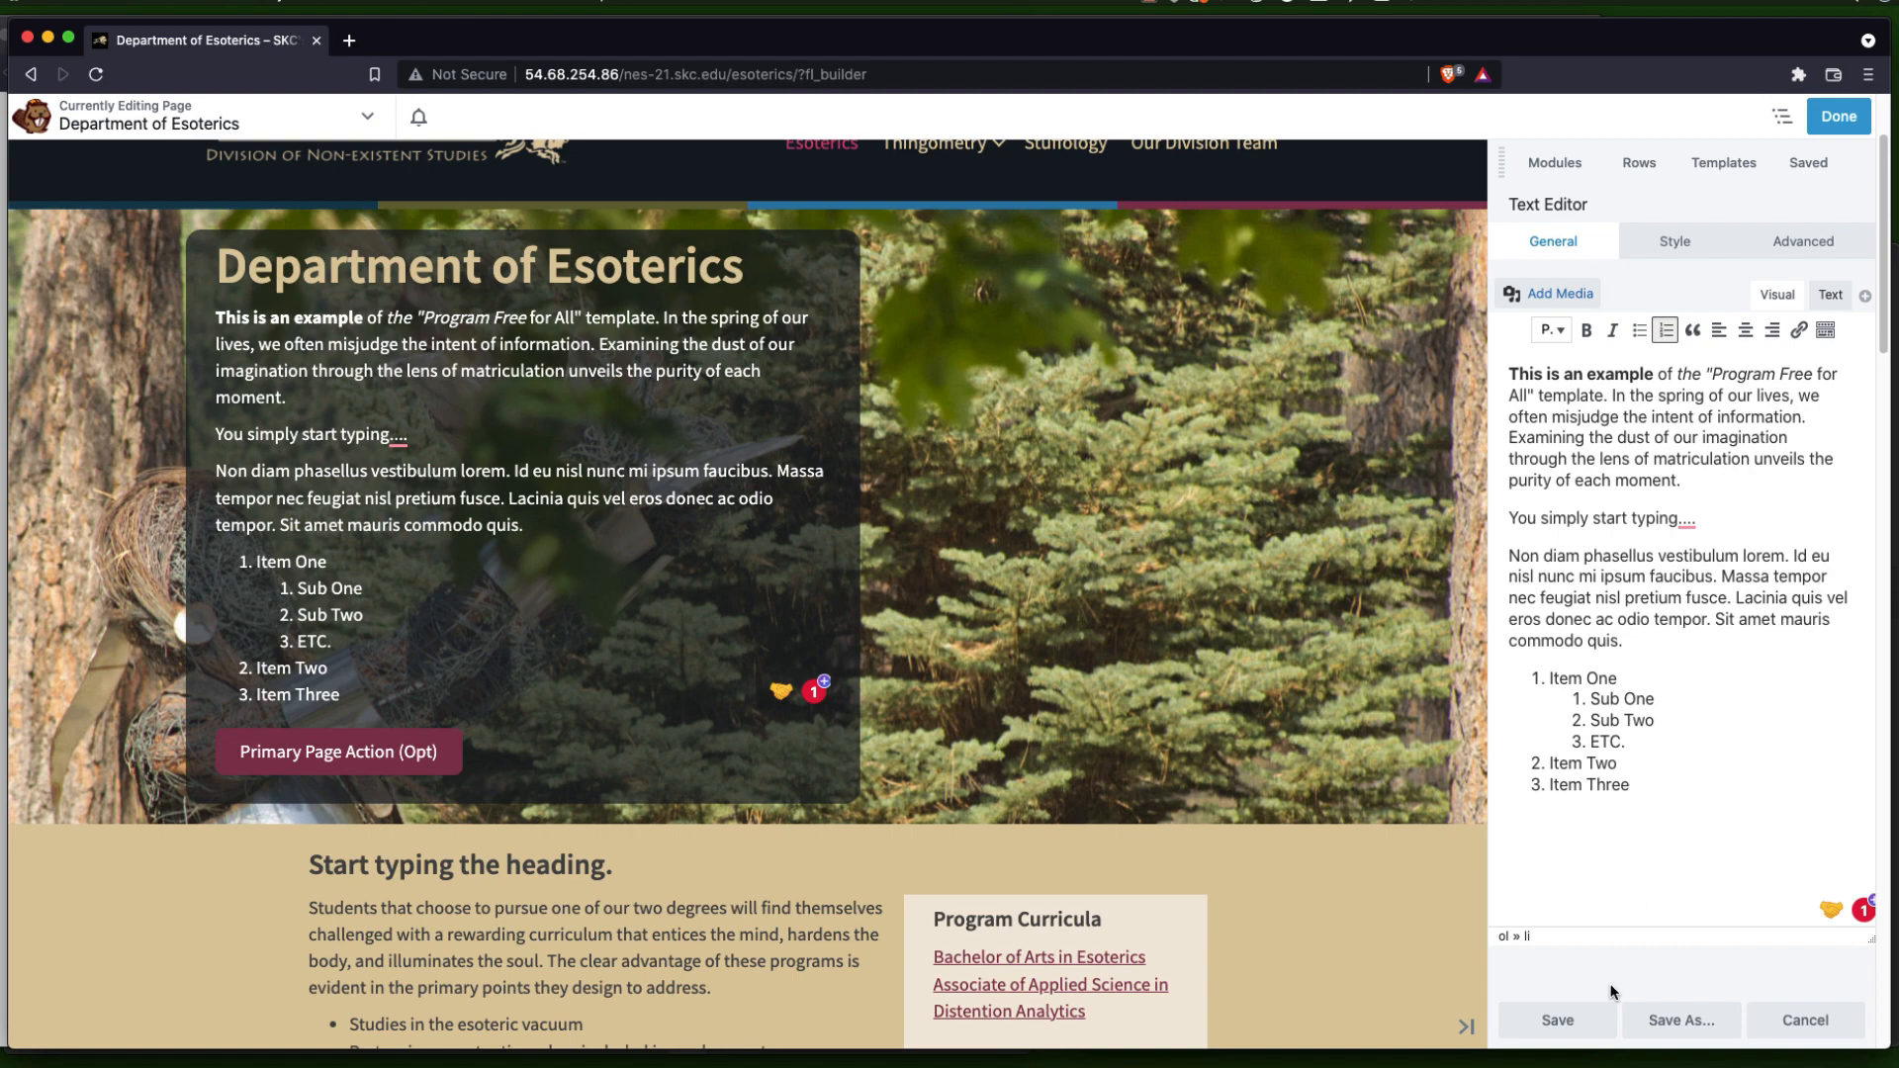
pyautogui.moveTo(1557, 1019)
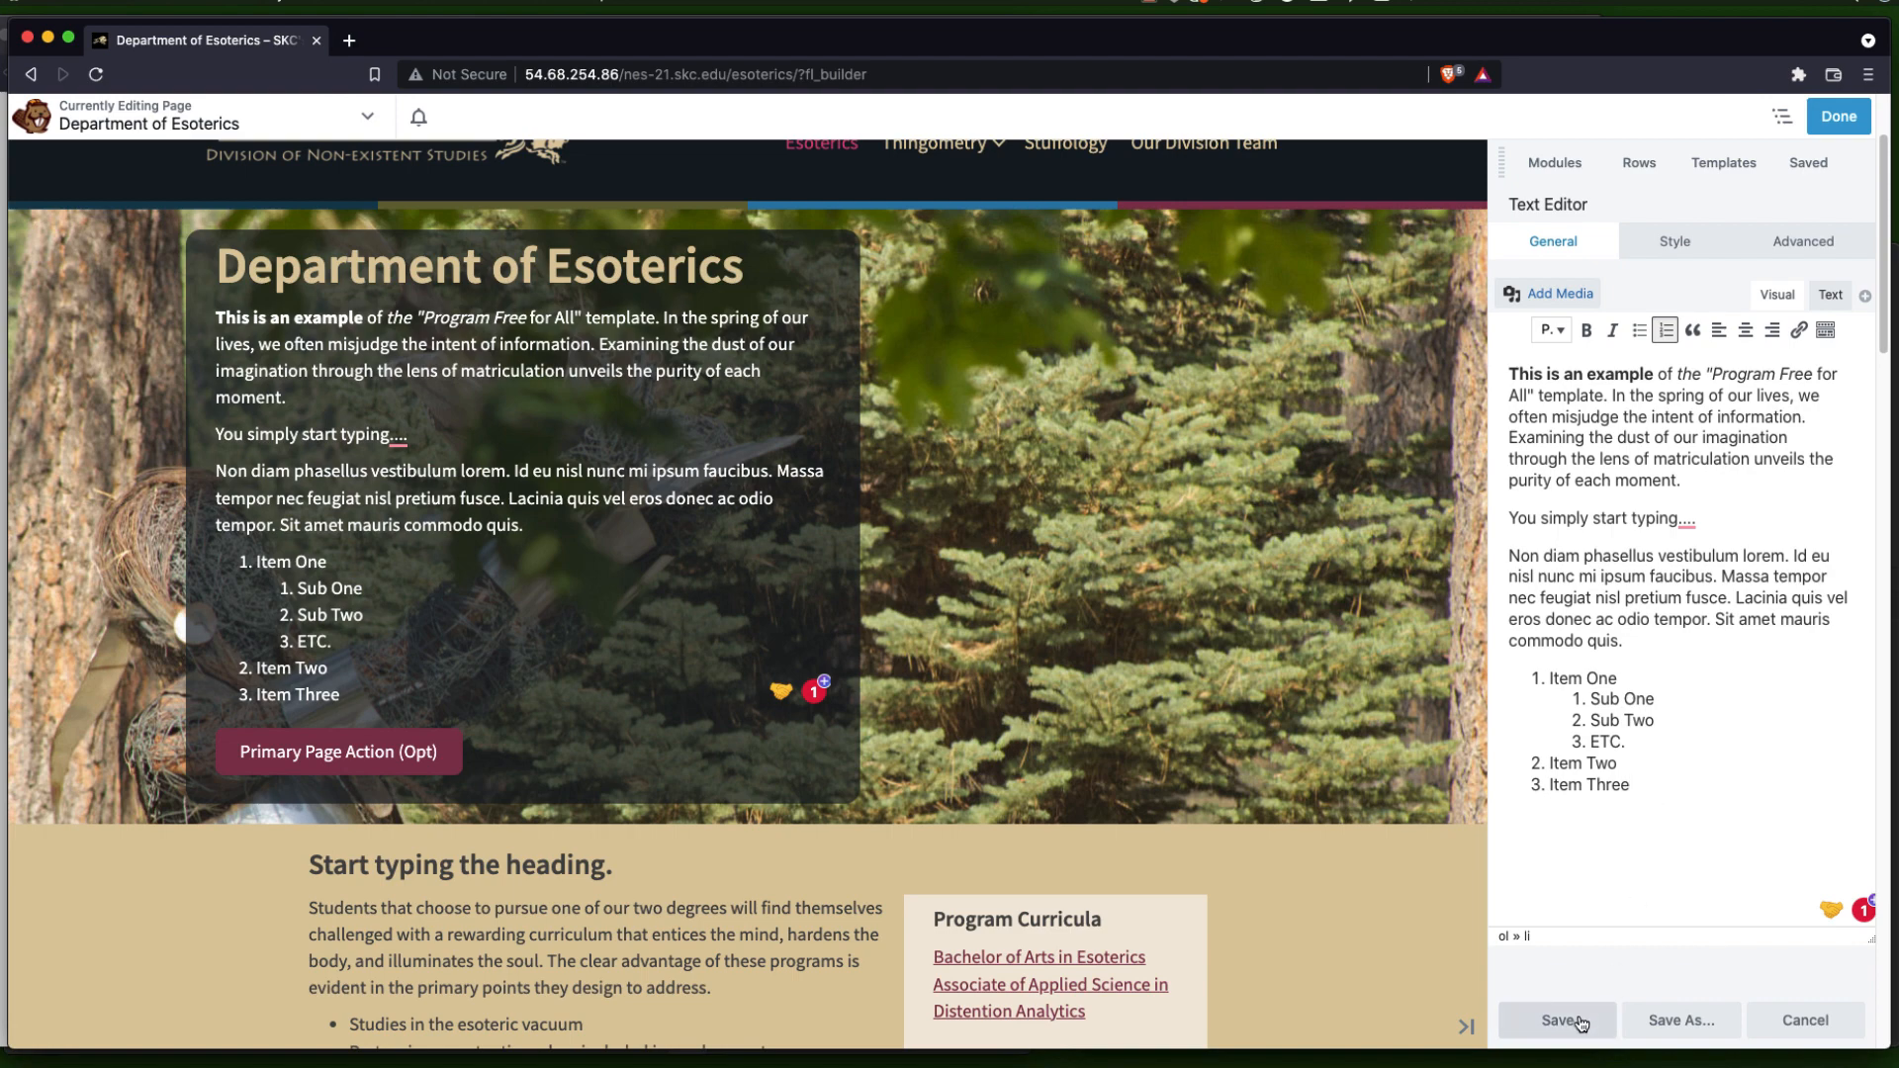
# Save the hero text edits and open the 'Start typing the heading.' module settings
pyautogui.click(1559, 1018)
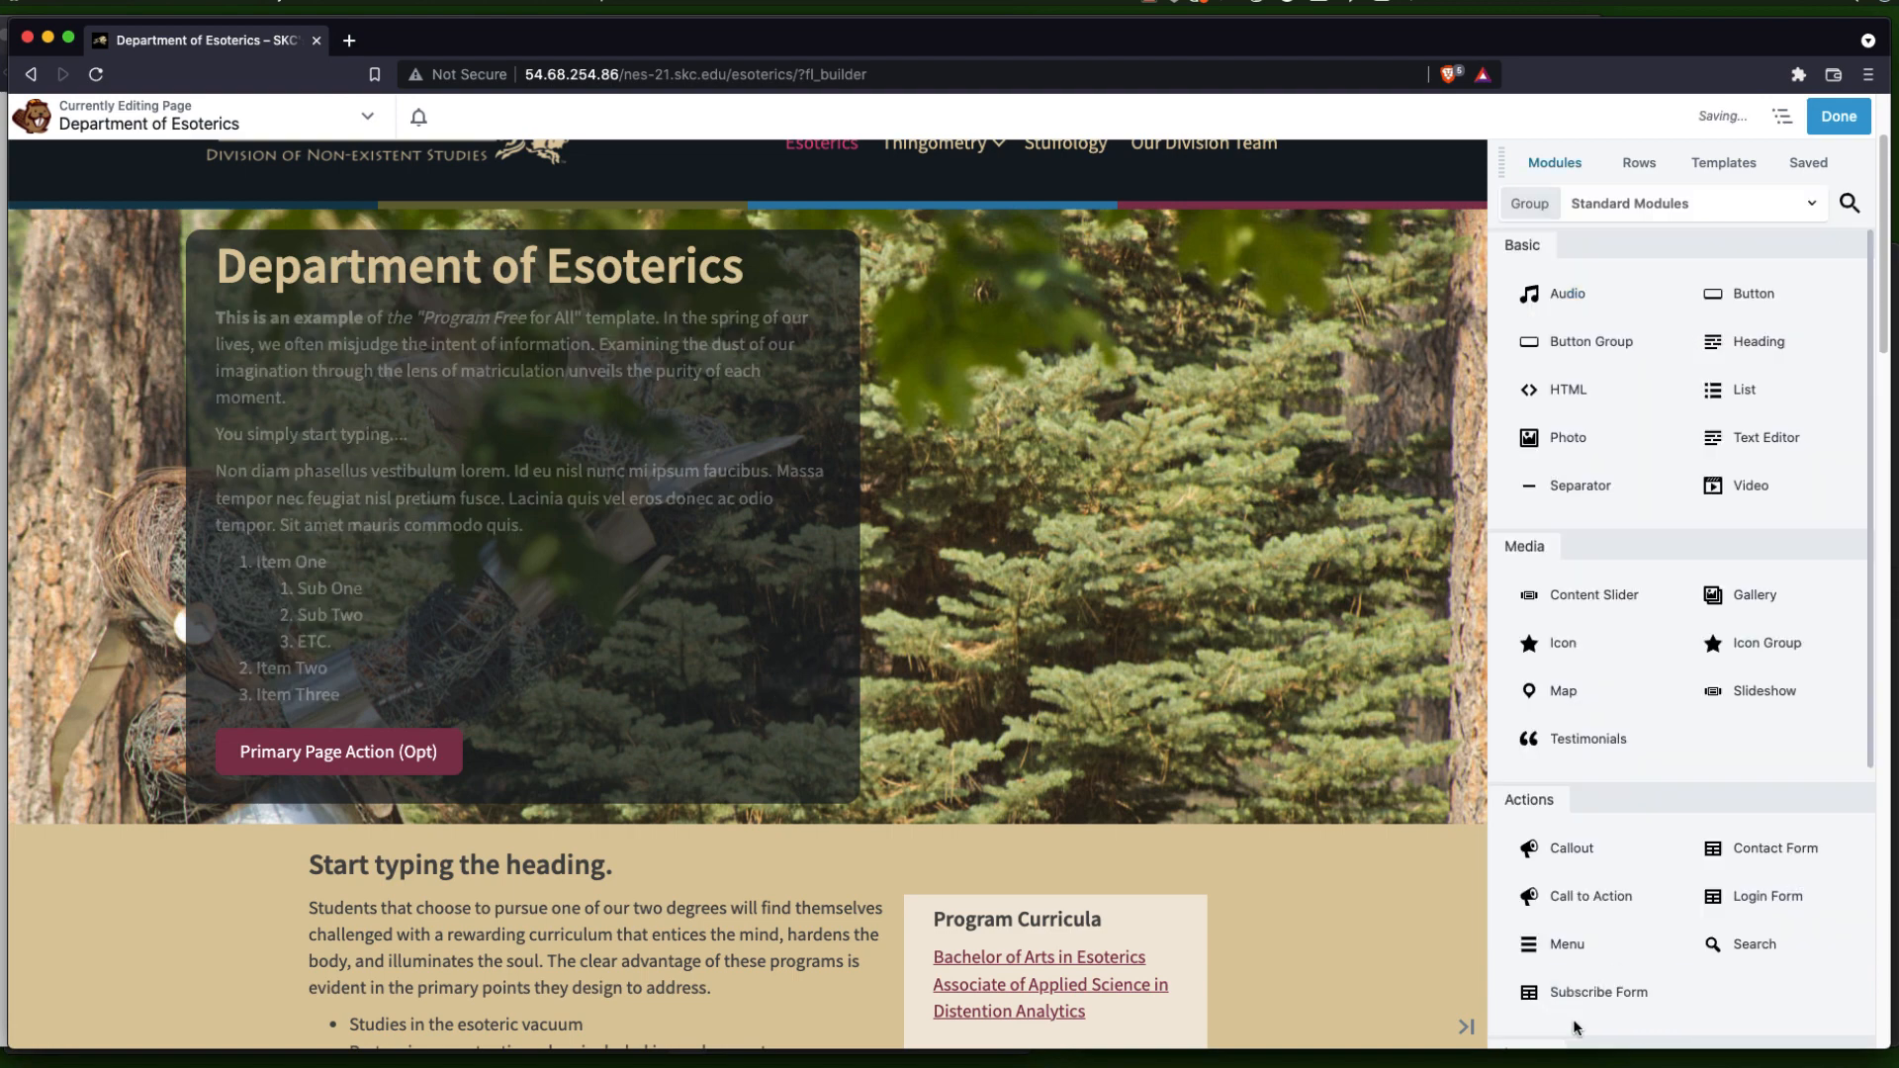
pyautogui.click(477, 265)
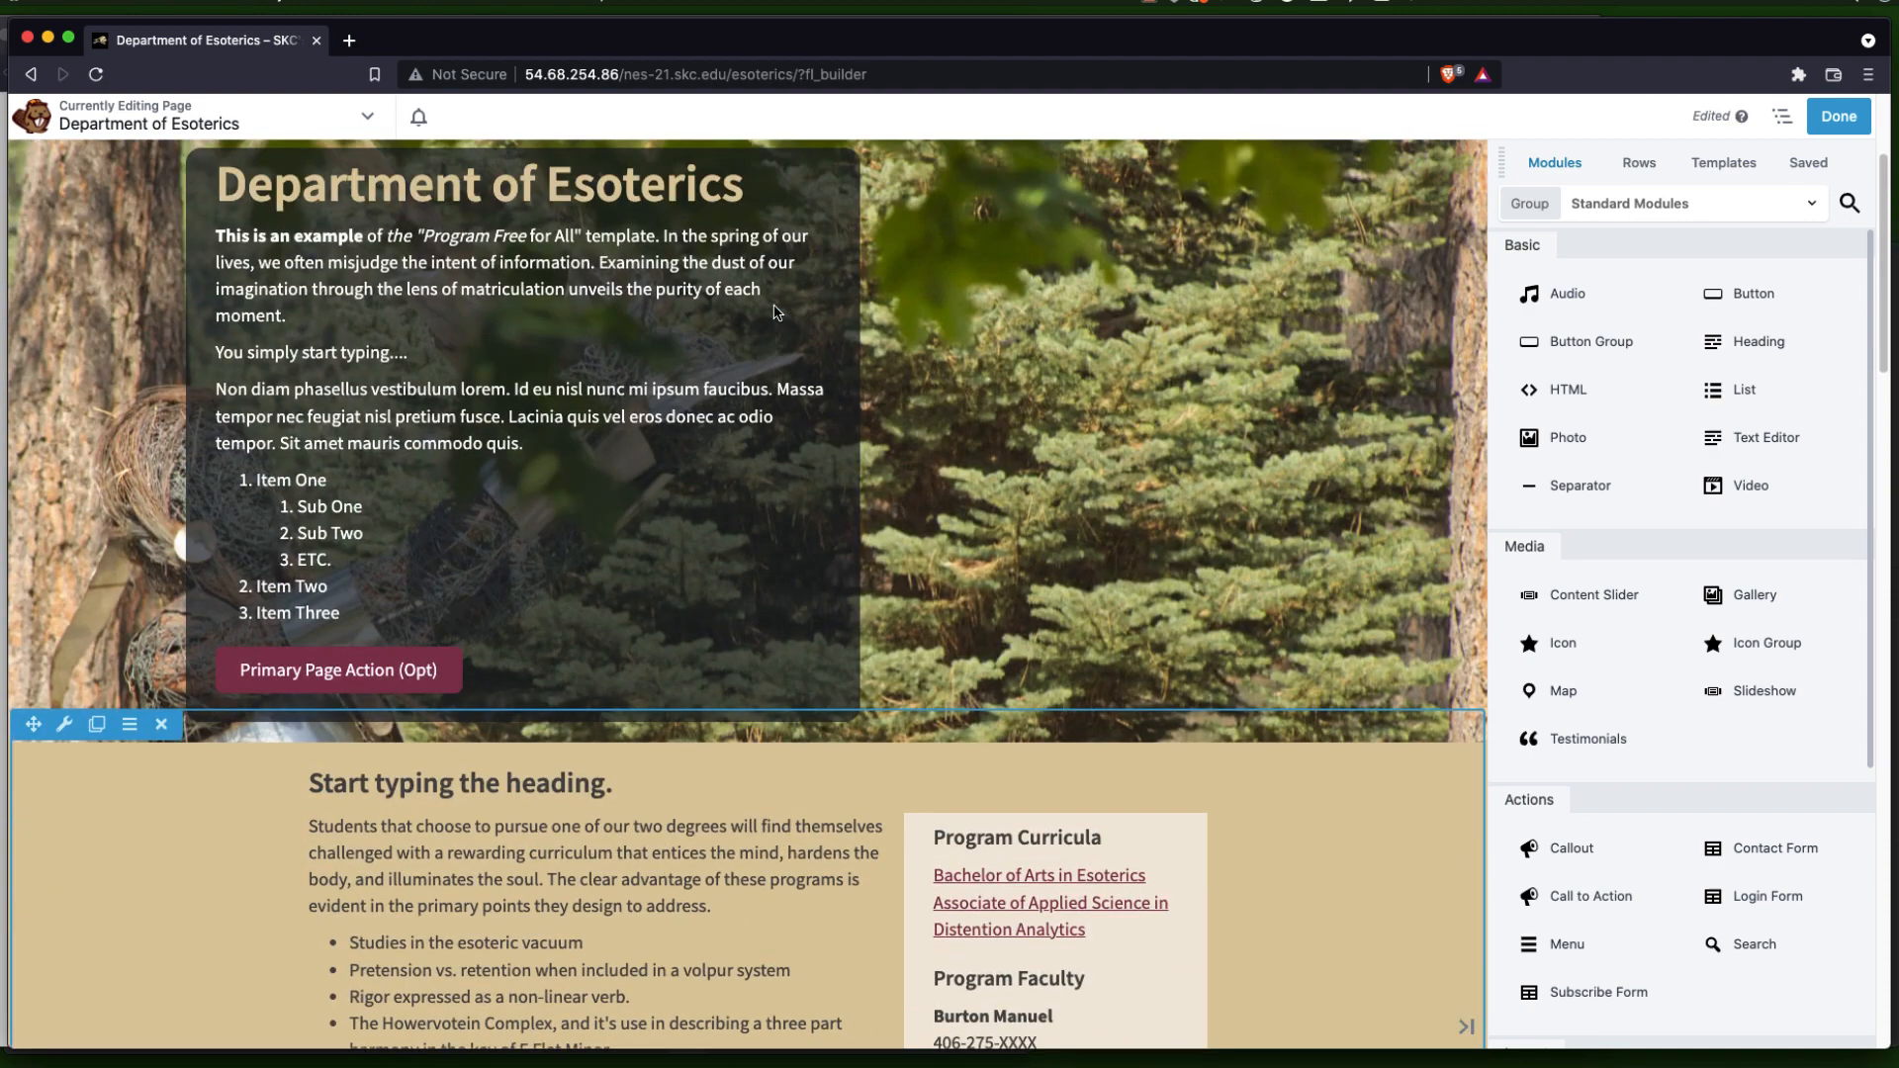
pyautogui.scroll(-3)
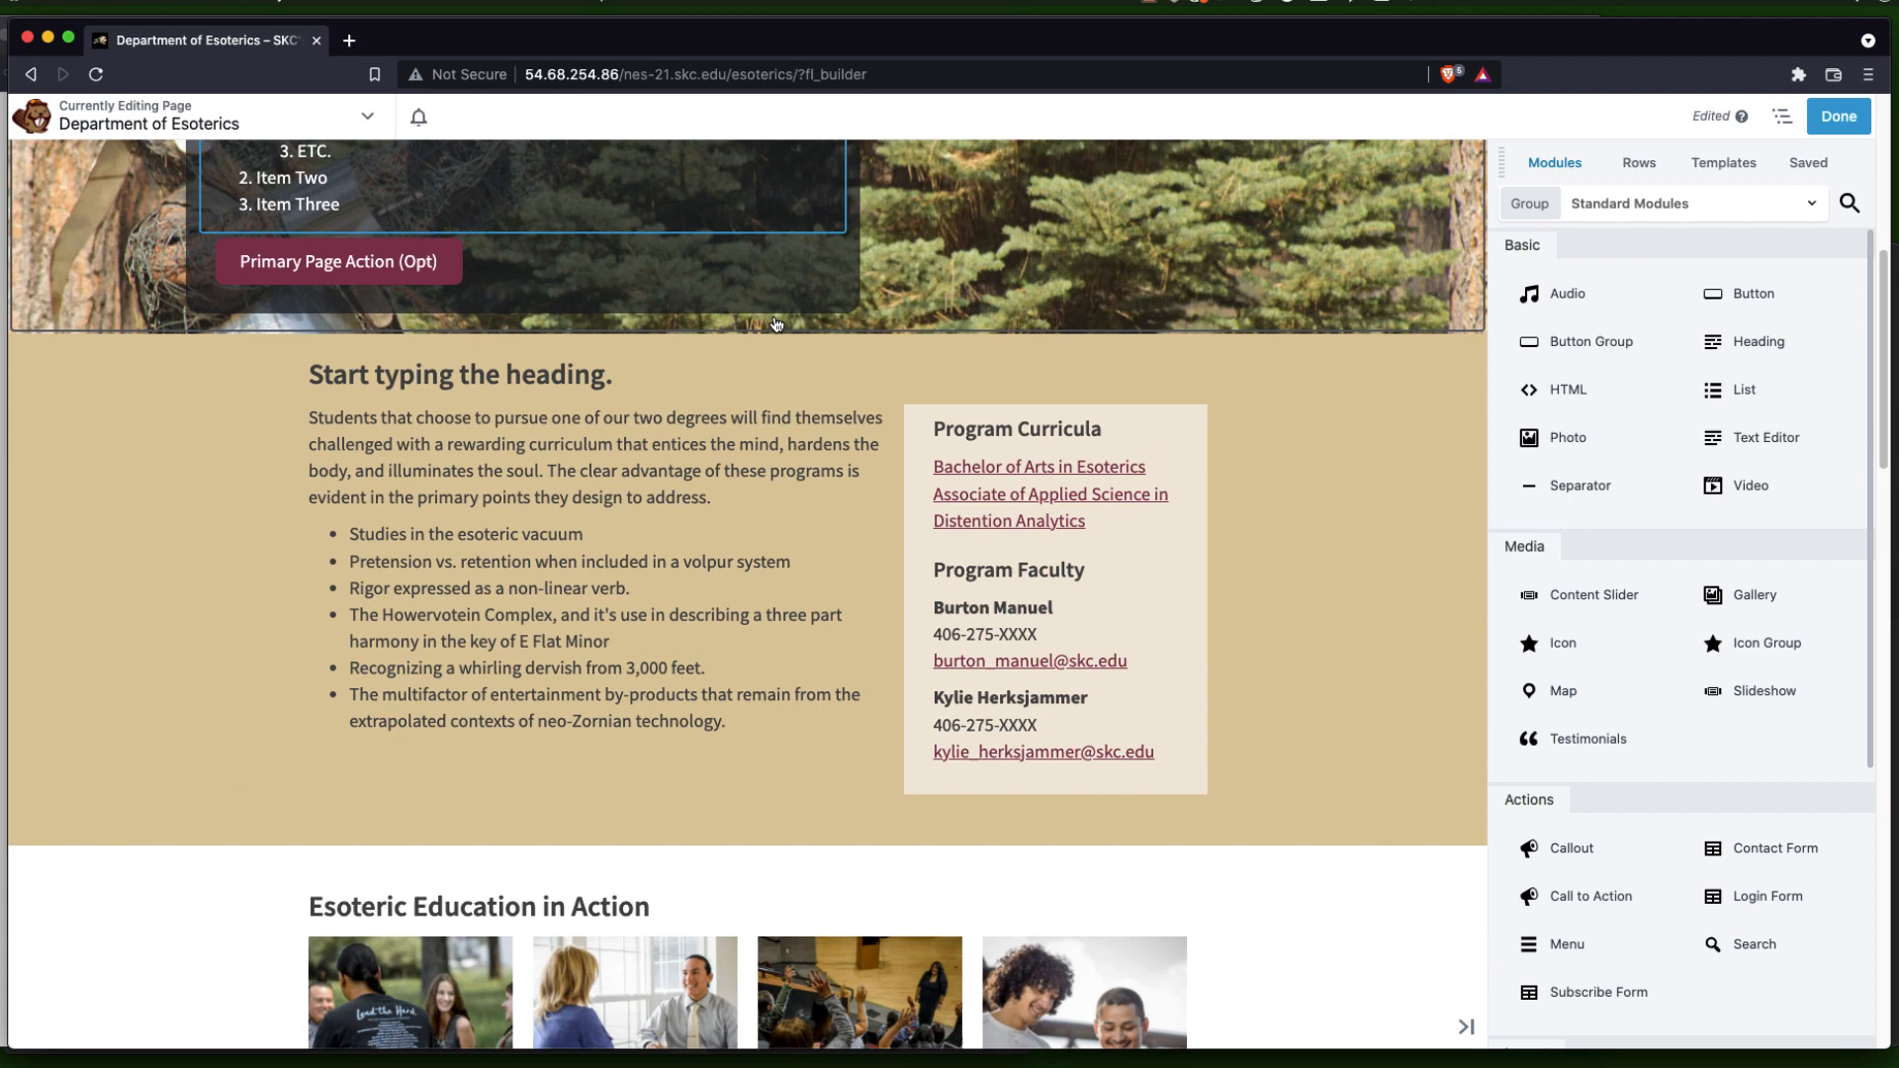
pyautogui.click(463, 373)
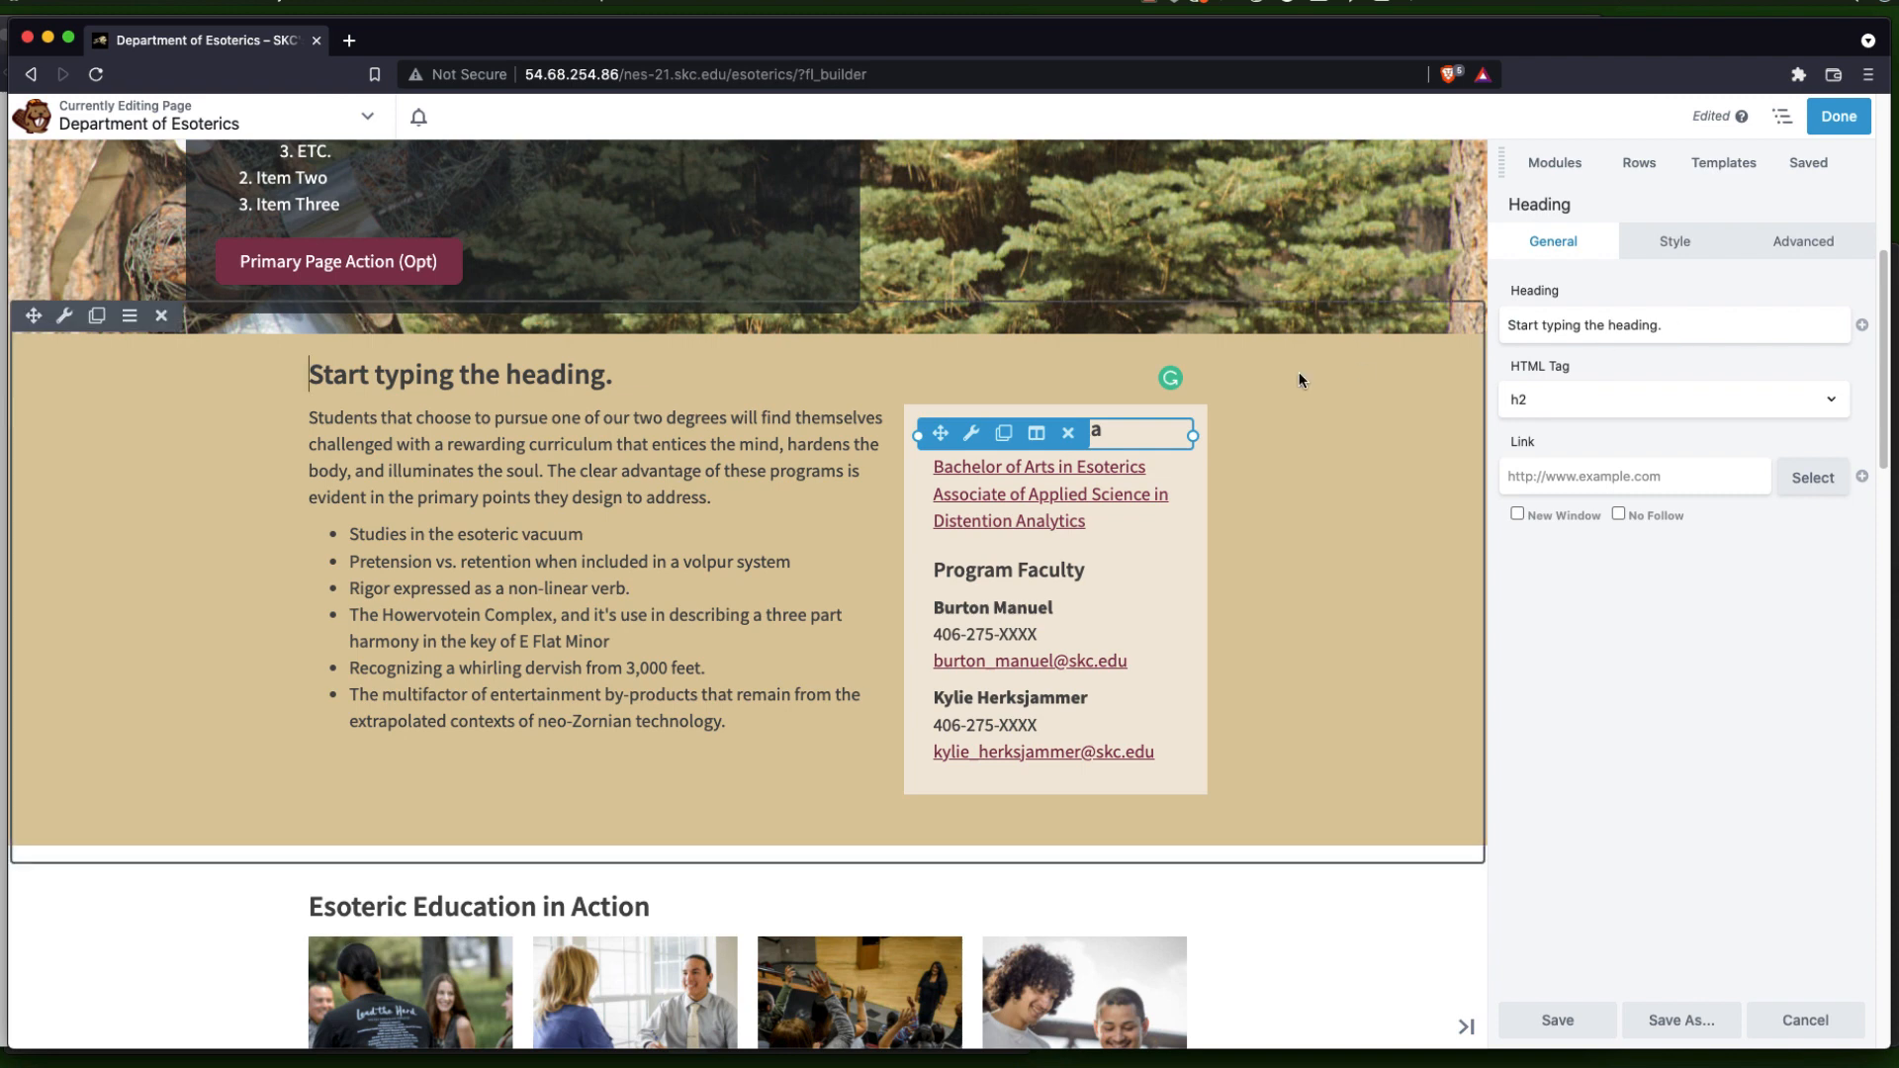
# Replace 'Start typing the heading.' with 'Here is our heading.' in the Heading field
pyautogui.click(593, 457)
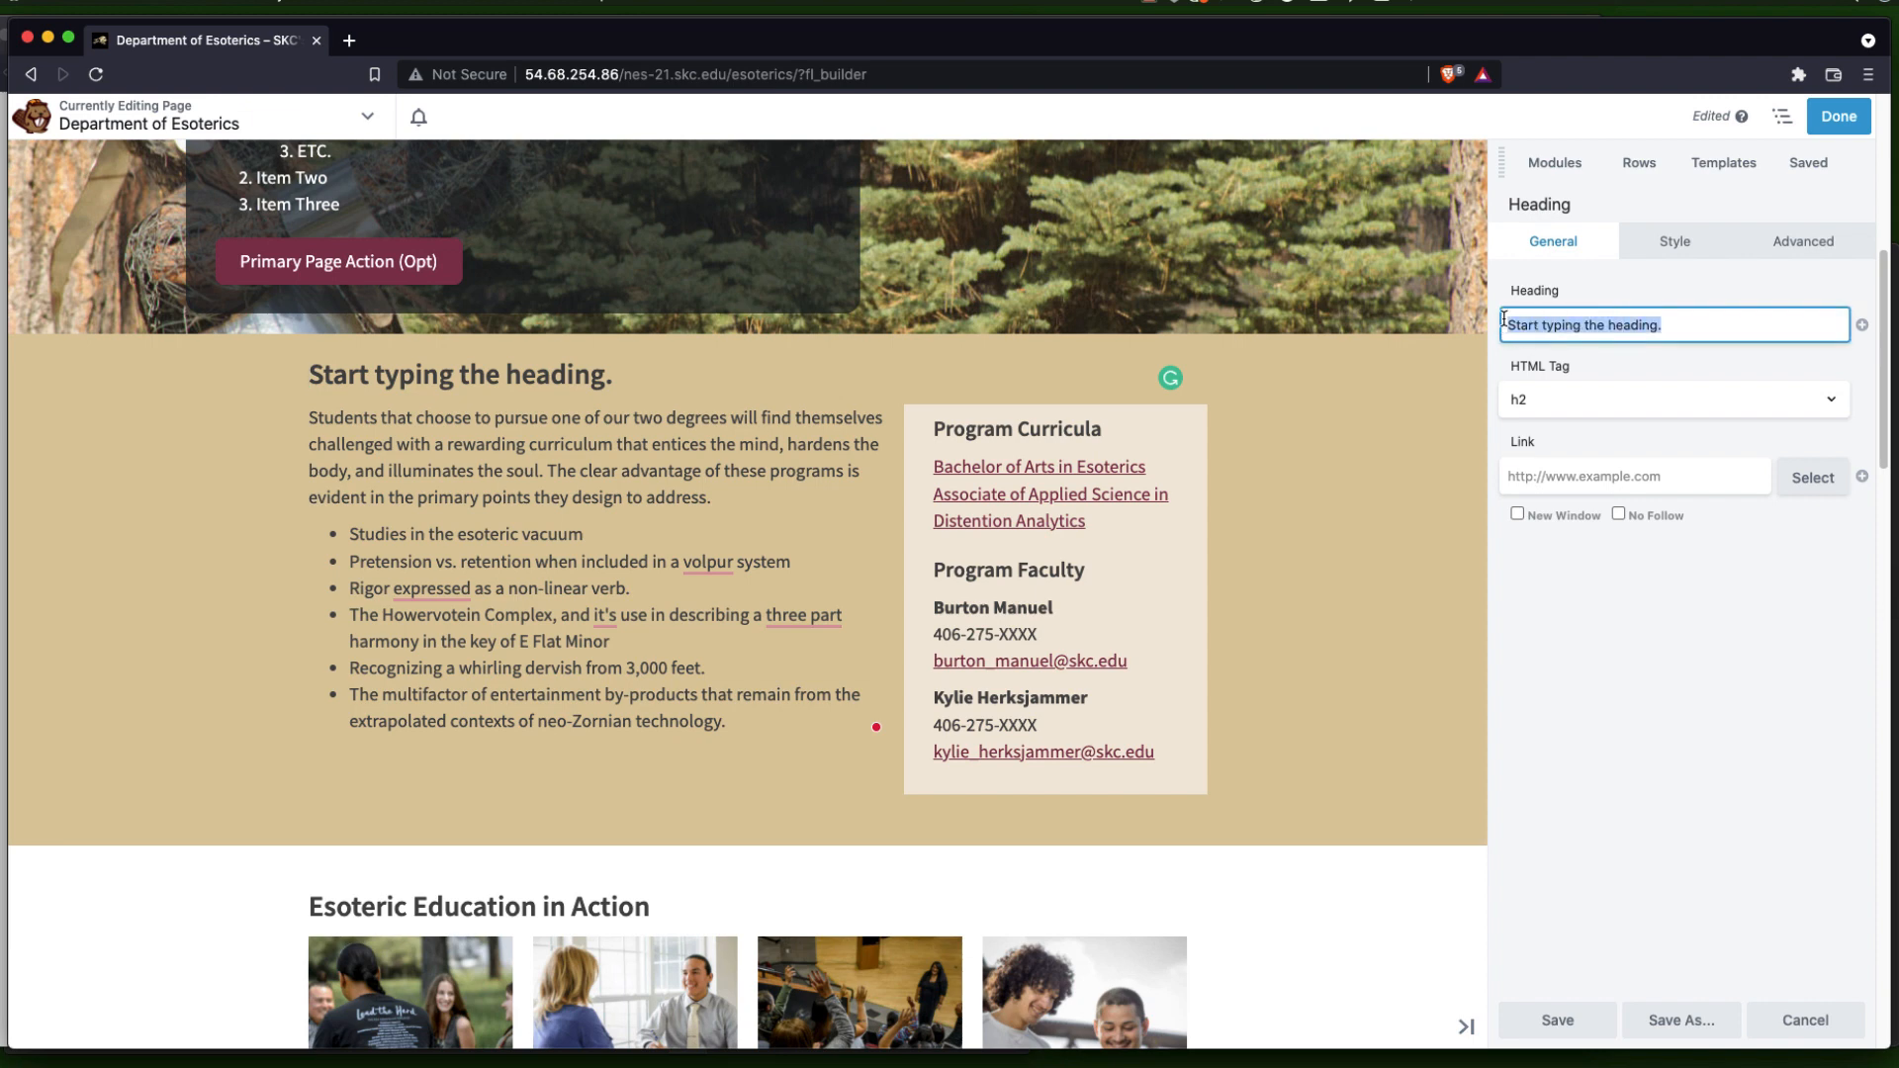
pyautogui.write('Here is our')
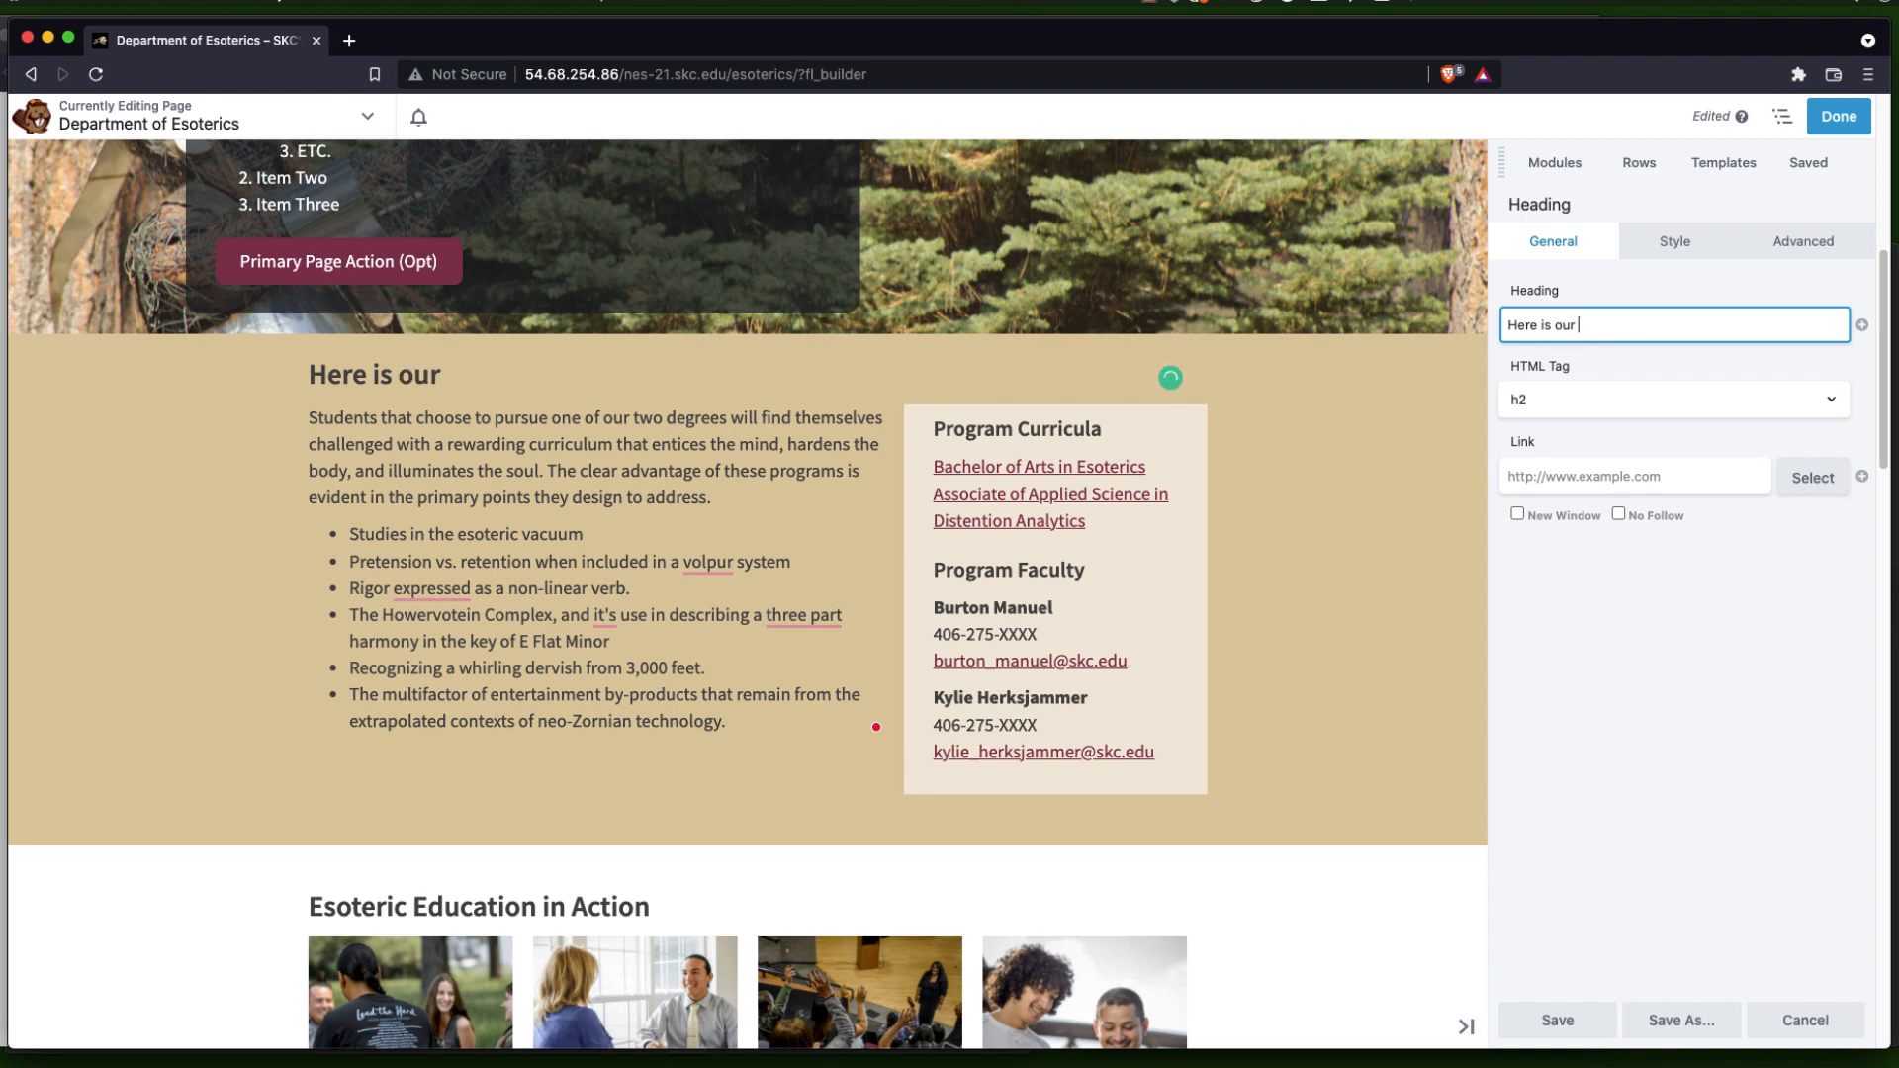
pyautogui.write('heading.')
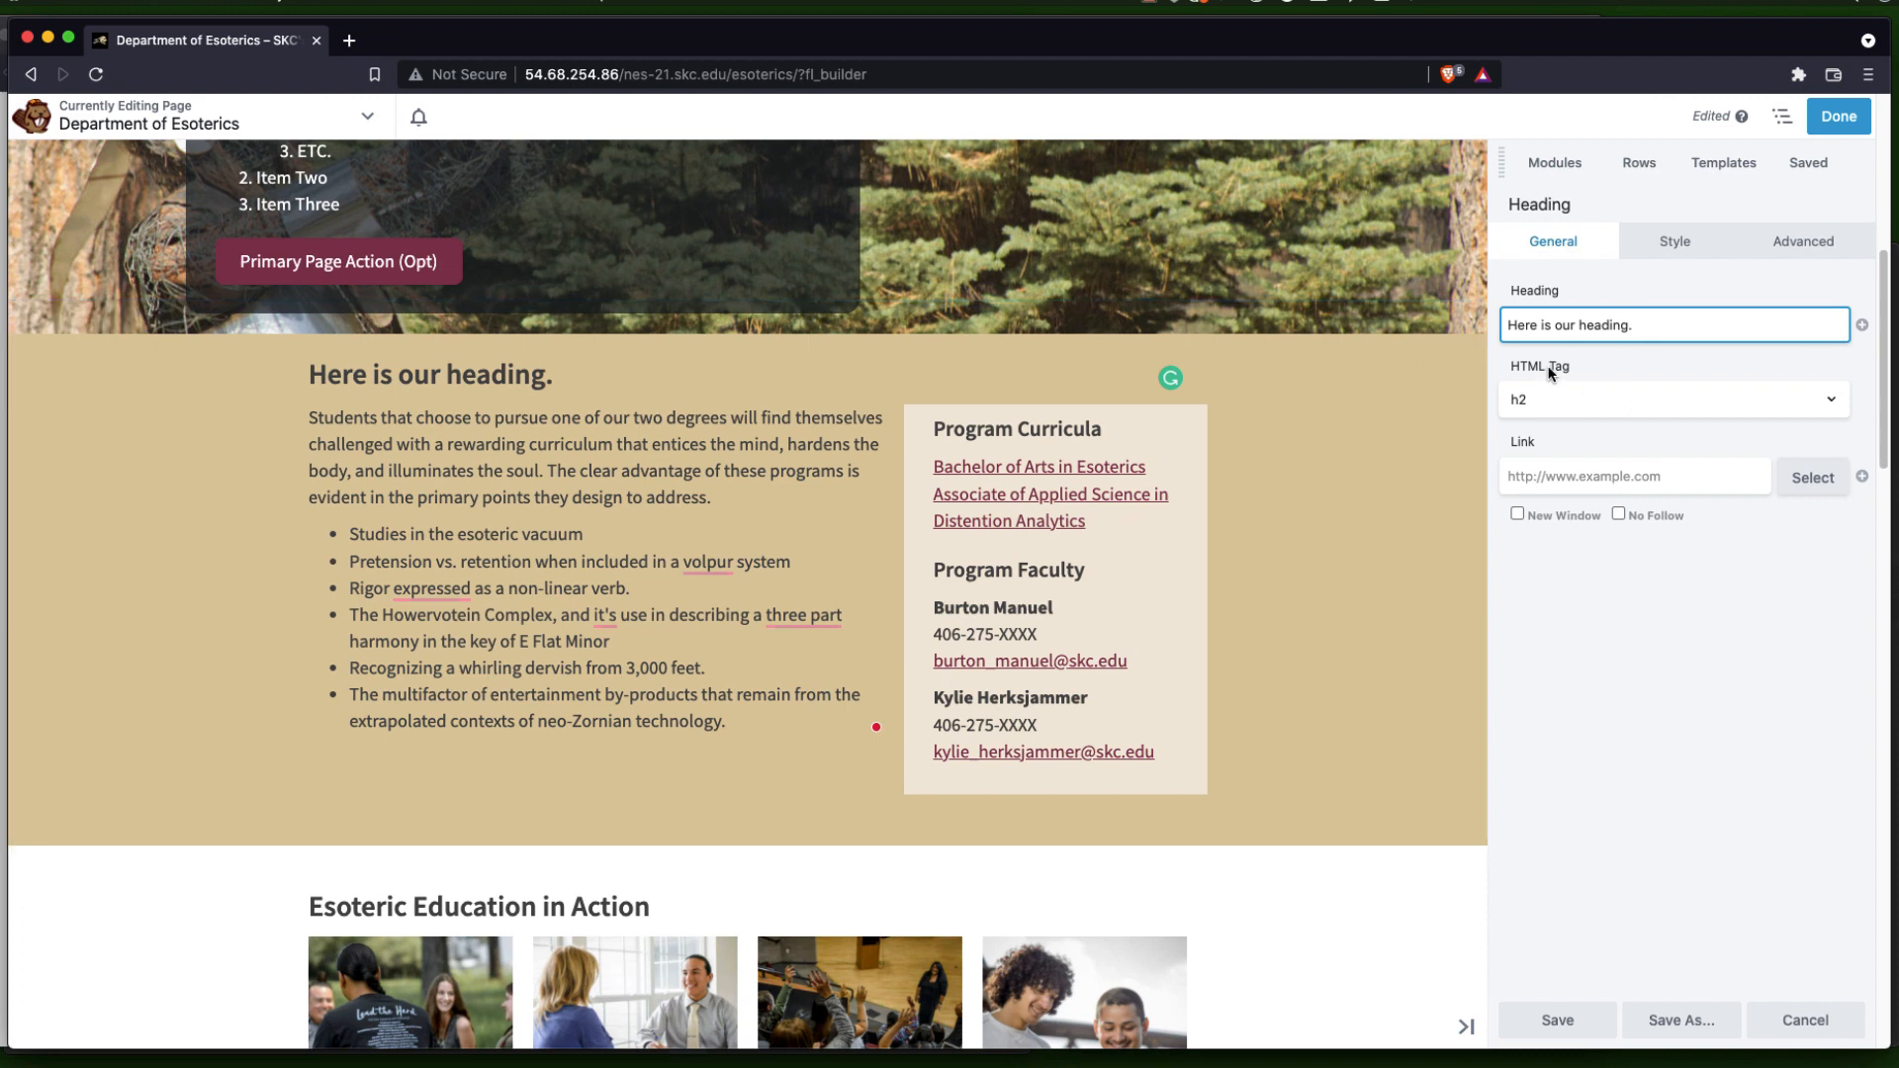
pyautogui.moveTo(1547, 400)
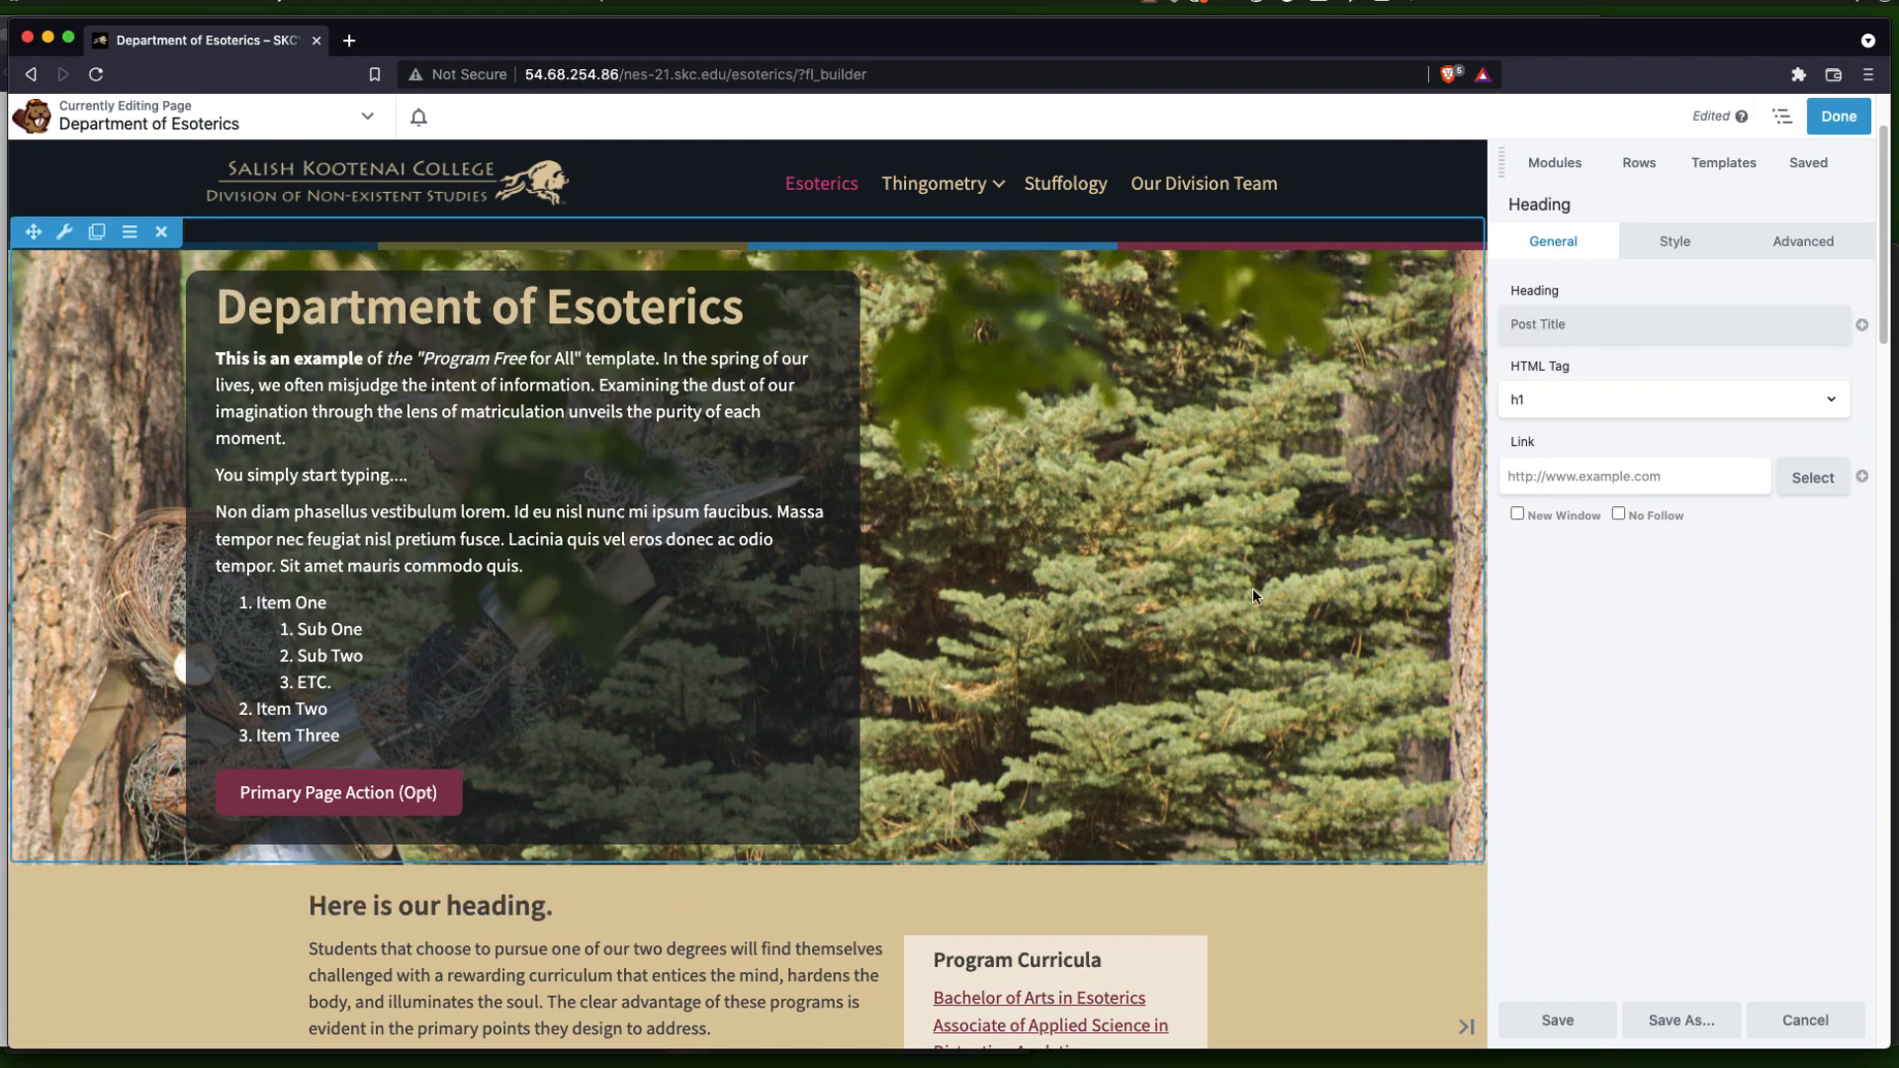
pyautogui.scroll(-3)
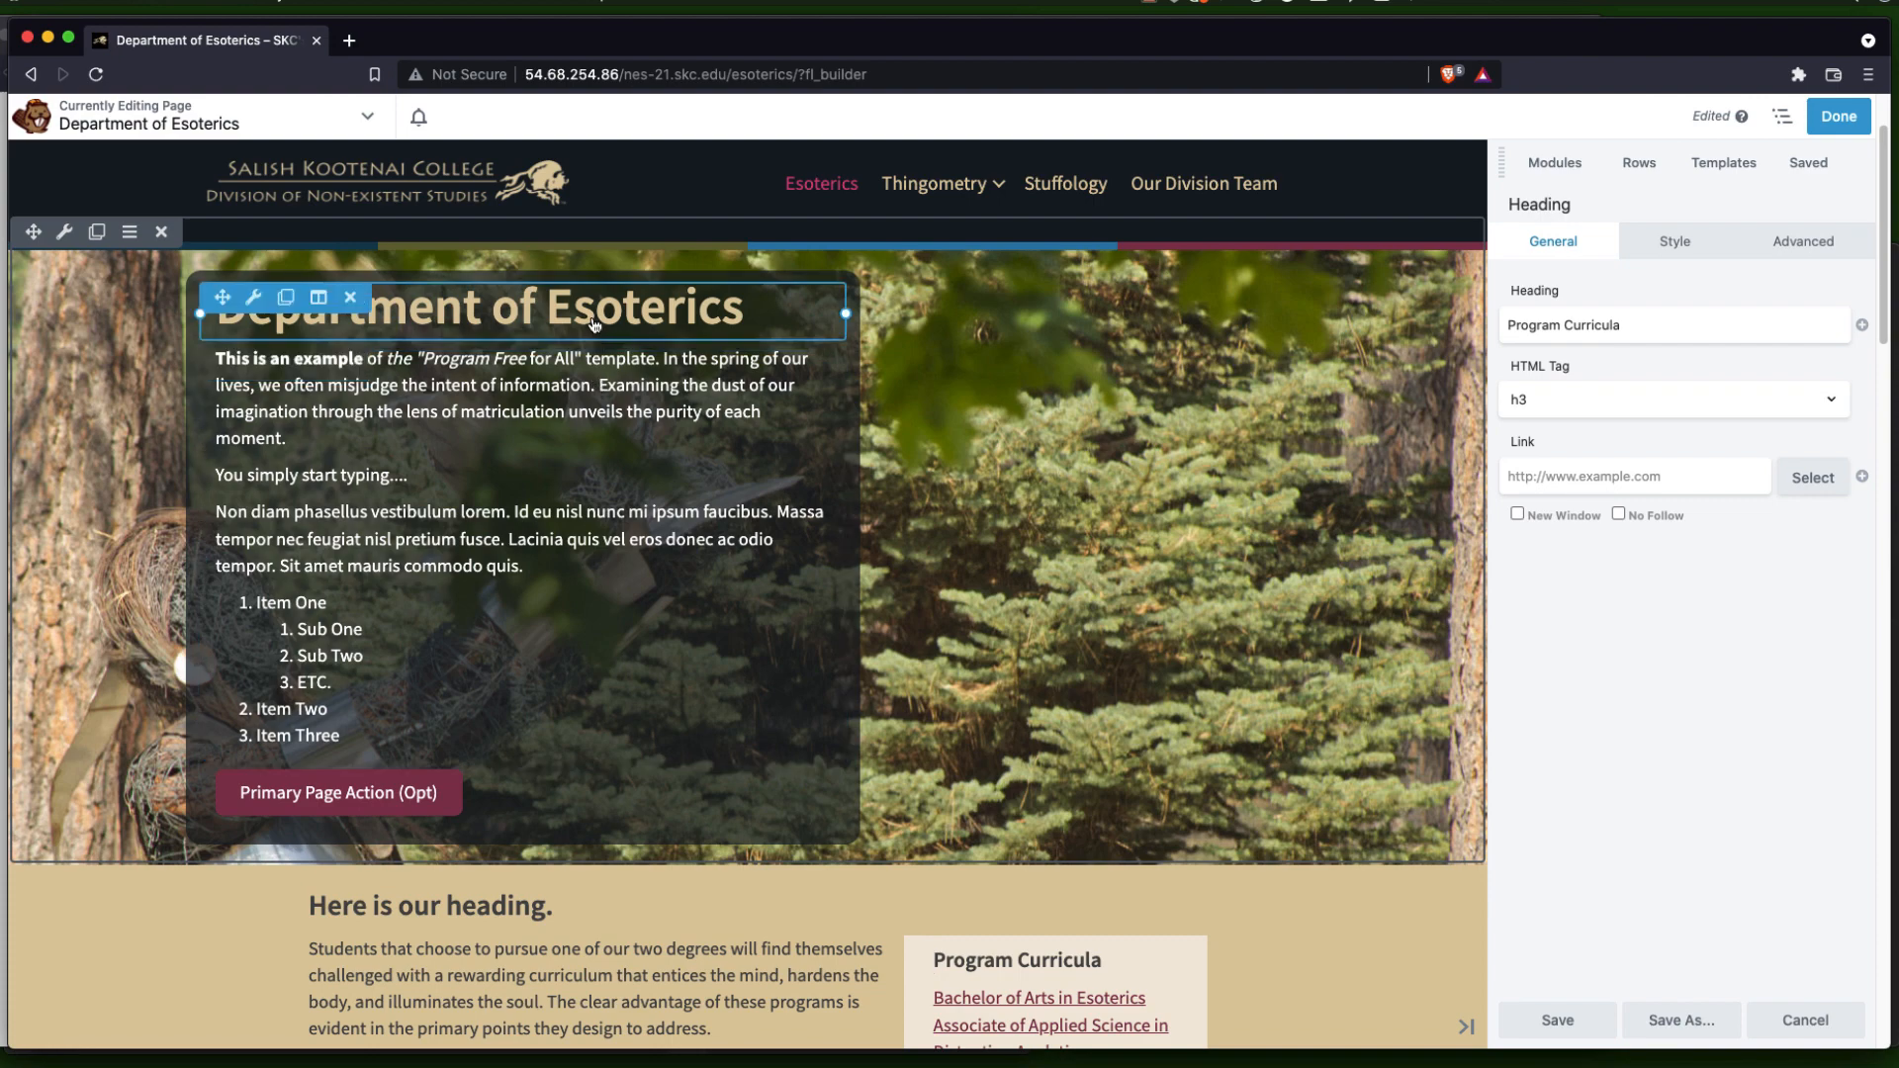
pyautogui.scroll(-3)
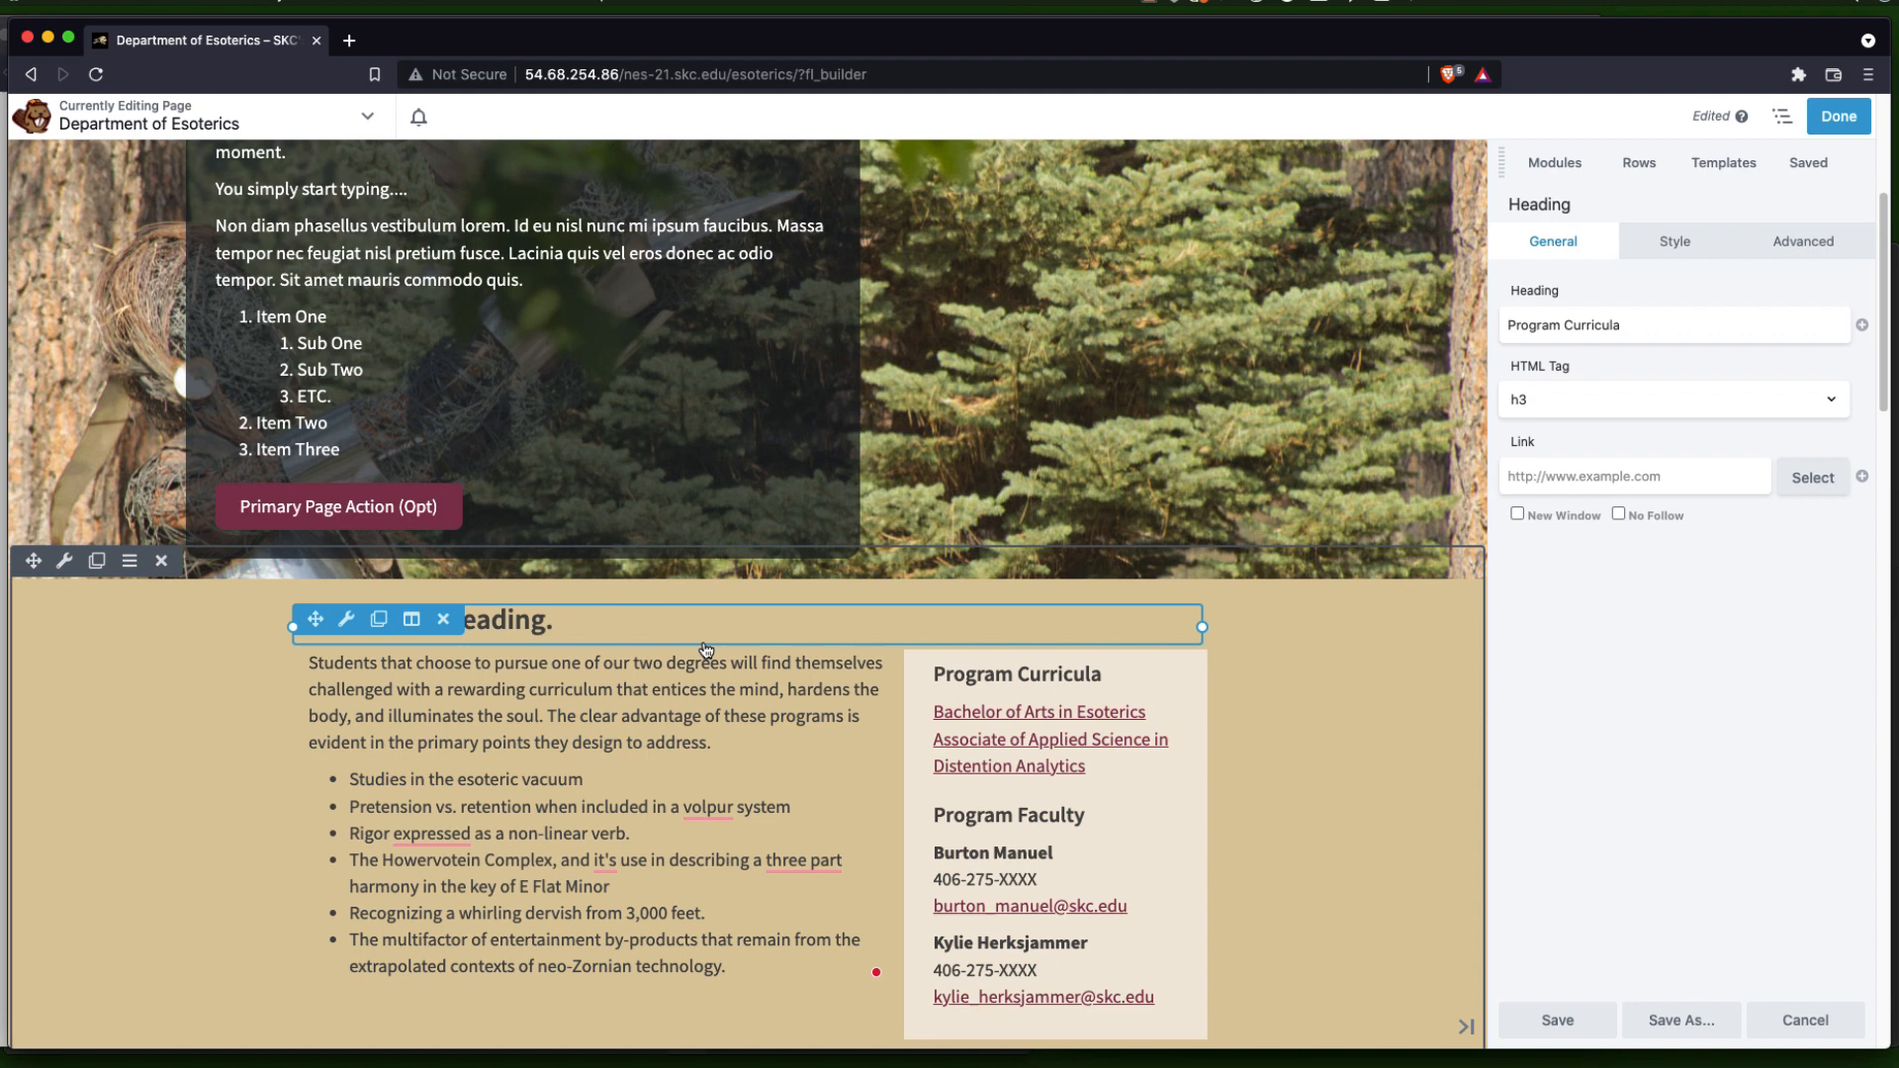
pyautogui.moveTo(706, 638)
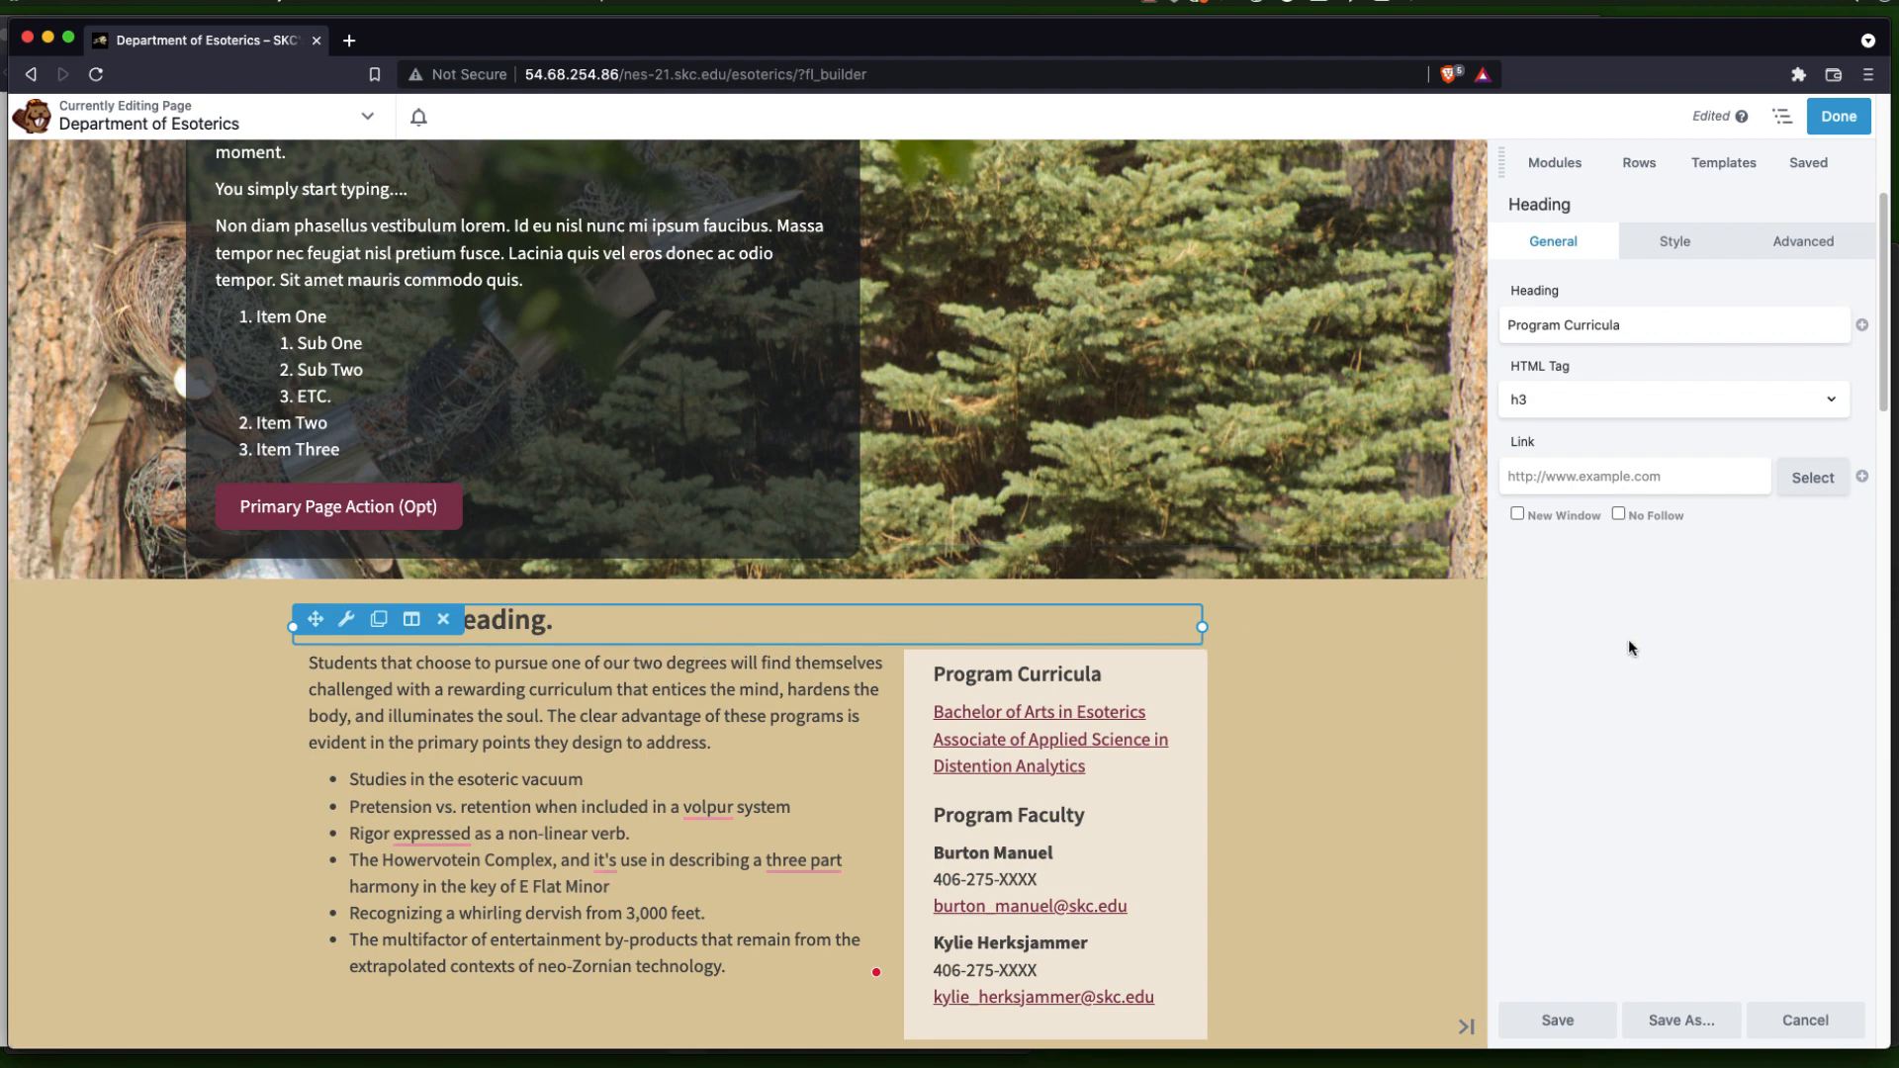
pyautogui.moveTo(1579, 385)
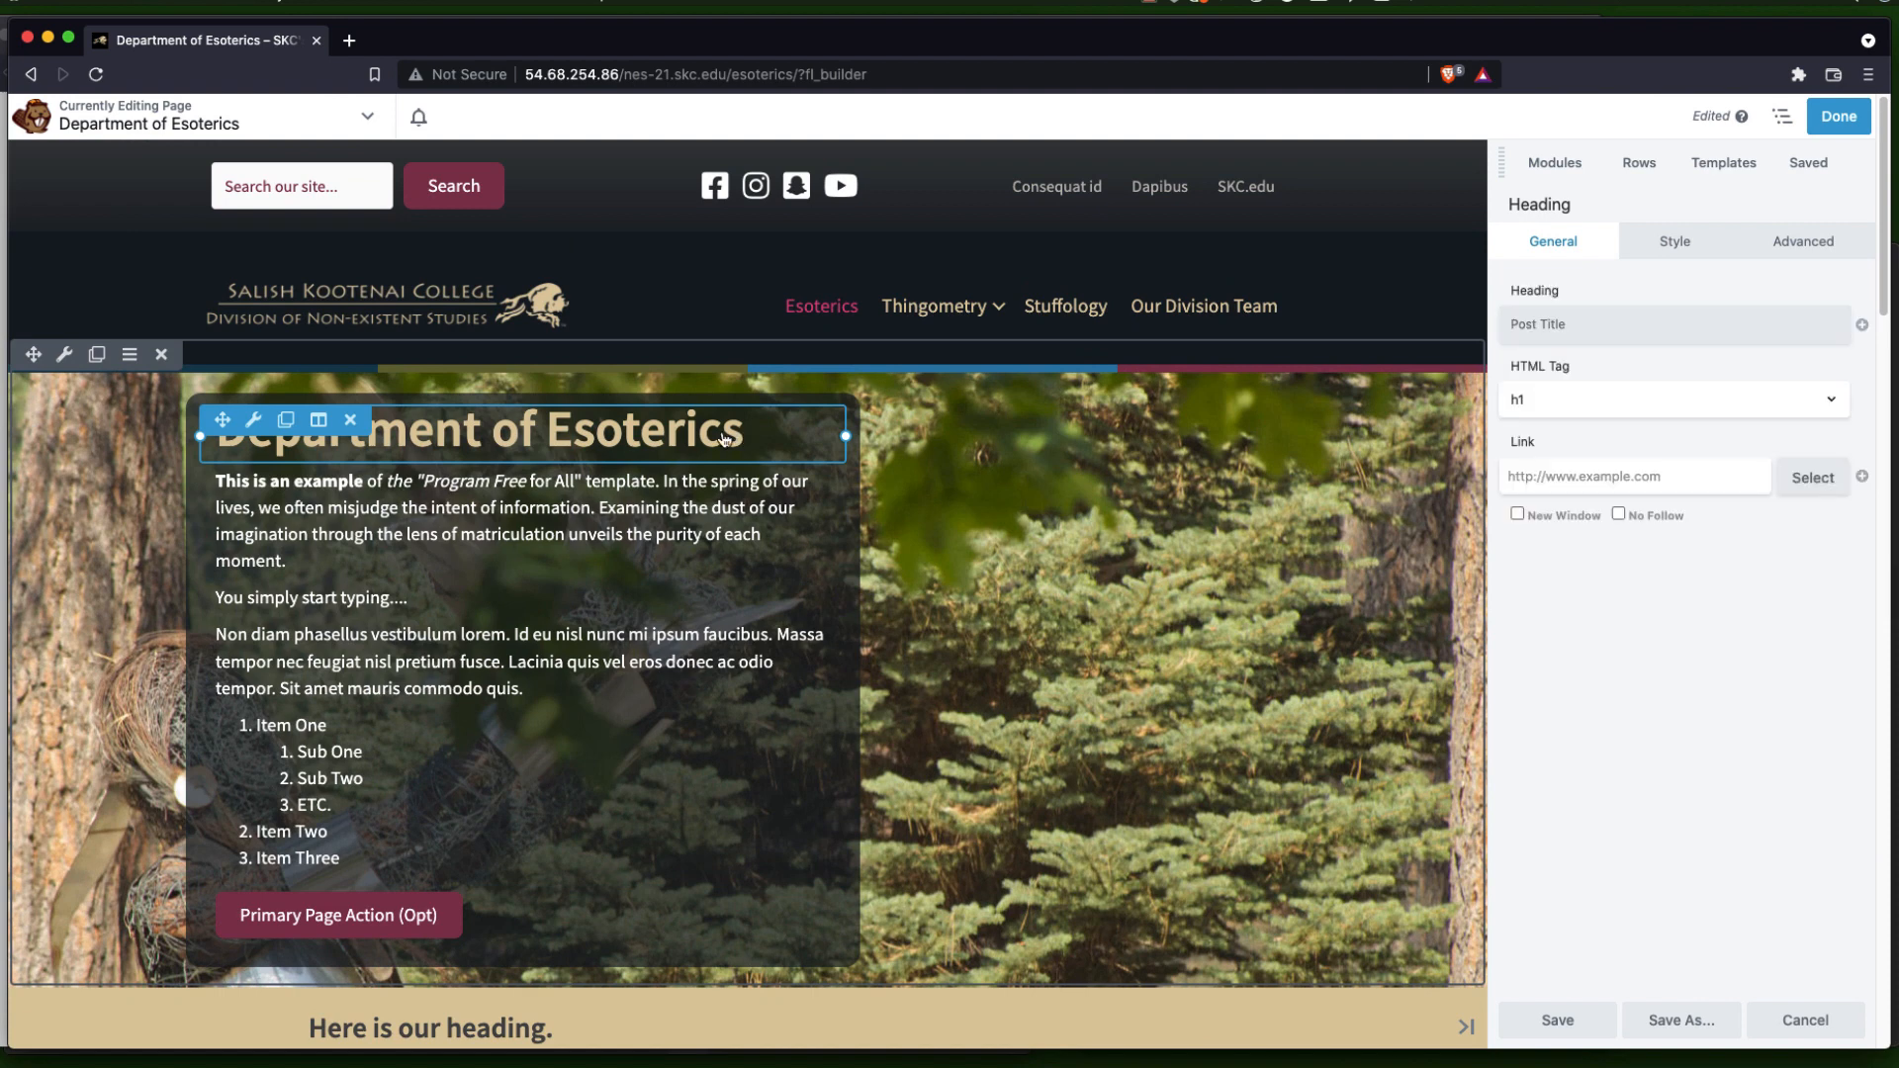
pyautogui.moveTo(603, 439)
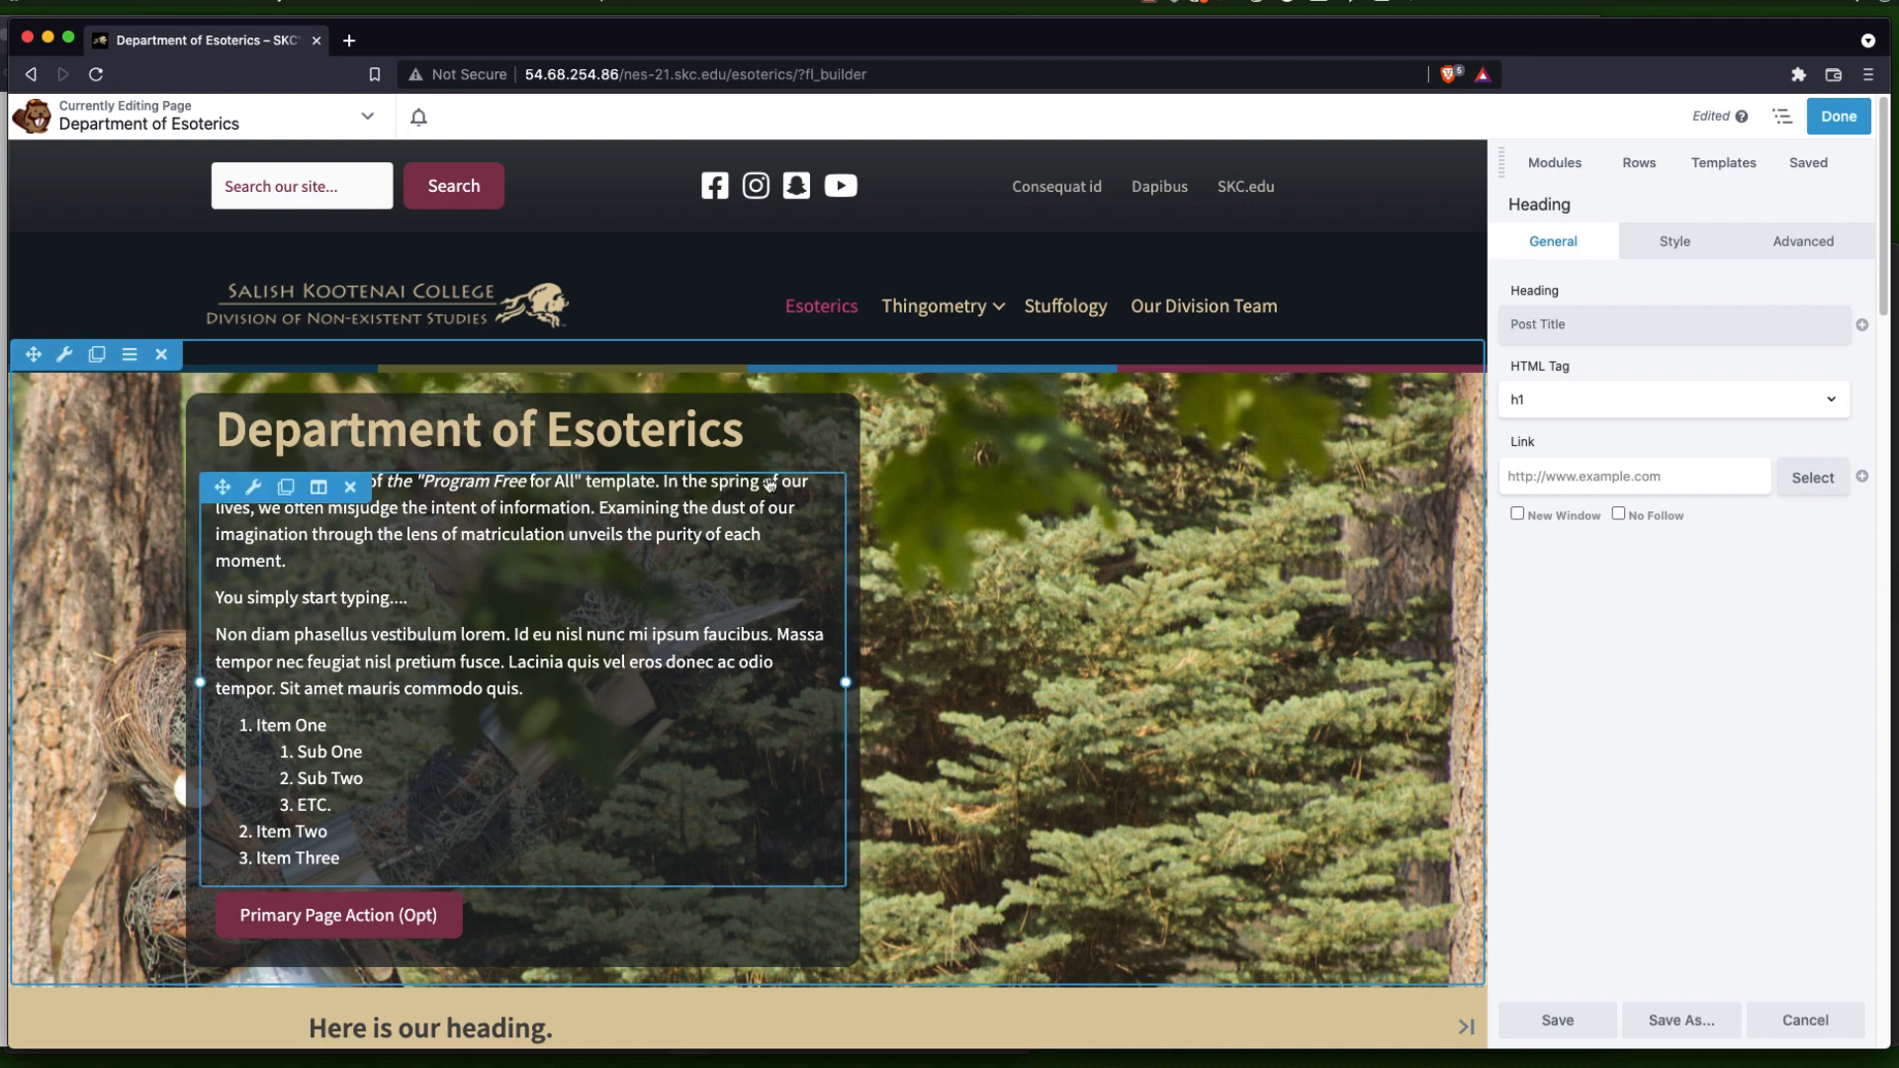
pyautogui.click(480, 430)
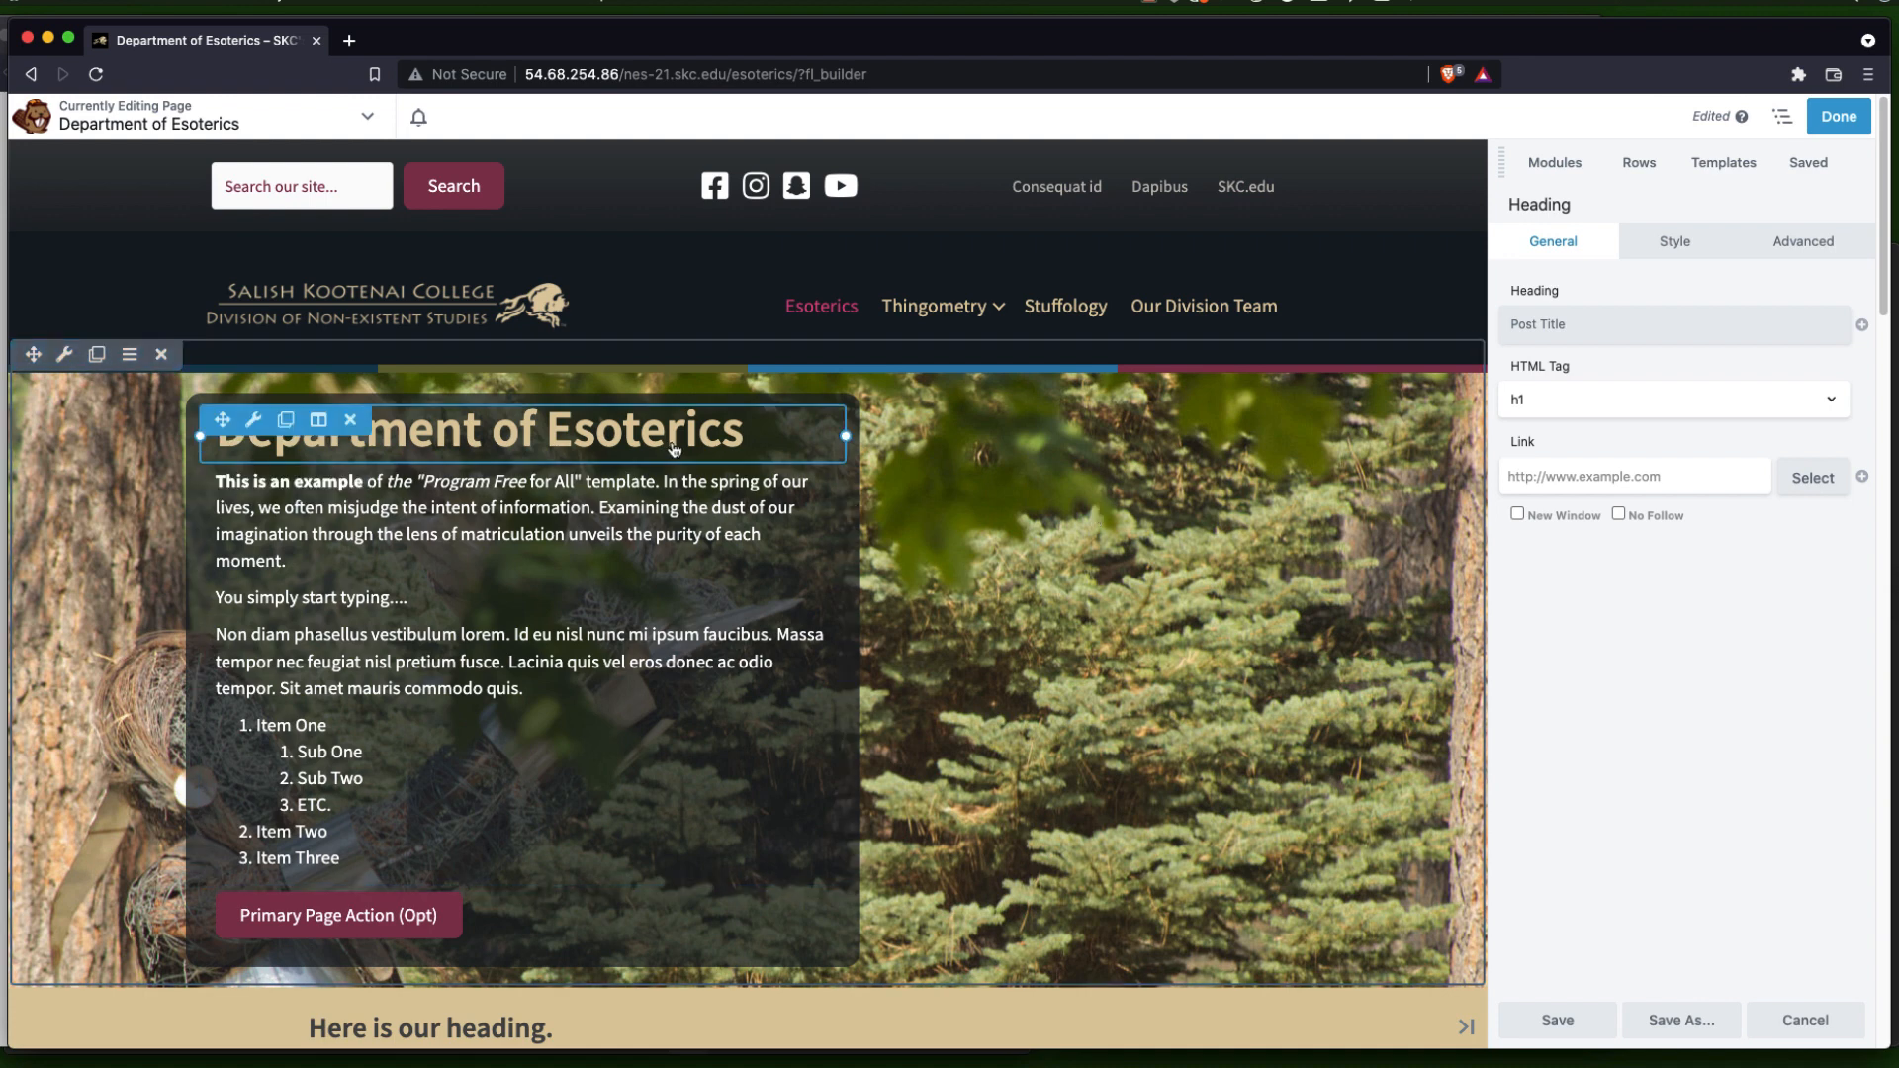
pyautogui.moveTo(890, 444)
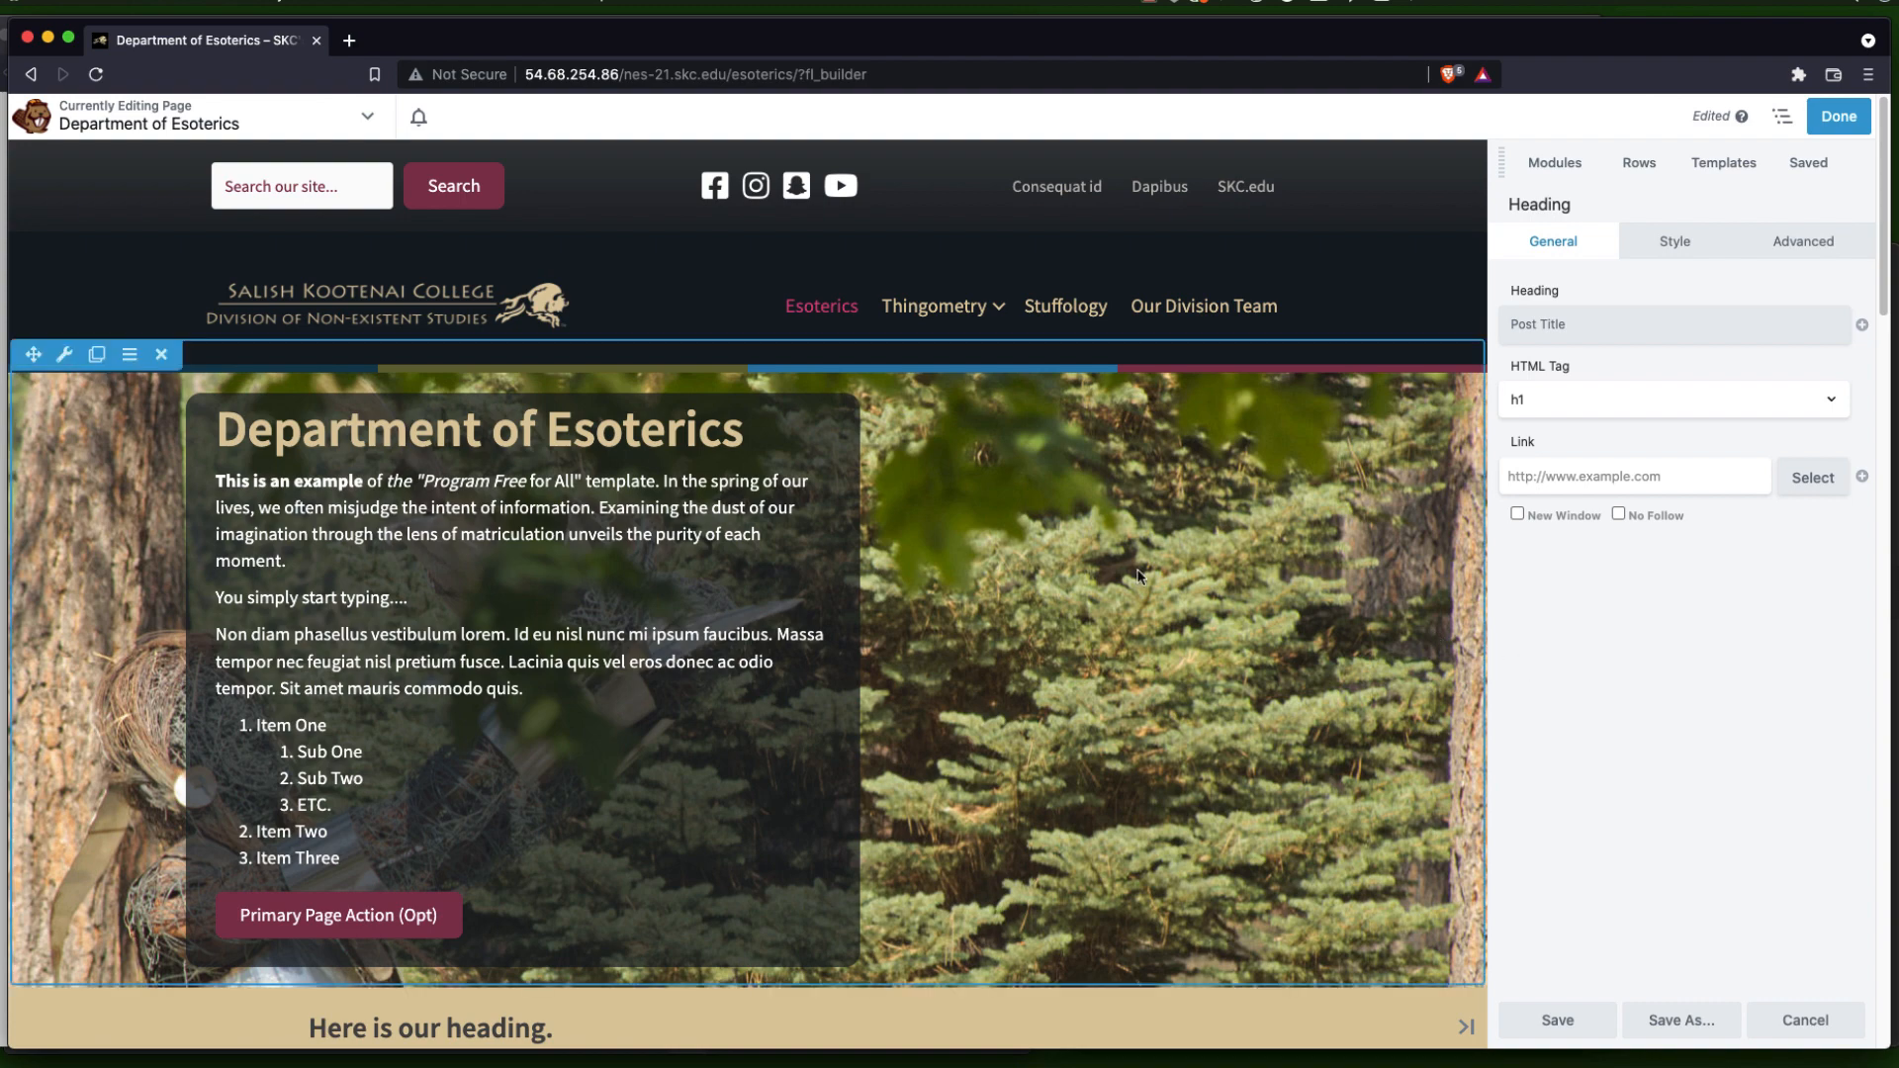
pyautogui.click(517, 557)
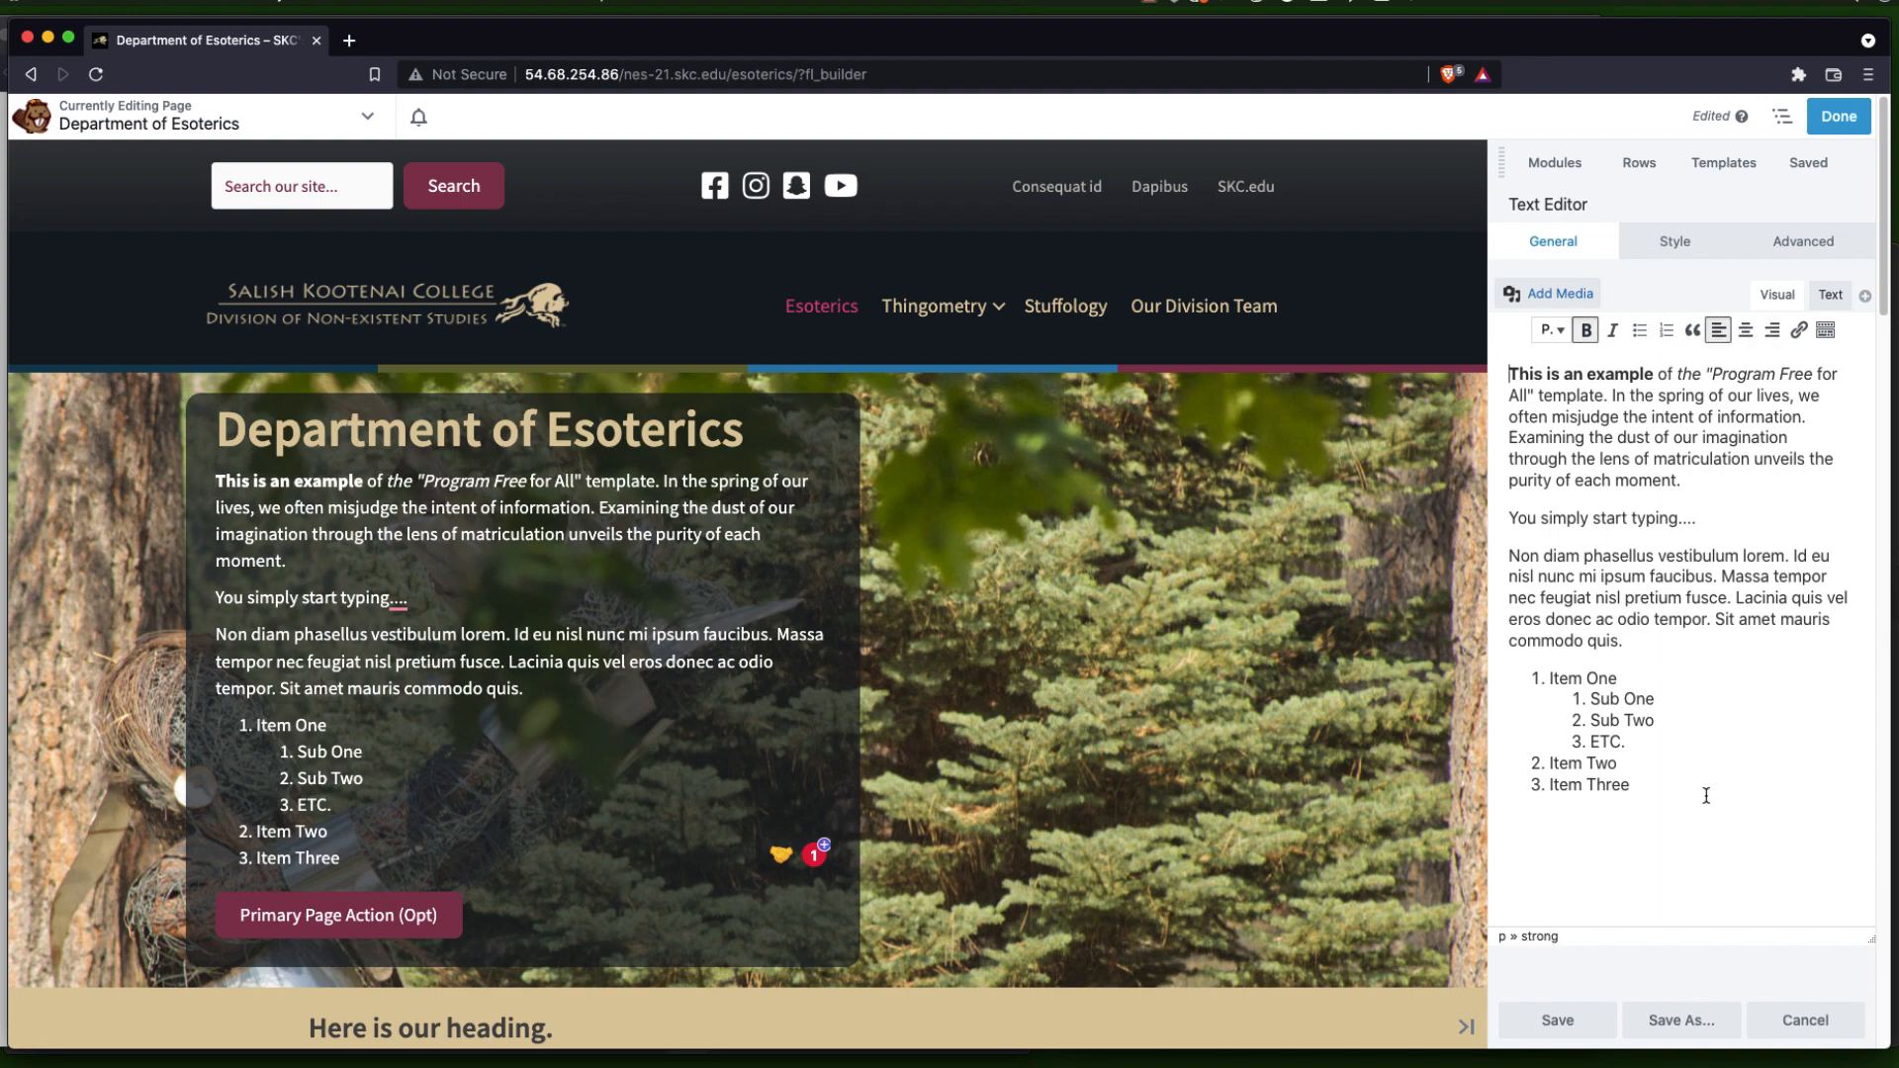
# Save and close the hero Text Editor settings, returning to the module library
pyautogui.click(1667, 329)
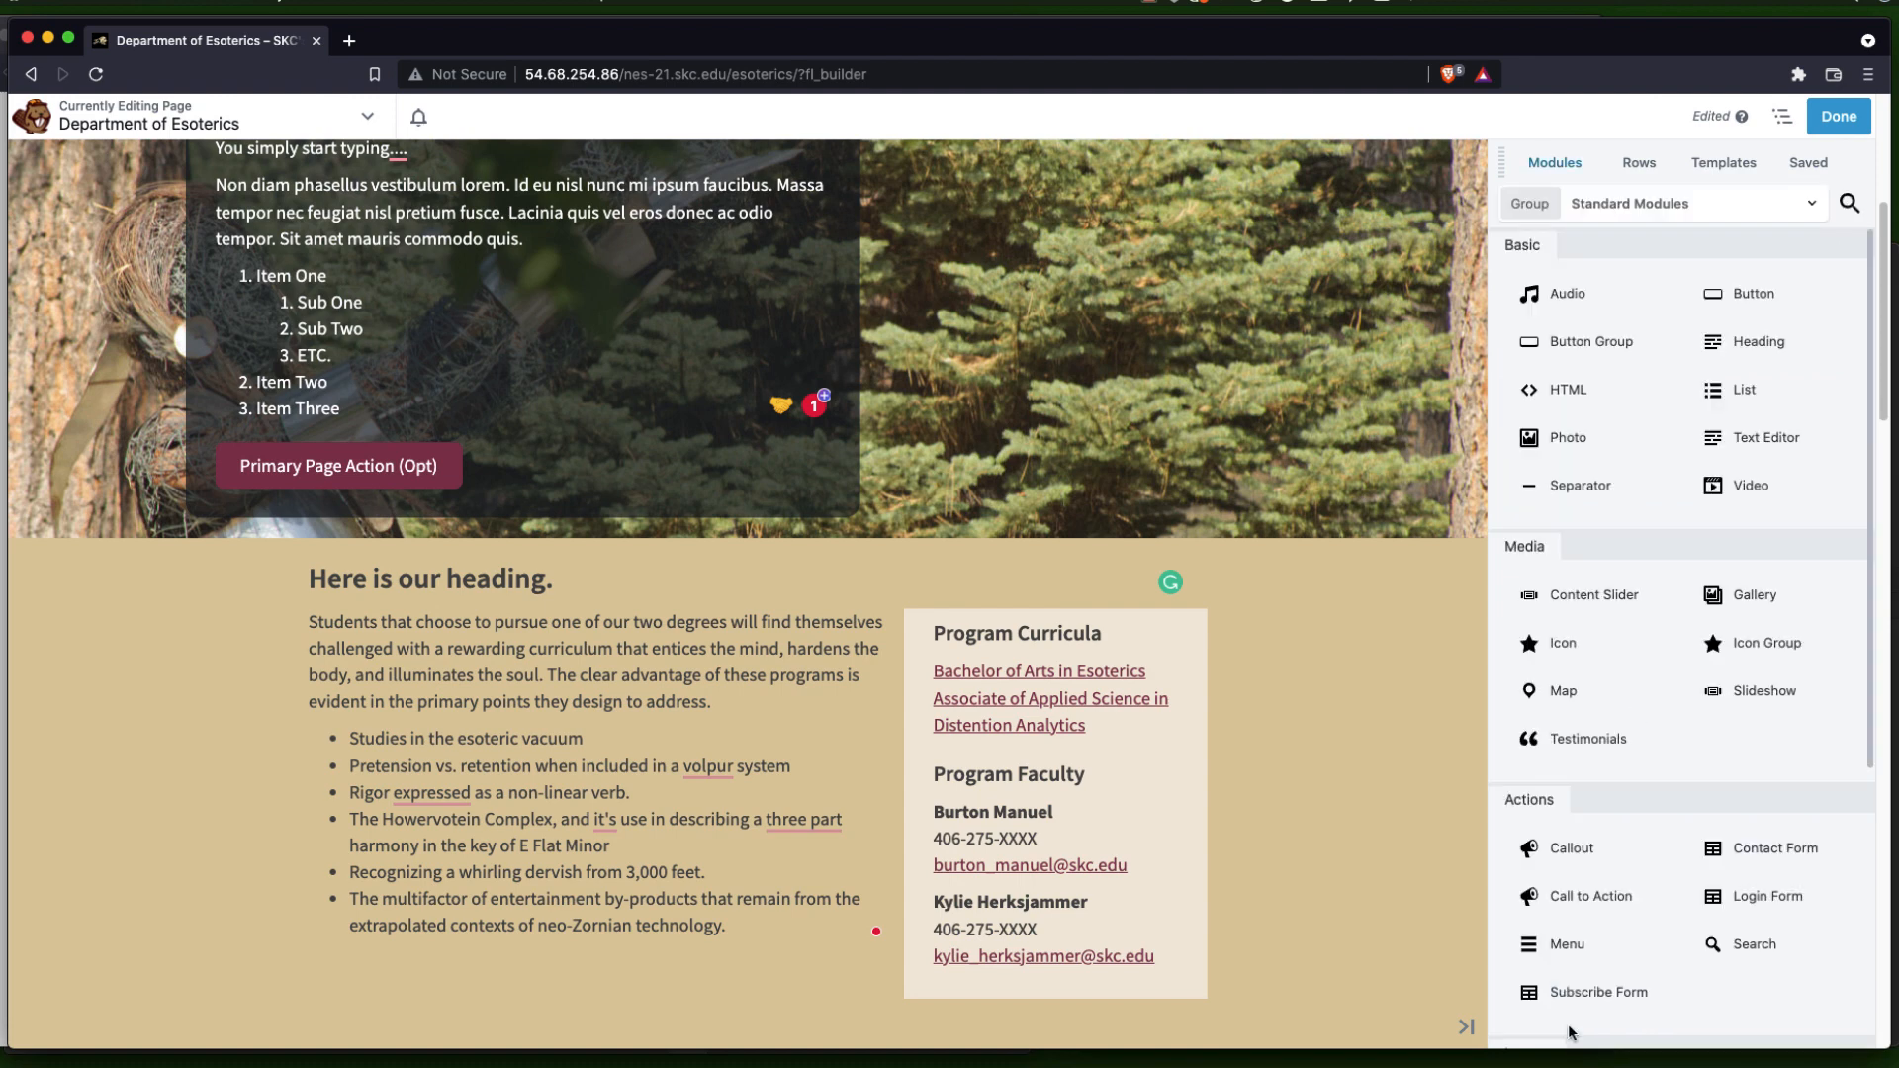
pyautogui.scroll(-3)
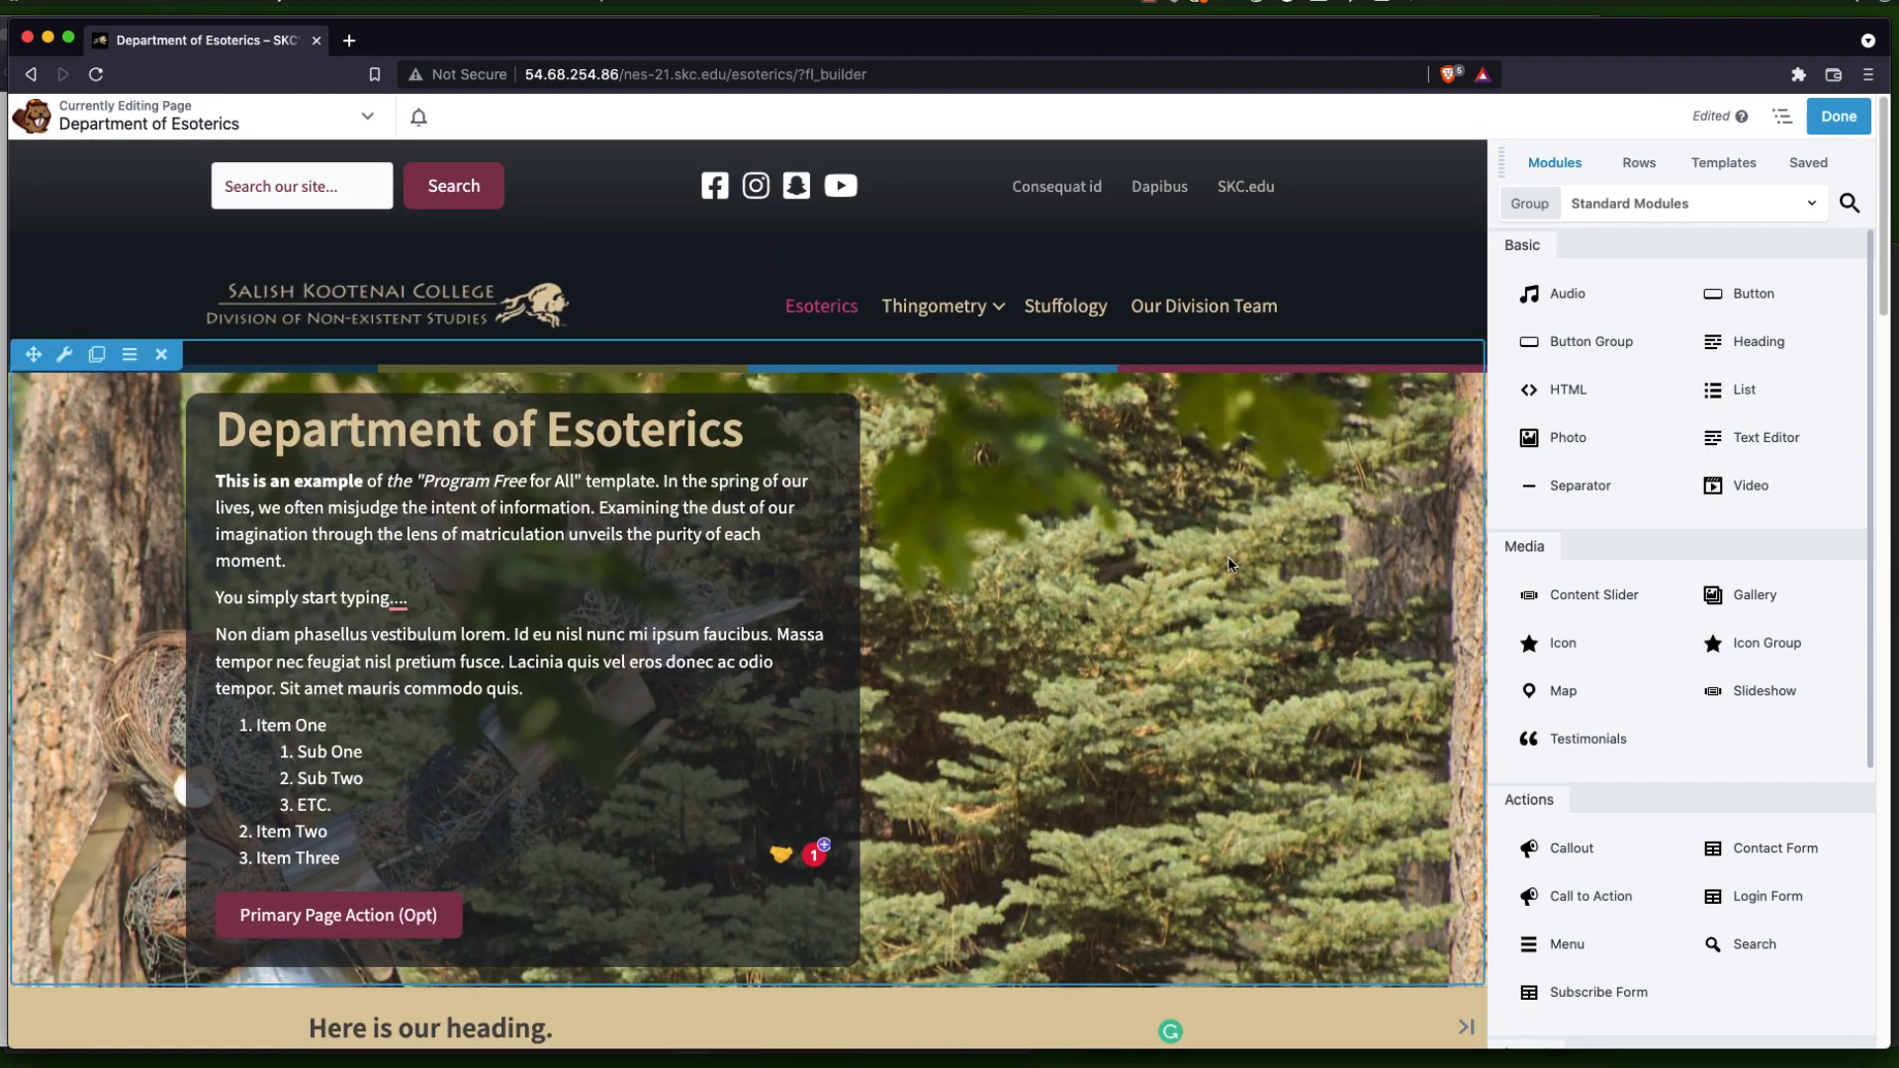
pyautogui.moveTo(1295, 513)
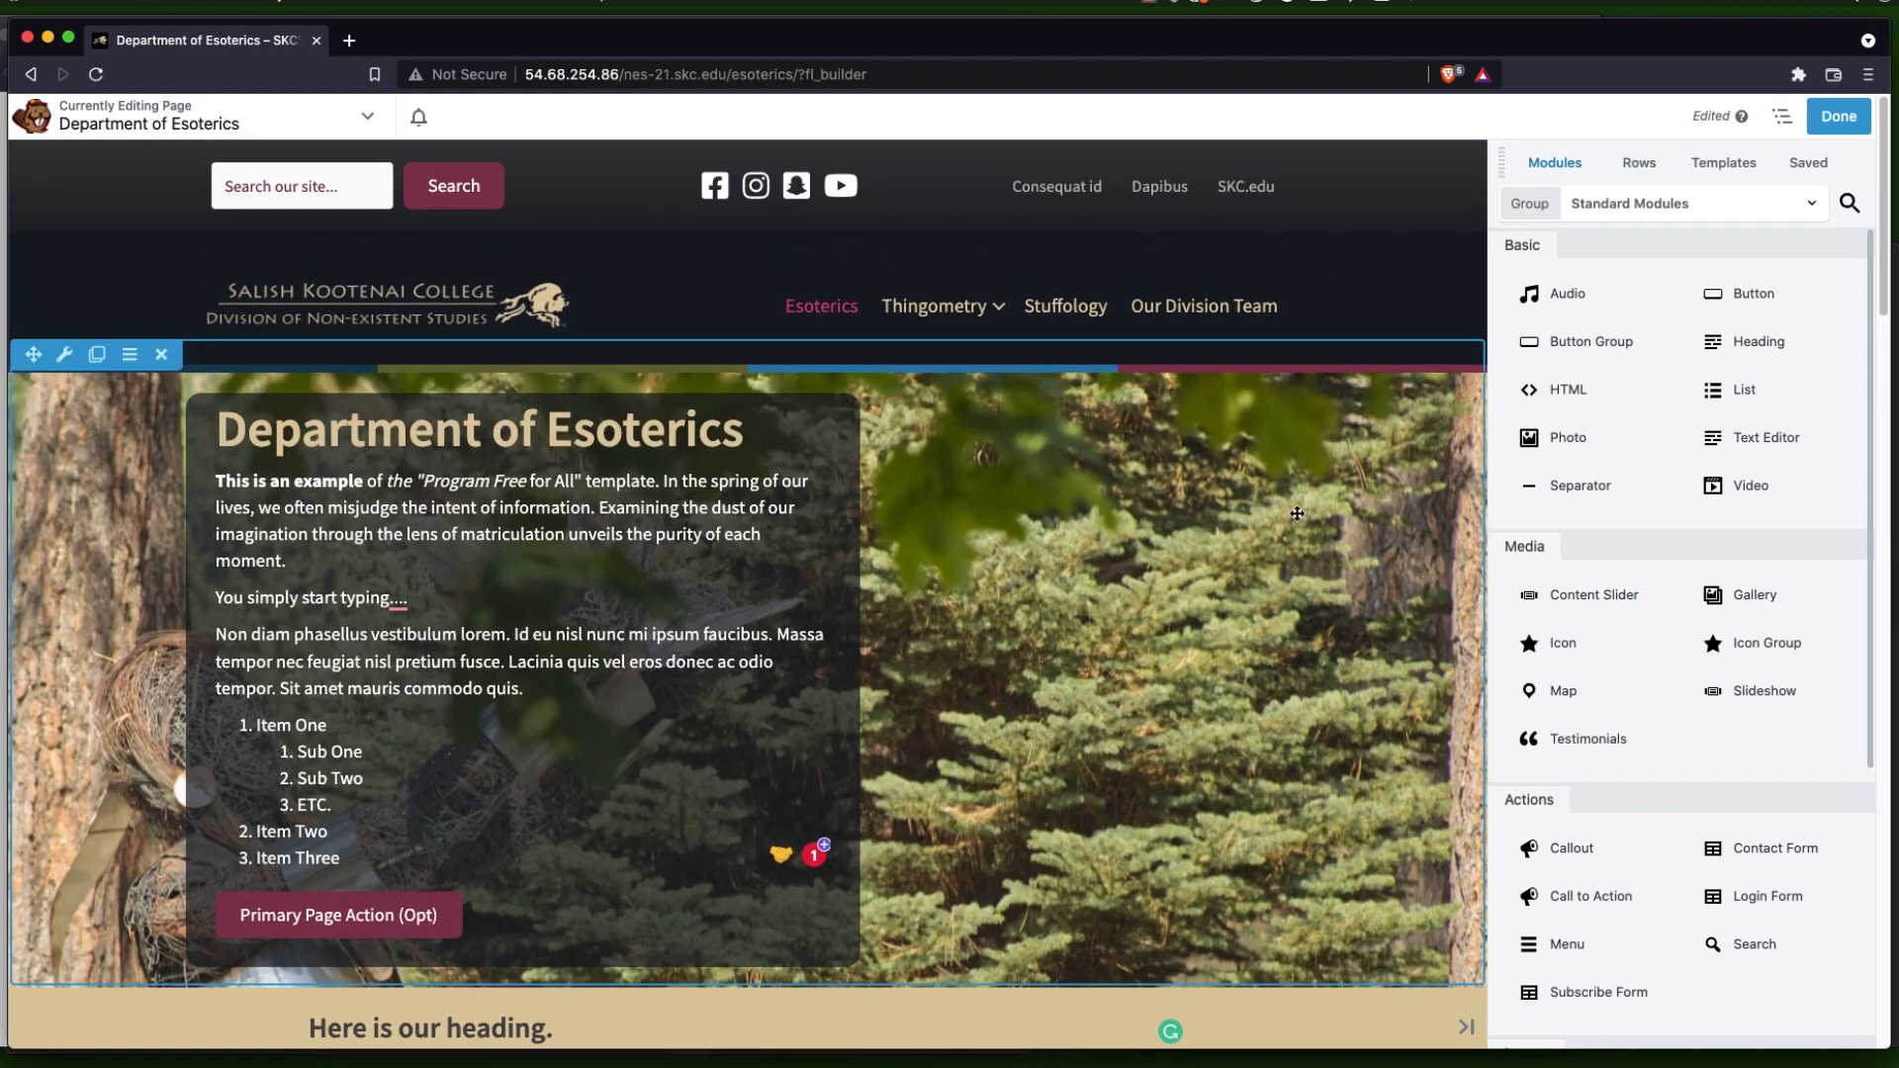
# Publish the edited Department of Esoterics page via Done and exit the Beaver Builder editor
pyautogui.click(1836, 117)
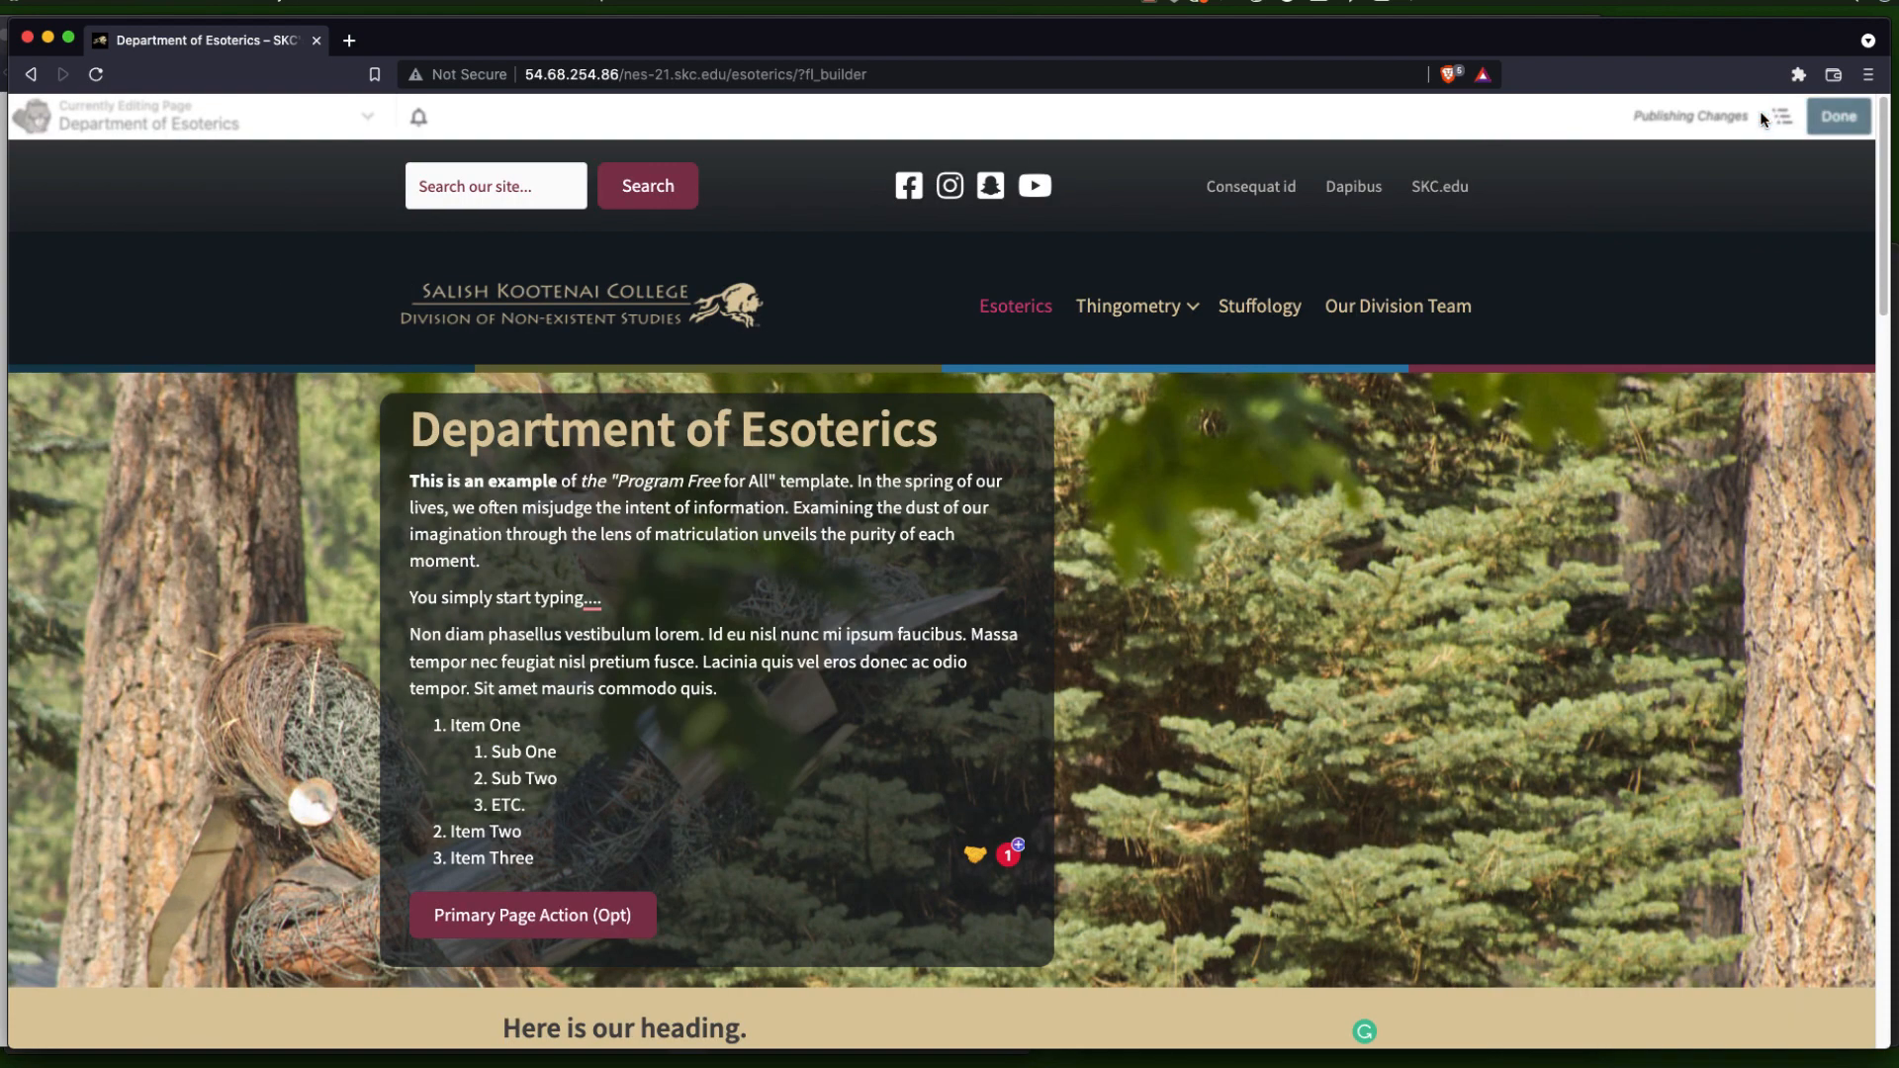
pyautogui.click(1837, 117)
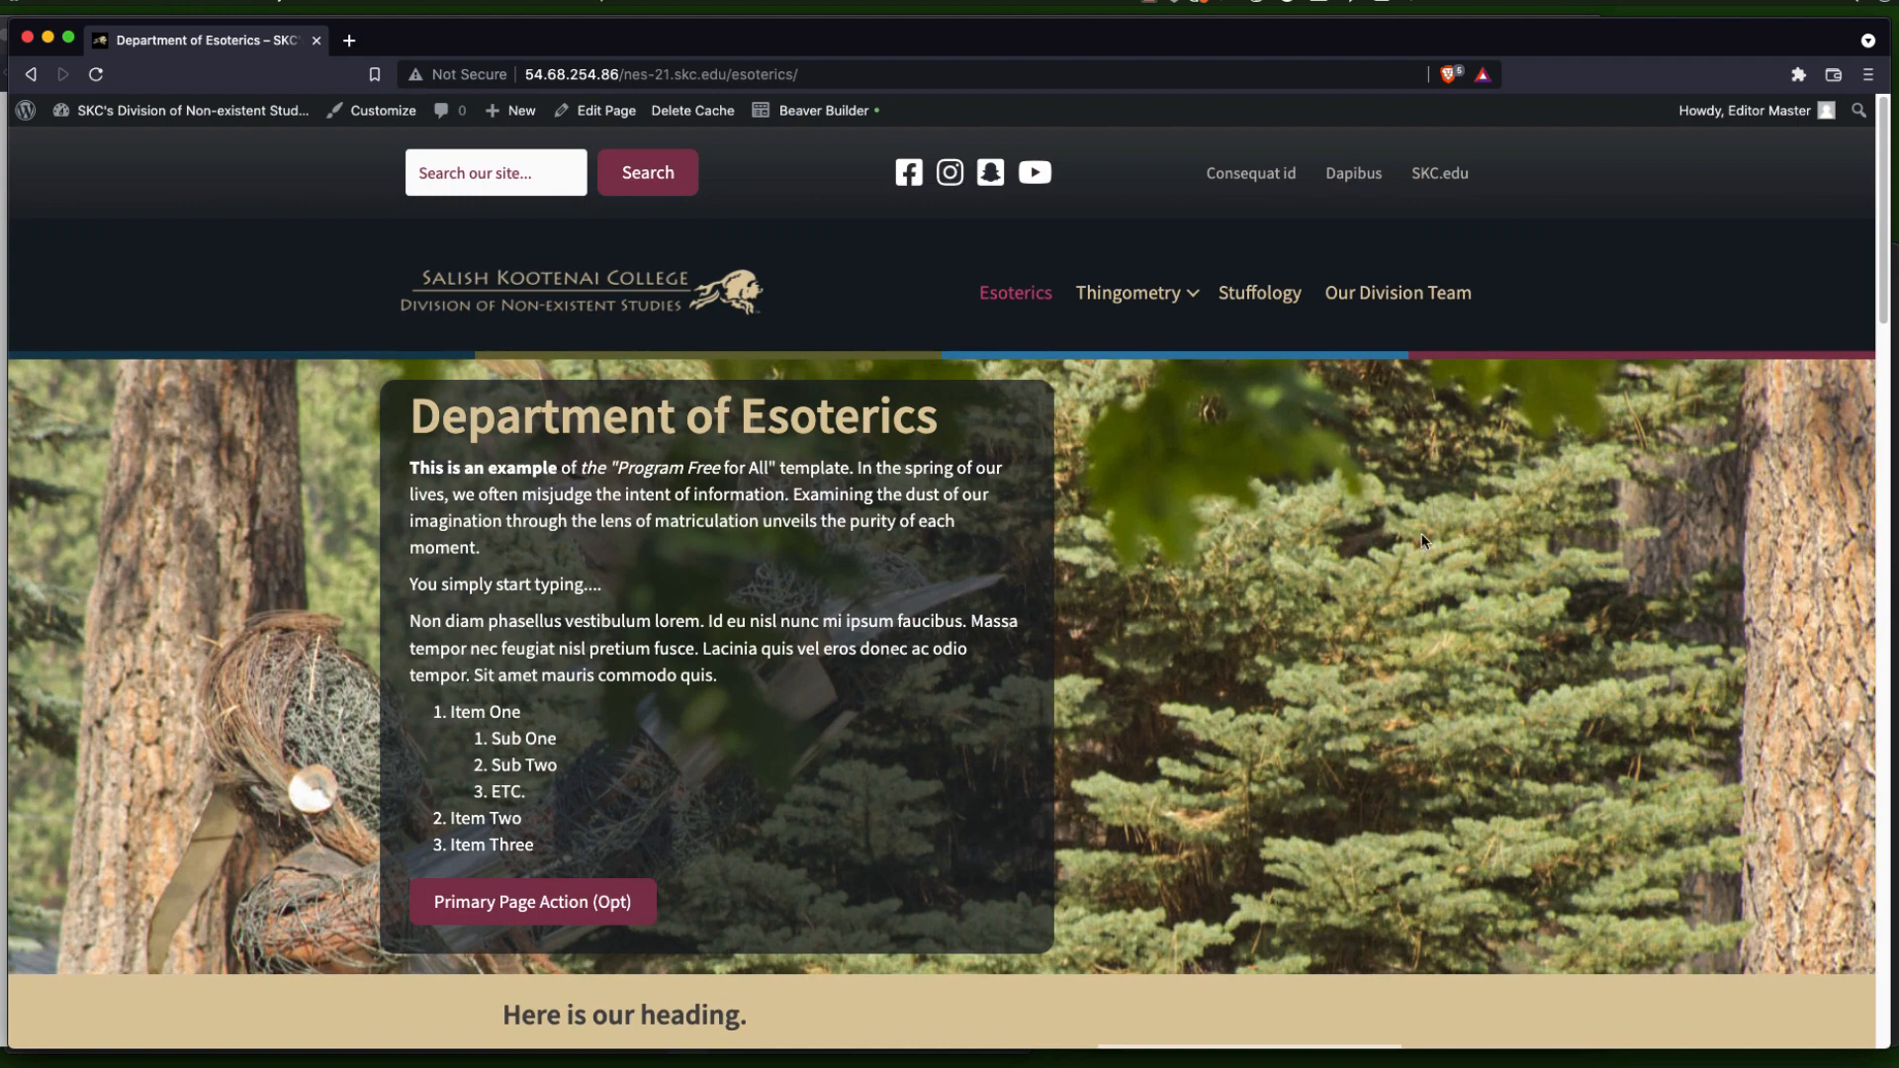
pyautogui.moveTo(1226, 491)
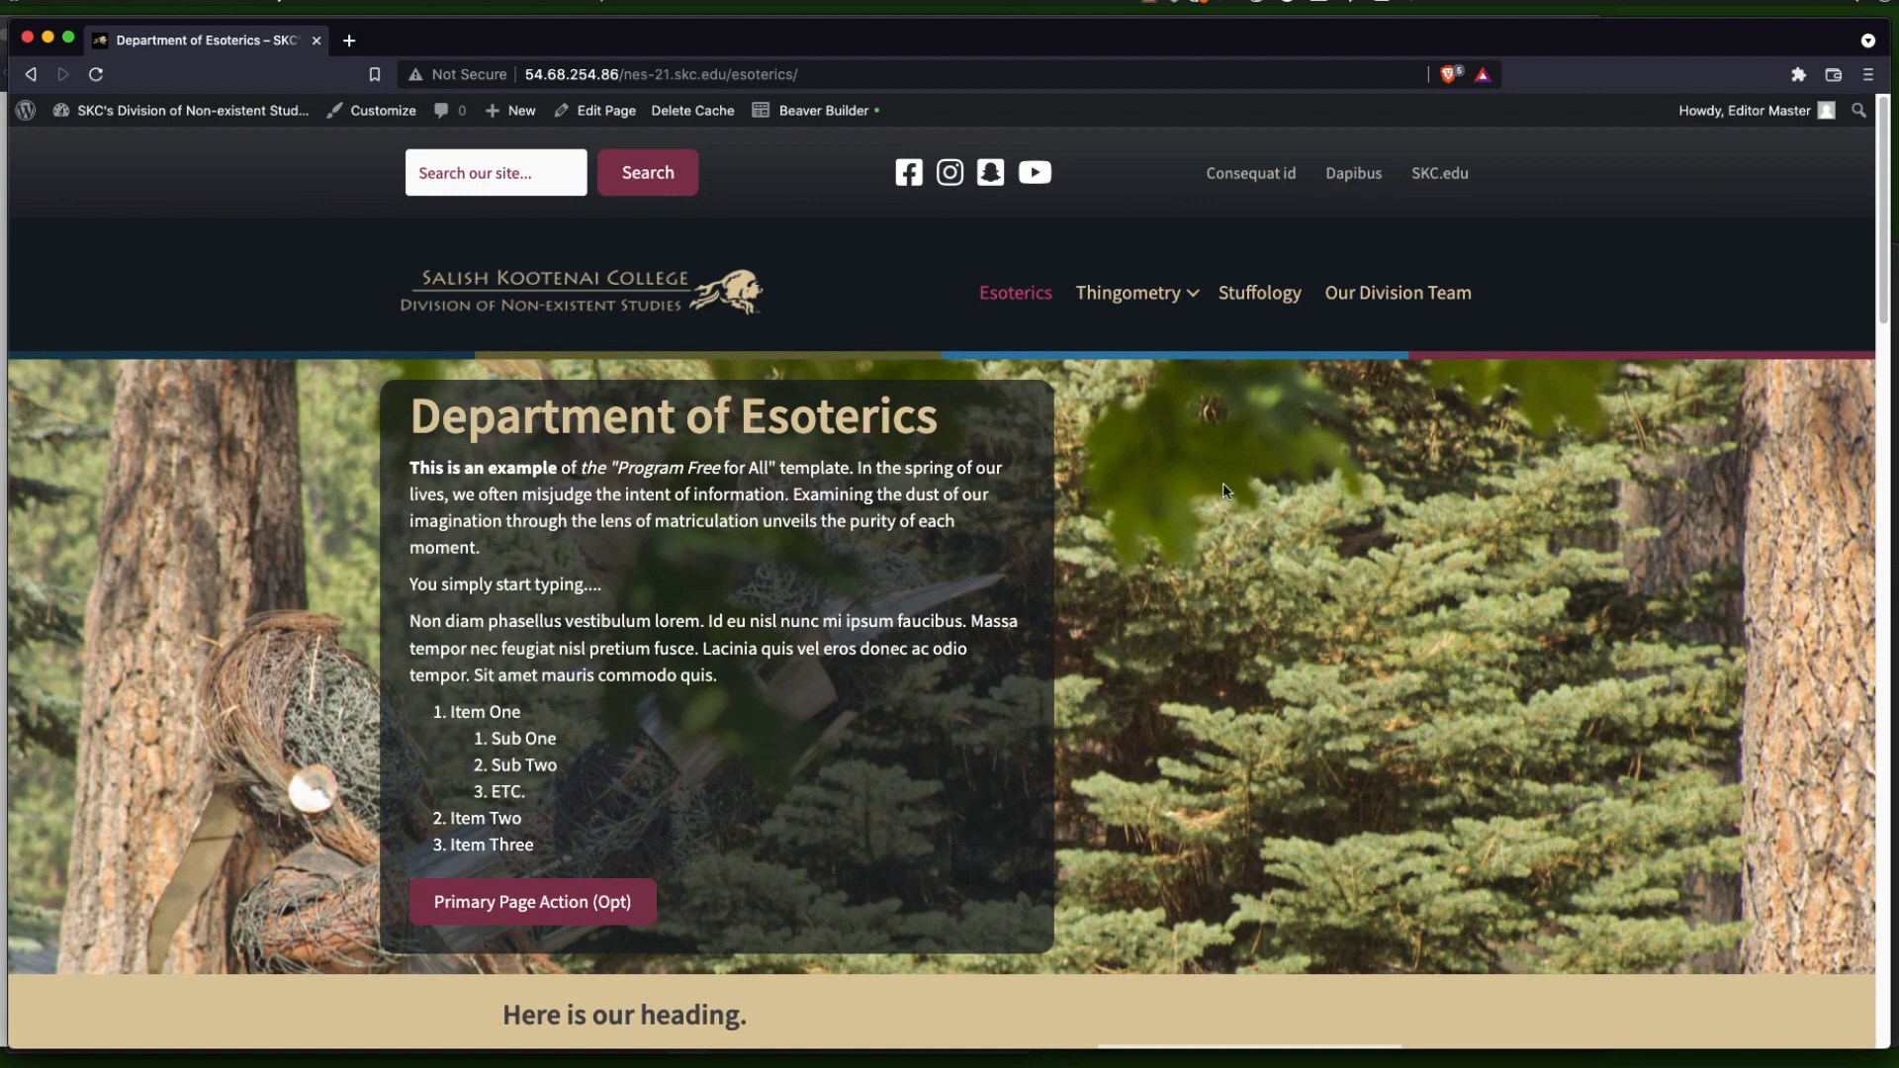